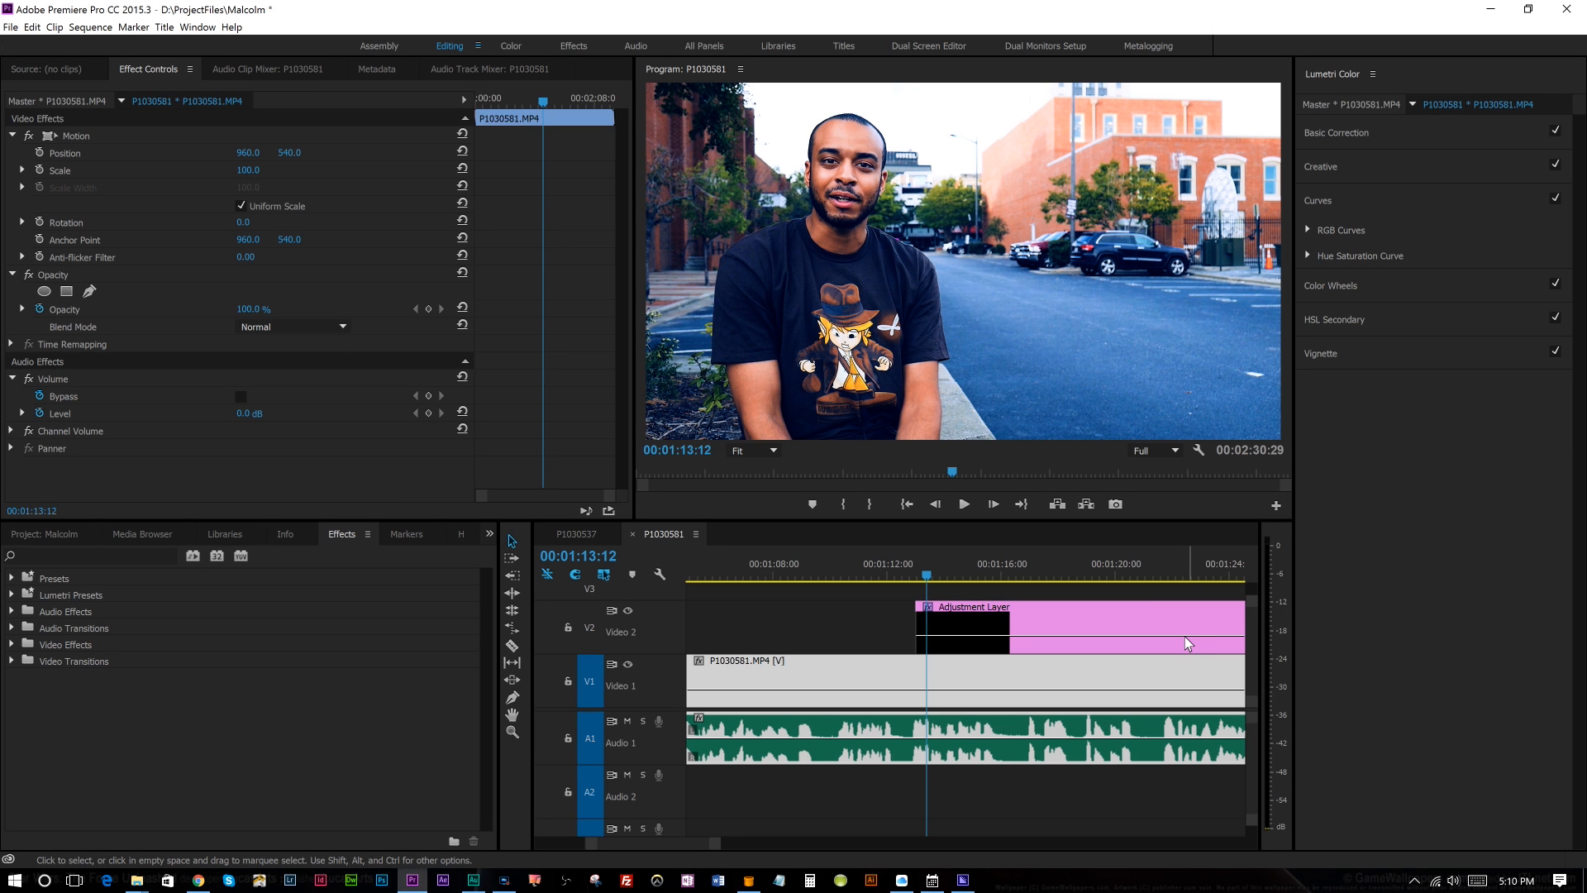
mouse_move(1188, 642)
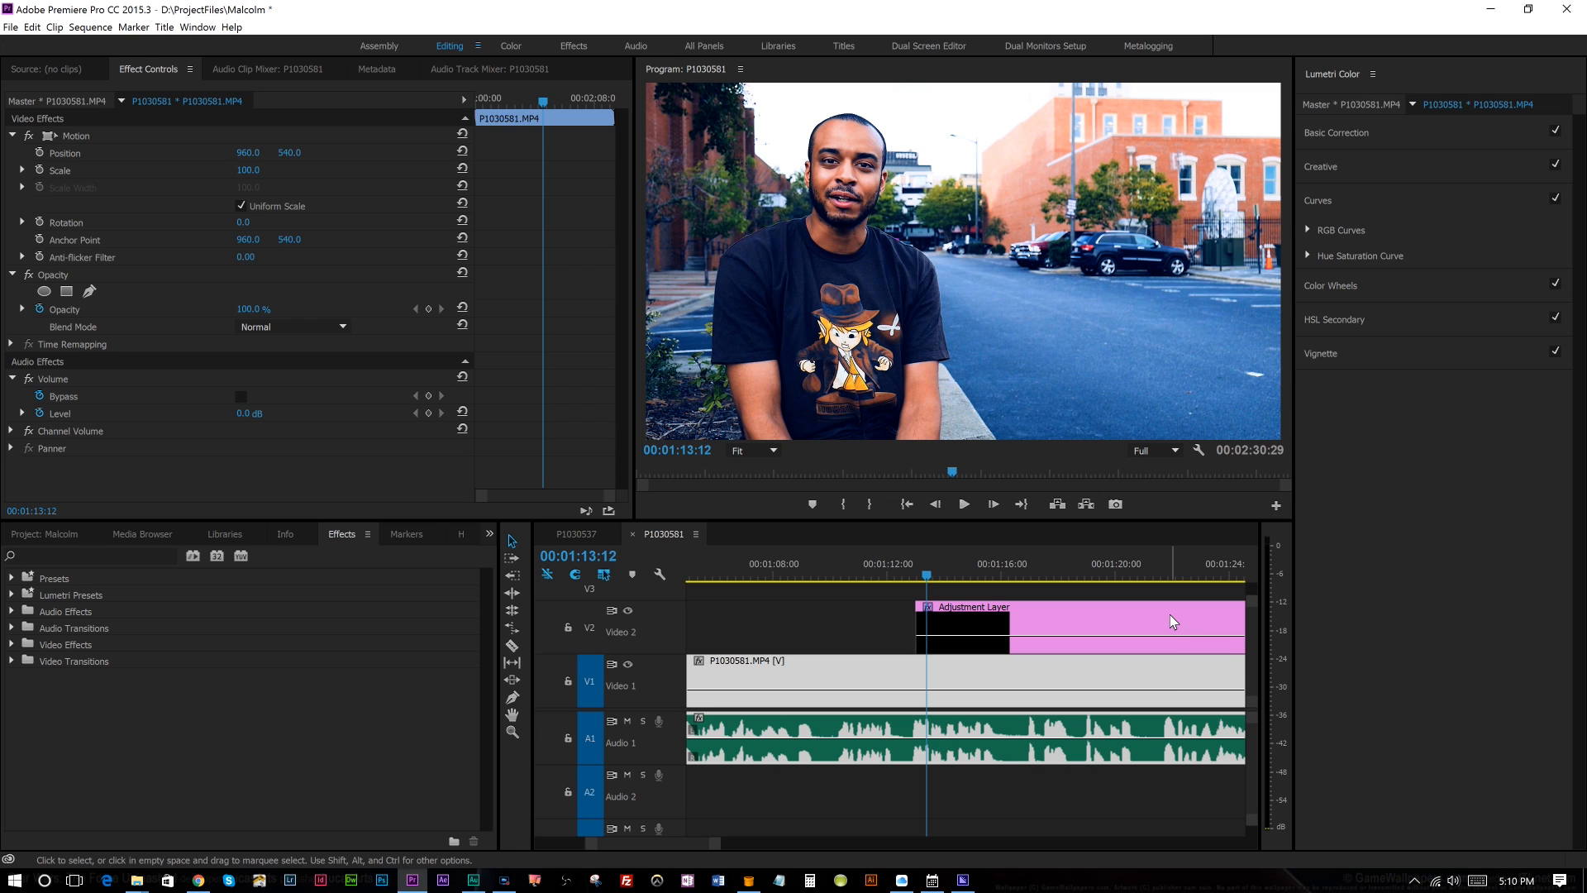
mouse_move(1173, 620)
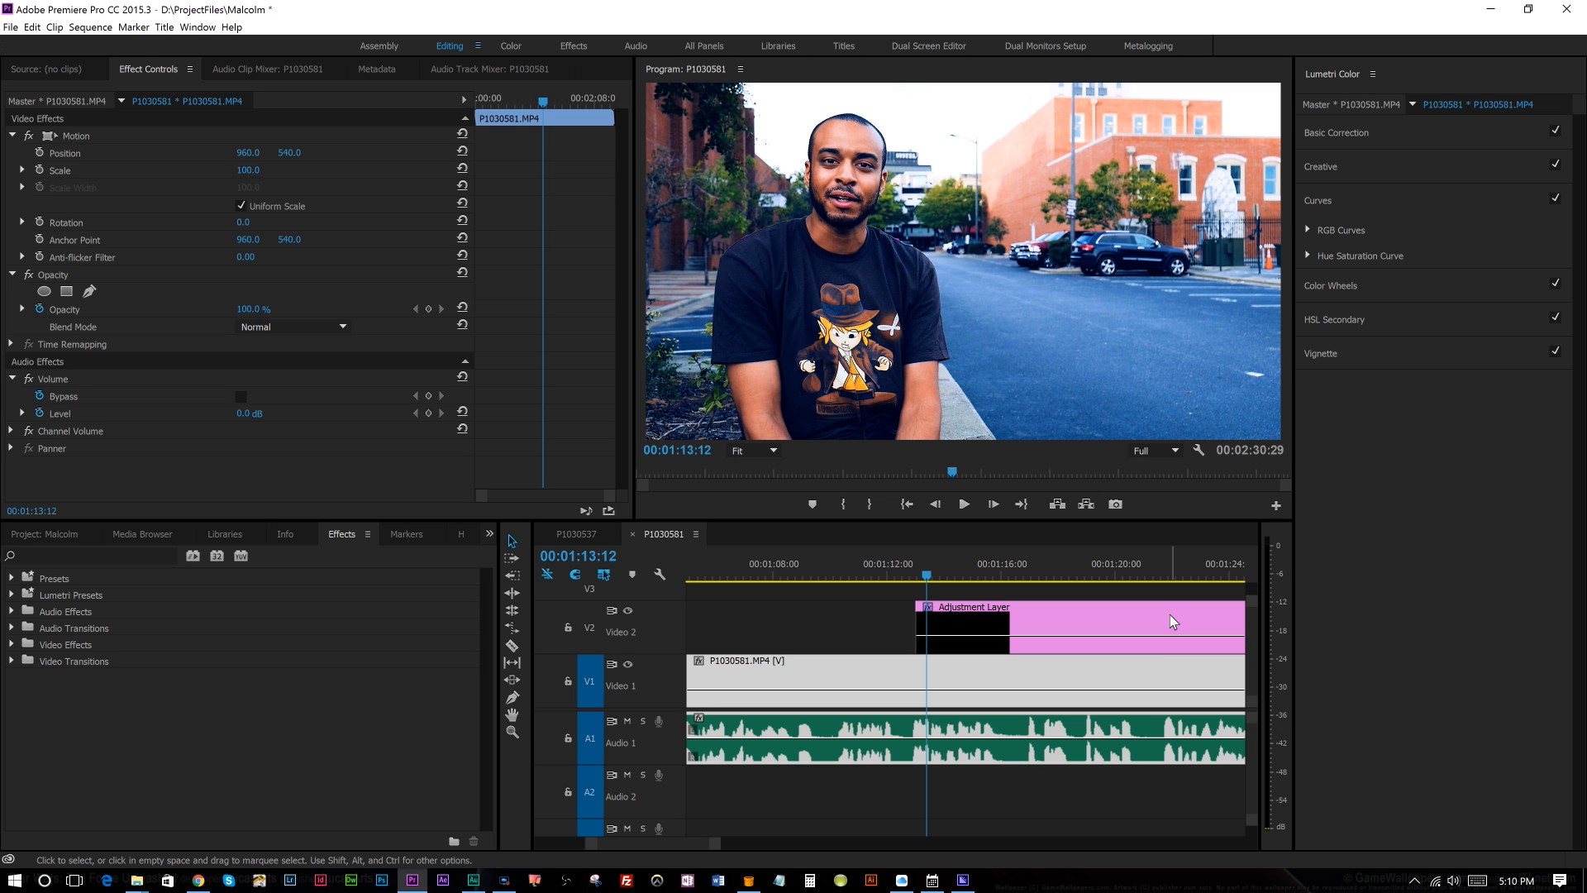
mouse_move(1120, 602)
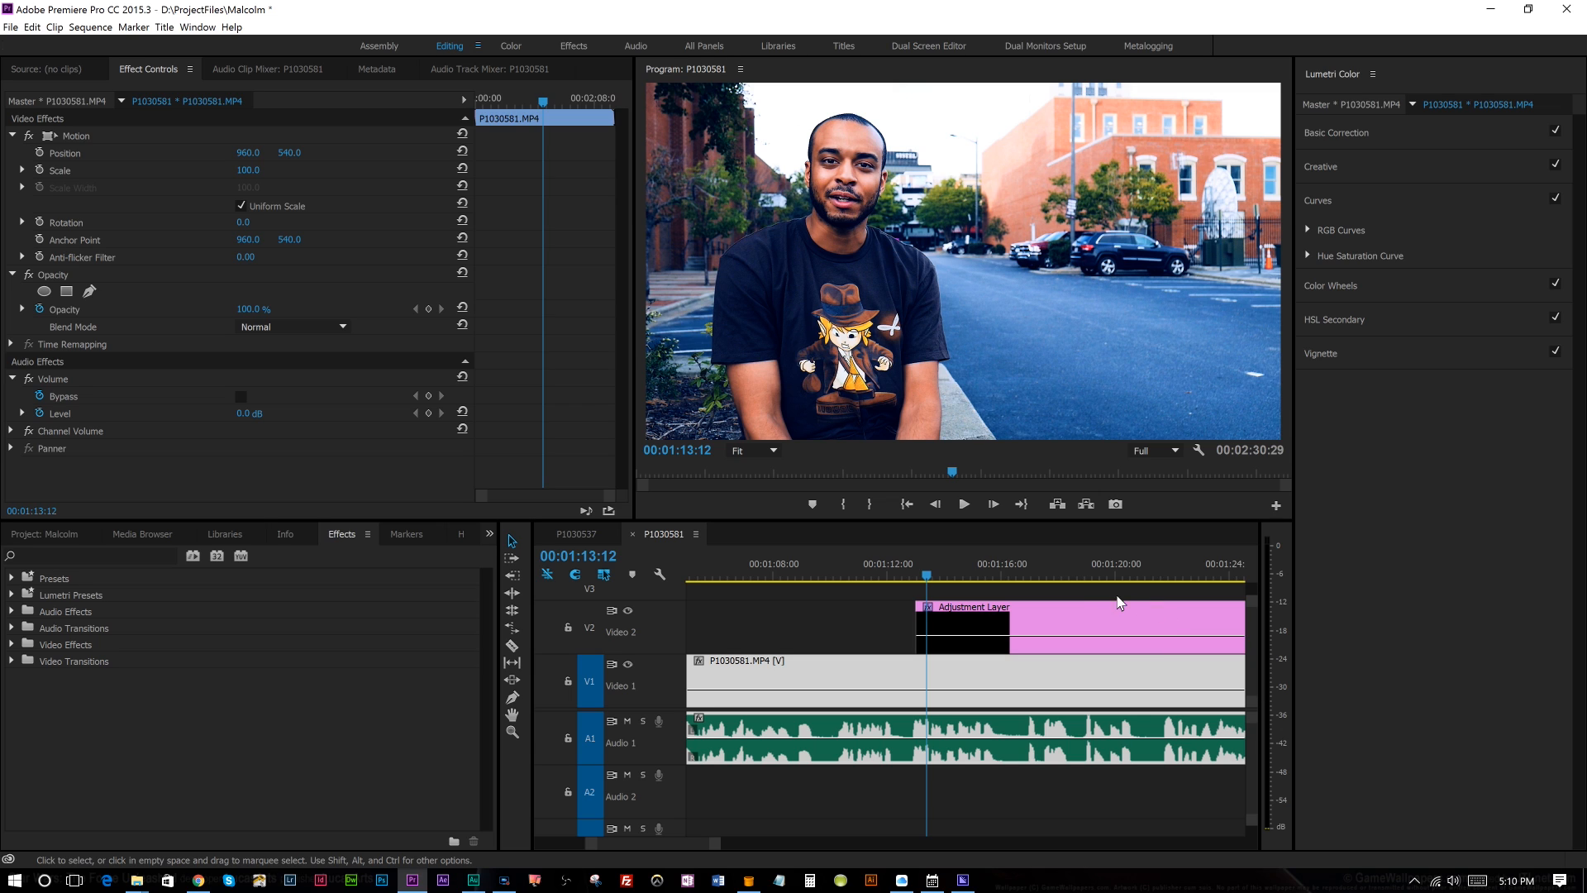
mouse_move(1040, 516)
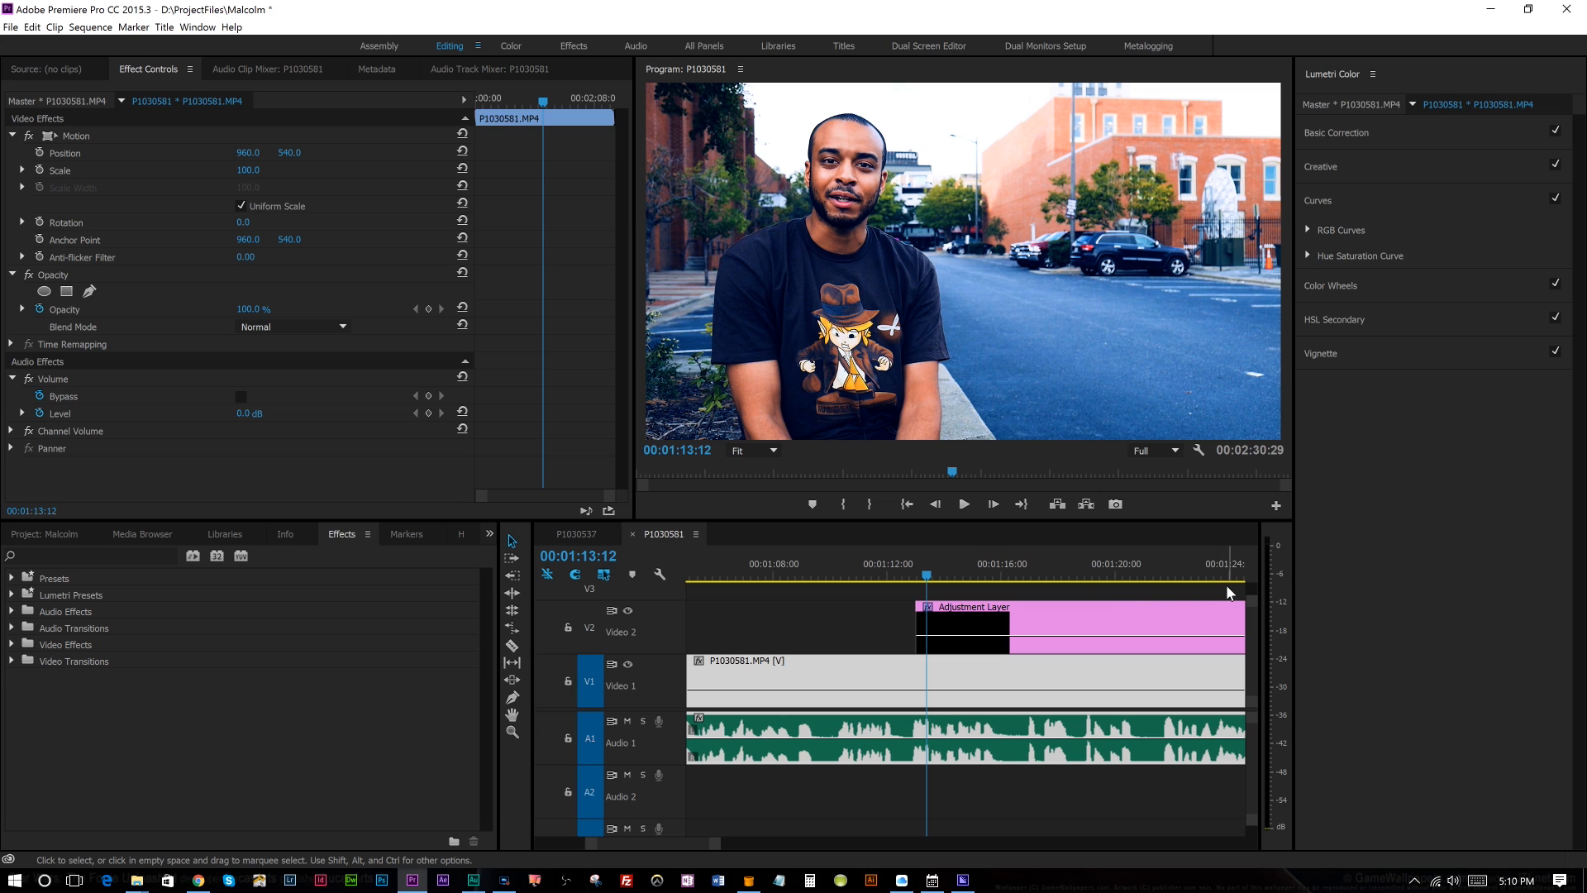
mouse_move(1124, 583)
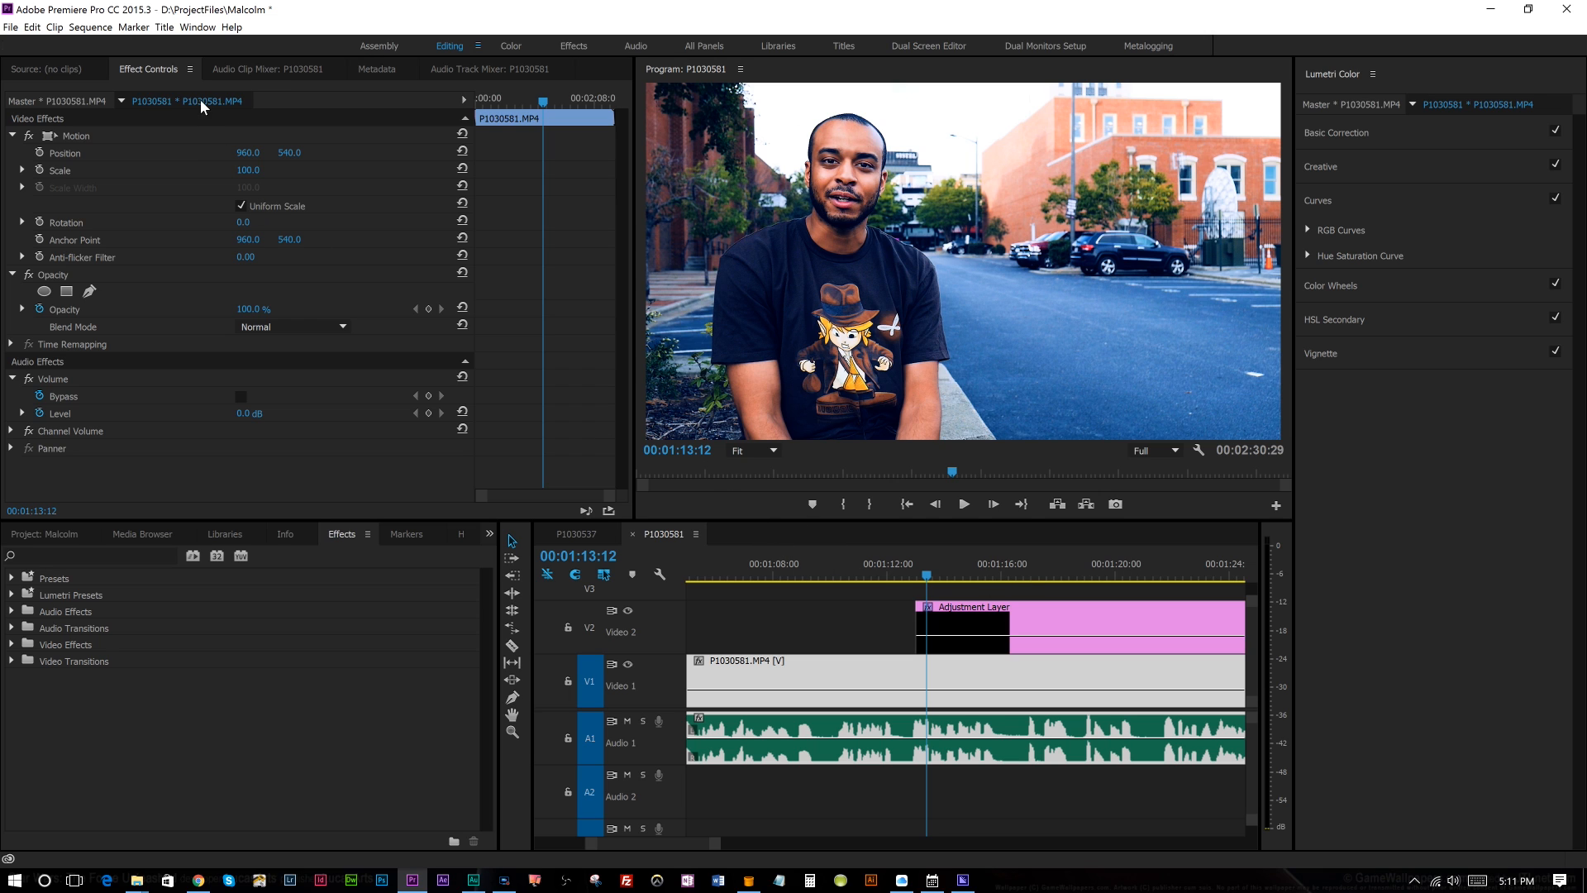
Show the Lumetri Color panel and raise Basic Correction Exposure on the interview clip to 0.4
left_click(197, 29)
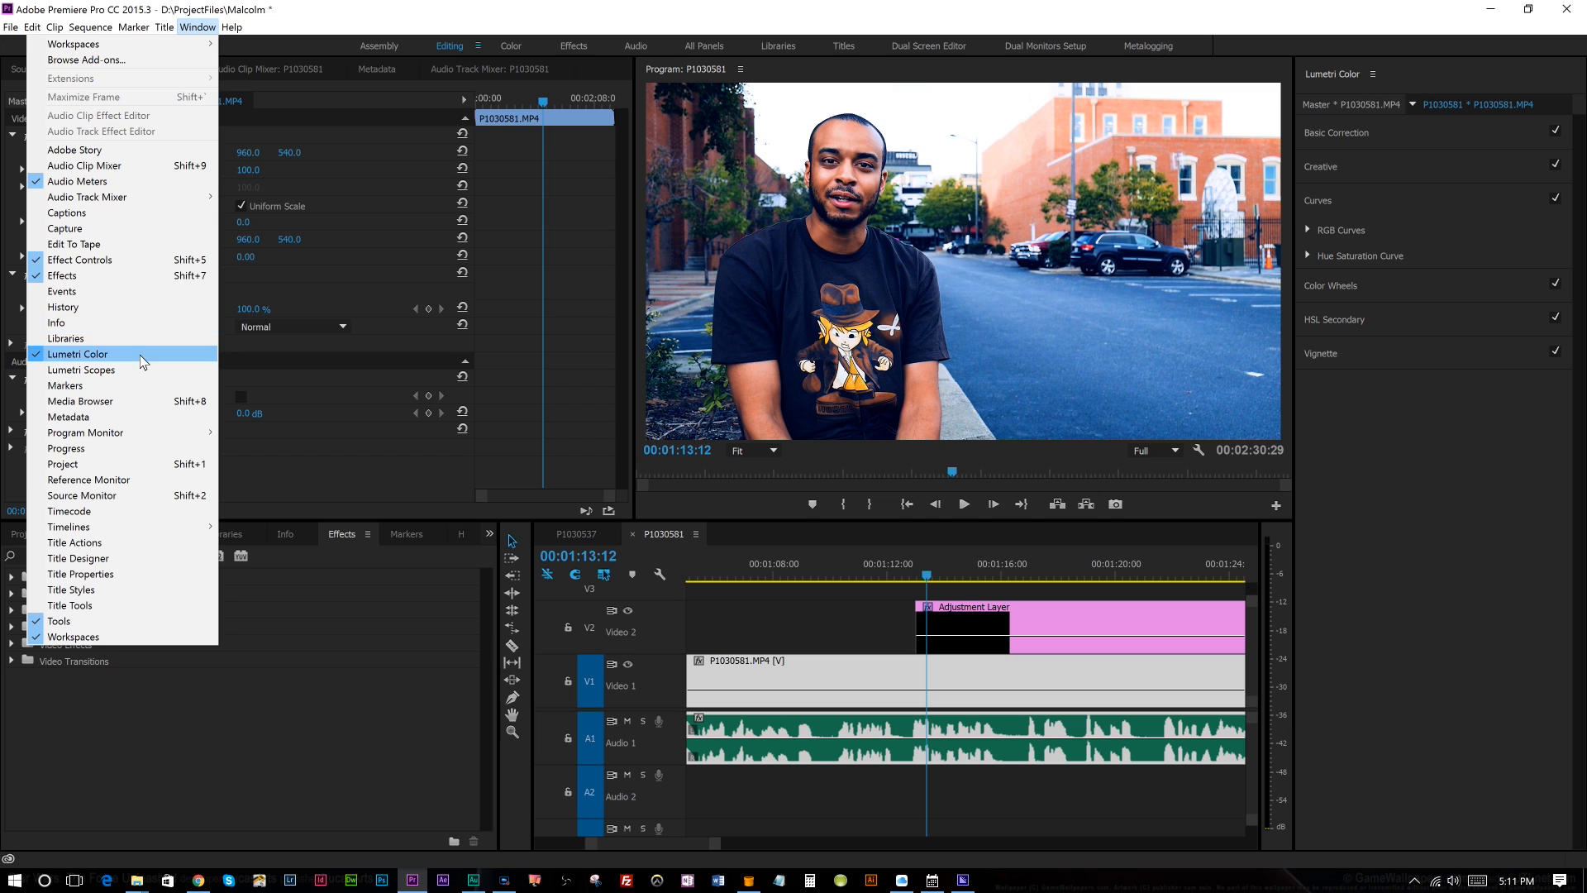
left_click(78, 354)
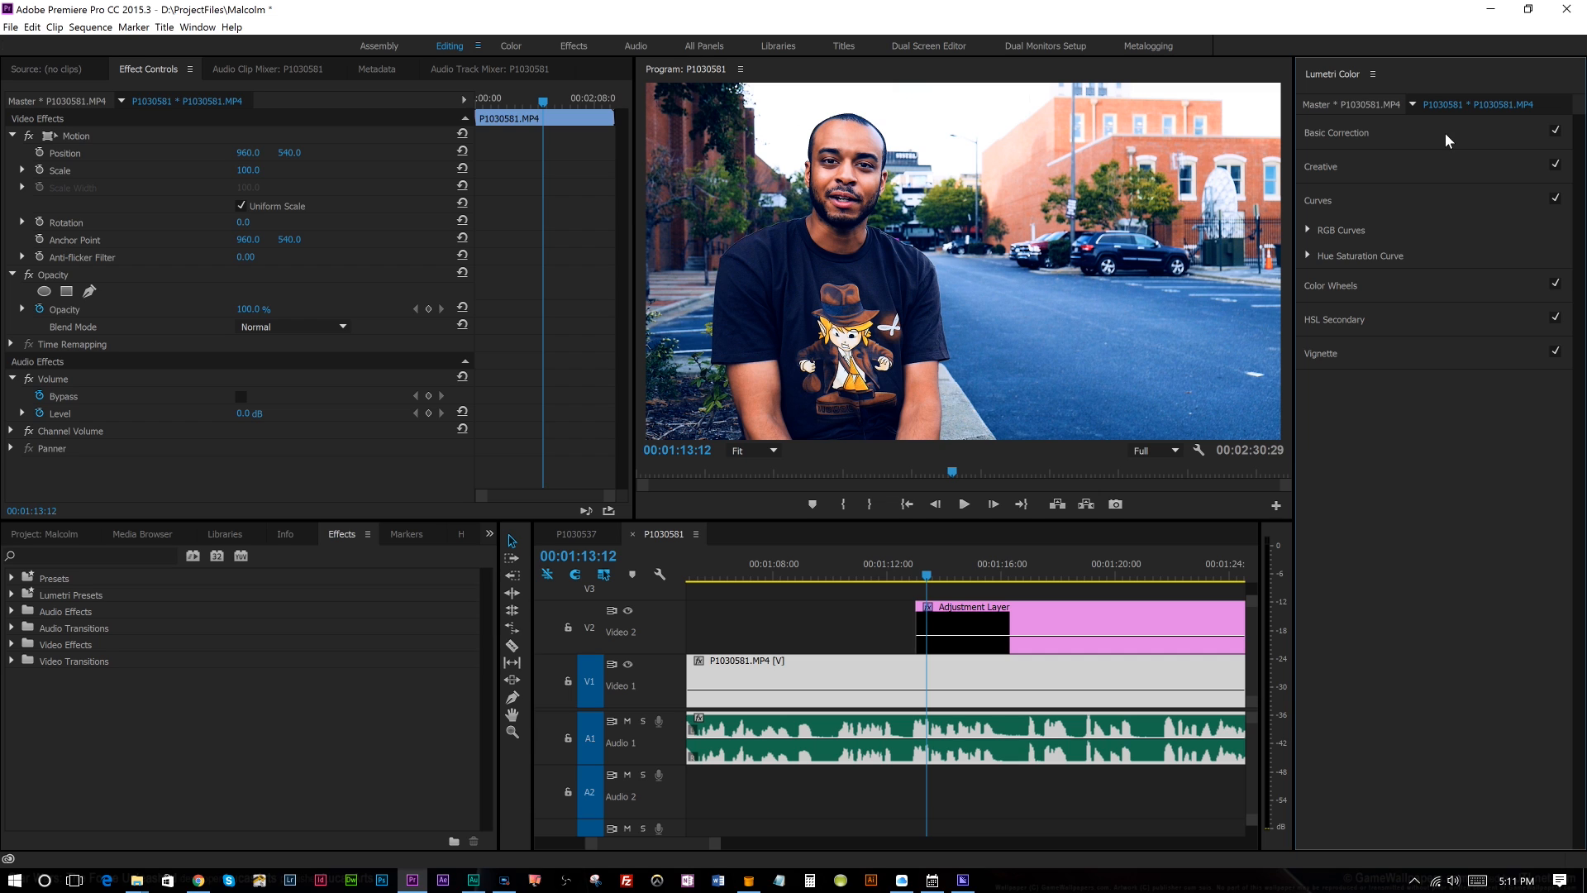
left_click(1336, 132)
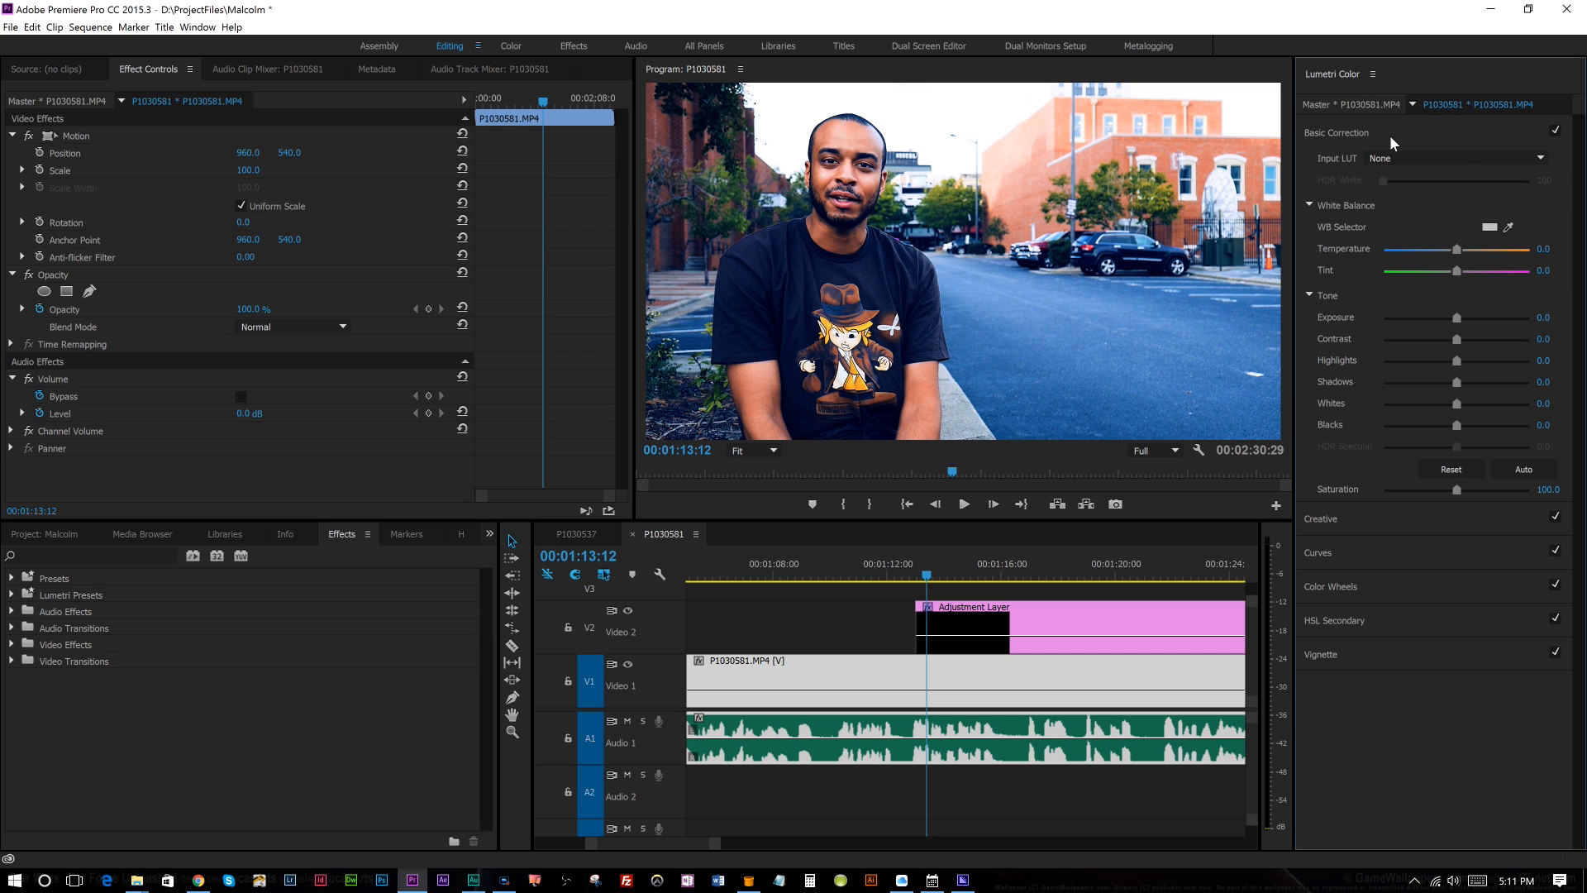
mouse_move(1378, 218)
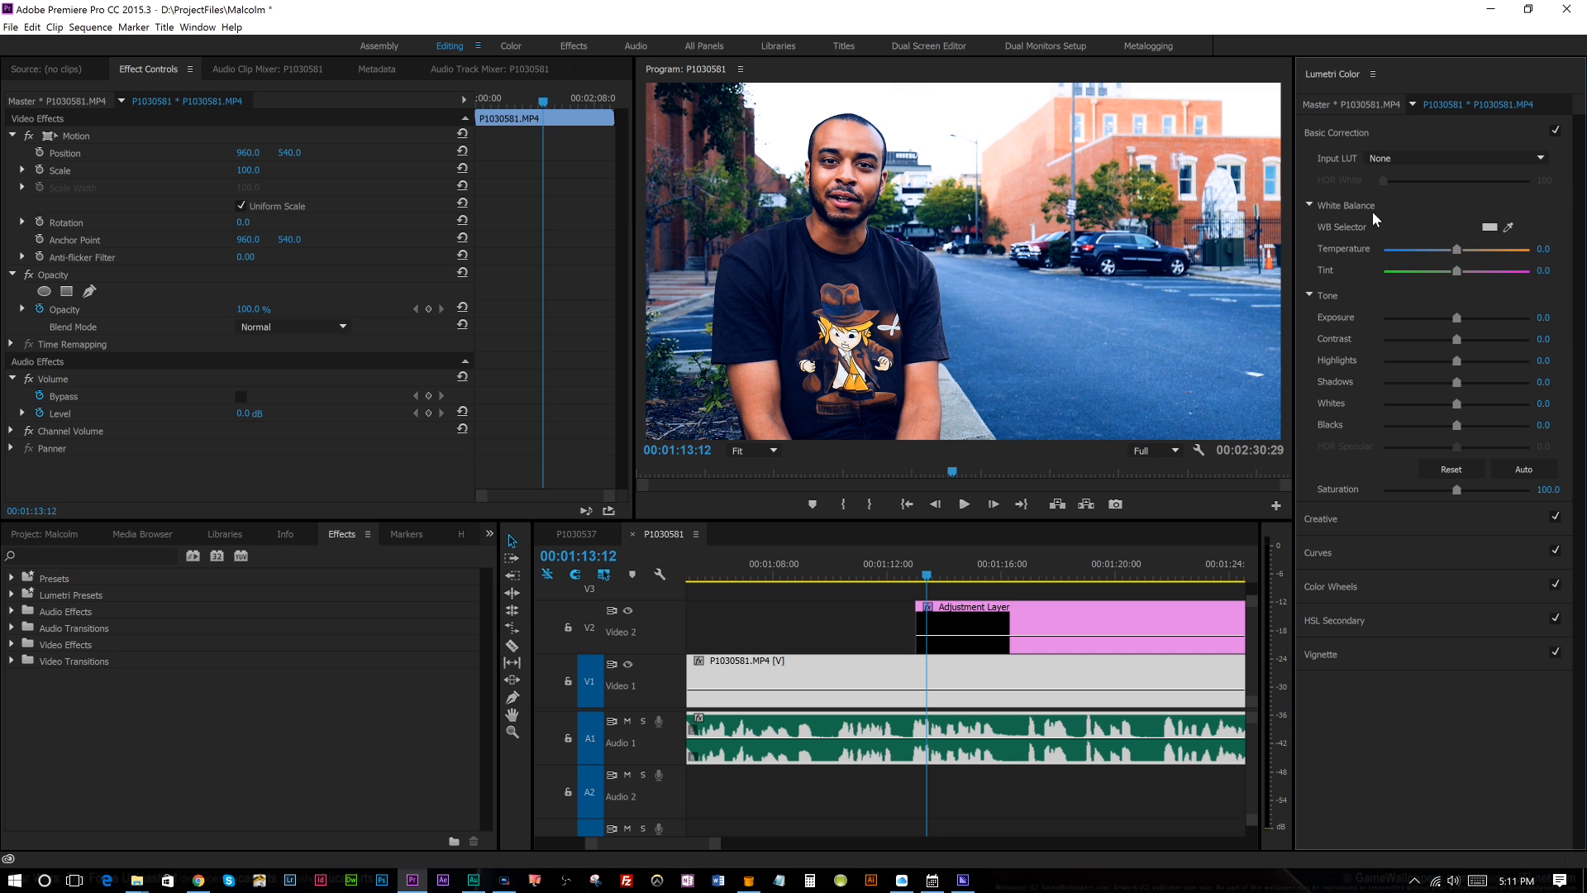
mouse_move(1374, 395)
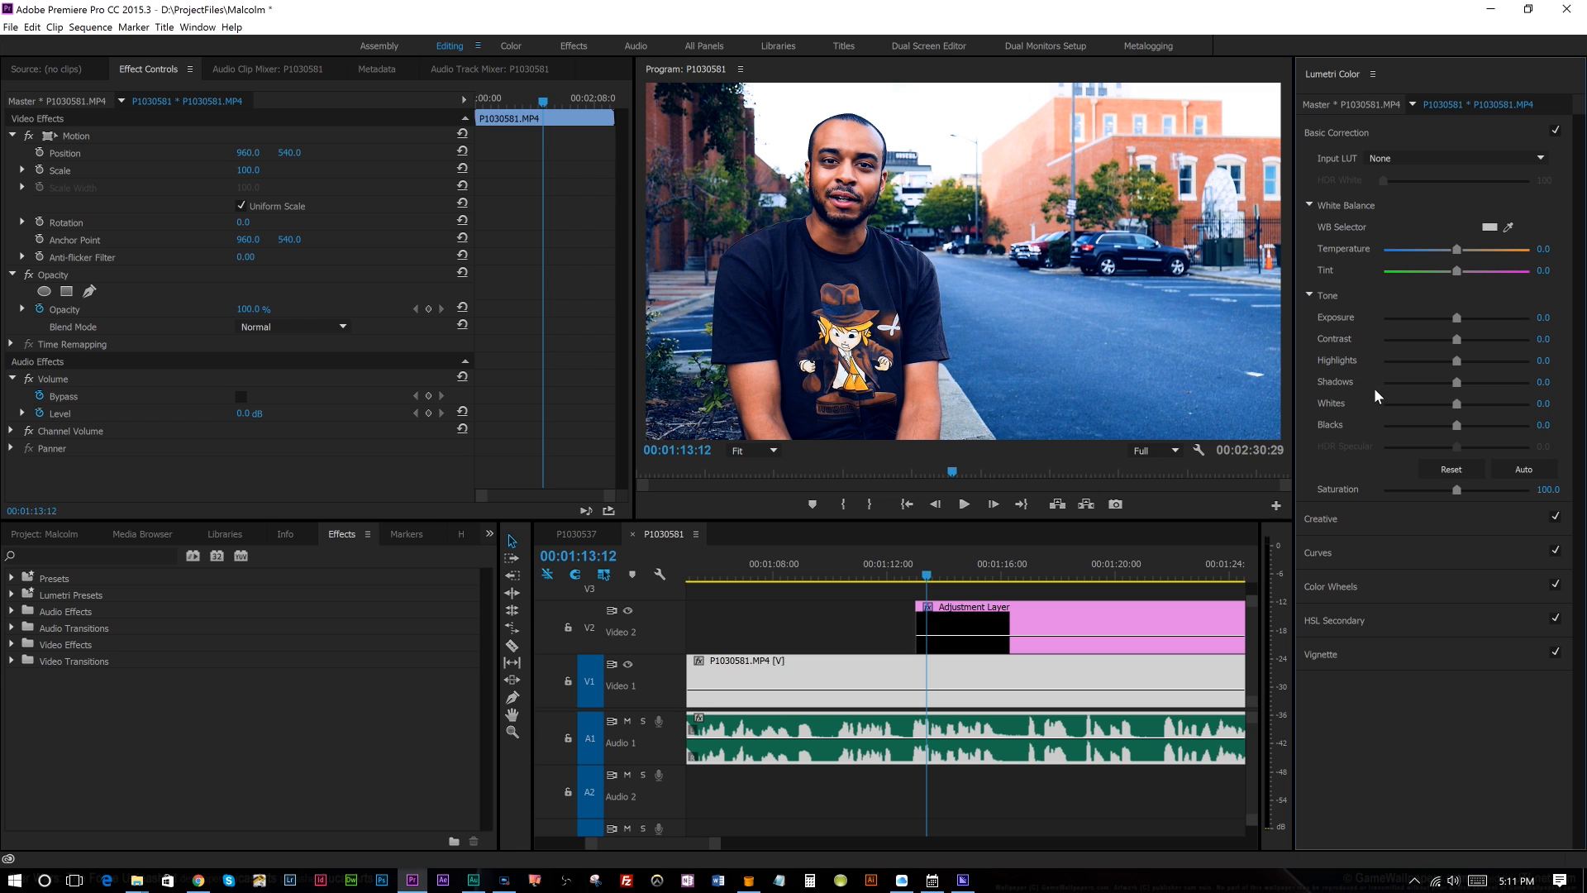
mouse_move(1371, 386)
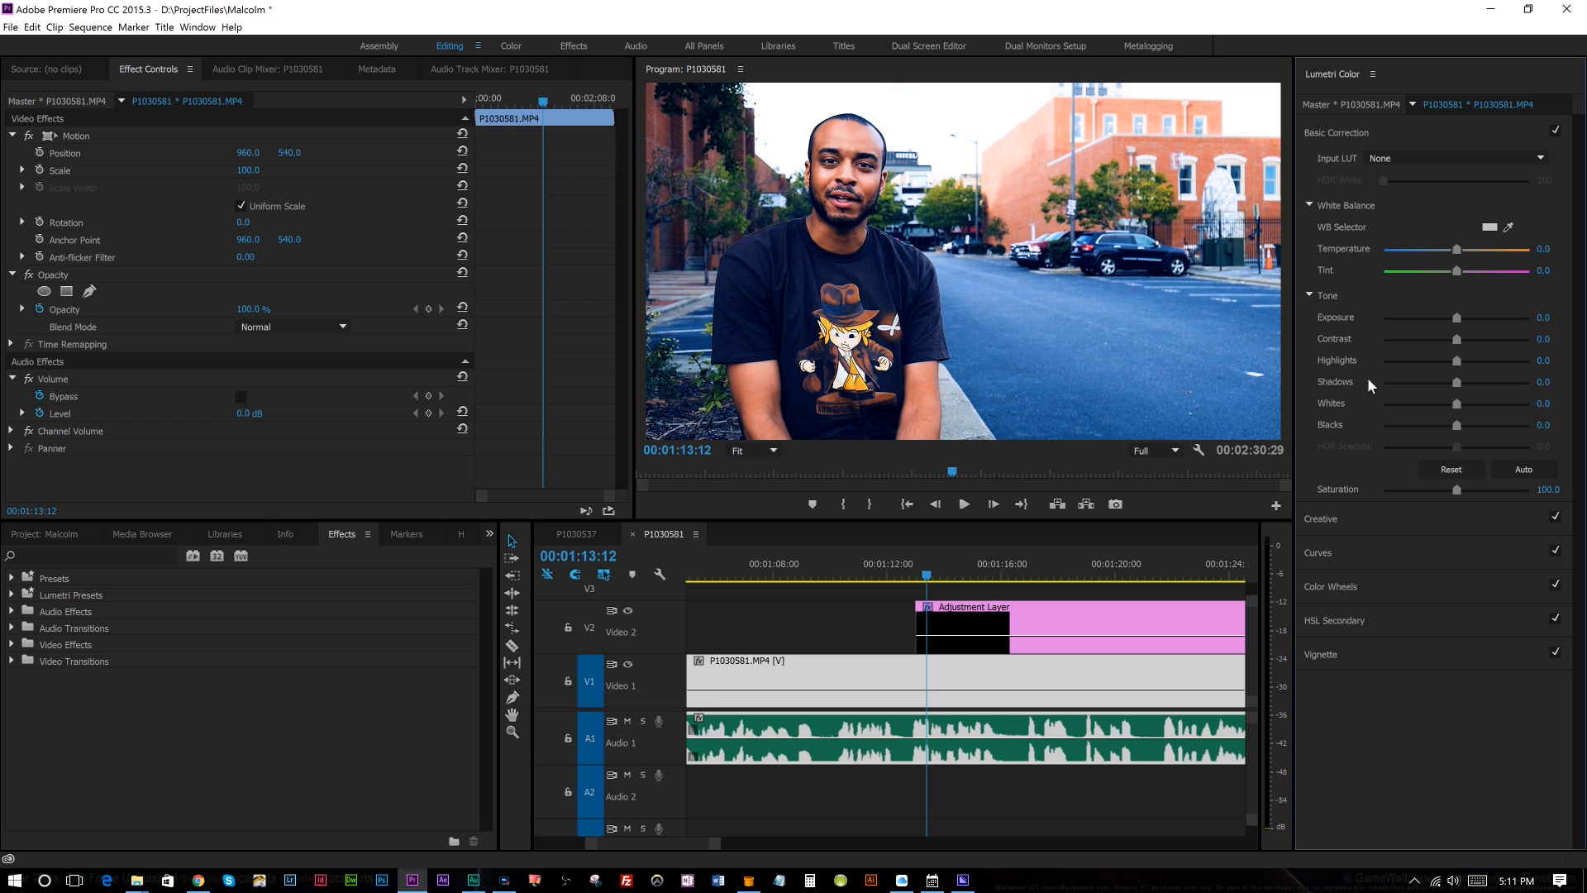
mouse_move(1356, 402)
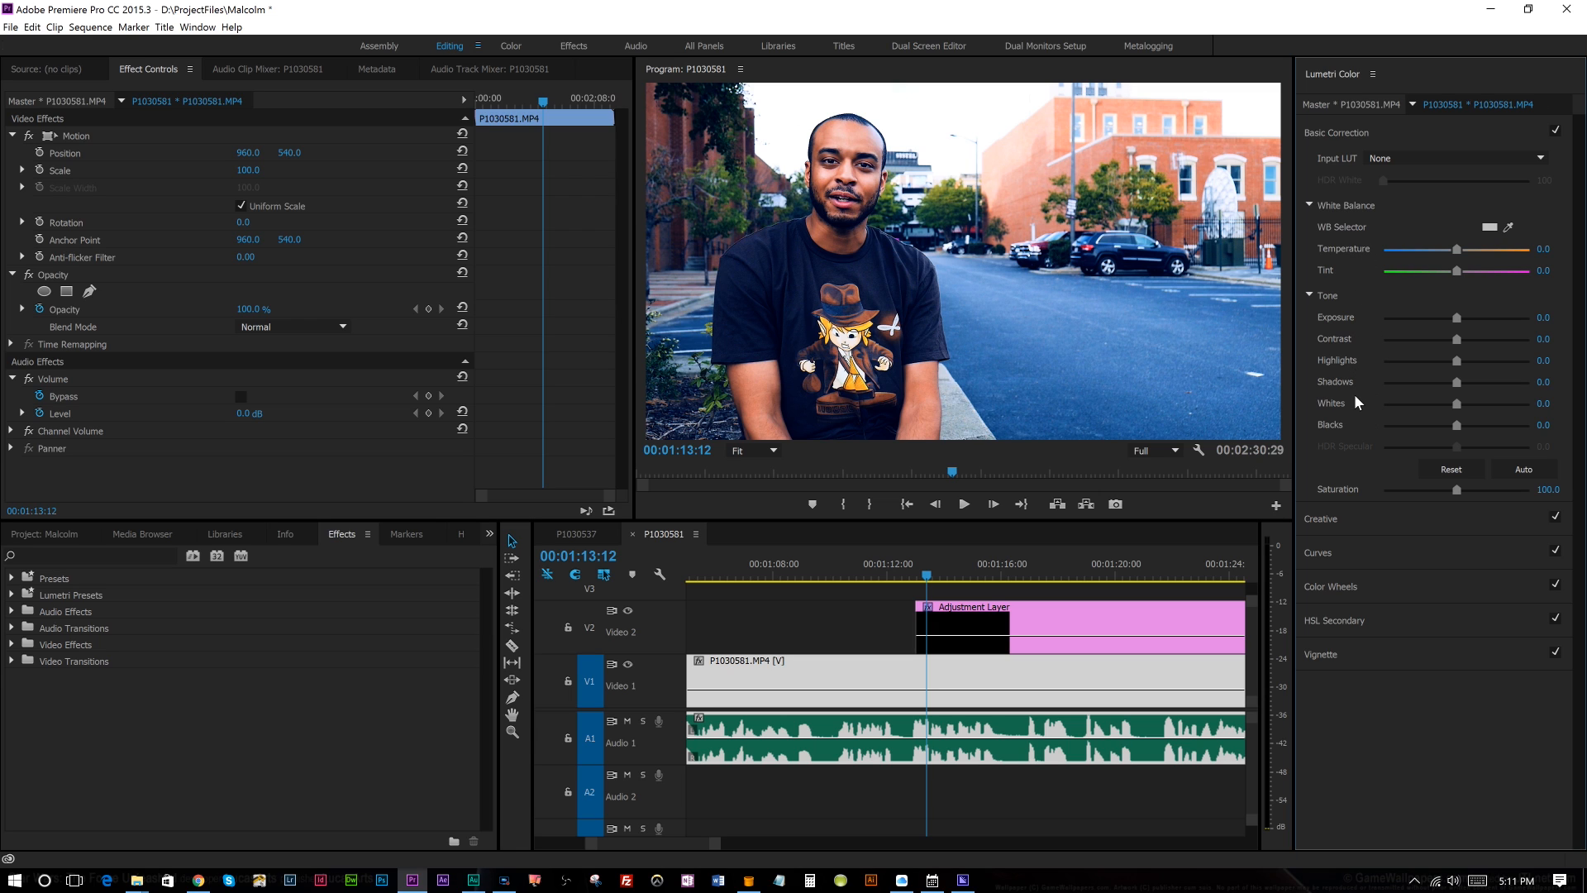
mouse_move(1369, 310)
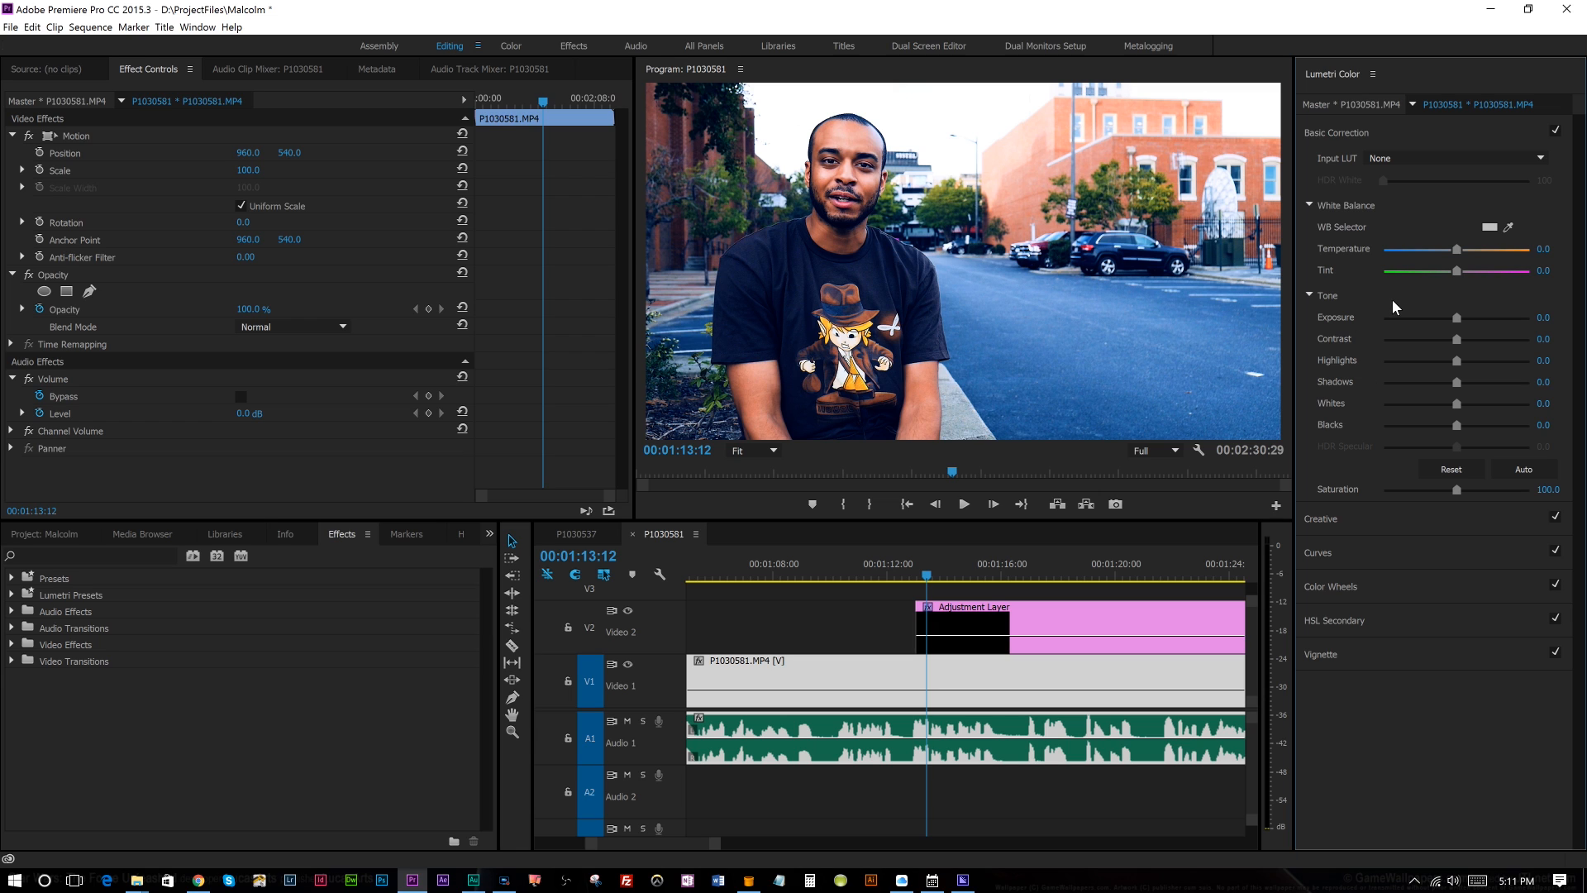
mouse_move(1460, 324)
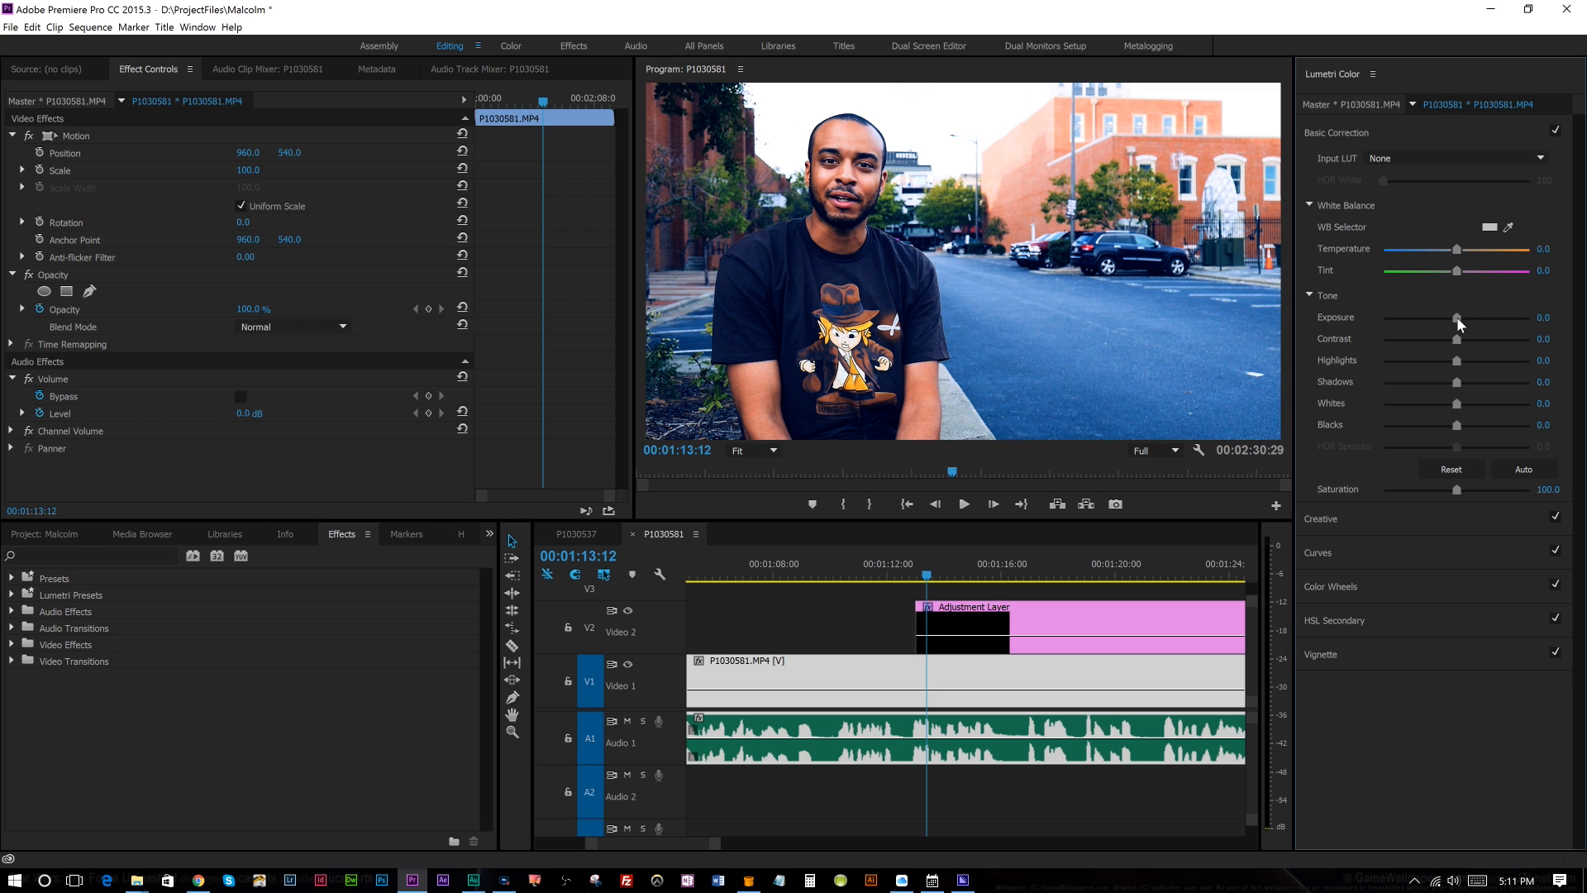
left_click_drag(1459, 317, 1460, 317)
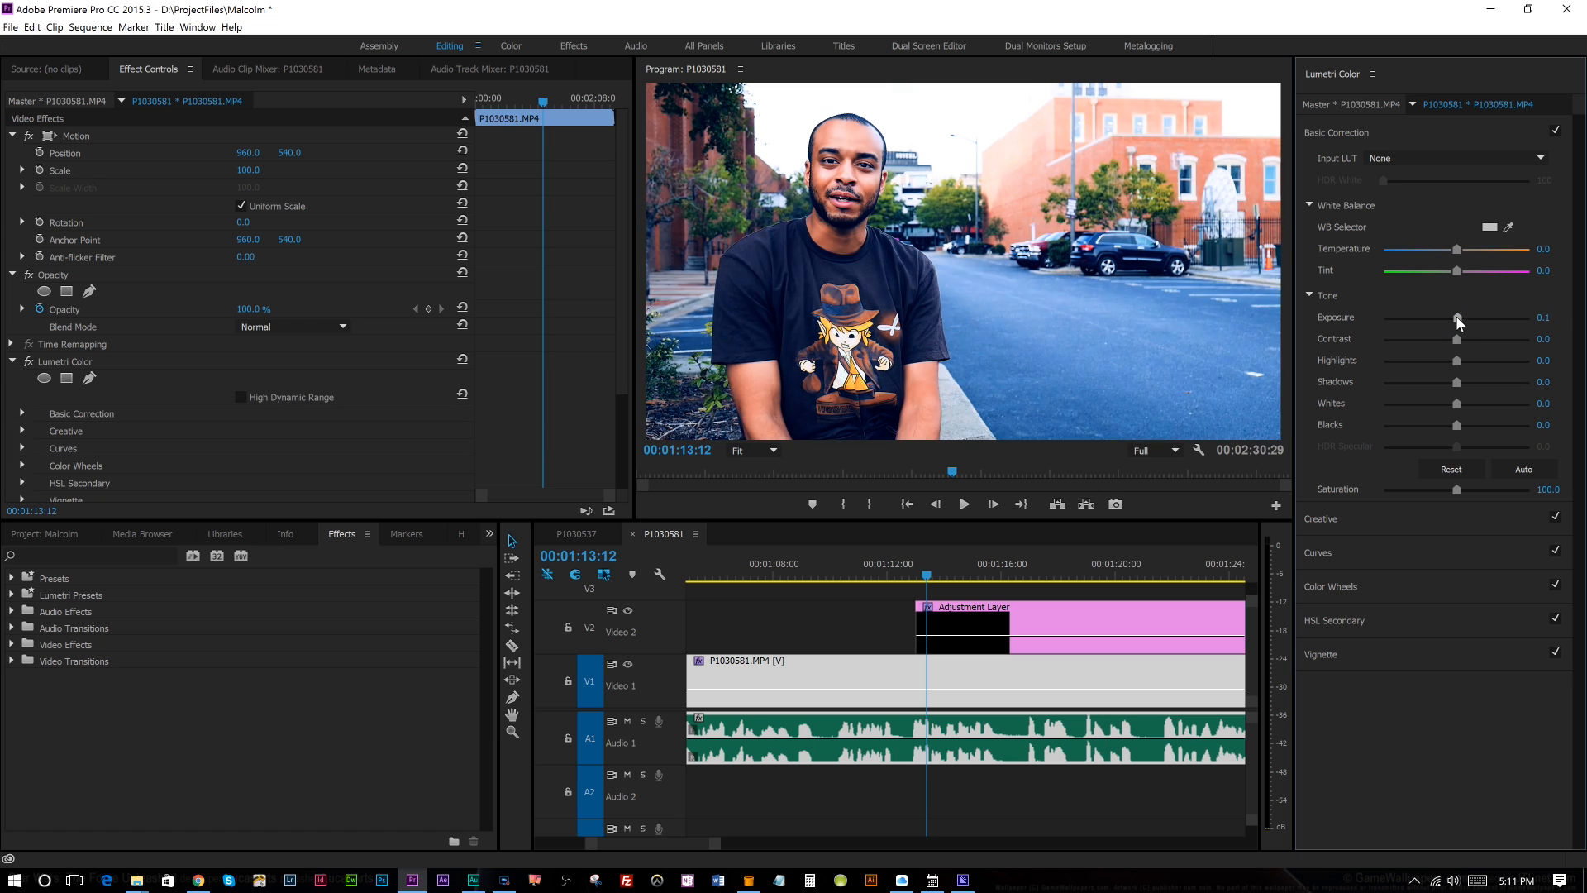
left_click_drag(1458, 317, 1467, 317)
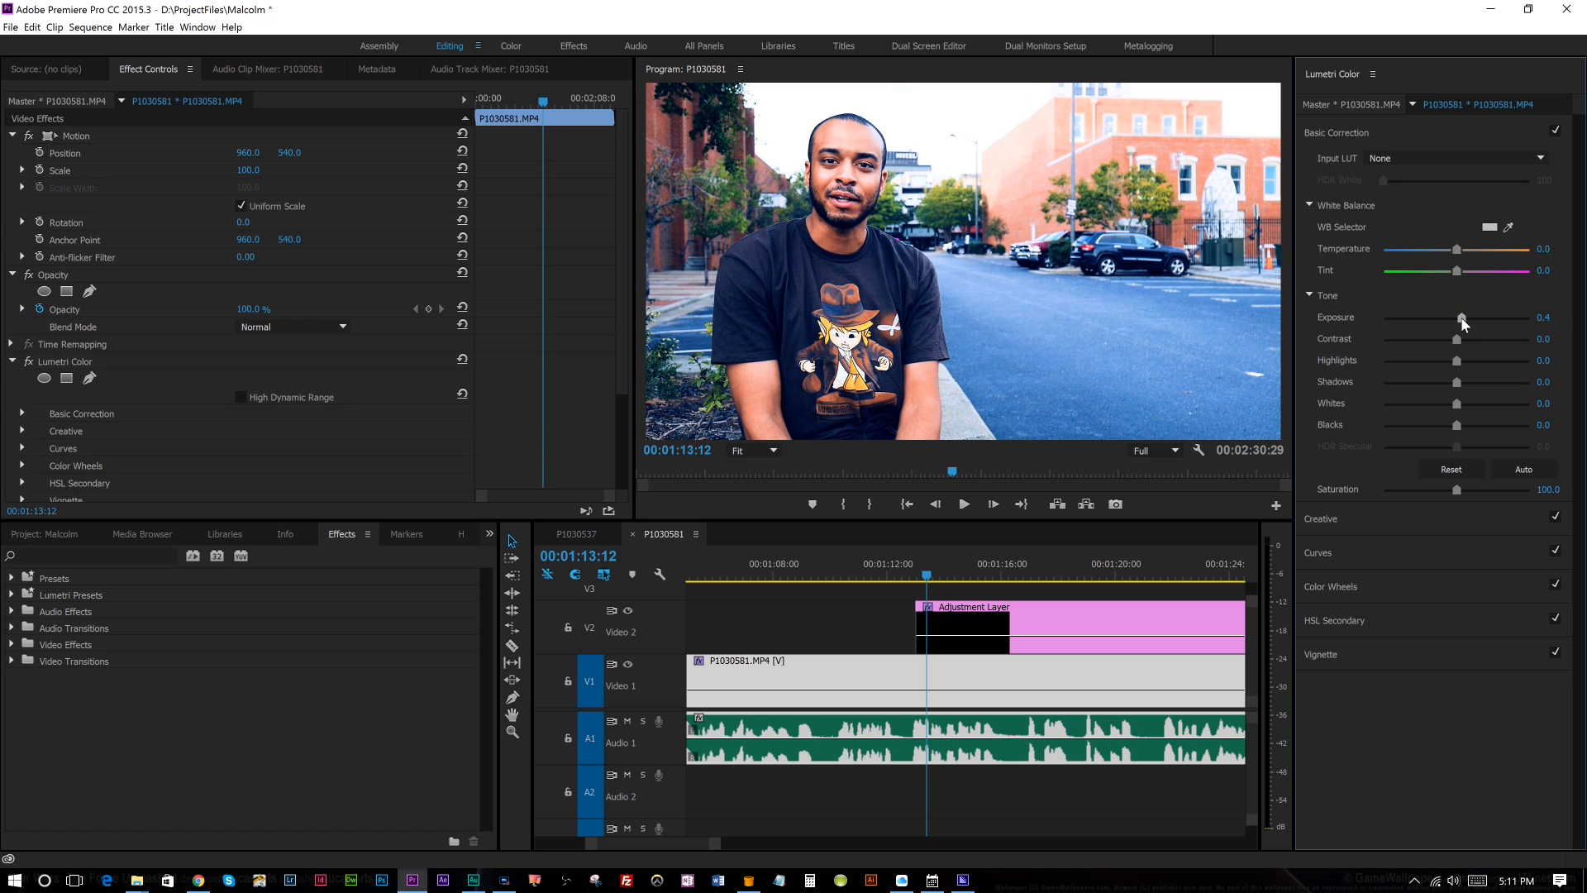
mouse_move(1311, 435)
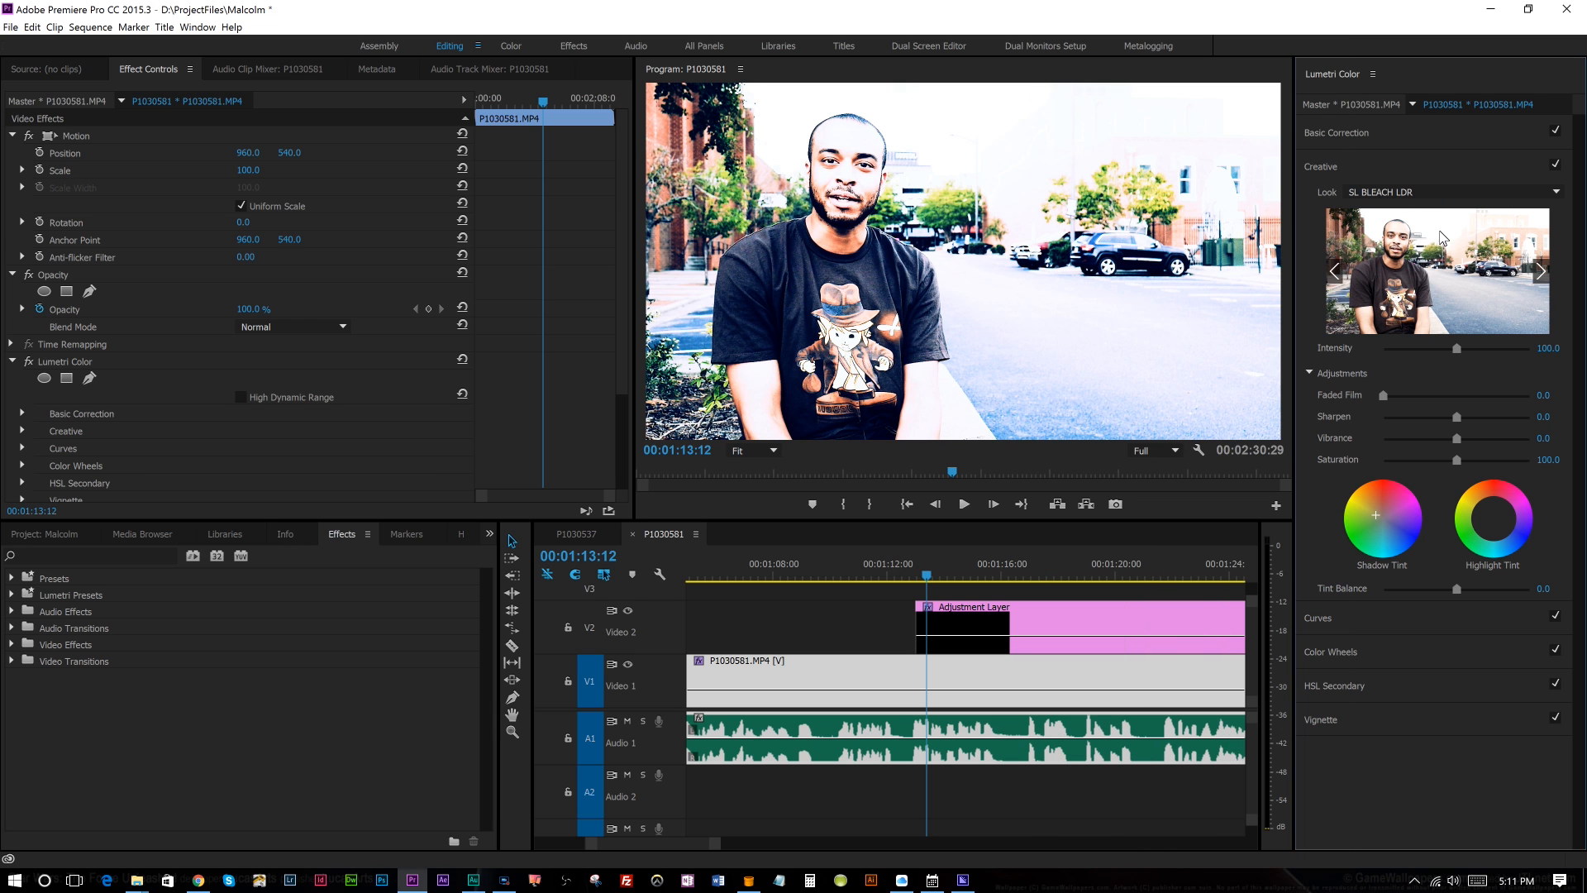
left_click(1537, 269)
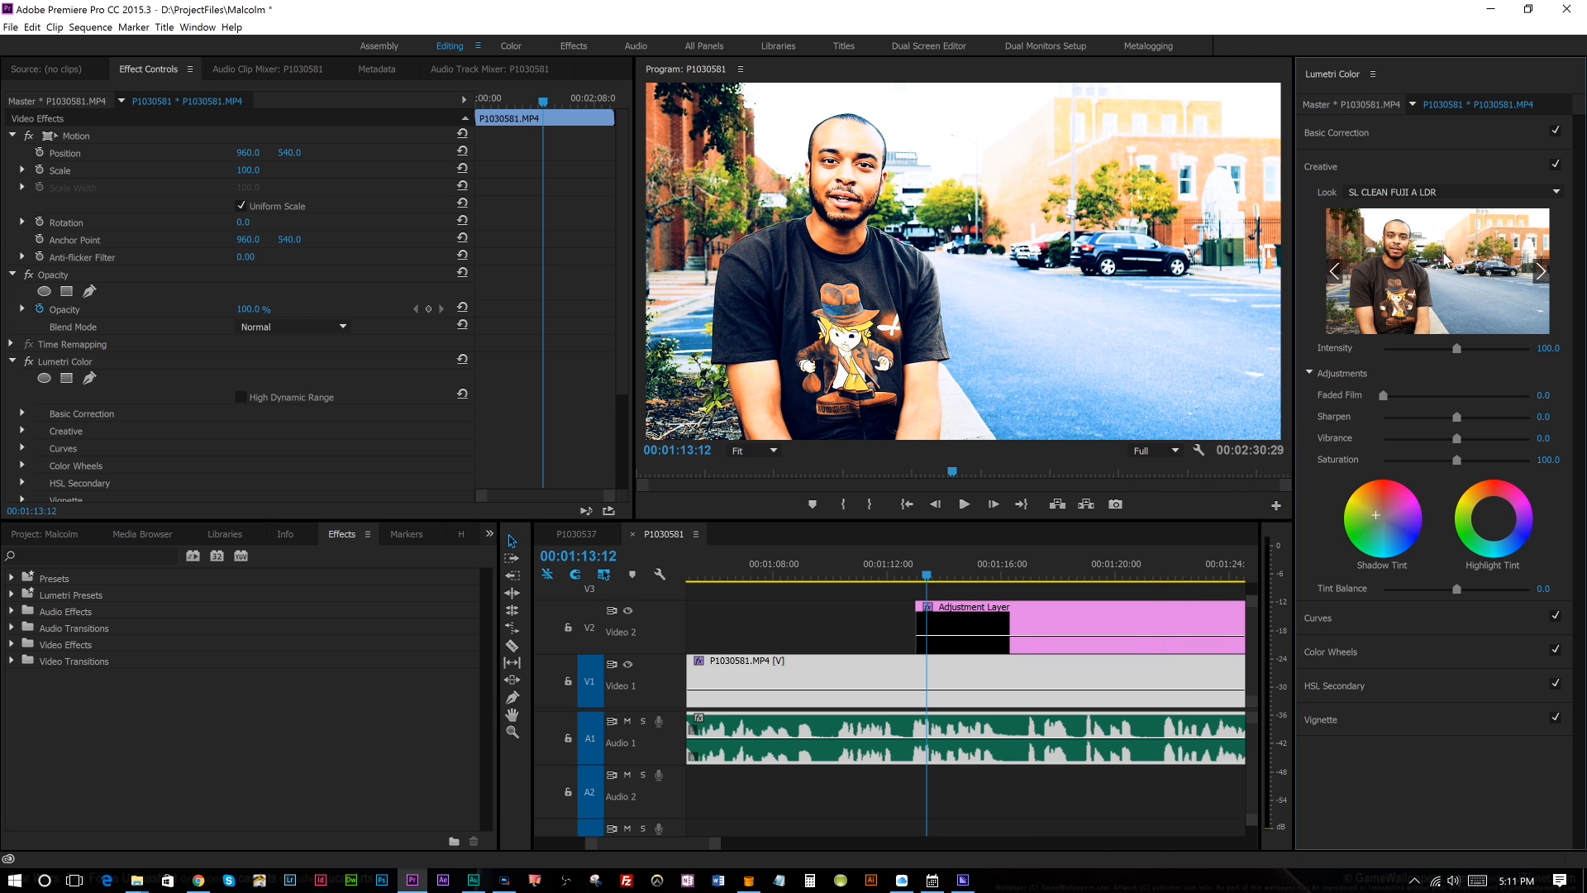
left_click(1435, 192)
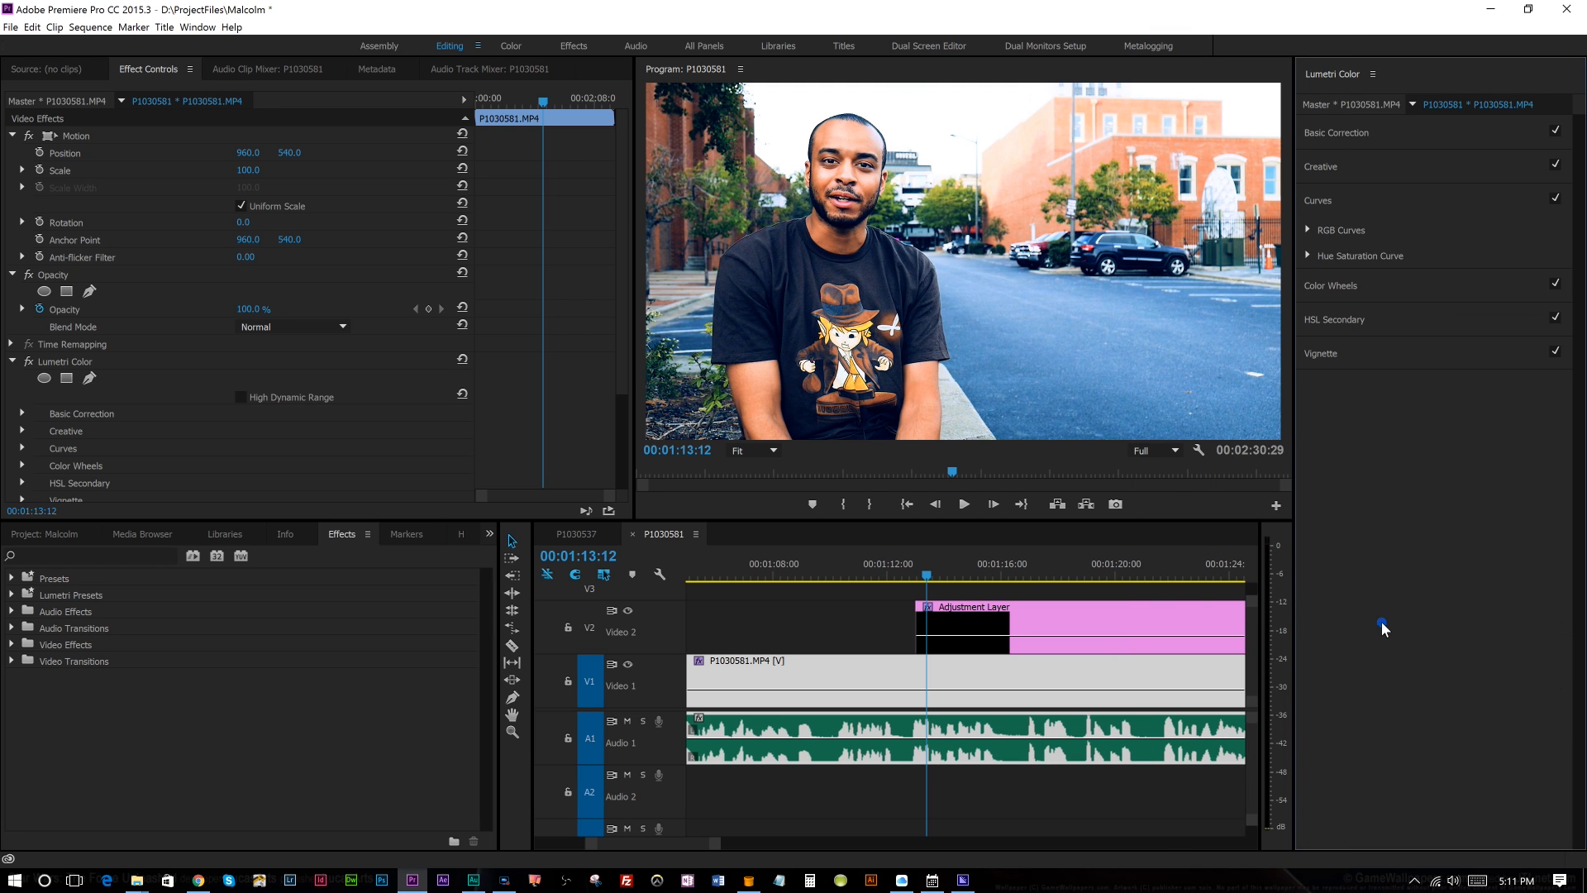
left_click(1306, 200)
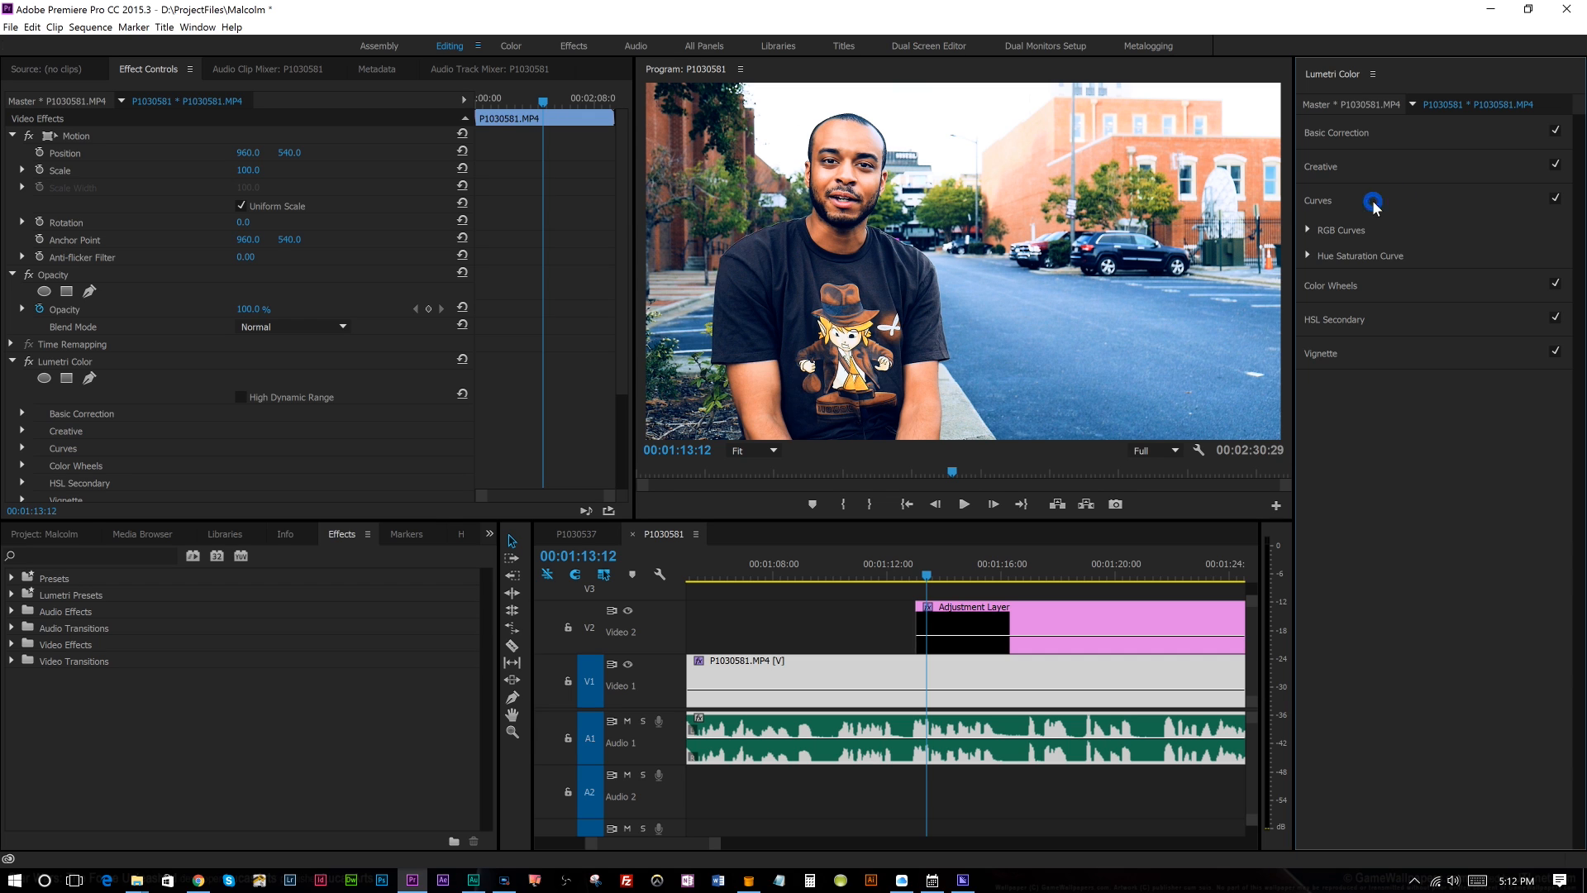
mouse_move(1306, 234)
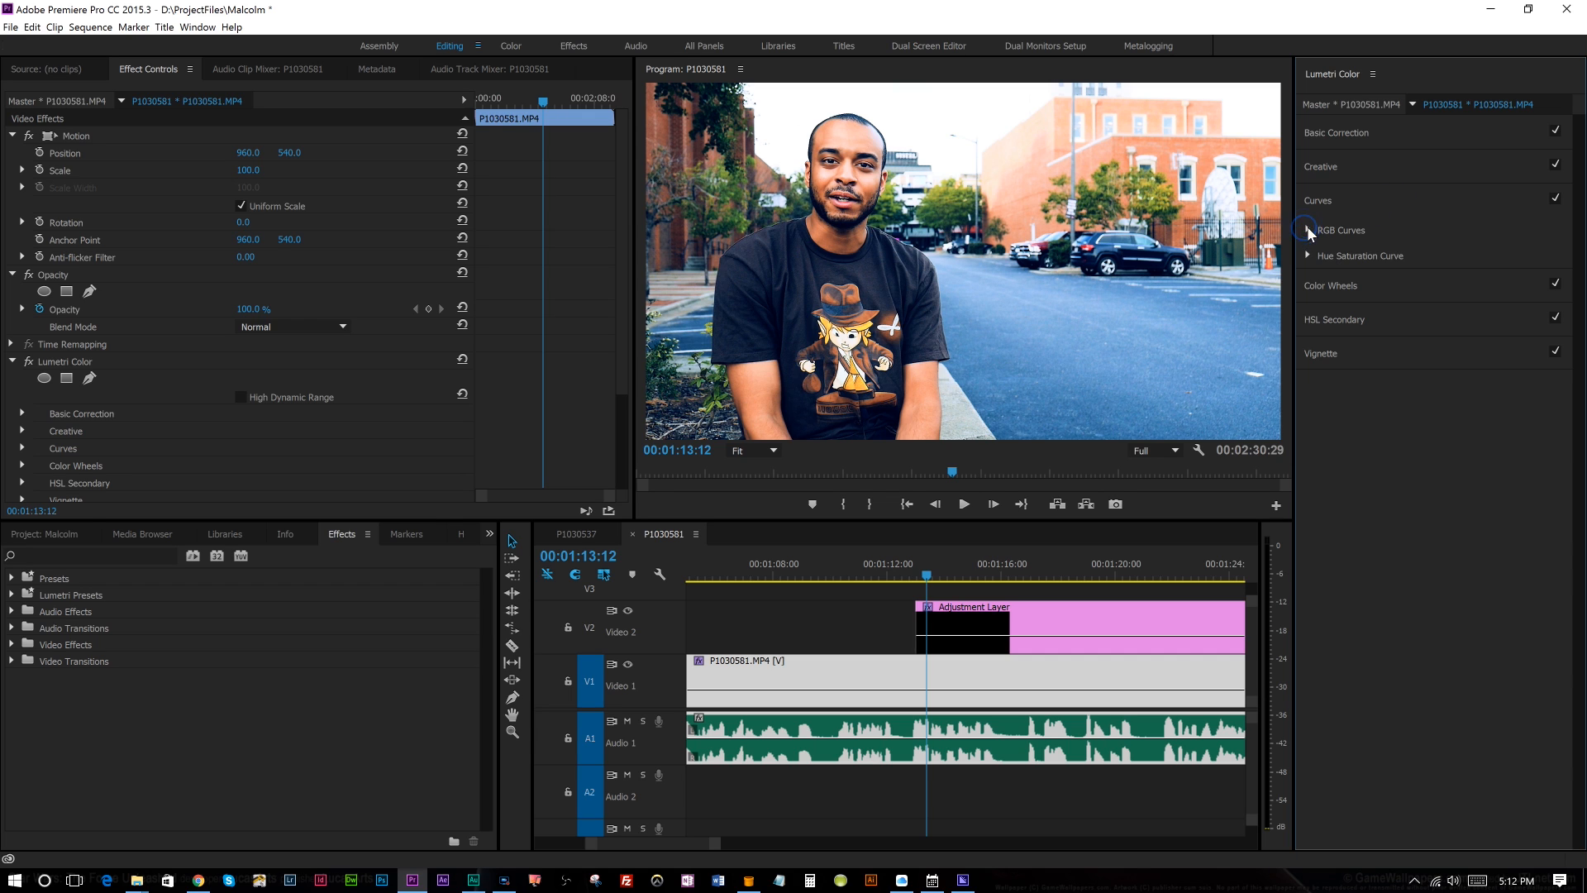
left_click(1309, 230)
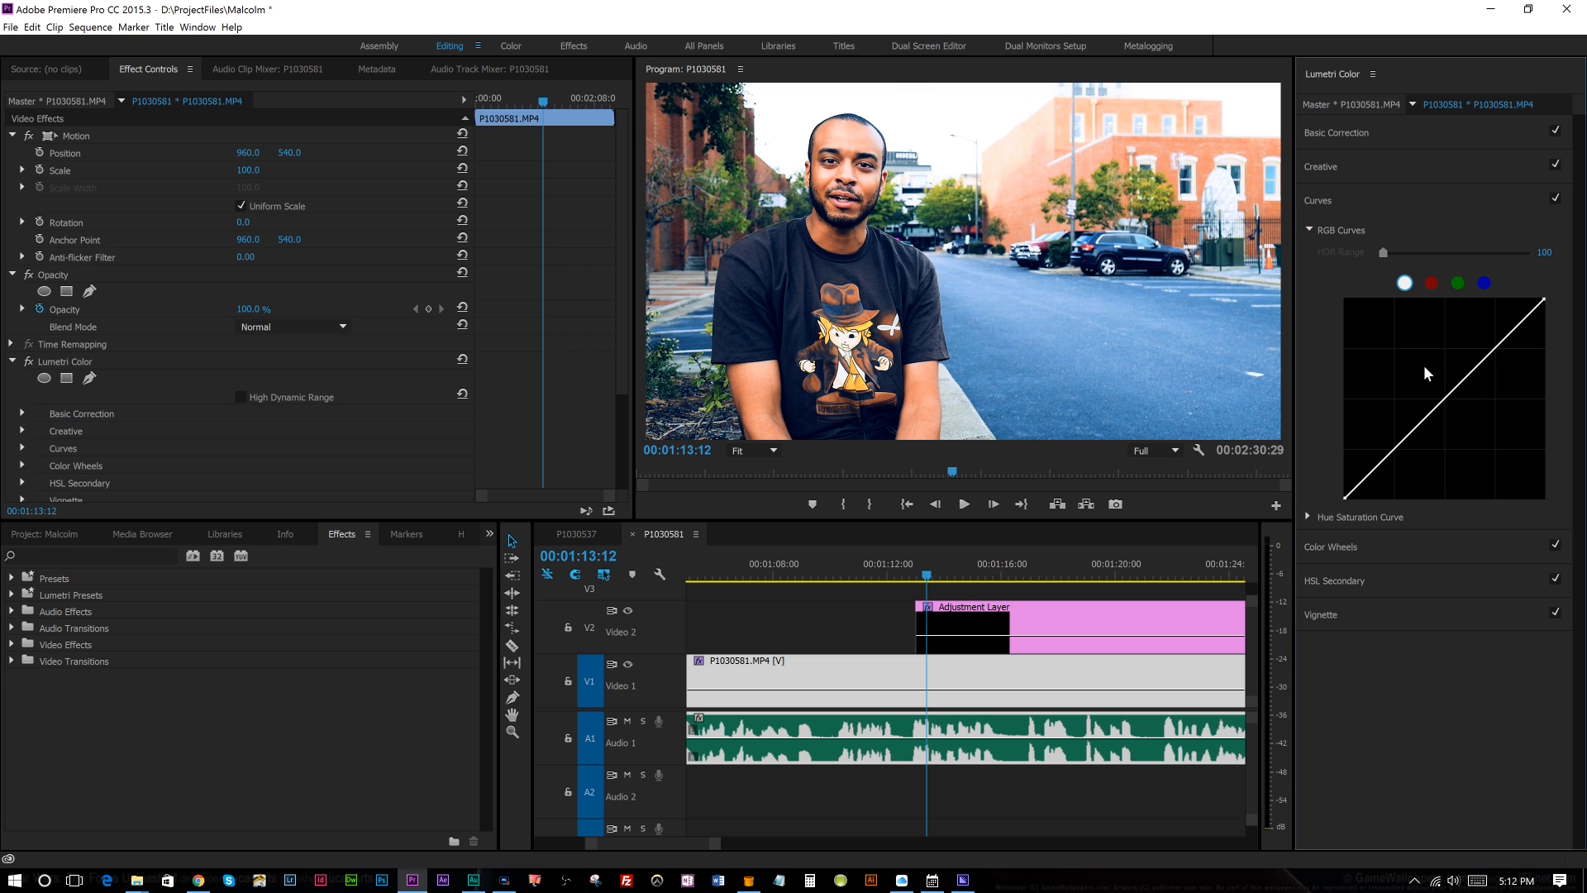
mouse_move(1411, 481)
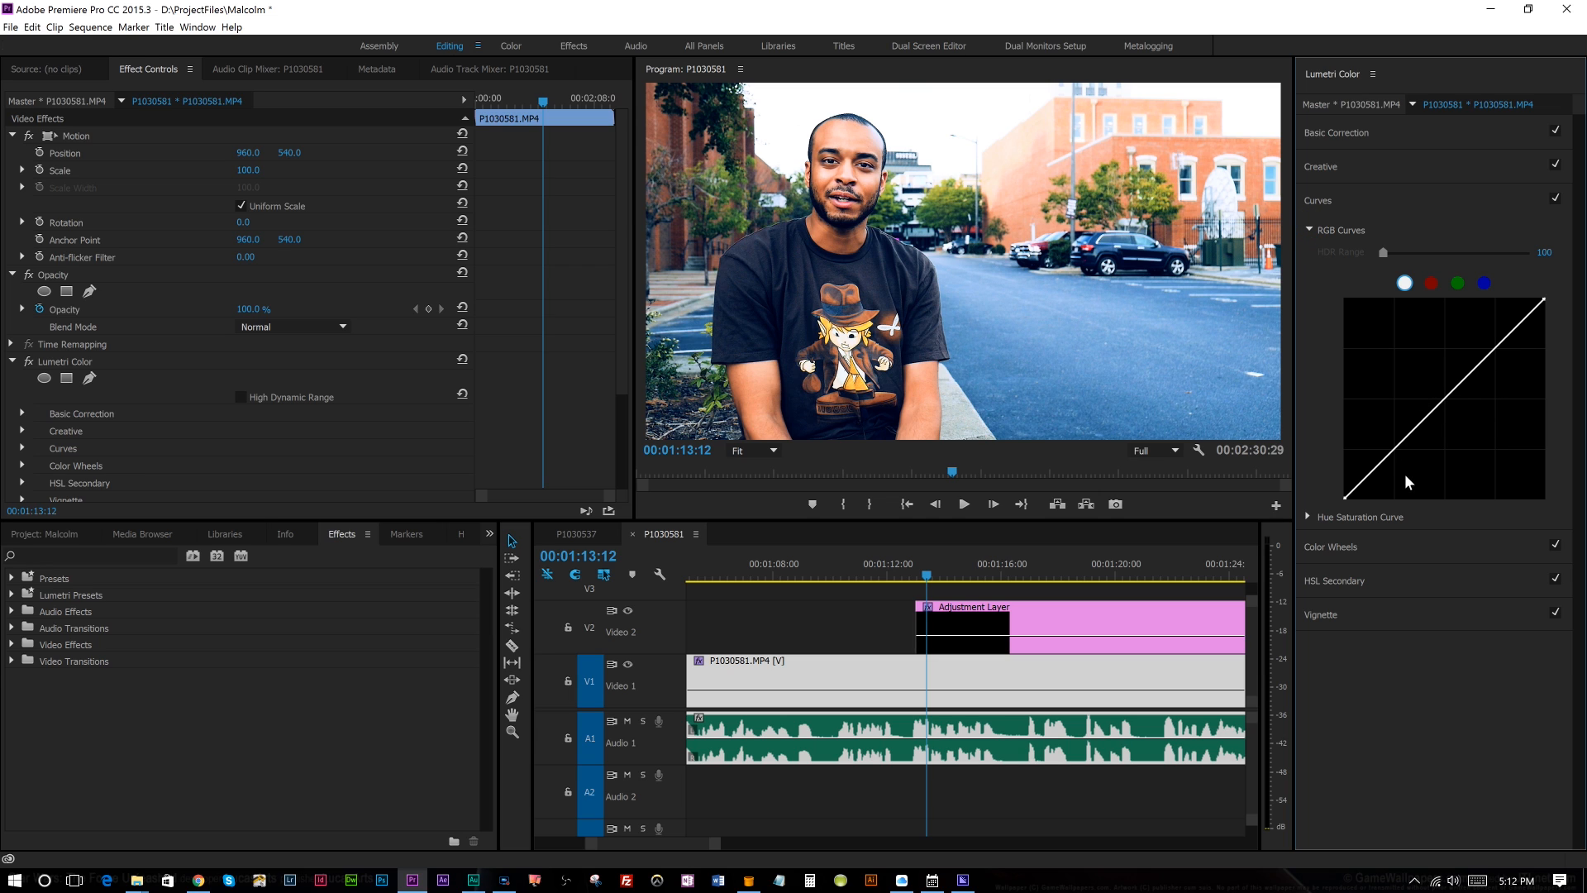
mouse_move(1410, 390)
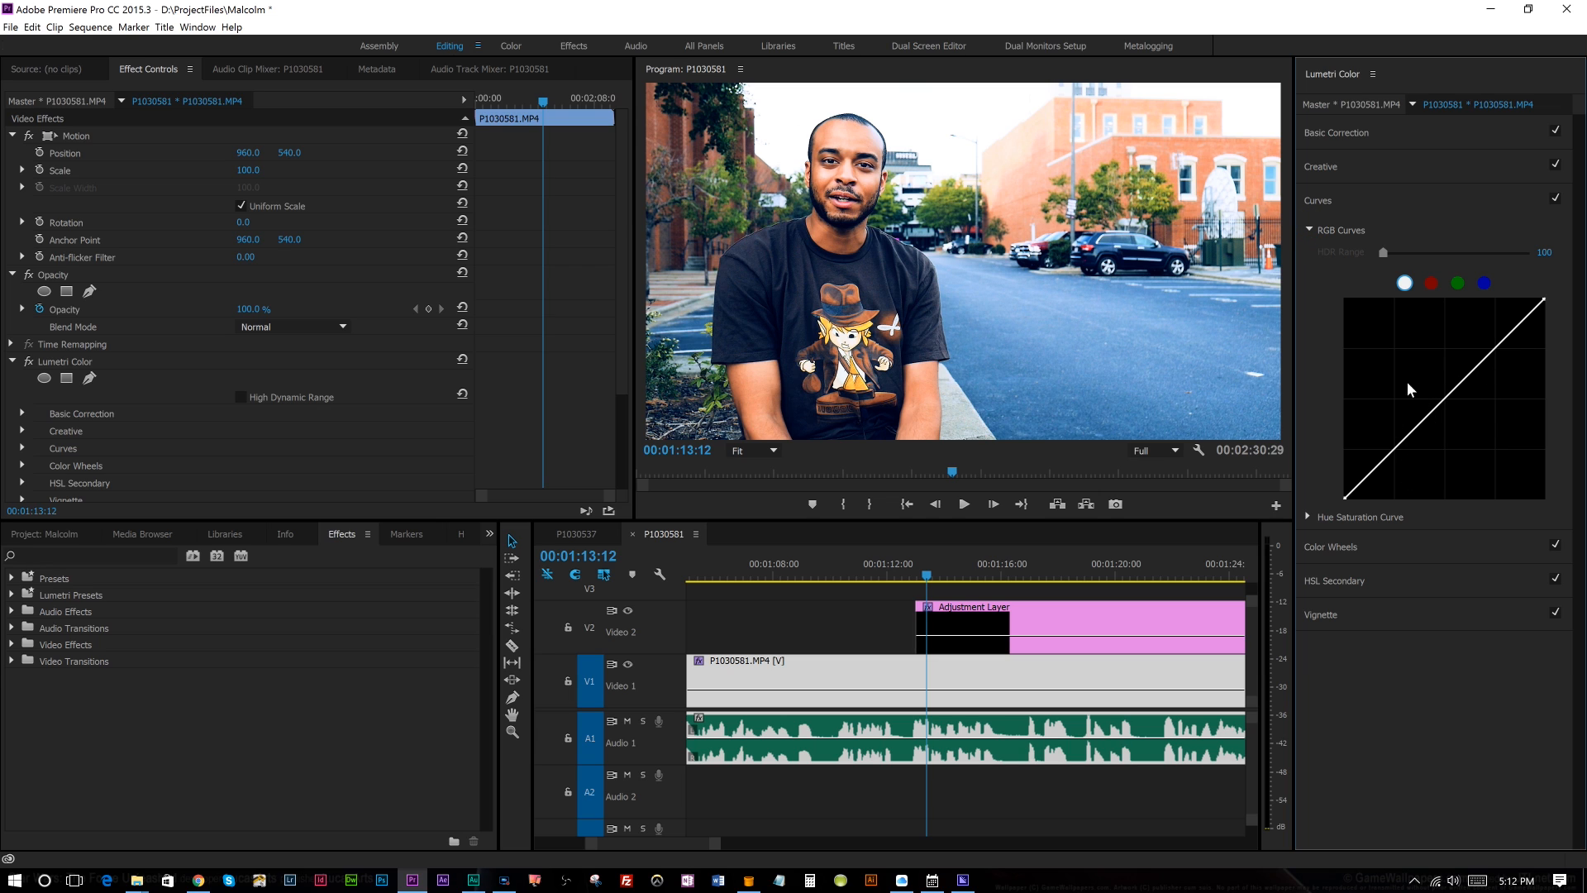
mouse_move(1410, 111)
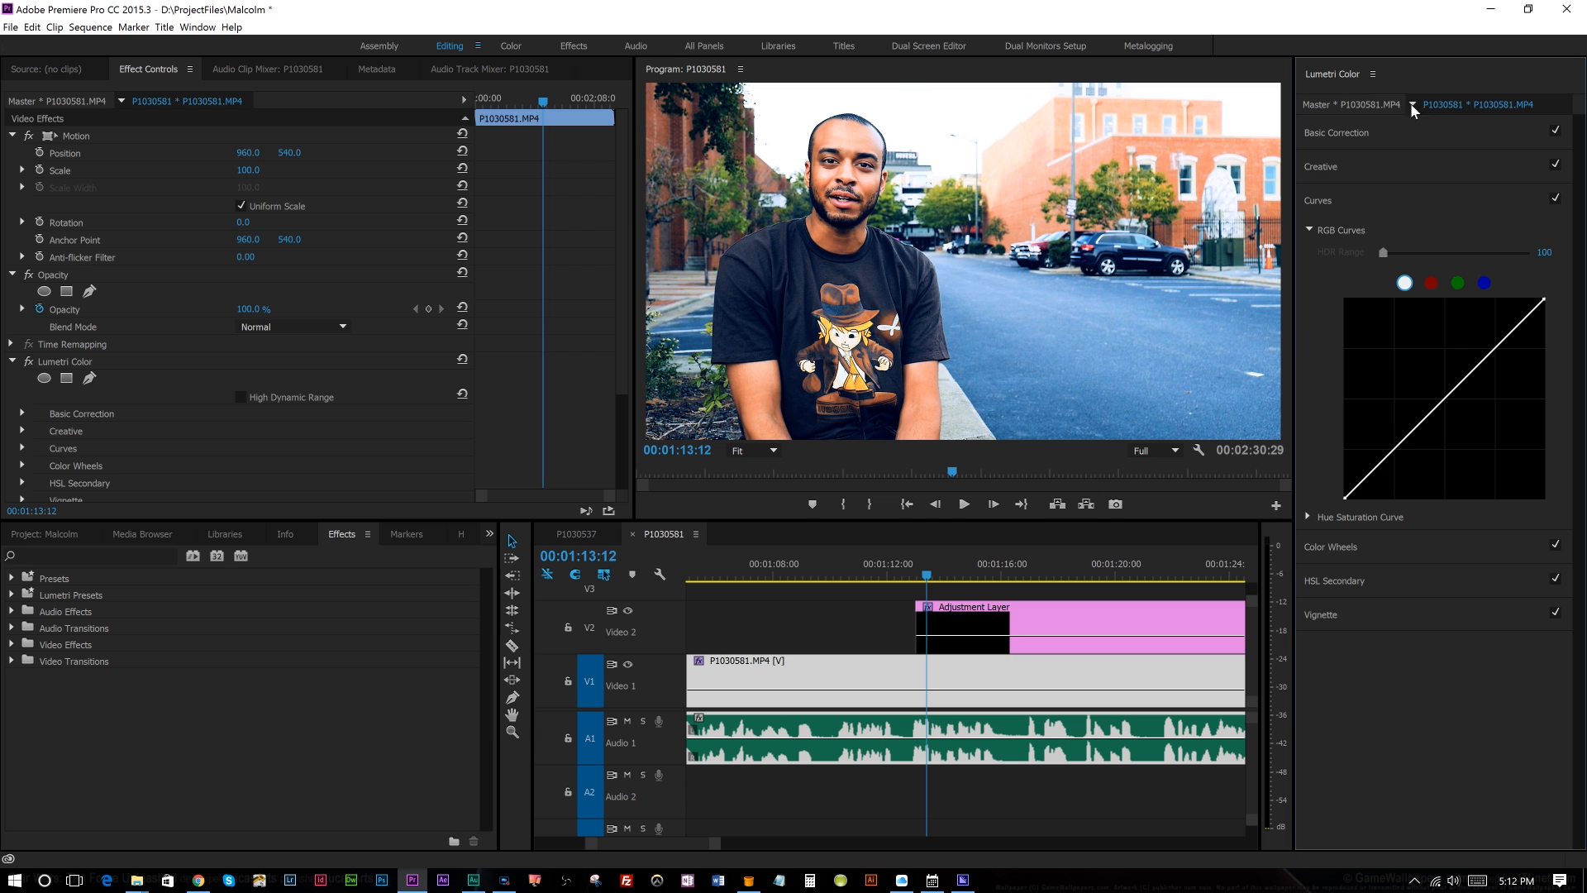
mouse_move(1332, 534)
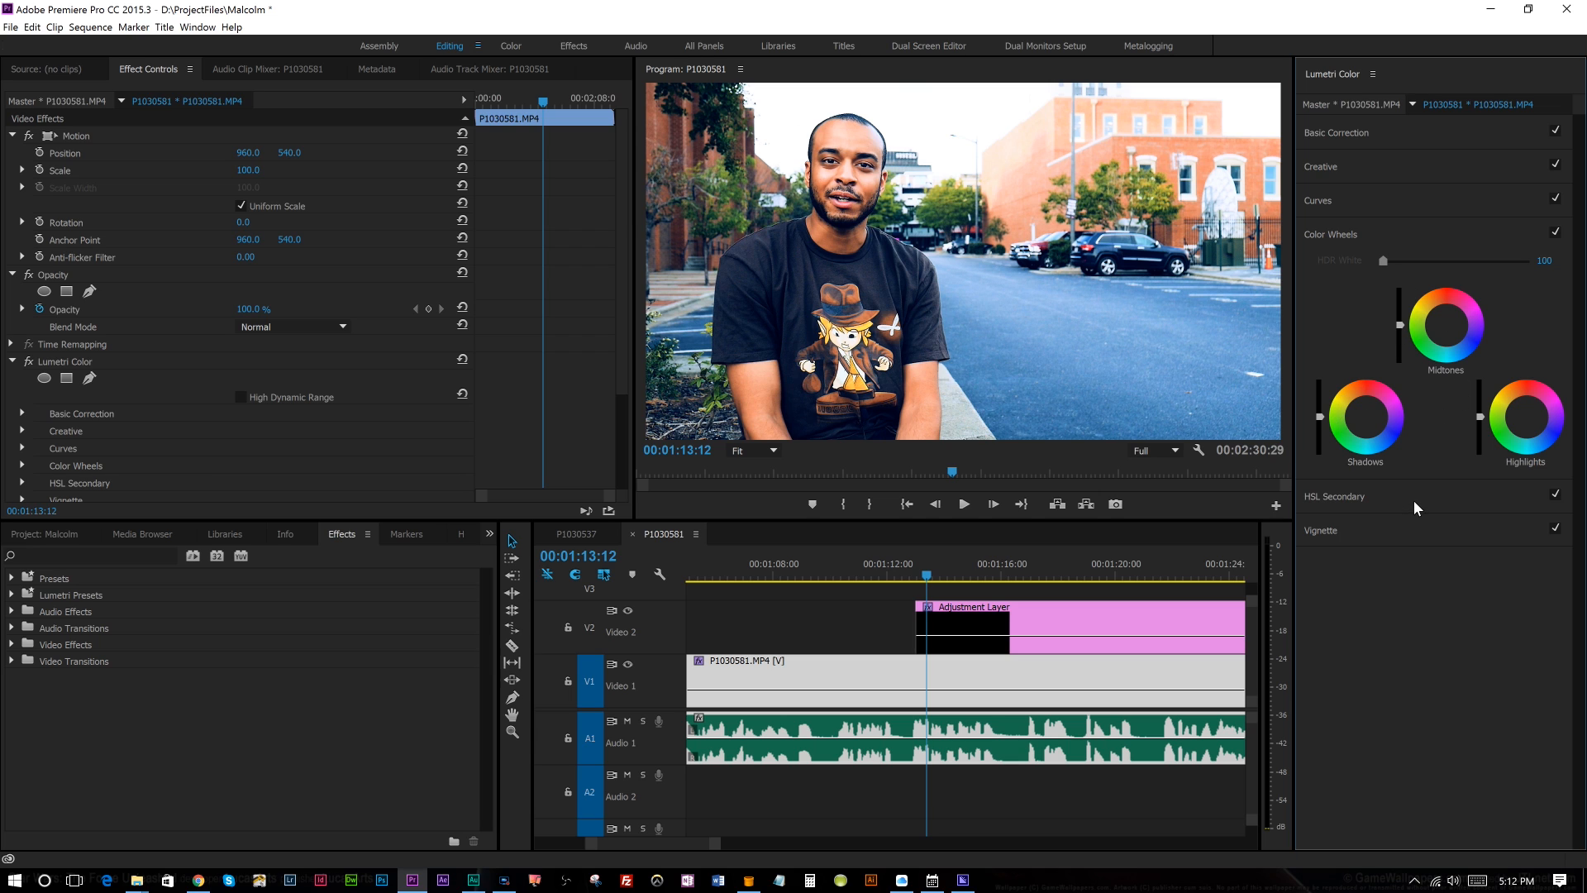
left_click(1334, 267)
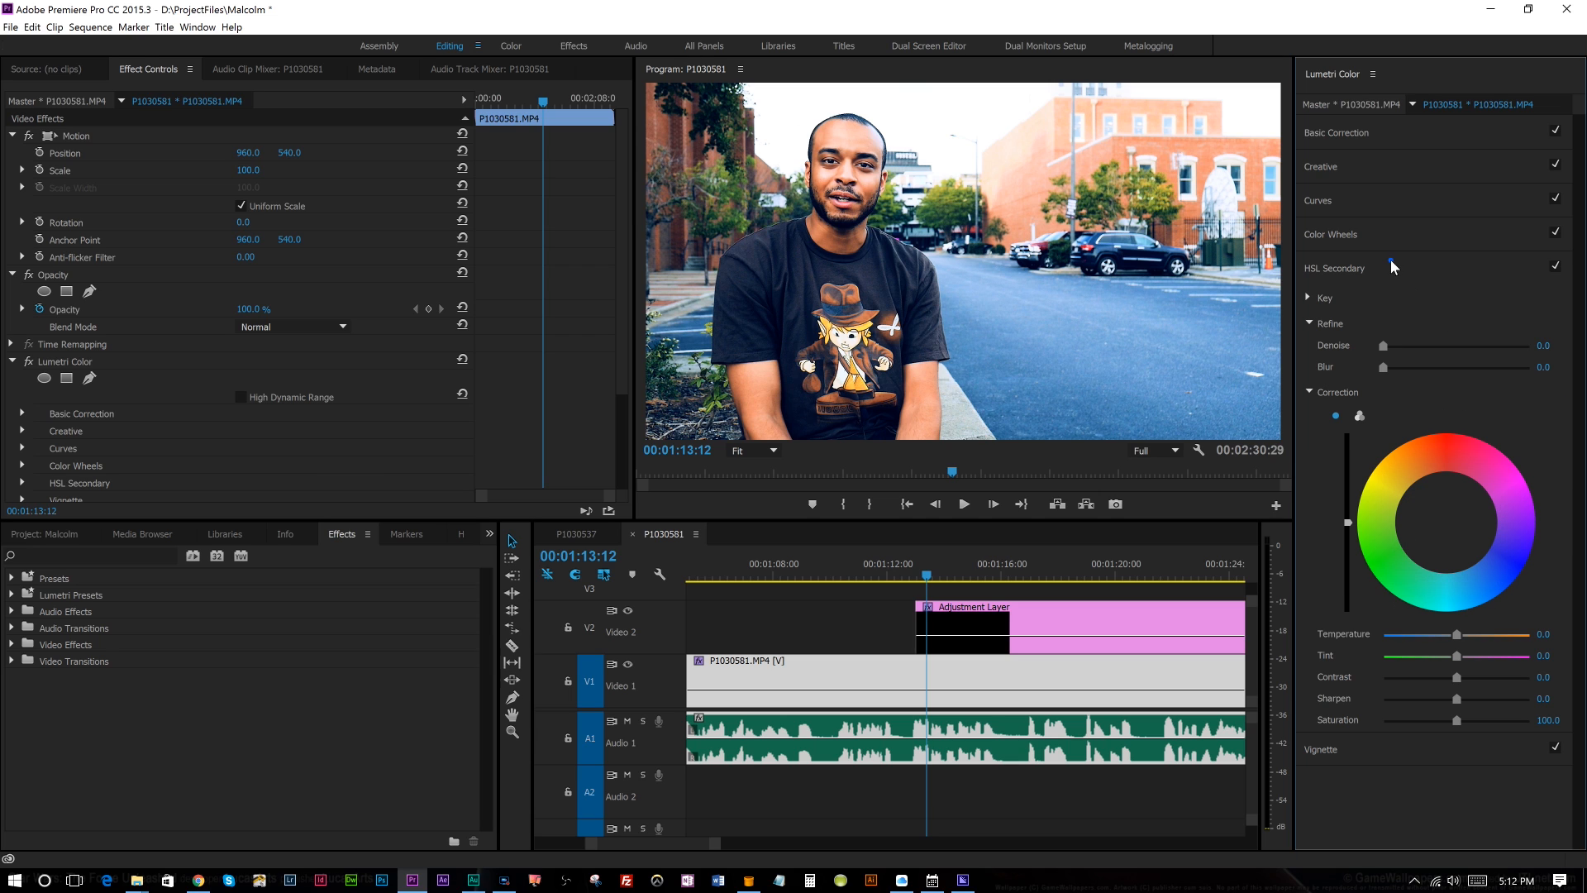
left_click(1334, 267)
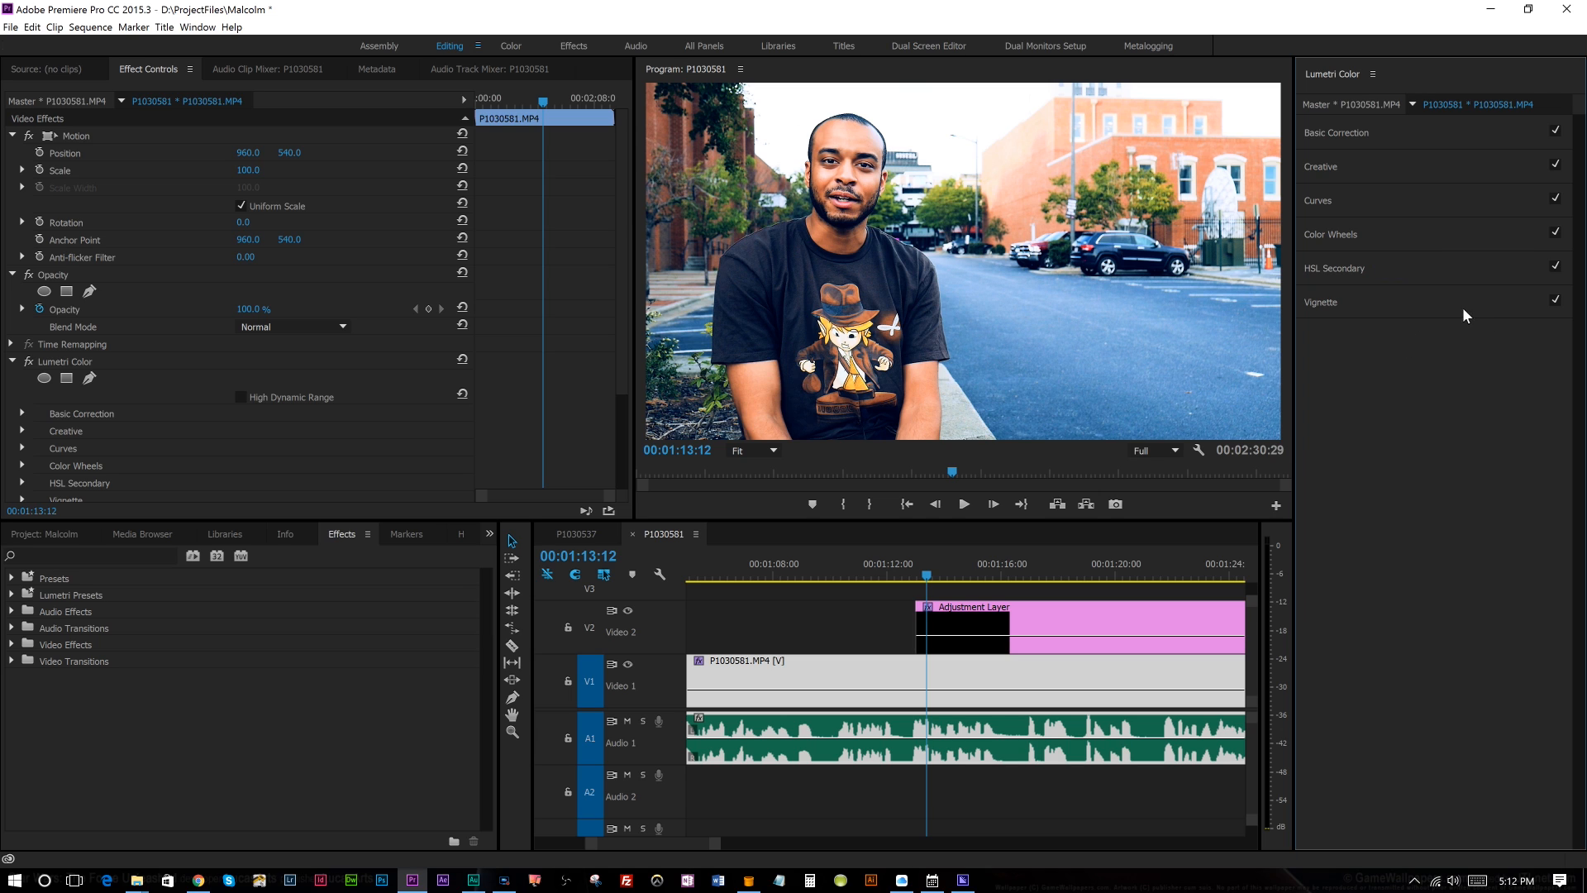
mouse_move(1390, 317)
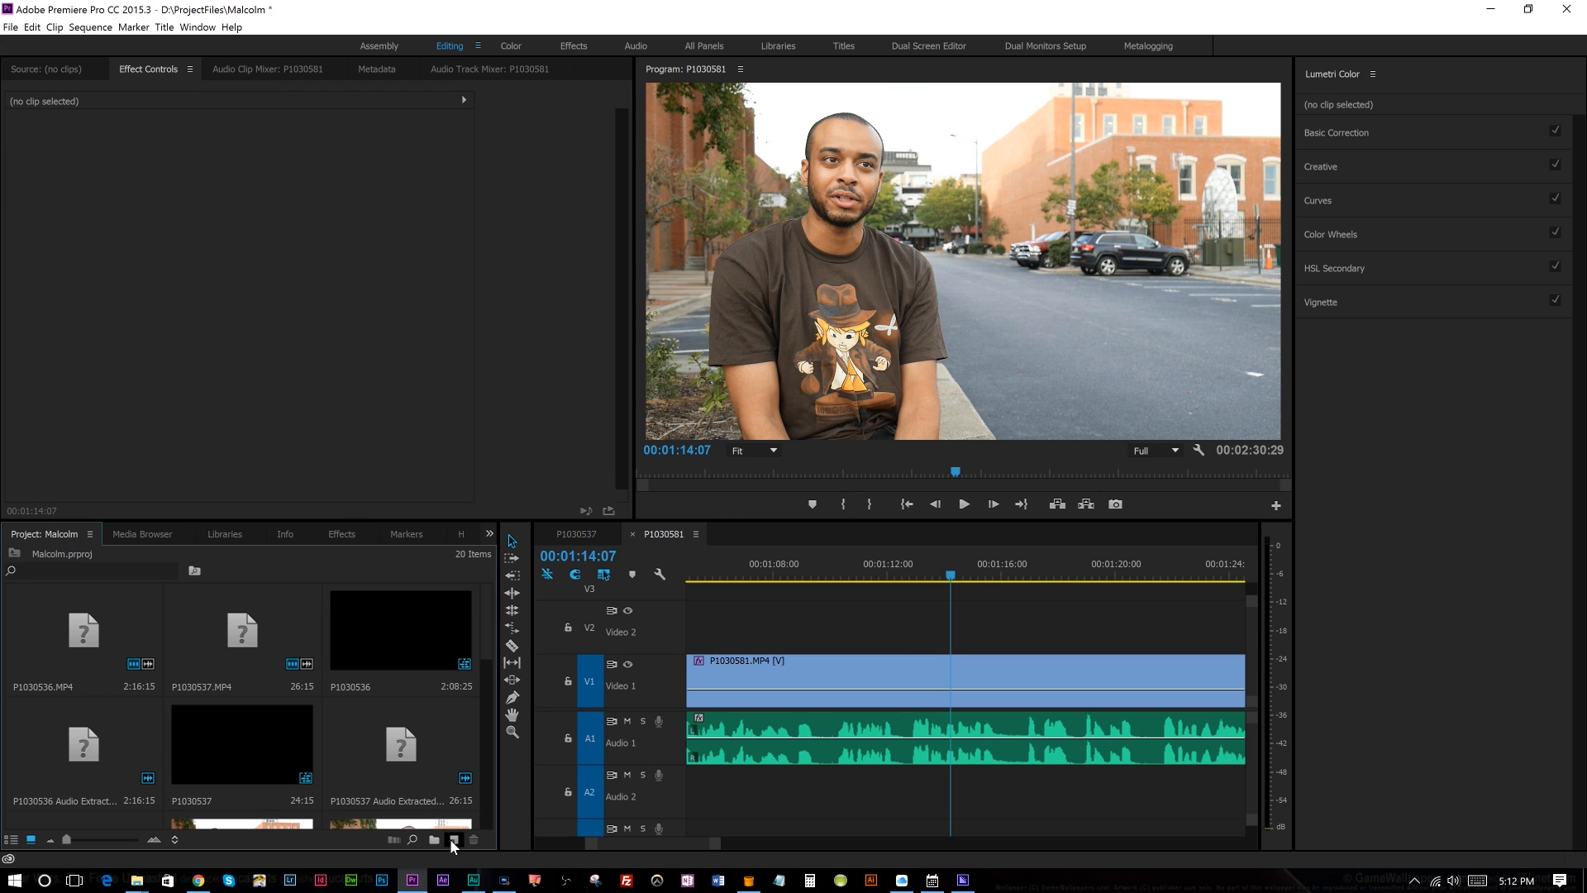
Create a new Adjustment Layer item with its default settings confirmed
left_click(452, 842)
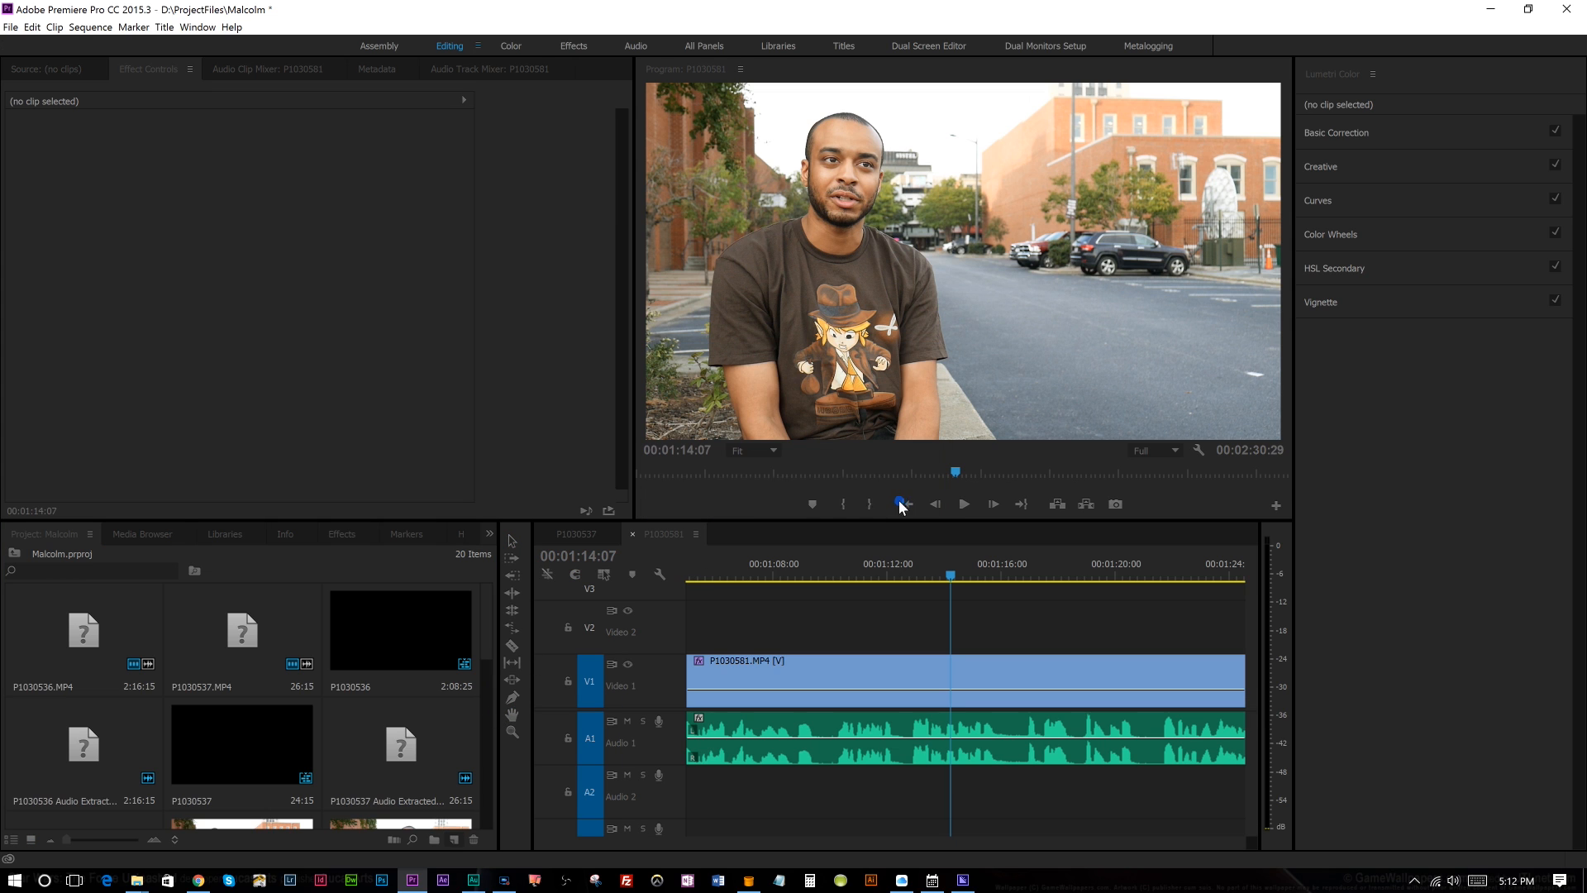
left_click(12, 29)
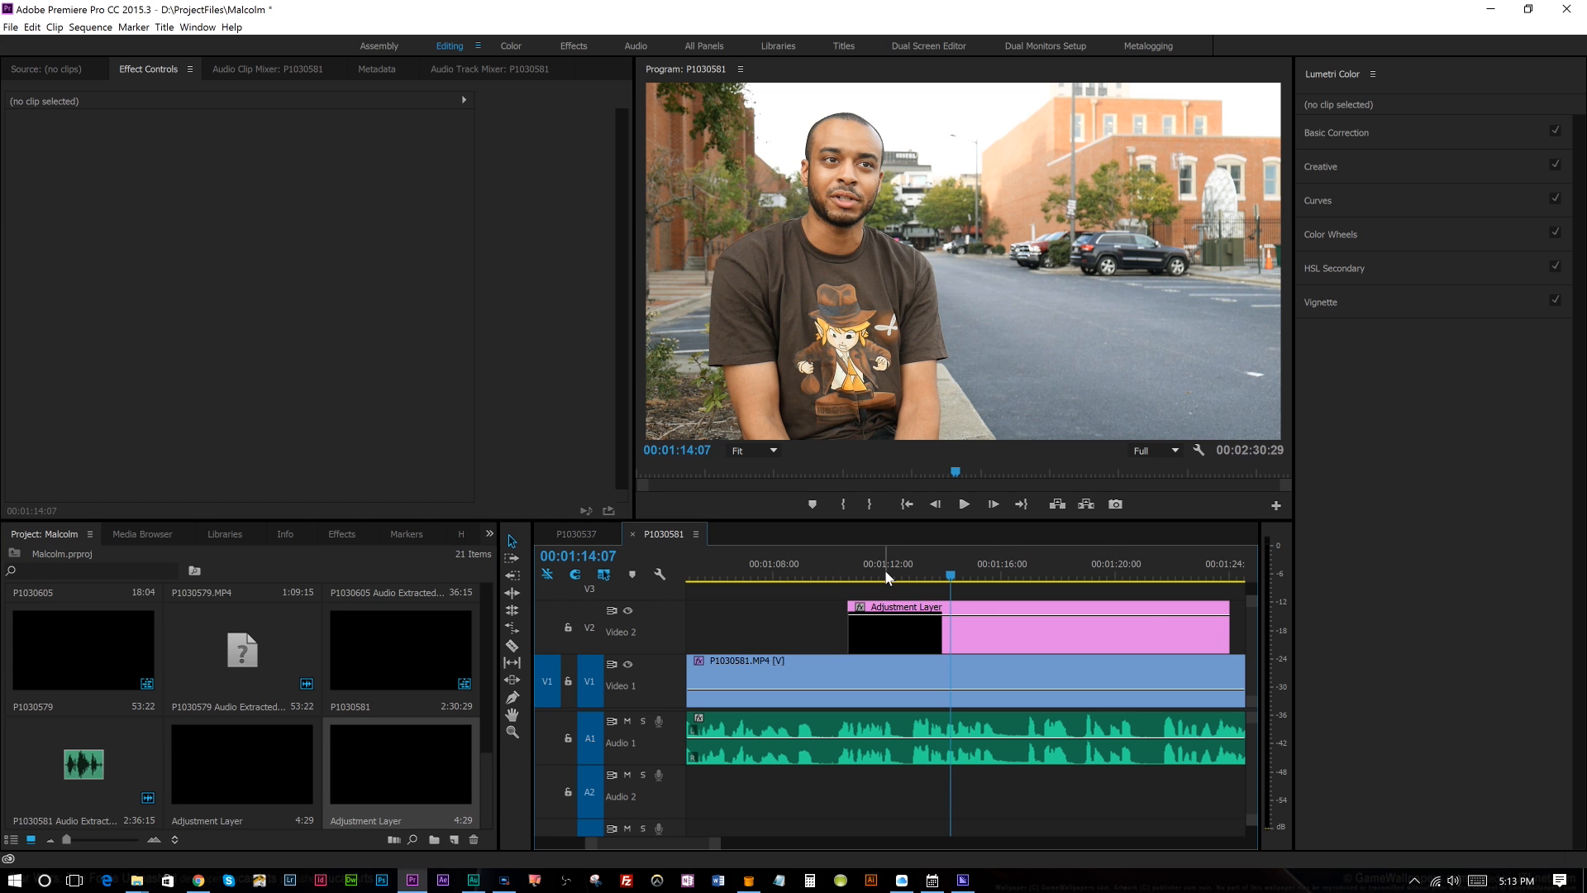
mouse_move(831, 582)
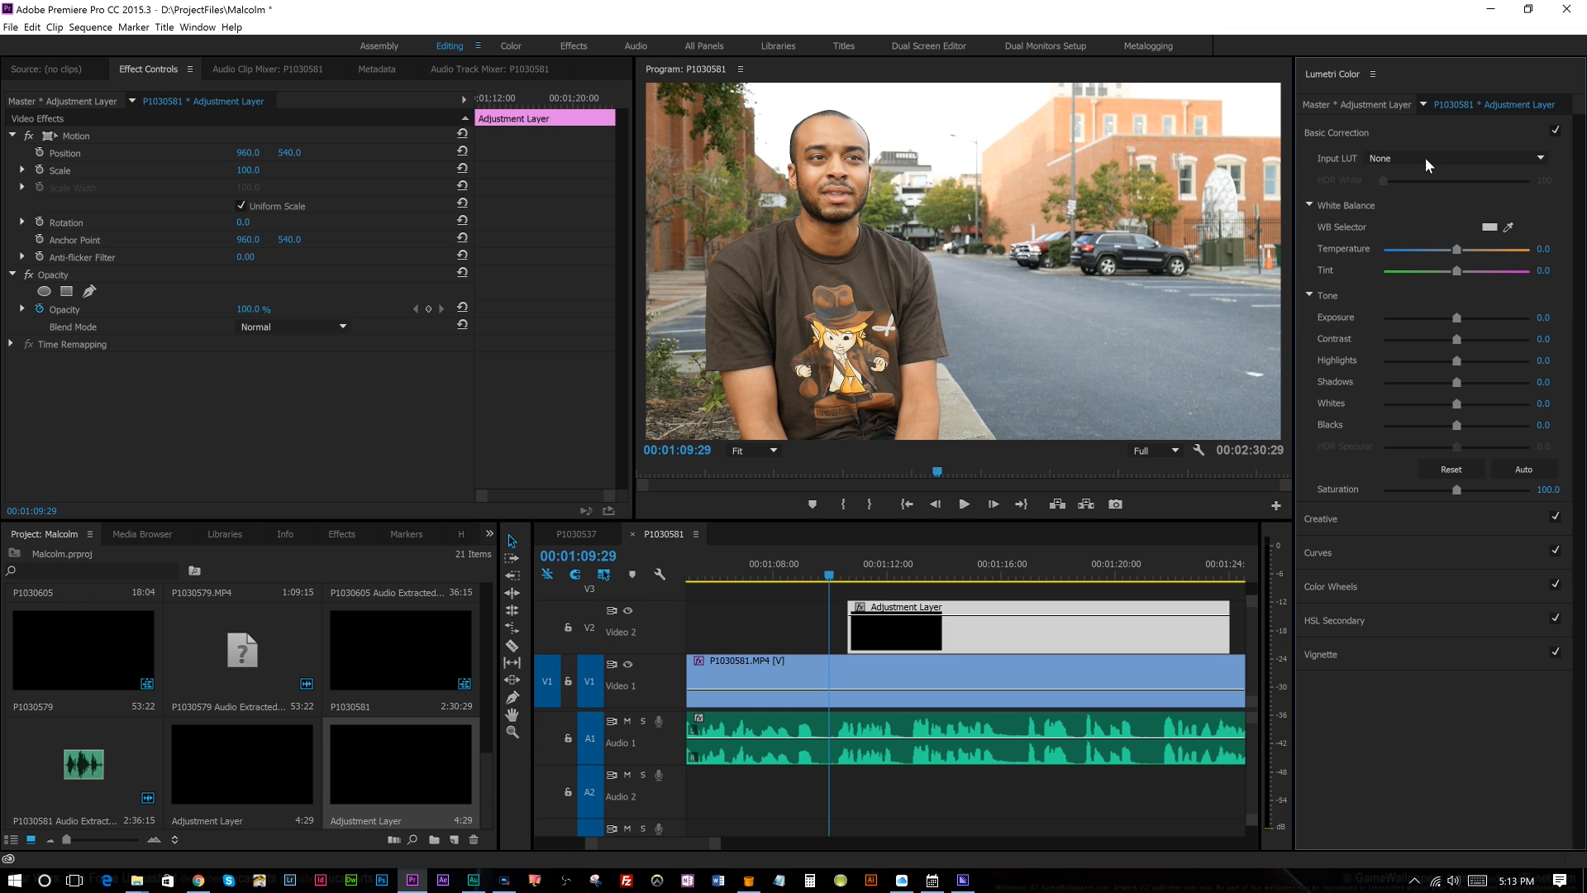
mouse_move(1003, 578)
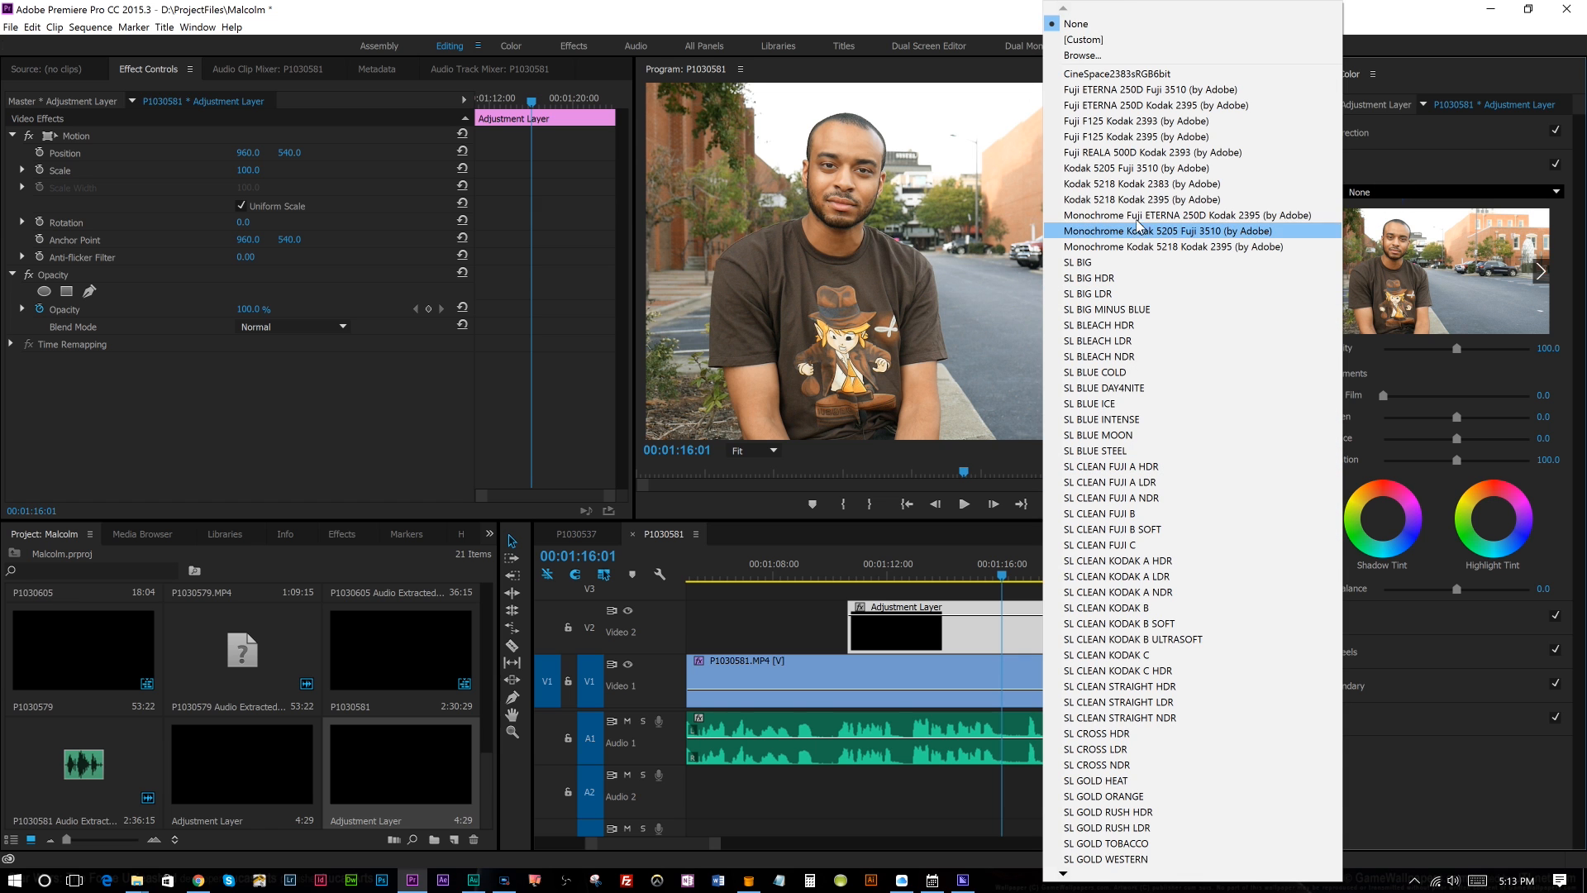
Try several creative film looks on the adjustment layer, including SL GOLD RUSH LDR
left_click(1142, 200)
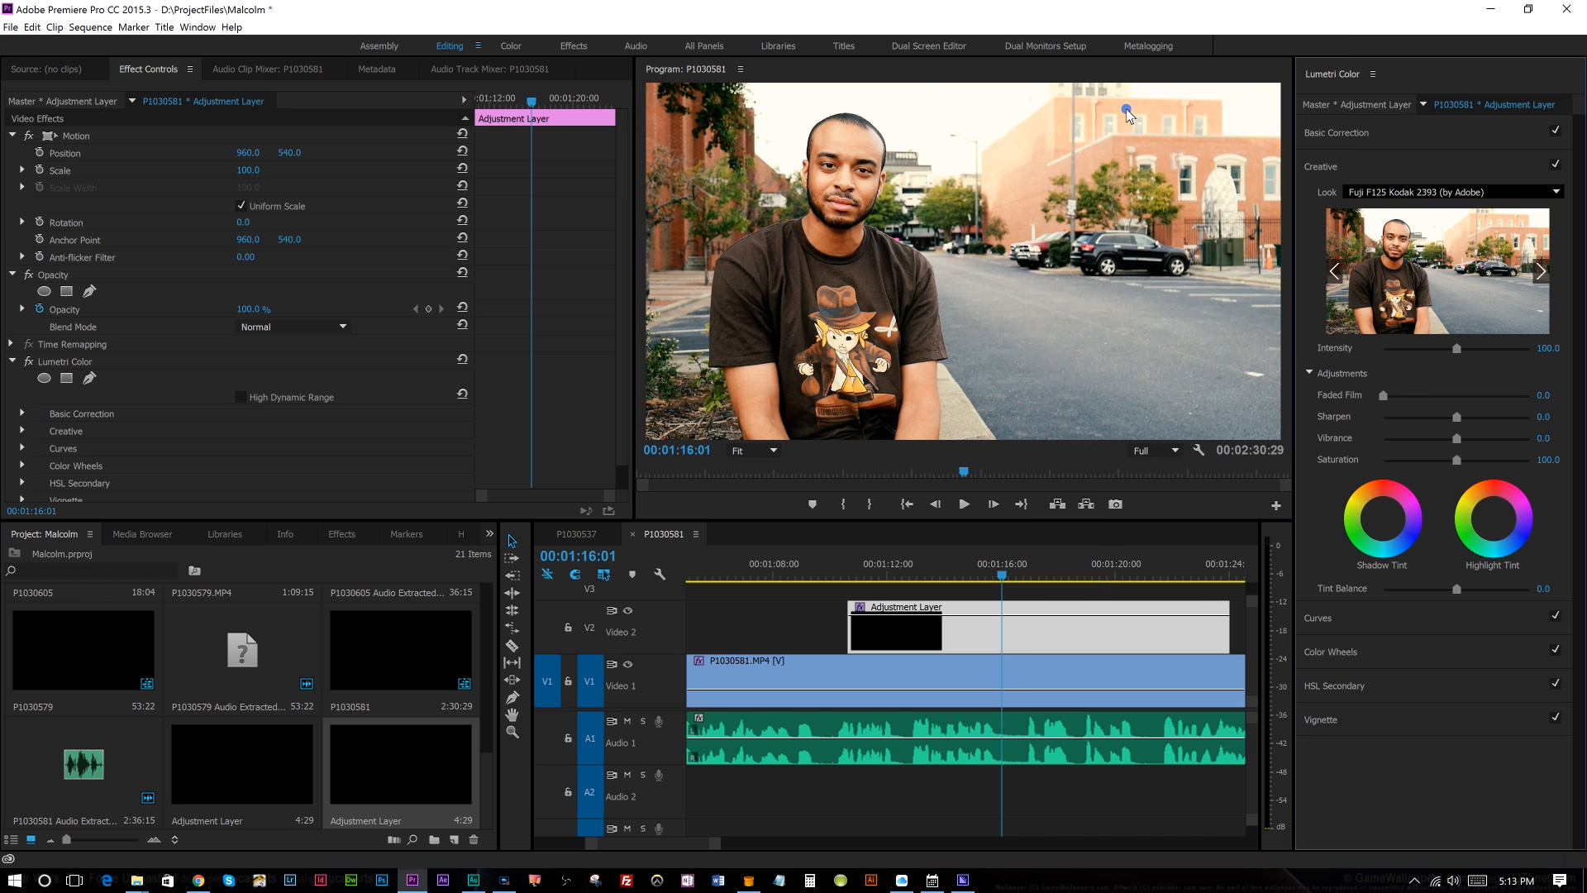
left_click(1448, 191)
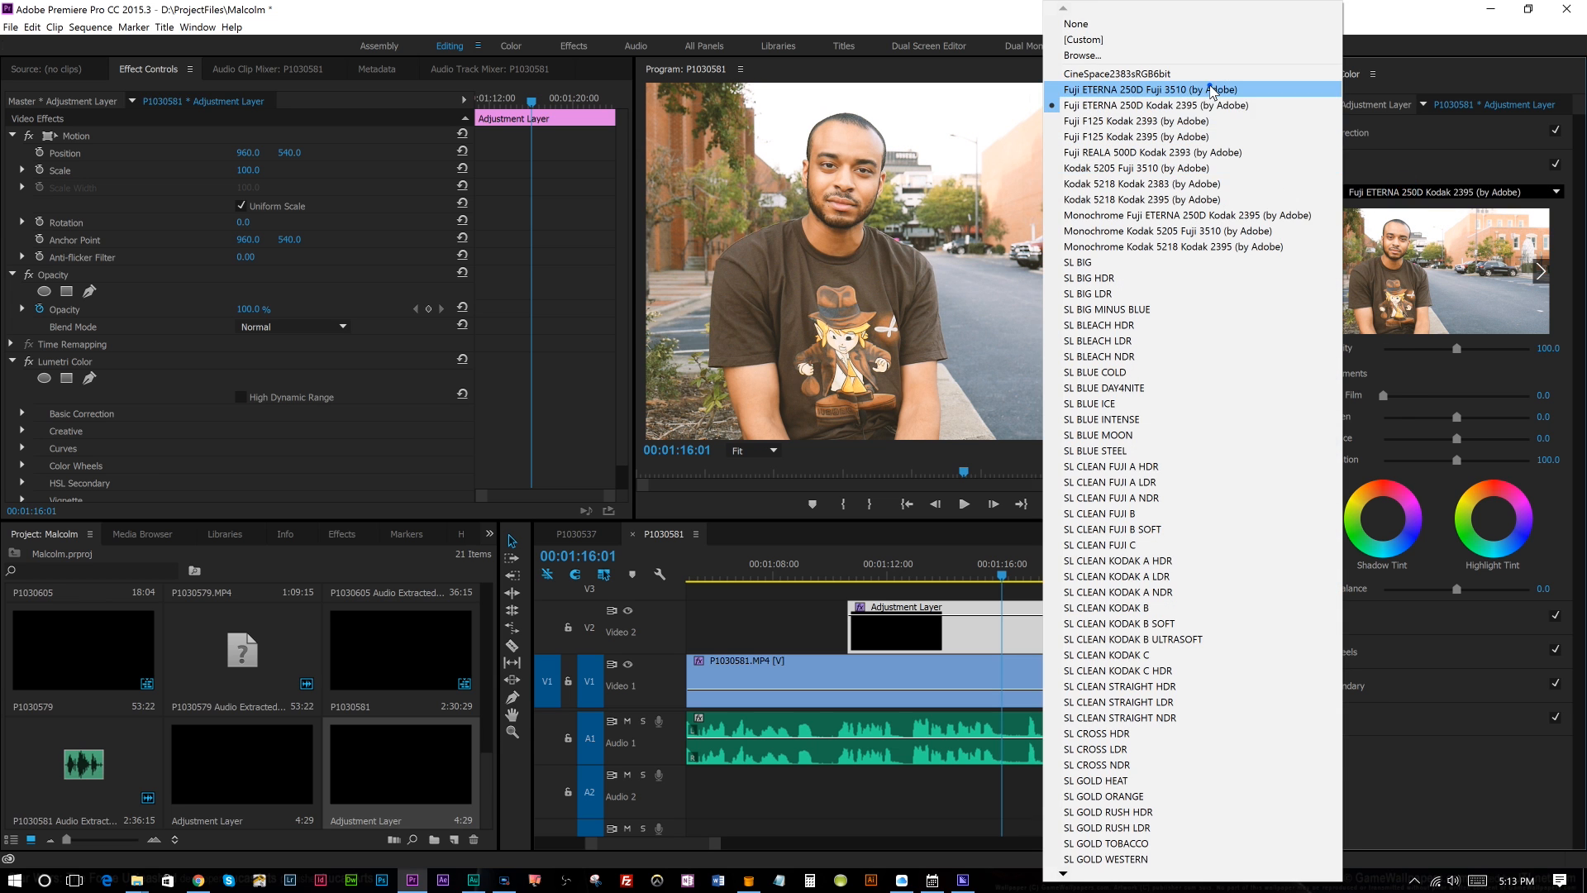
mouse_move(1113, 73)
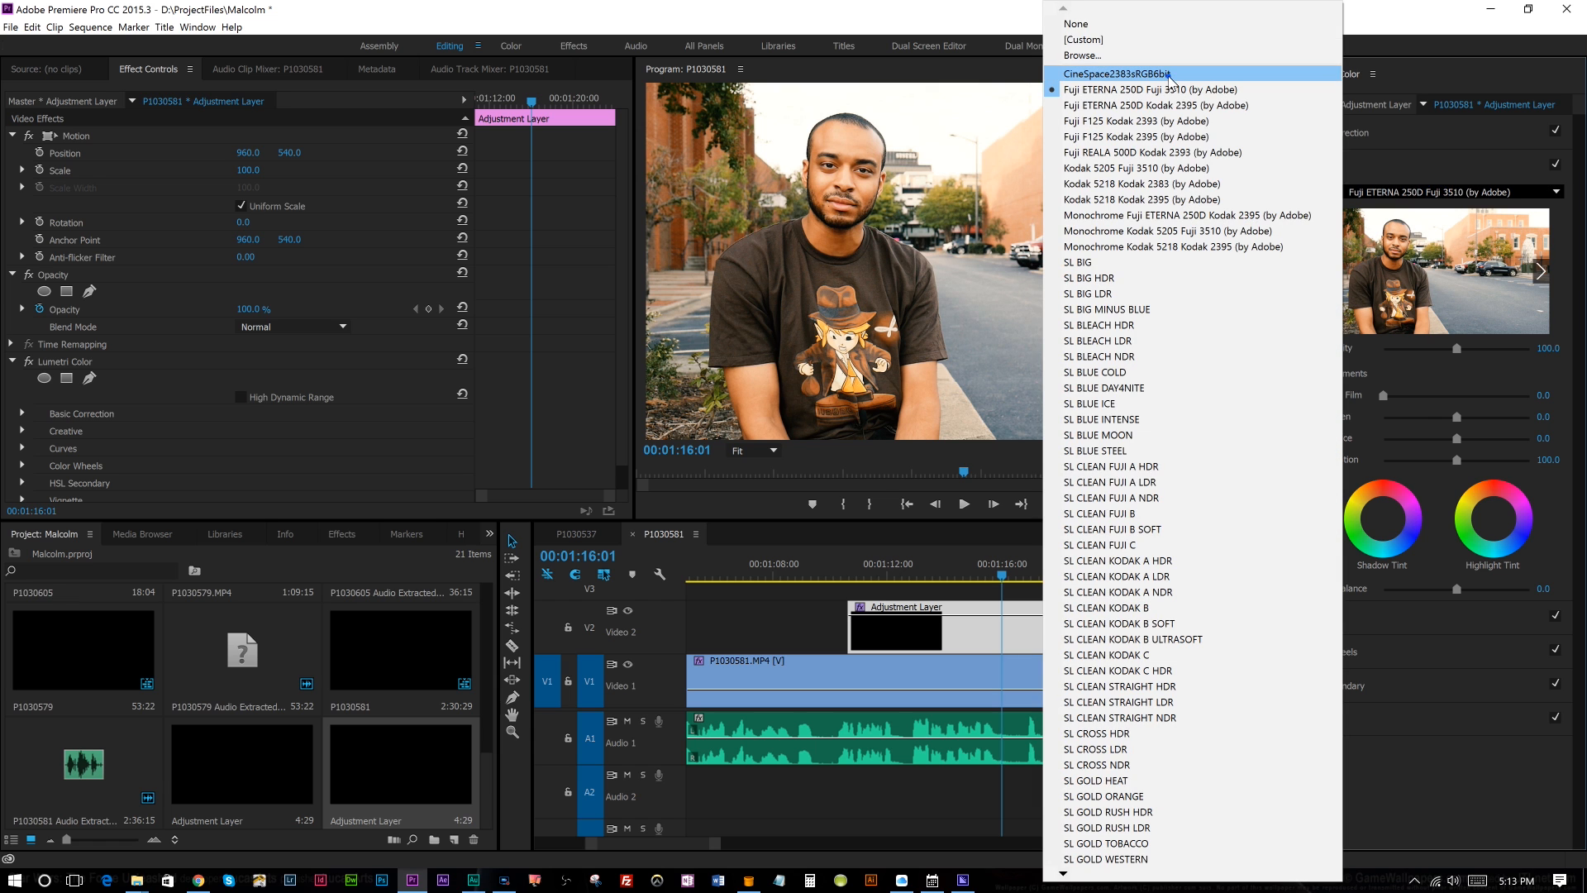
left_click(1117, 73)
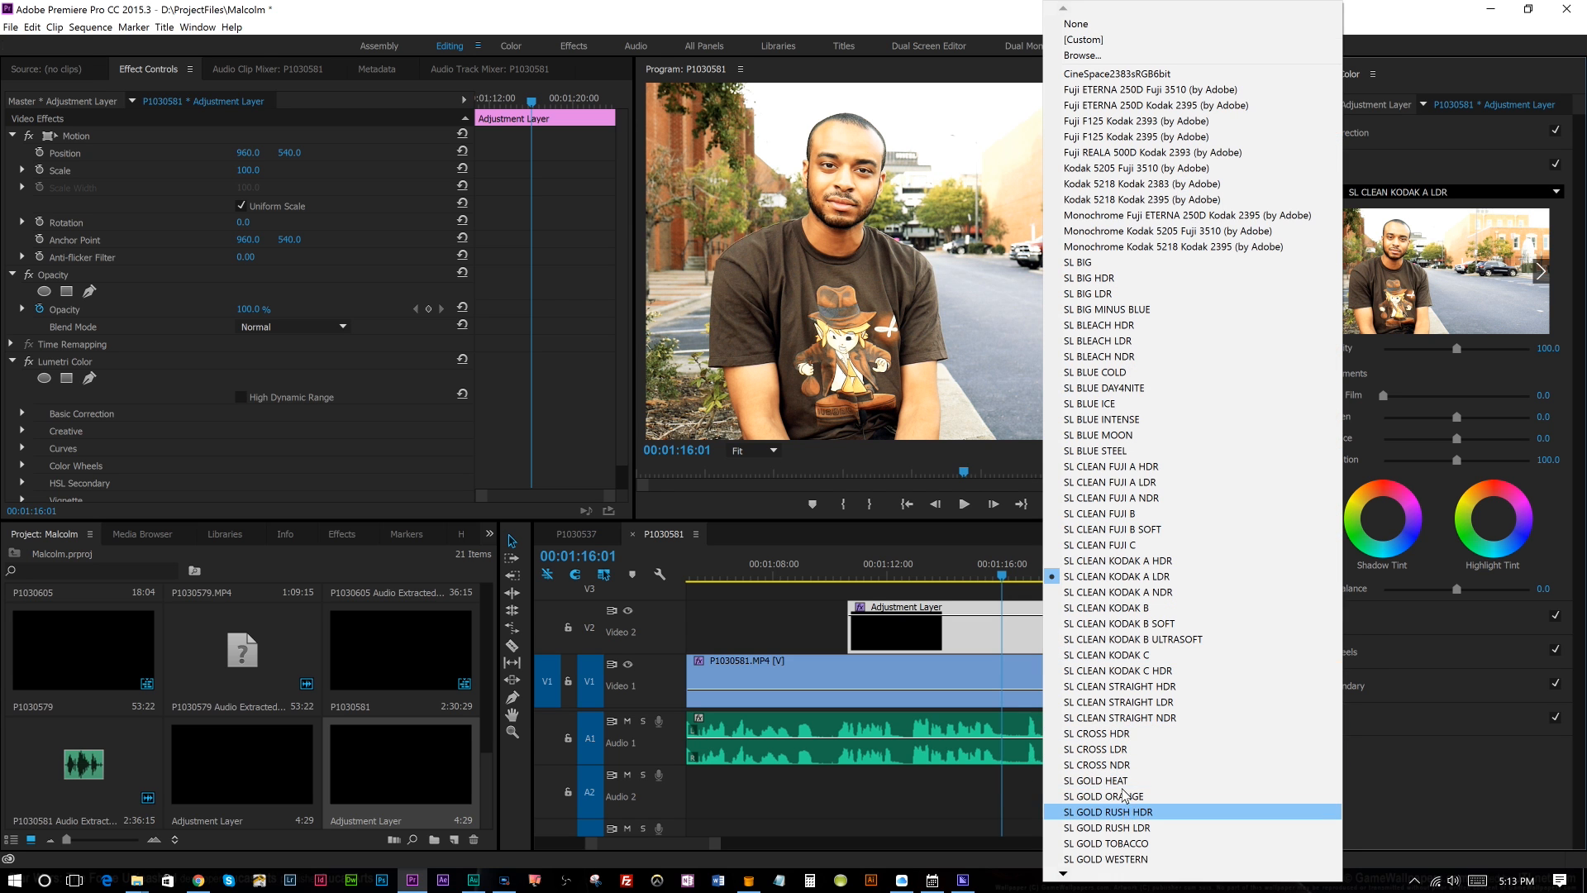
left_click(1102, 764)
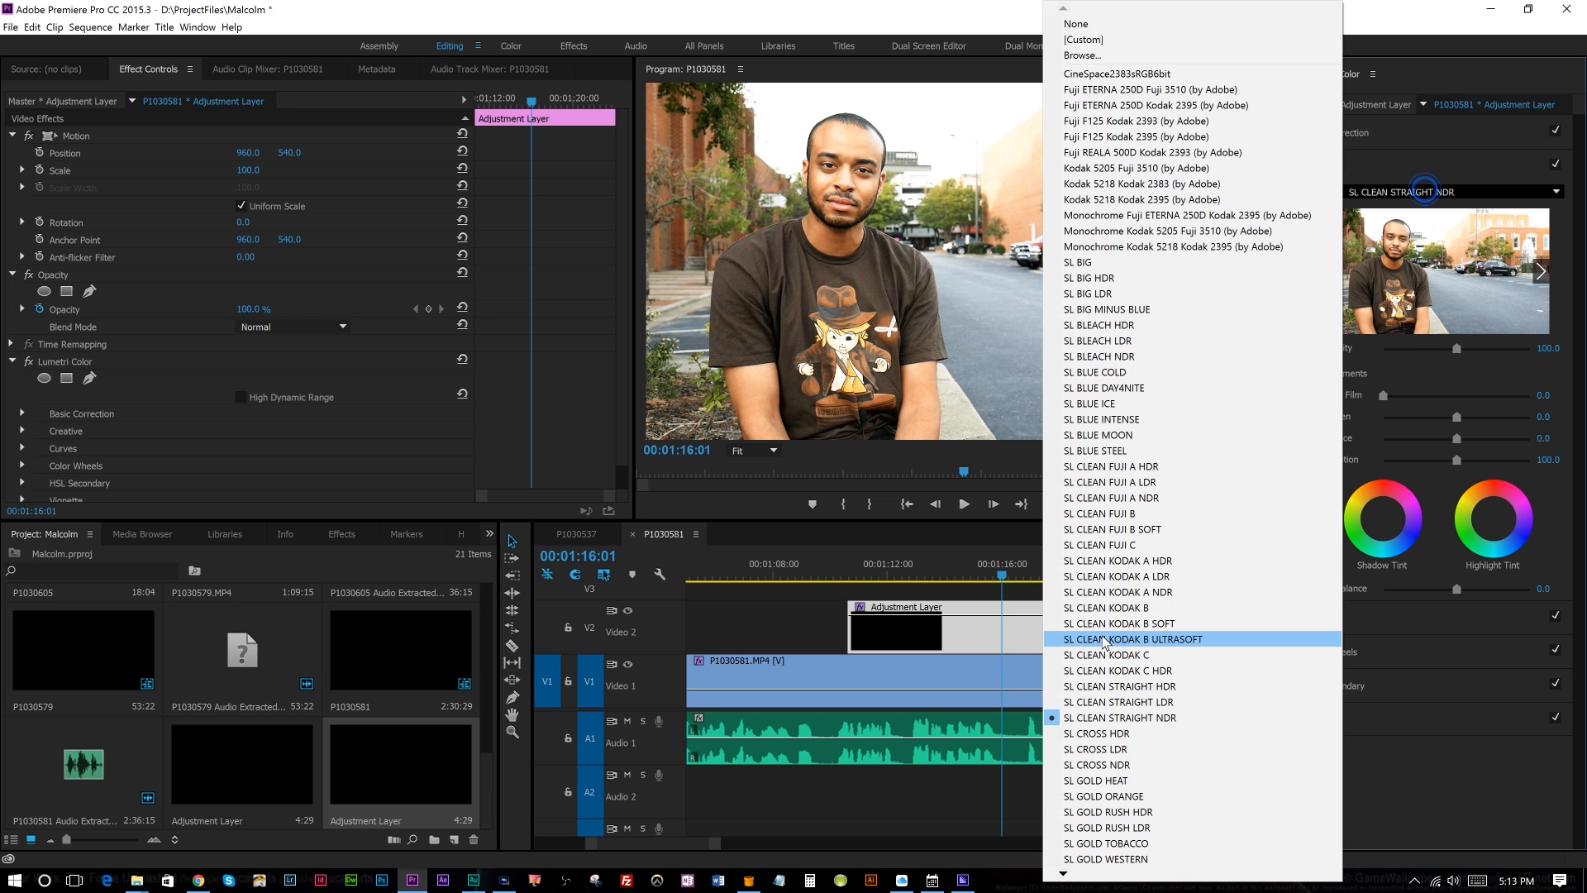
left_click(1107, 812)
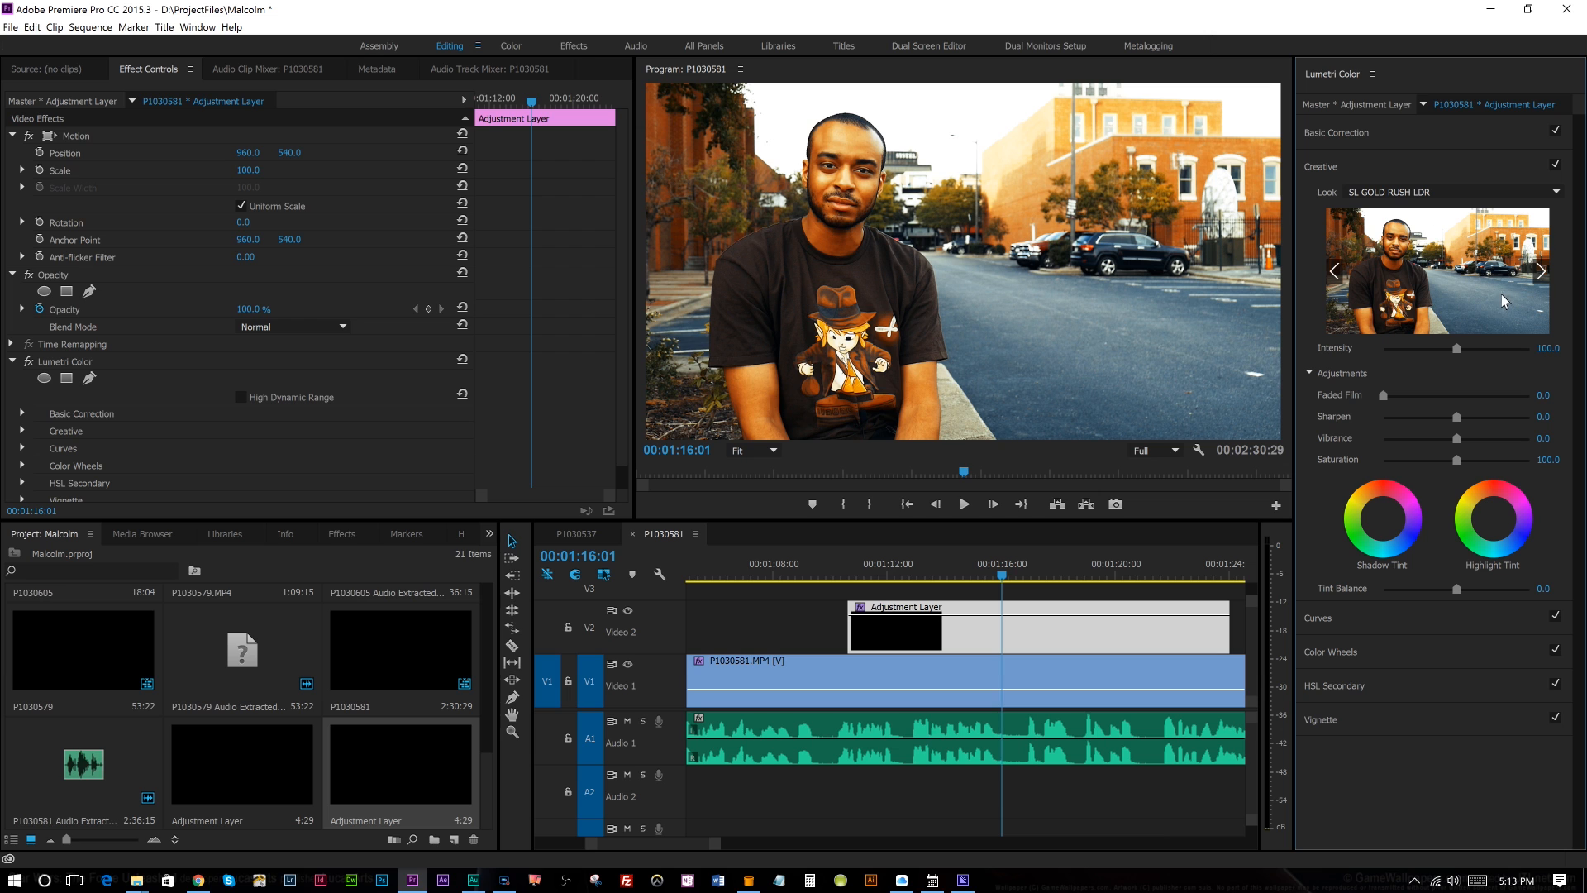
mouse_move(1435, 301)
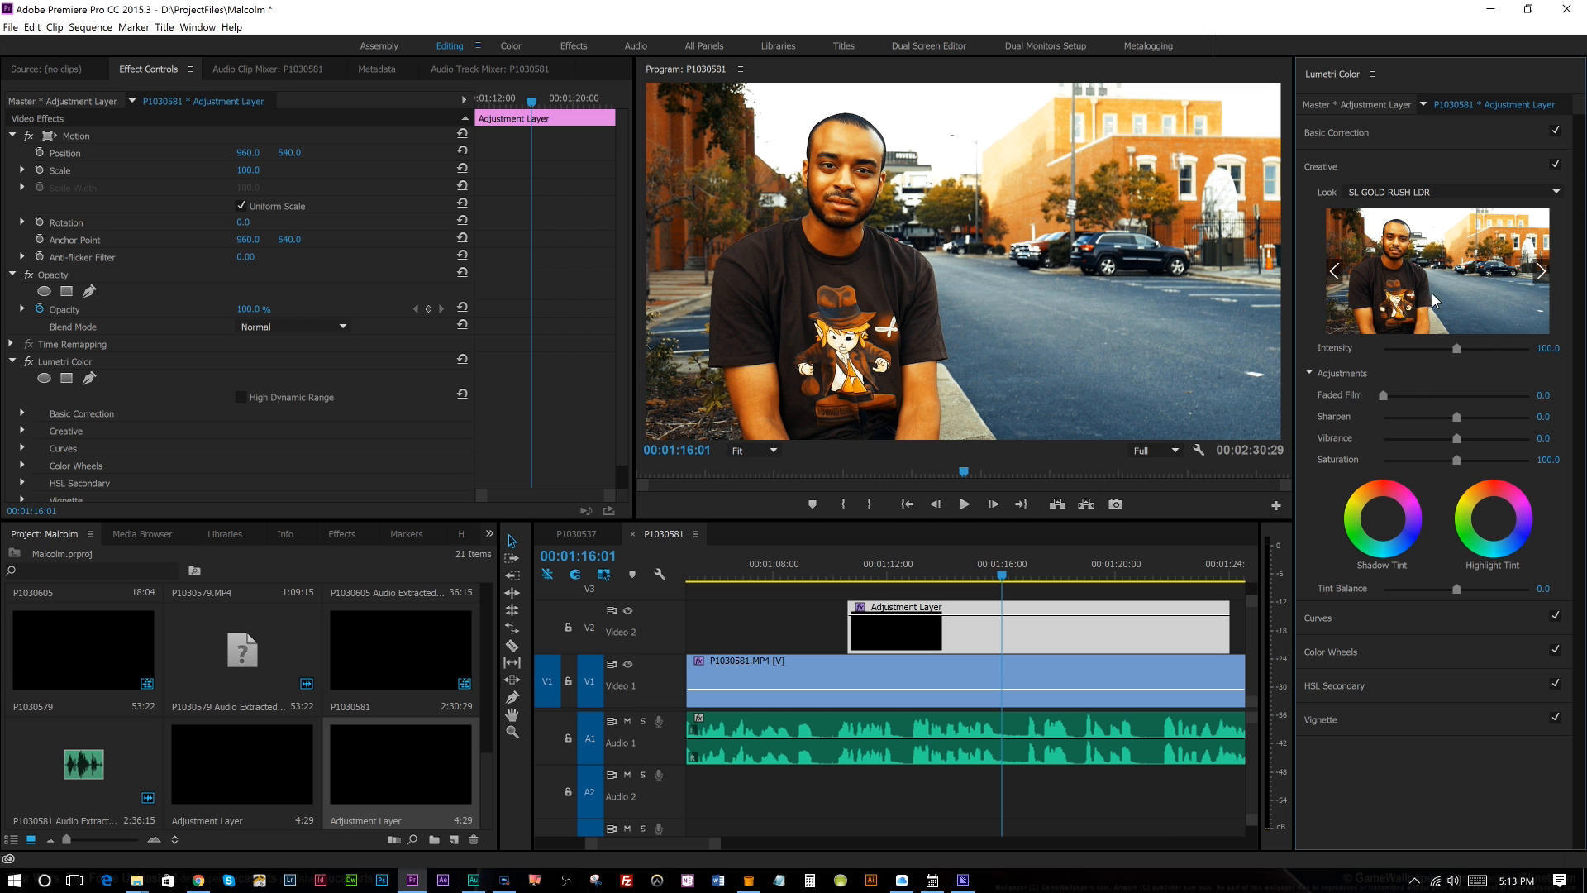
Tune the look Intensity near 100, try SL MATRIX MARS, and save the project with Ctrl+S
left_click_drag(1559, 349, 1416, 349)
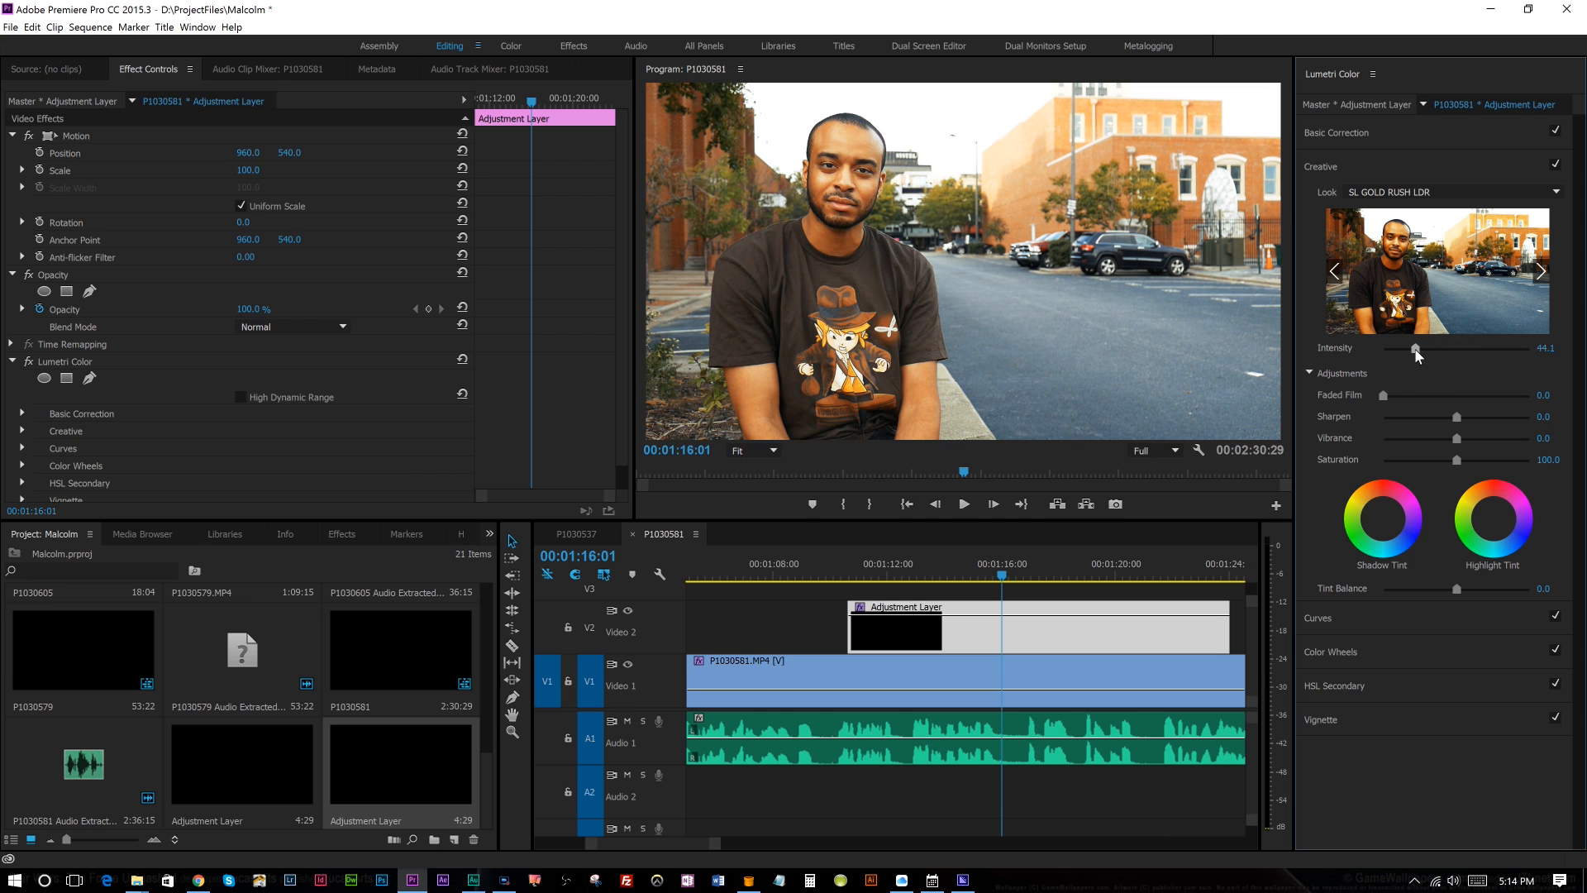
left_click_drag(1415, 349, 1503, 349)
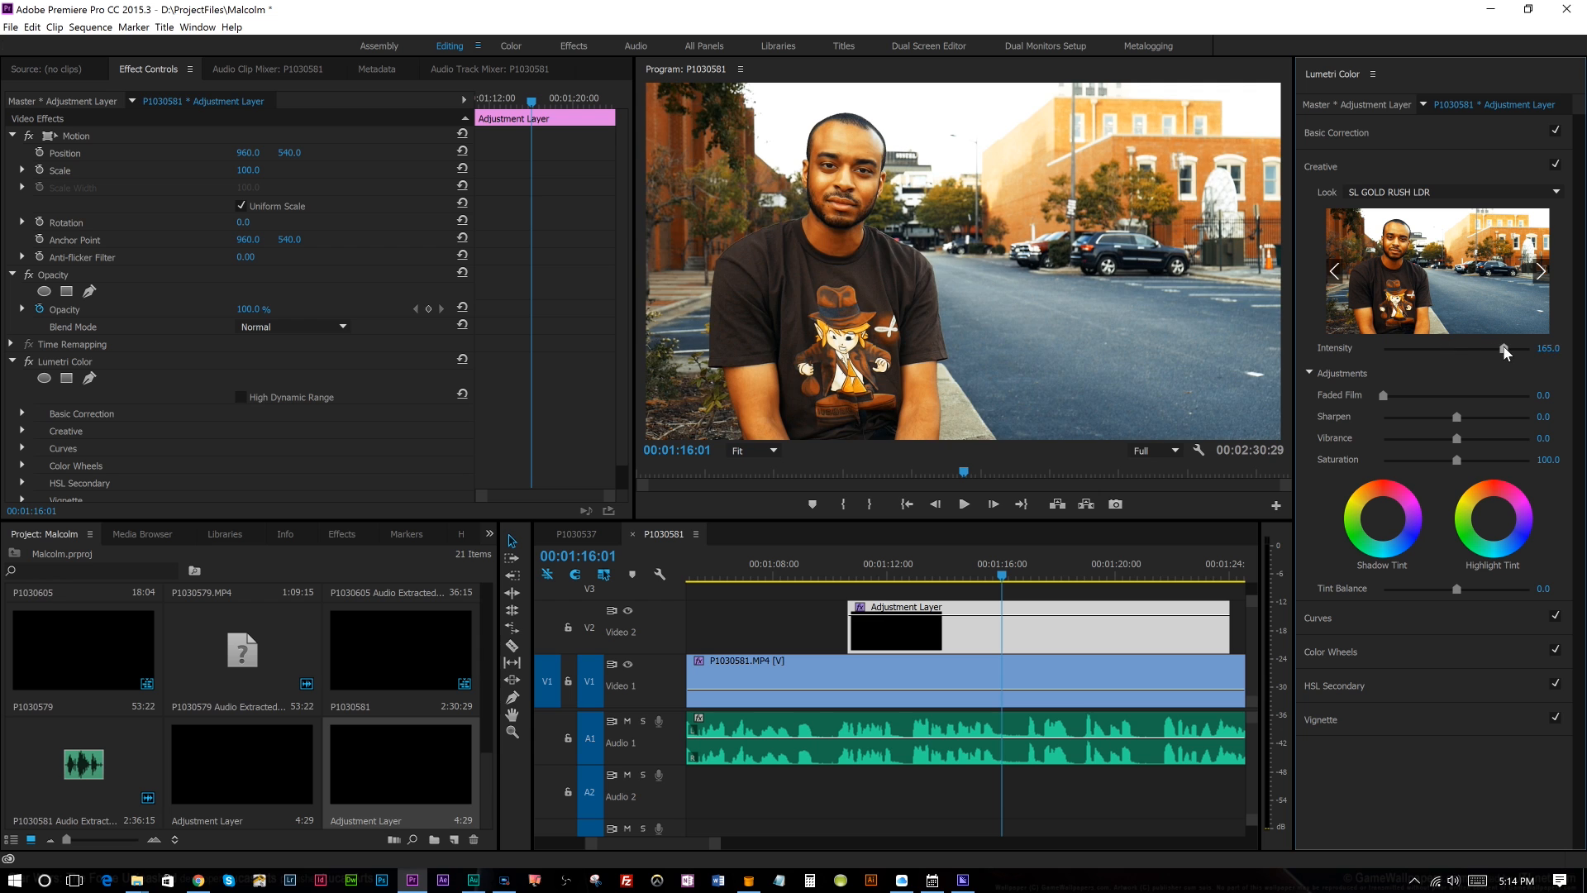
left_click_drag(1505, 347, 1455, 355)
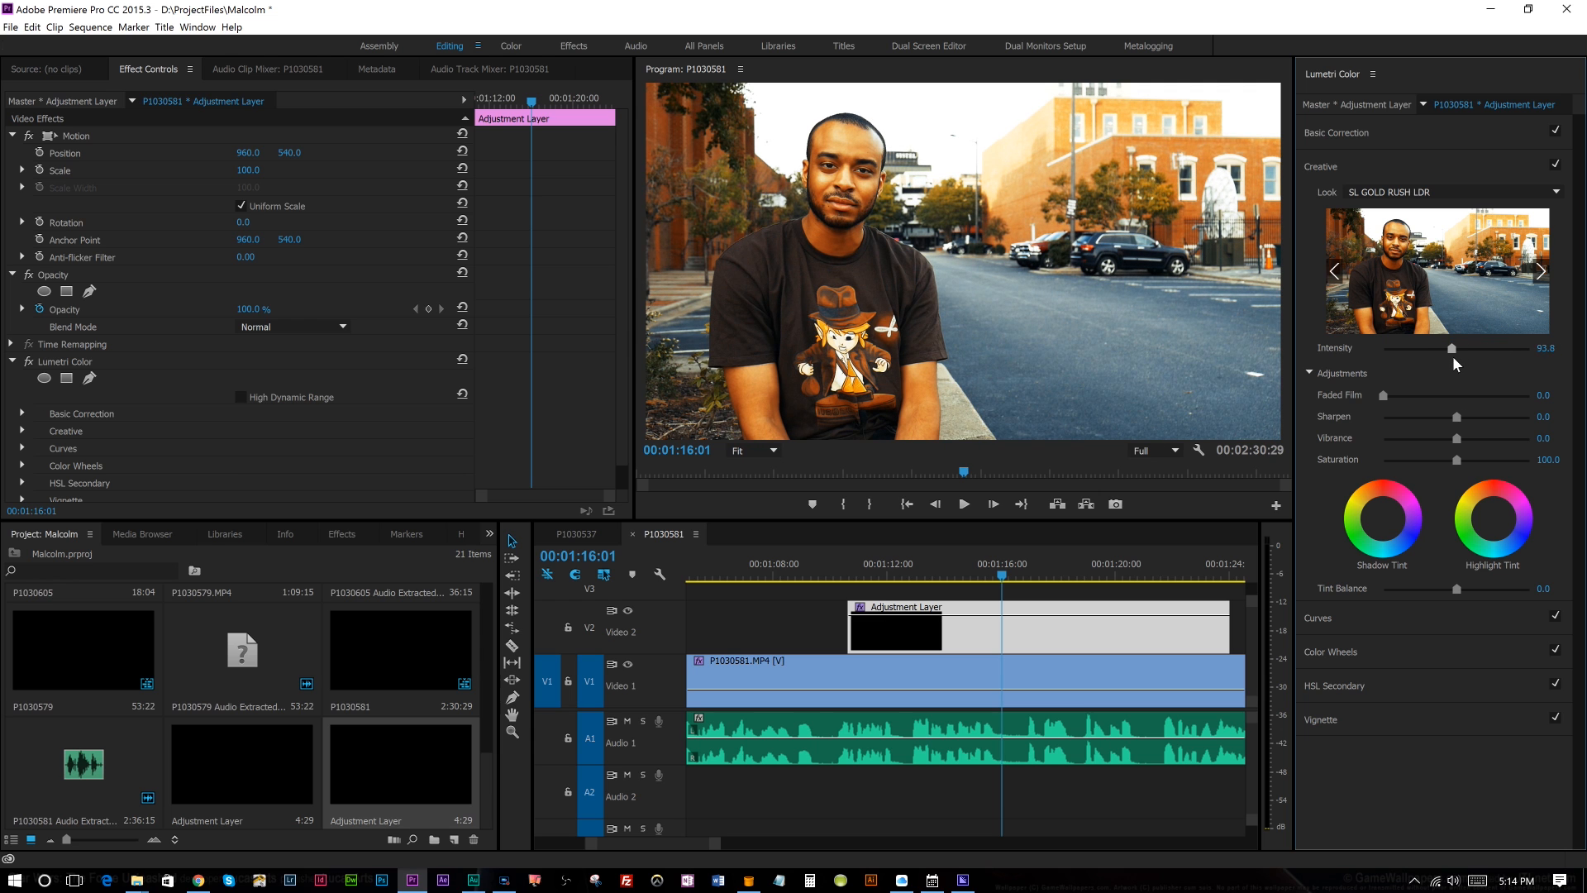
left_click_drag(1466, 348, 1474, 349)
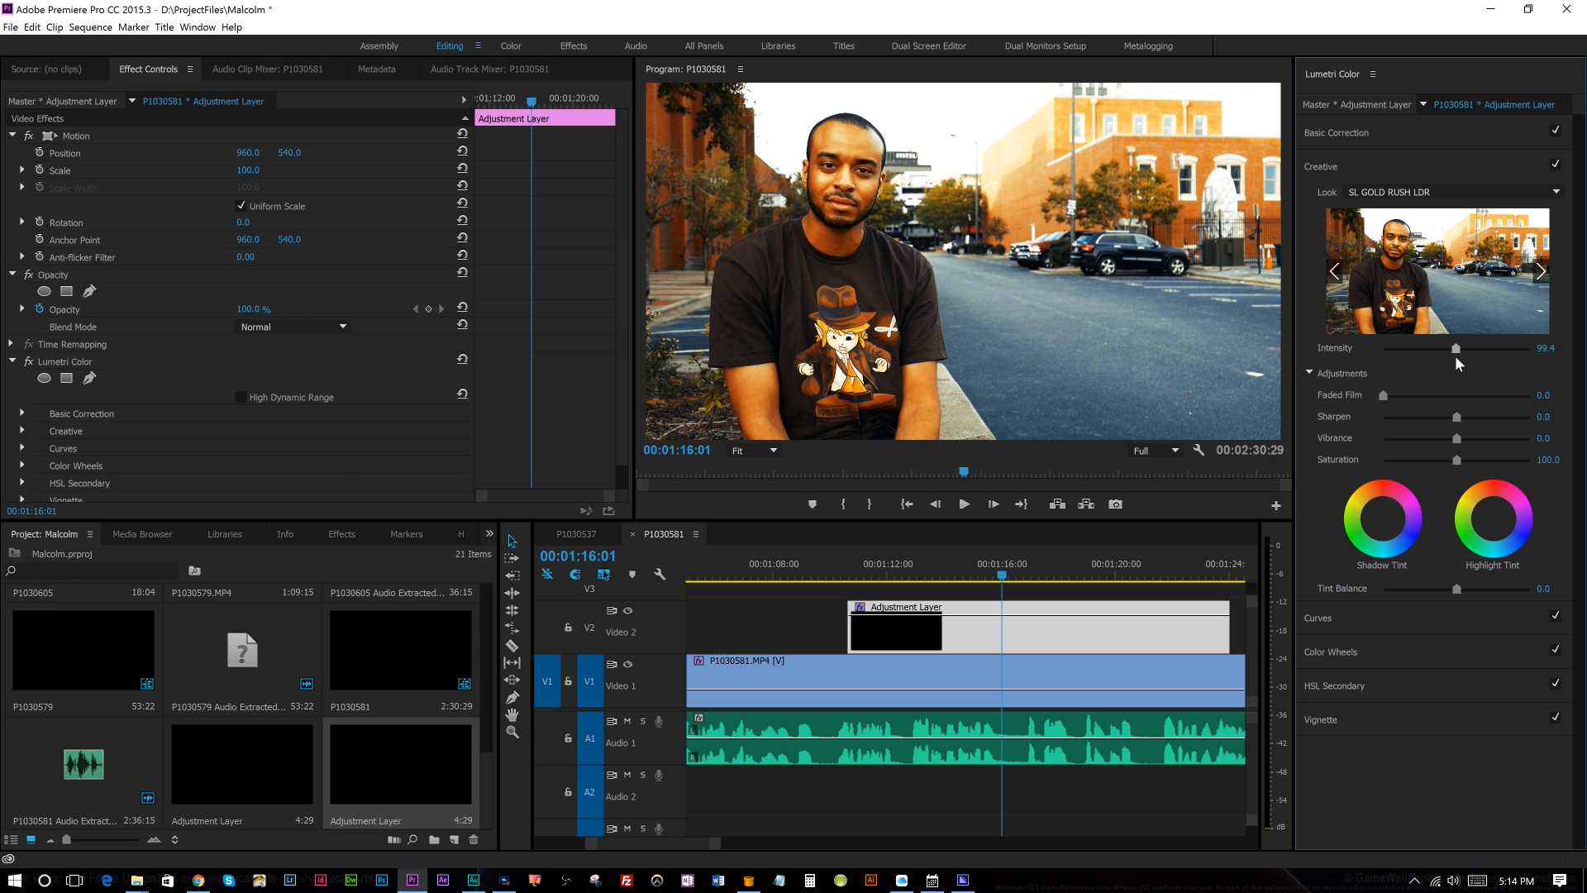
left_click_drag(1448, 362, 1463, 362)
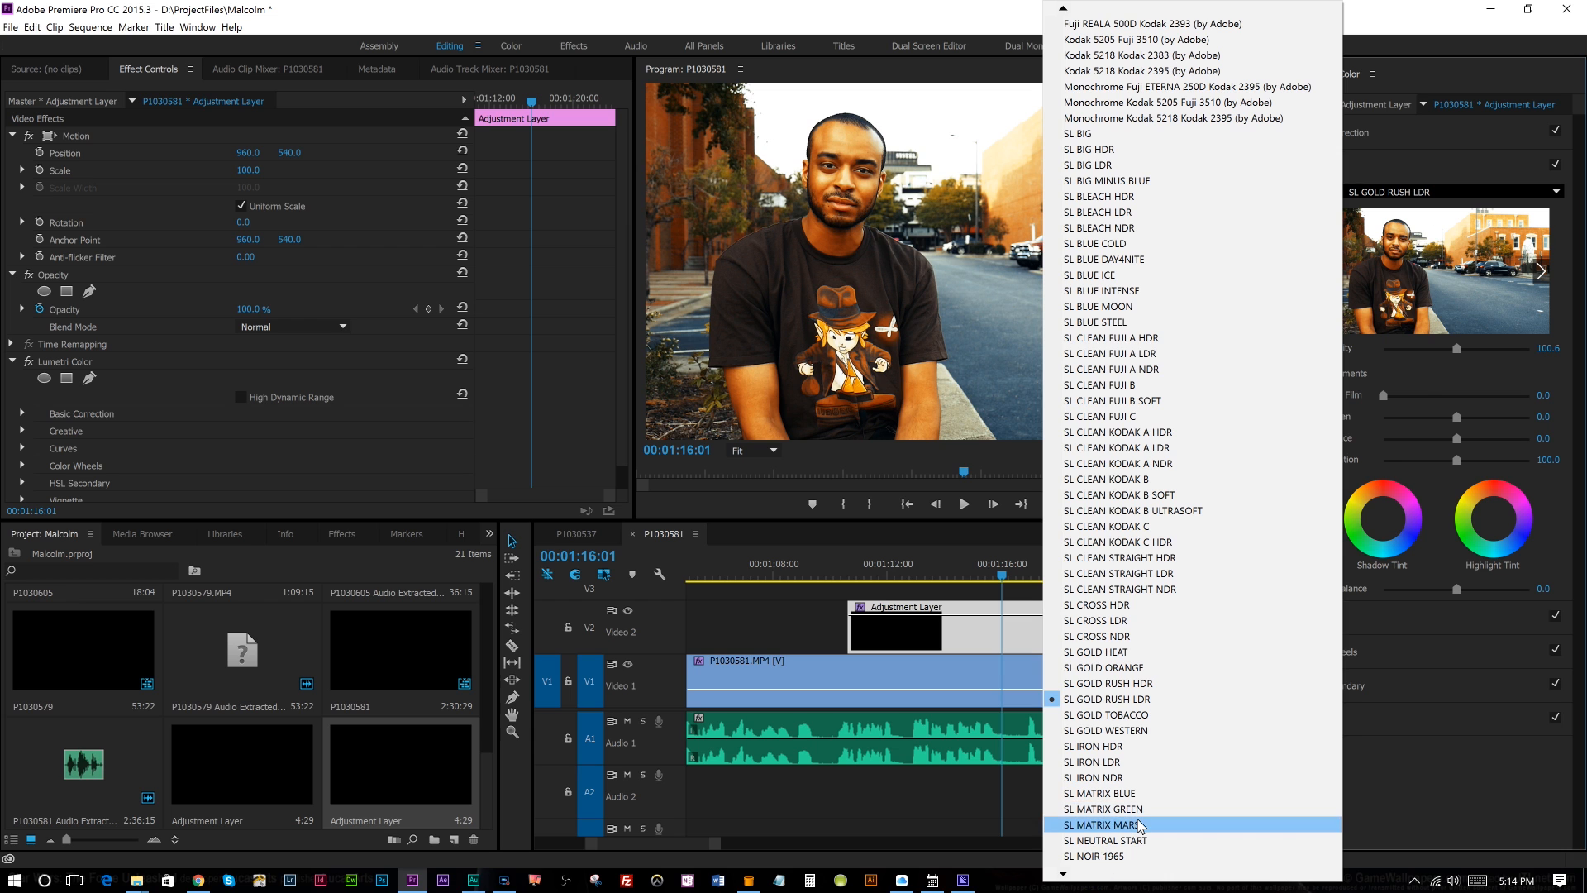
left_click(1103, 823)
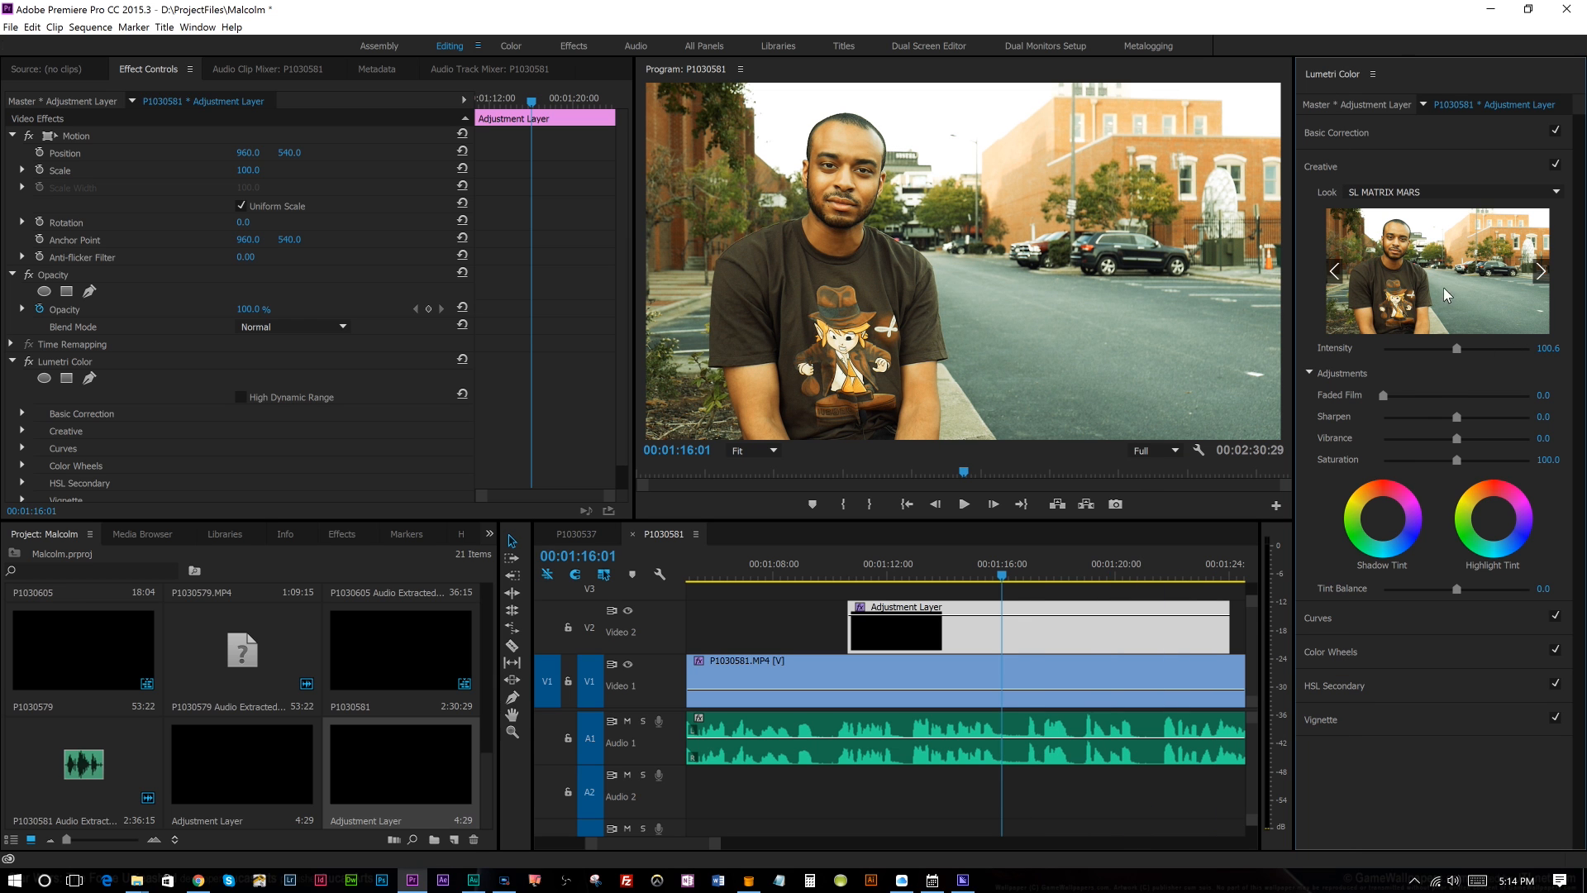
mouse_move(1204, 160)
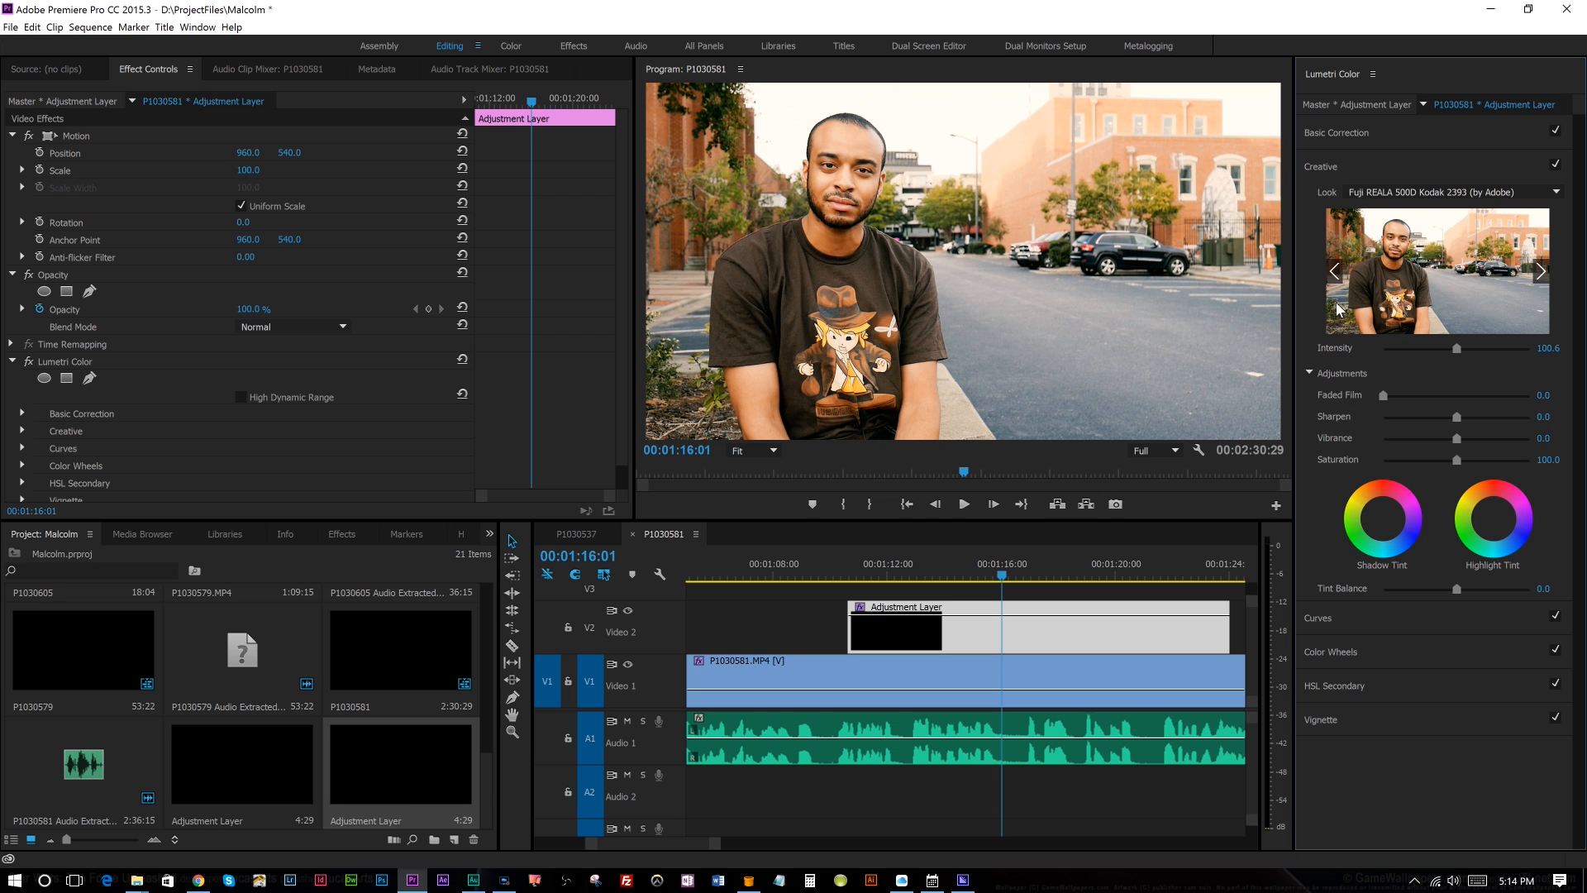
mouse_move(1435, 391)
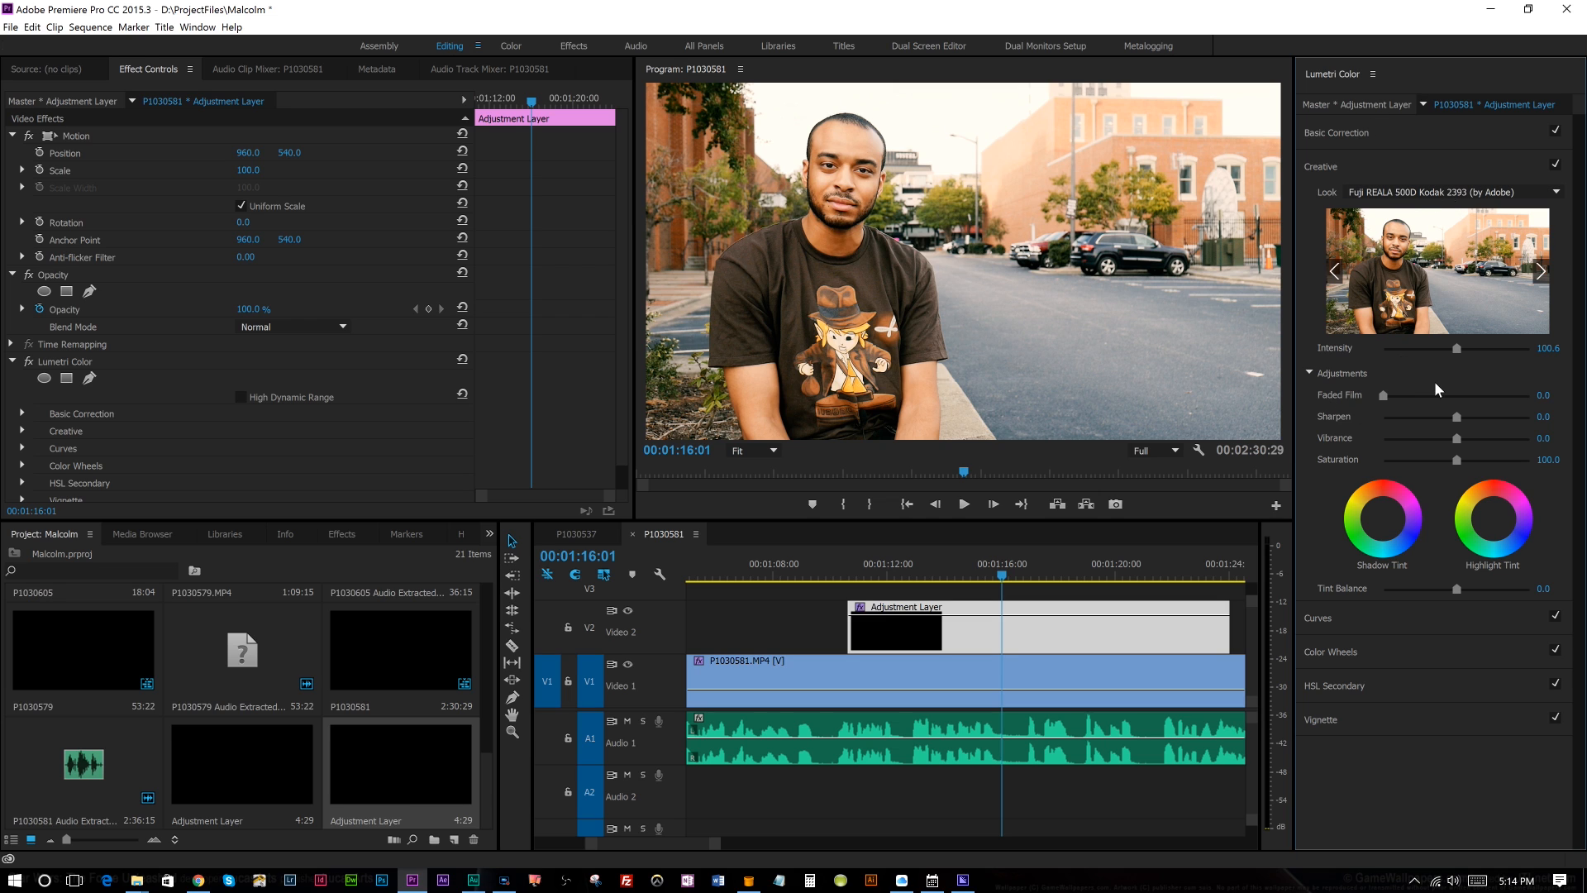
mouse_move(1437, 370)
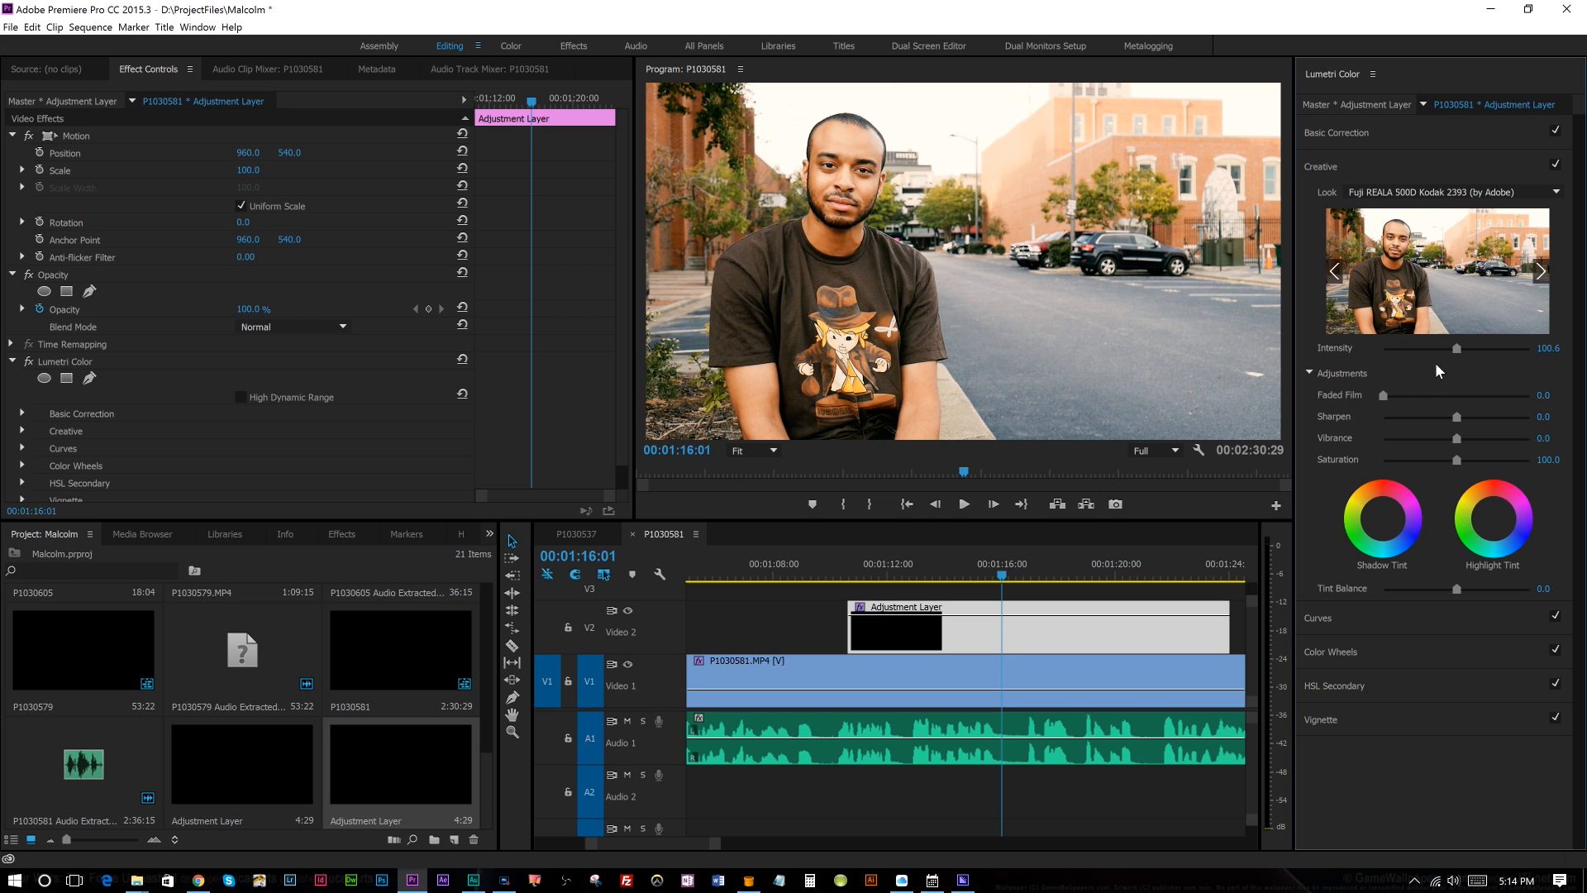
key("ctrl+s")
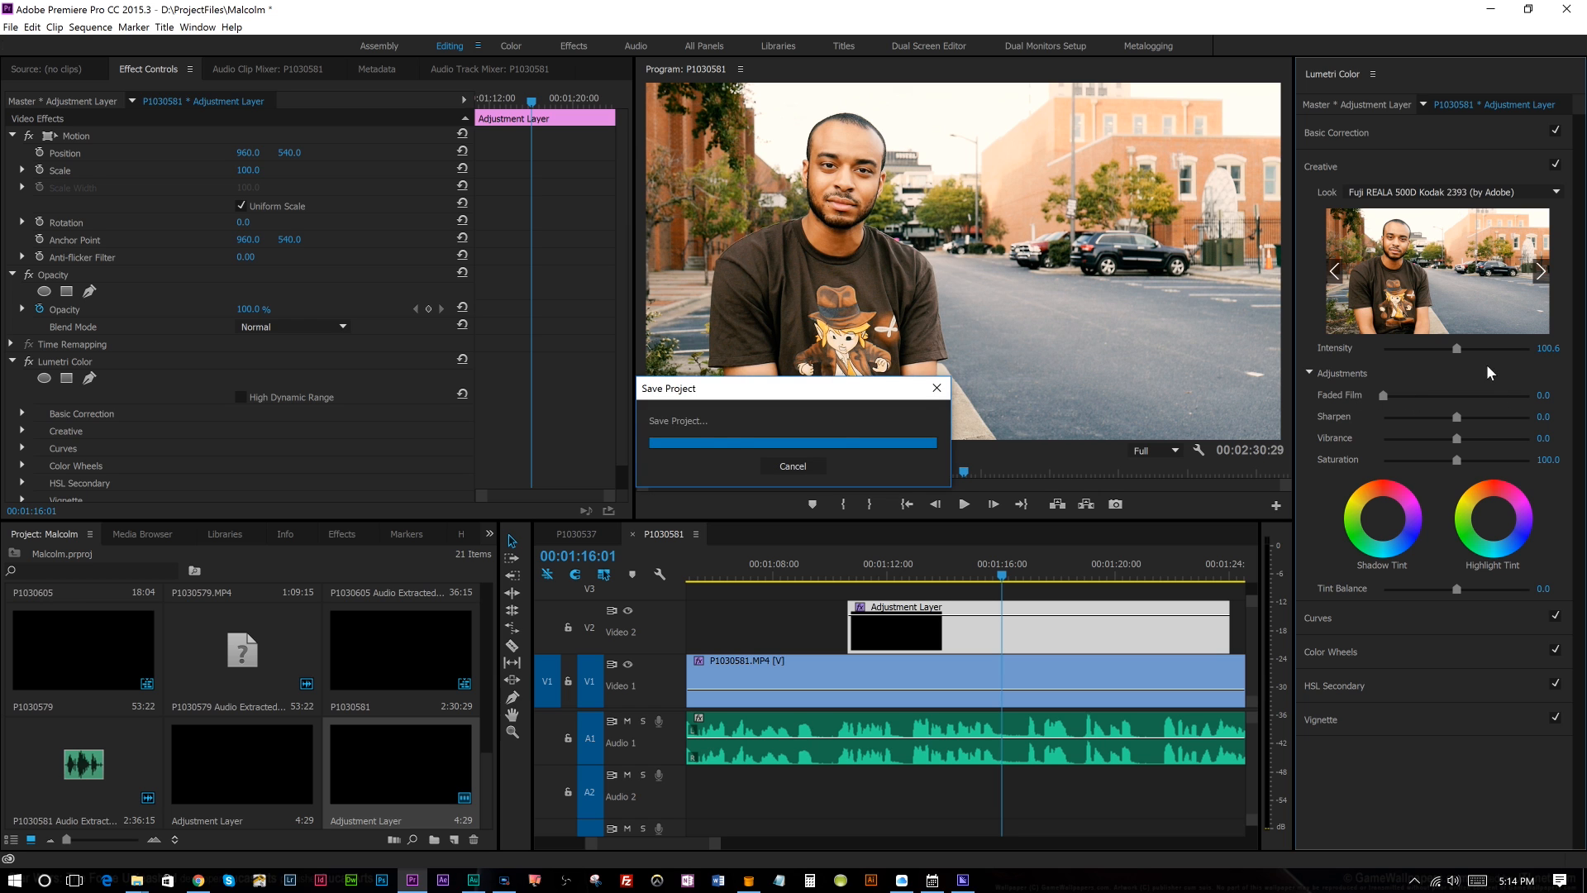
Set the creative Look to None so the adjustment layer leaves the footage ungraded
left_click(1427, 192)
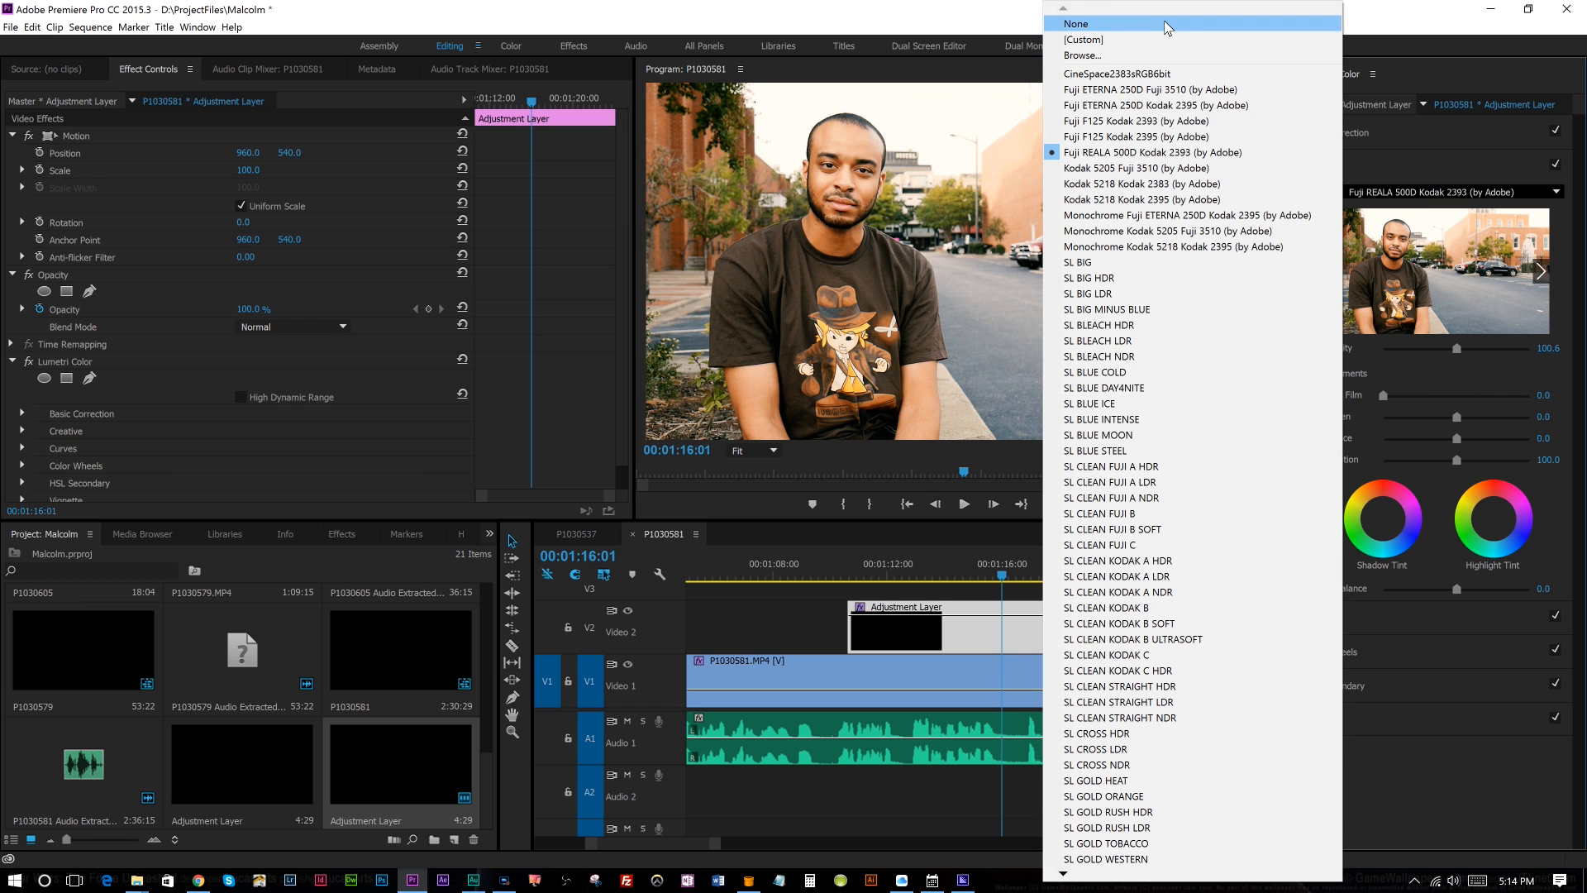
left_click(1074, 24)
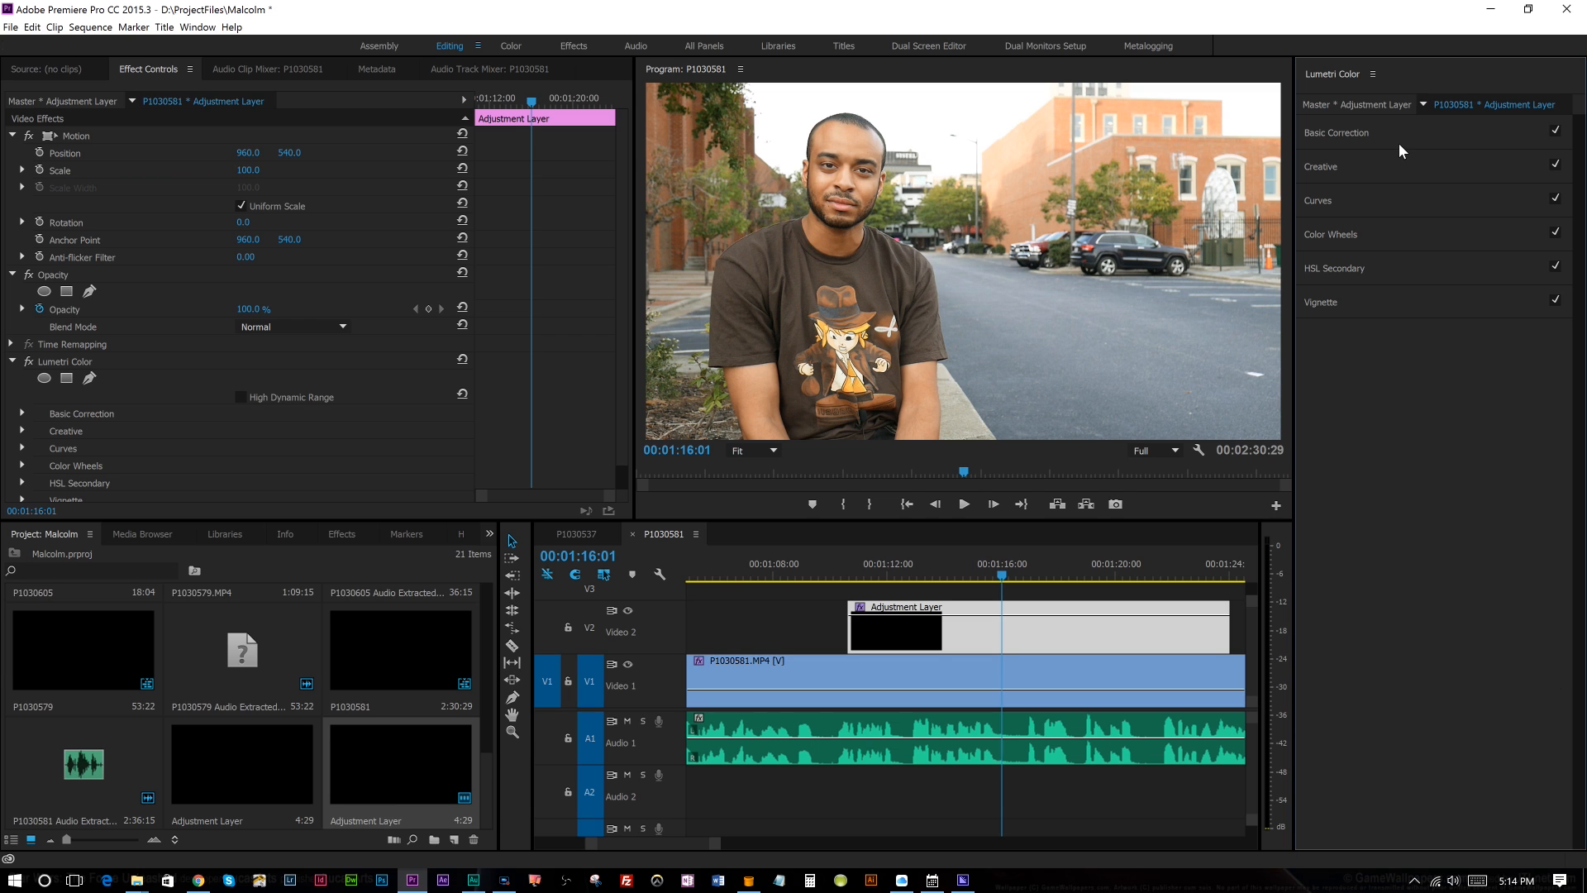
left_click(1336, 132)
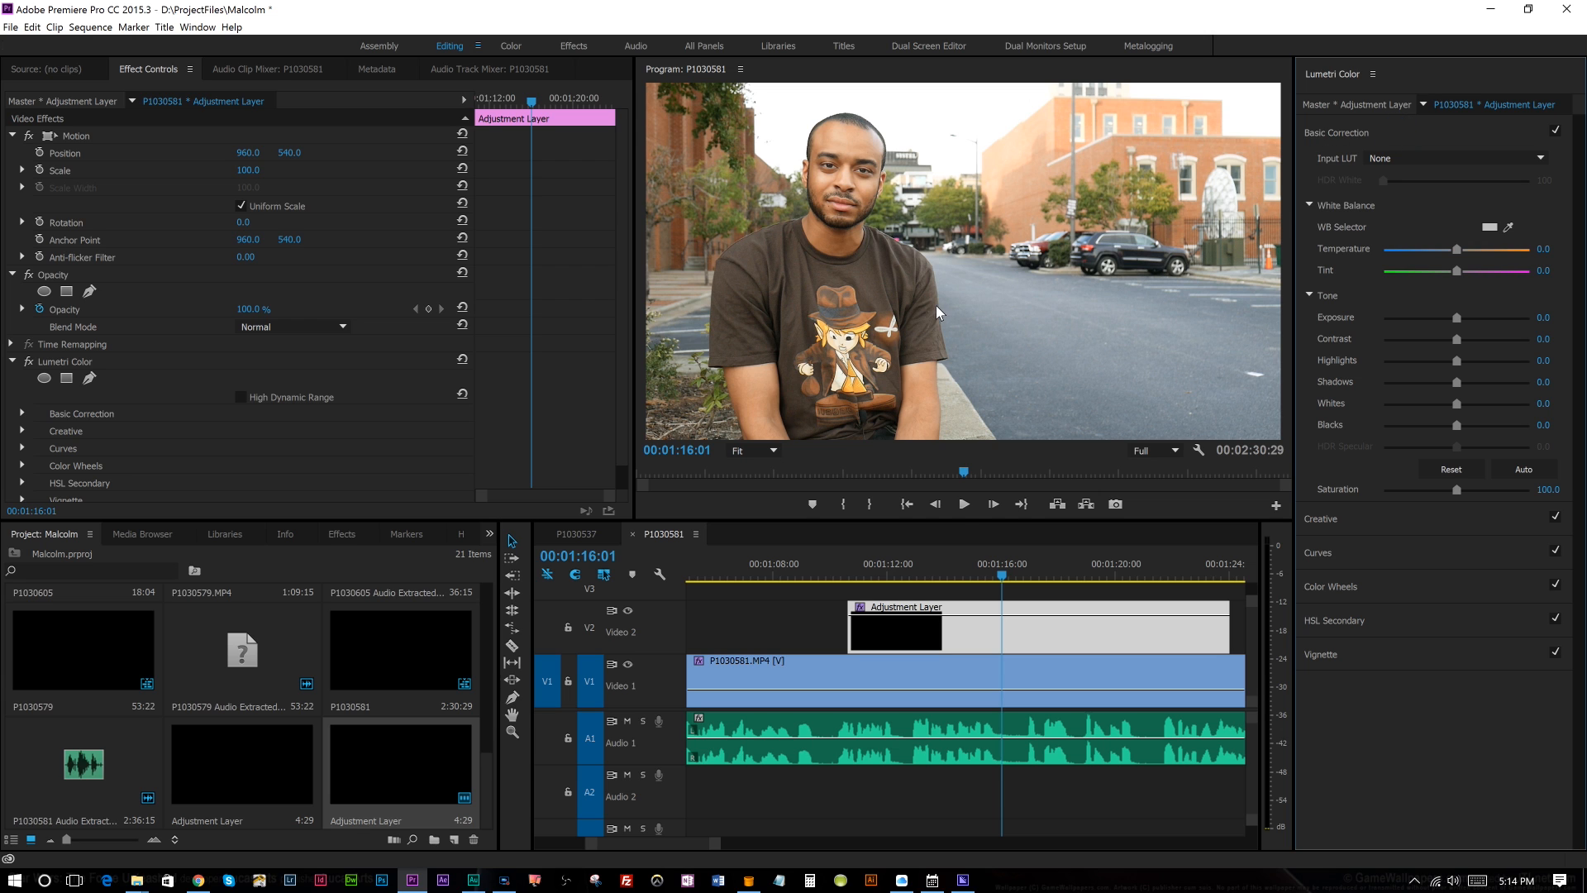
Inspect the white balance change at 400% program zoom, then return the view to Fit
left_click(754, 450)
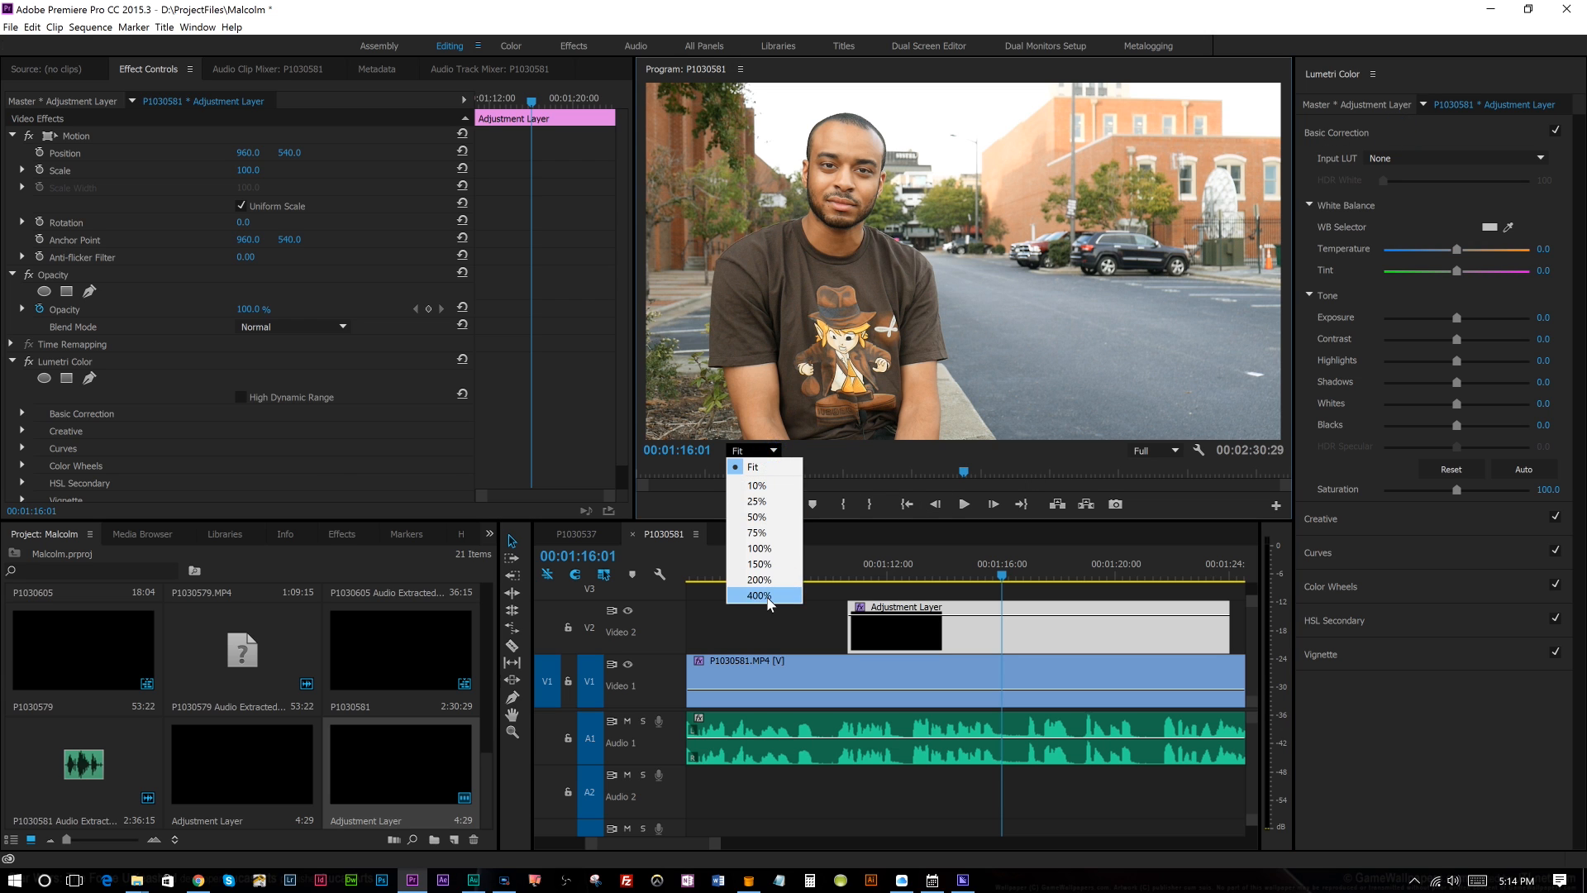
left_click(757, 595)
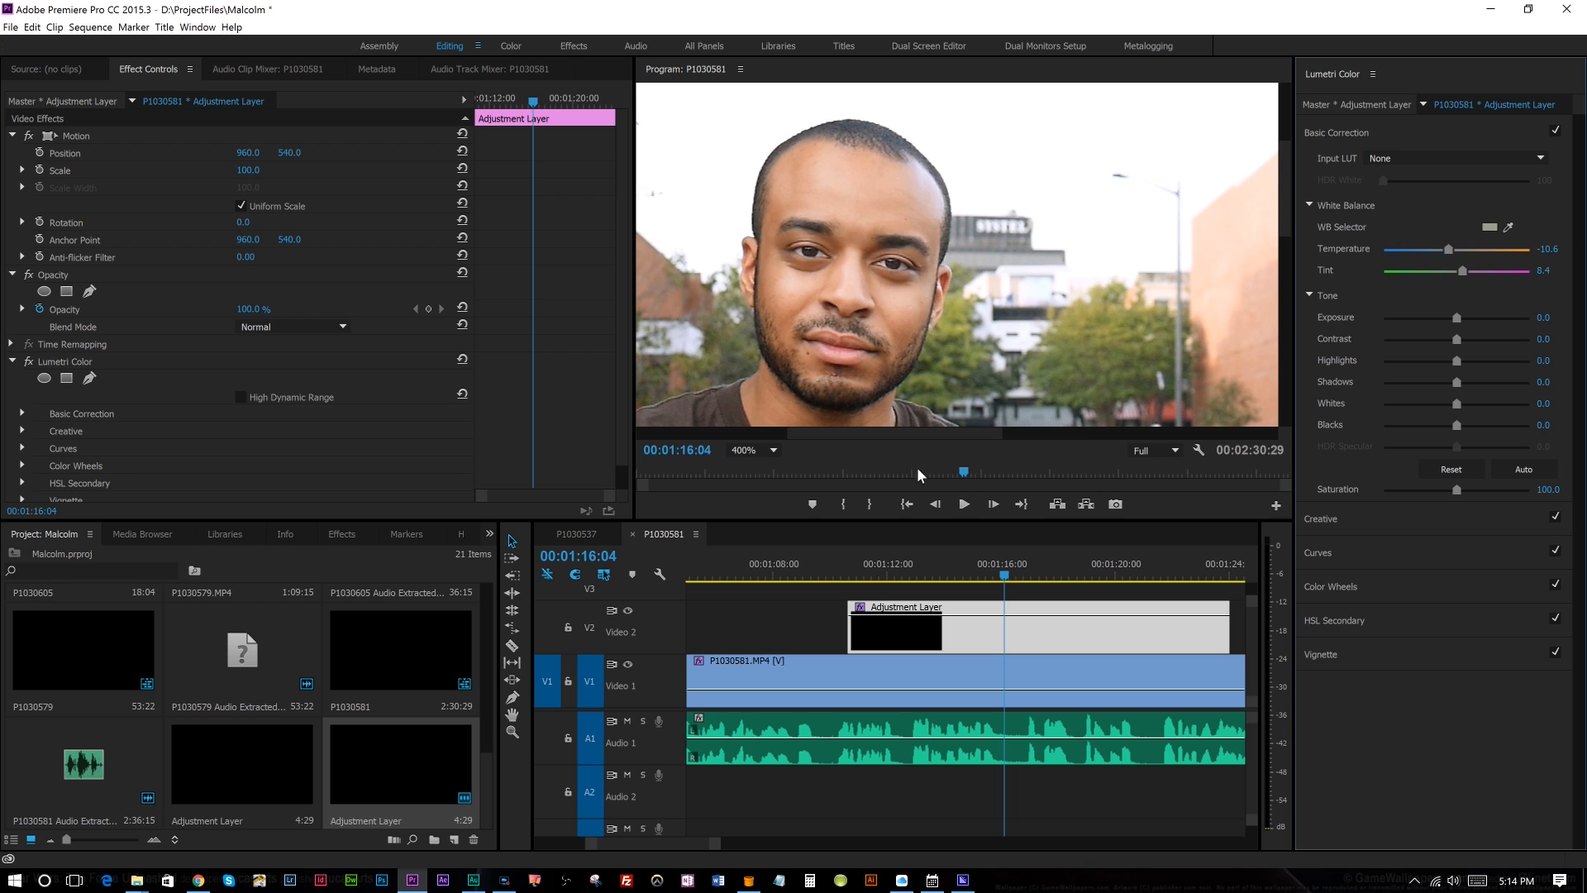
left_click(748, 450)
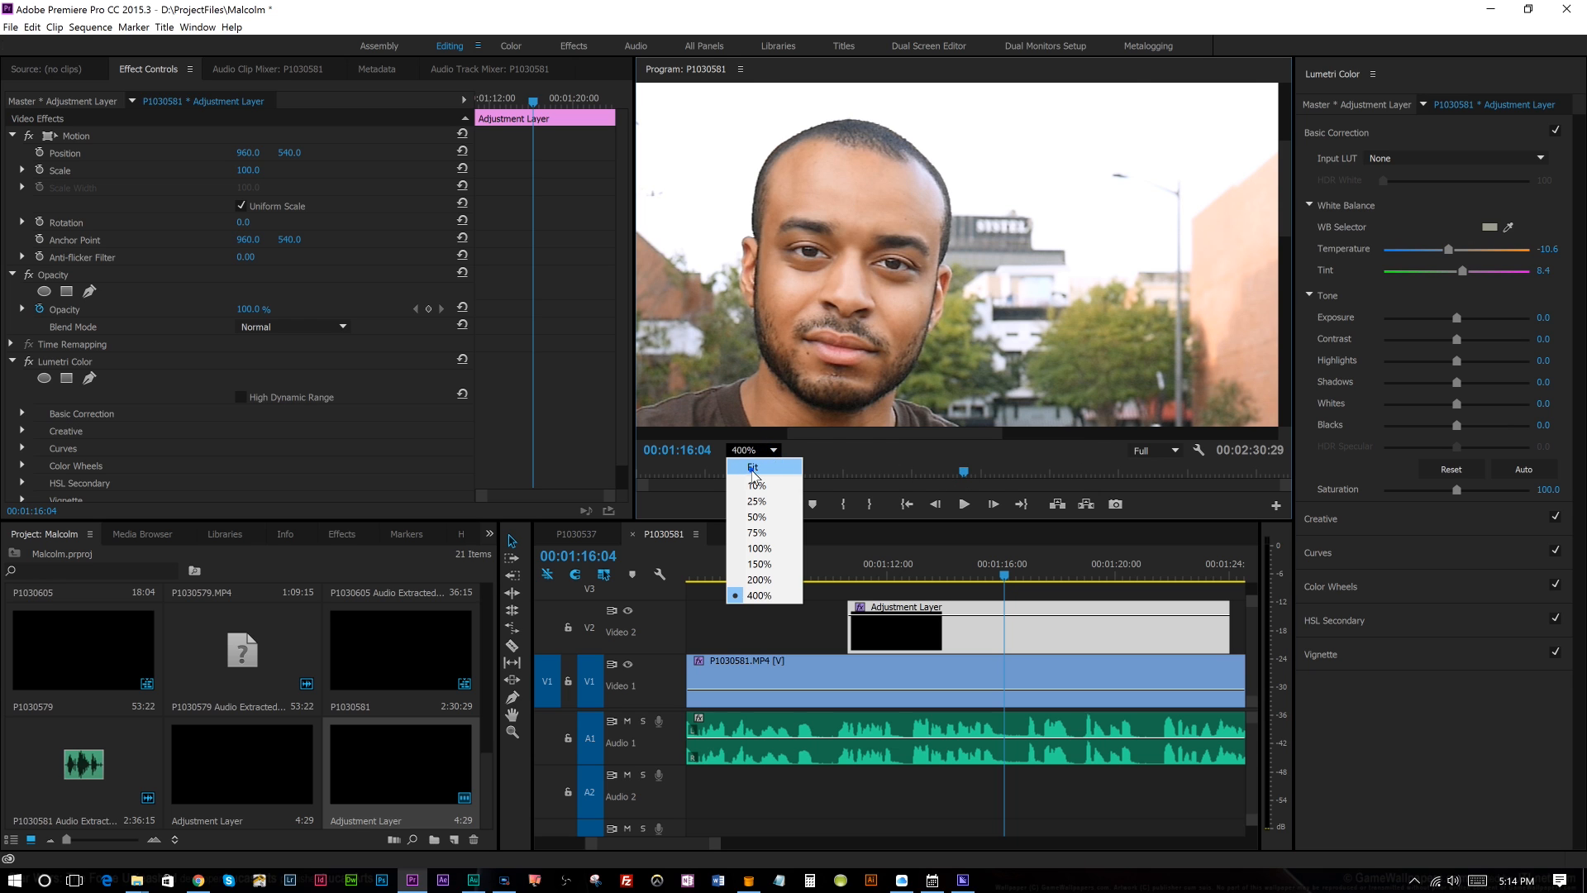
left_click(752, 466)
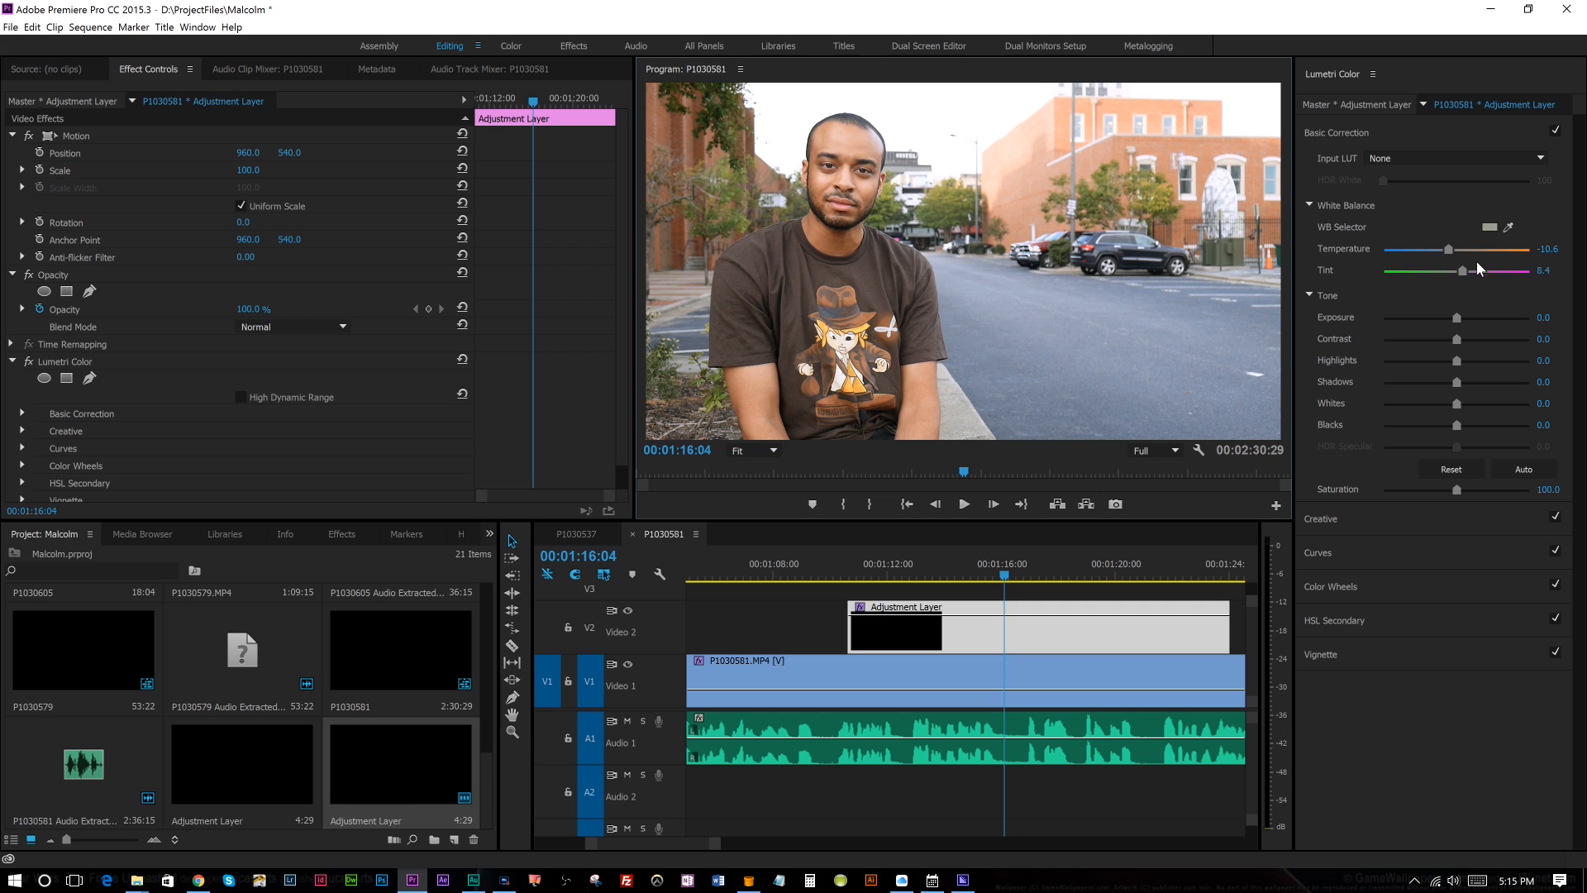
mouse_move(1455, 296)
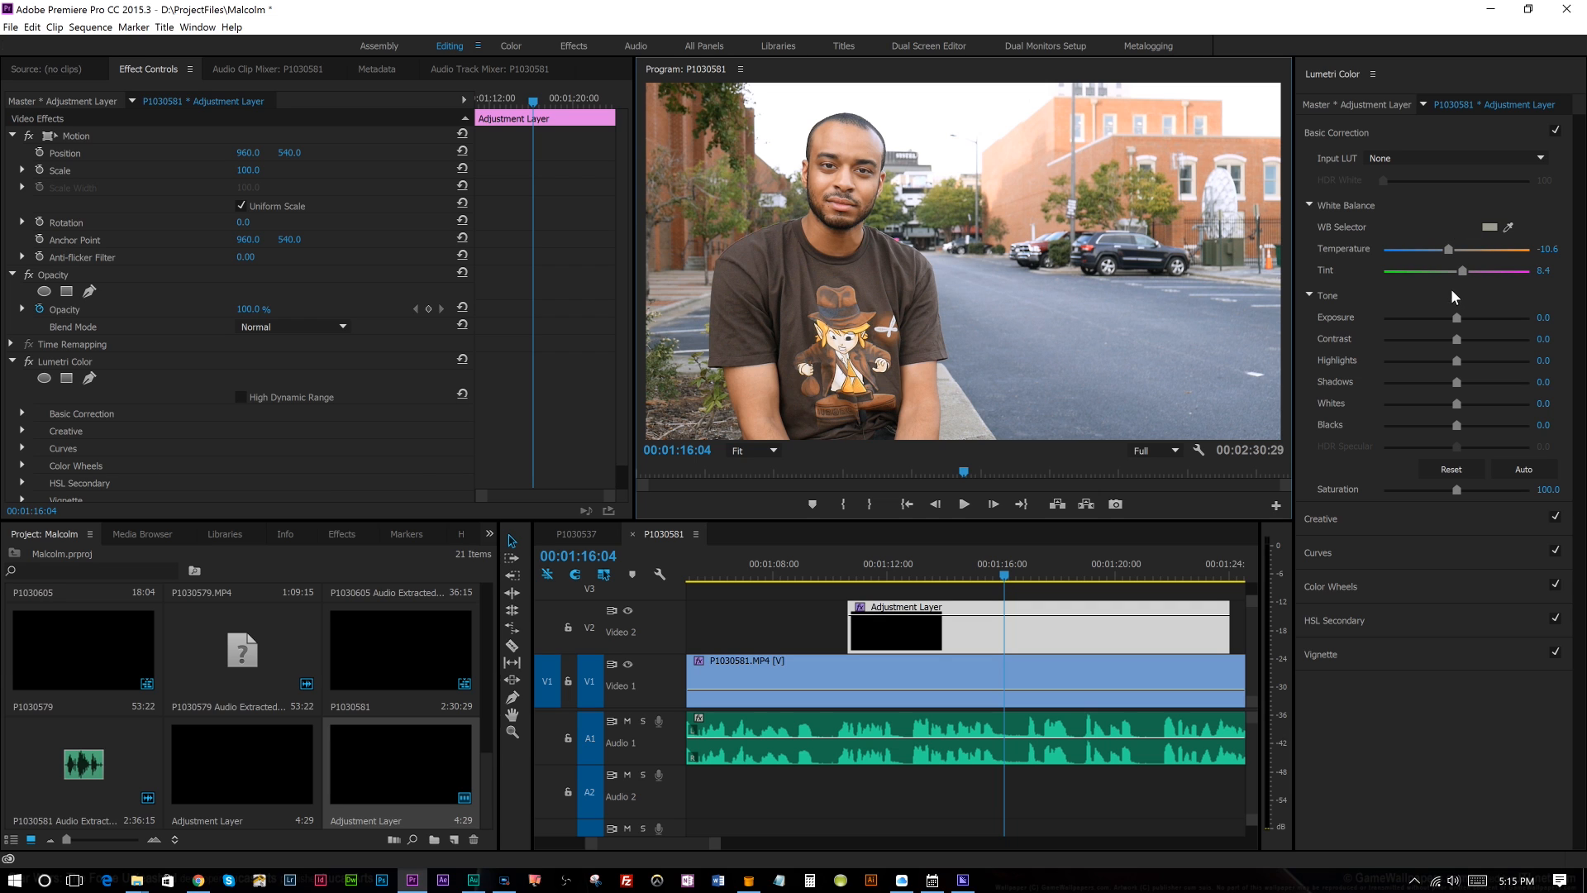
mouse_move(1457, 334)
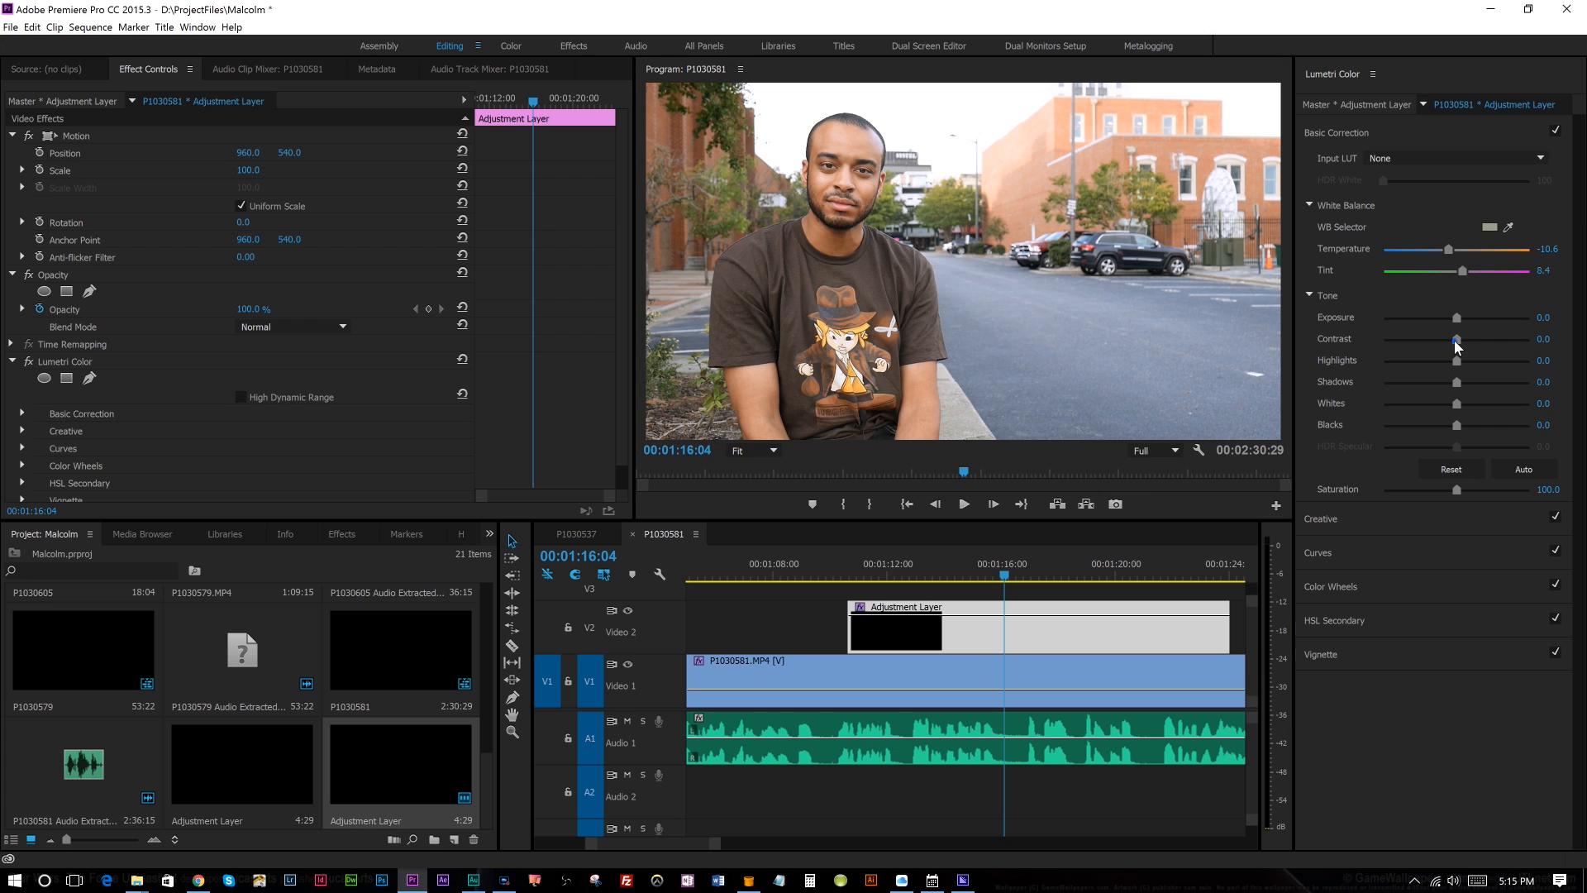
Set Contrast 44.6, lift Shadows, Blacks -39 and Whites 19.8 in Basic Correction Tone
left_click_drag(1458, 338, 1482, 337)
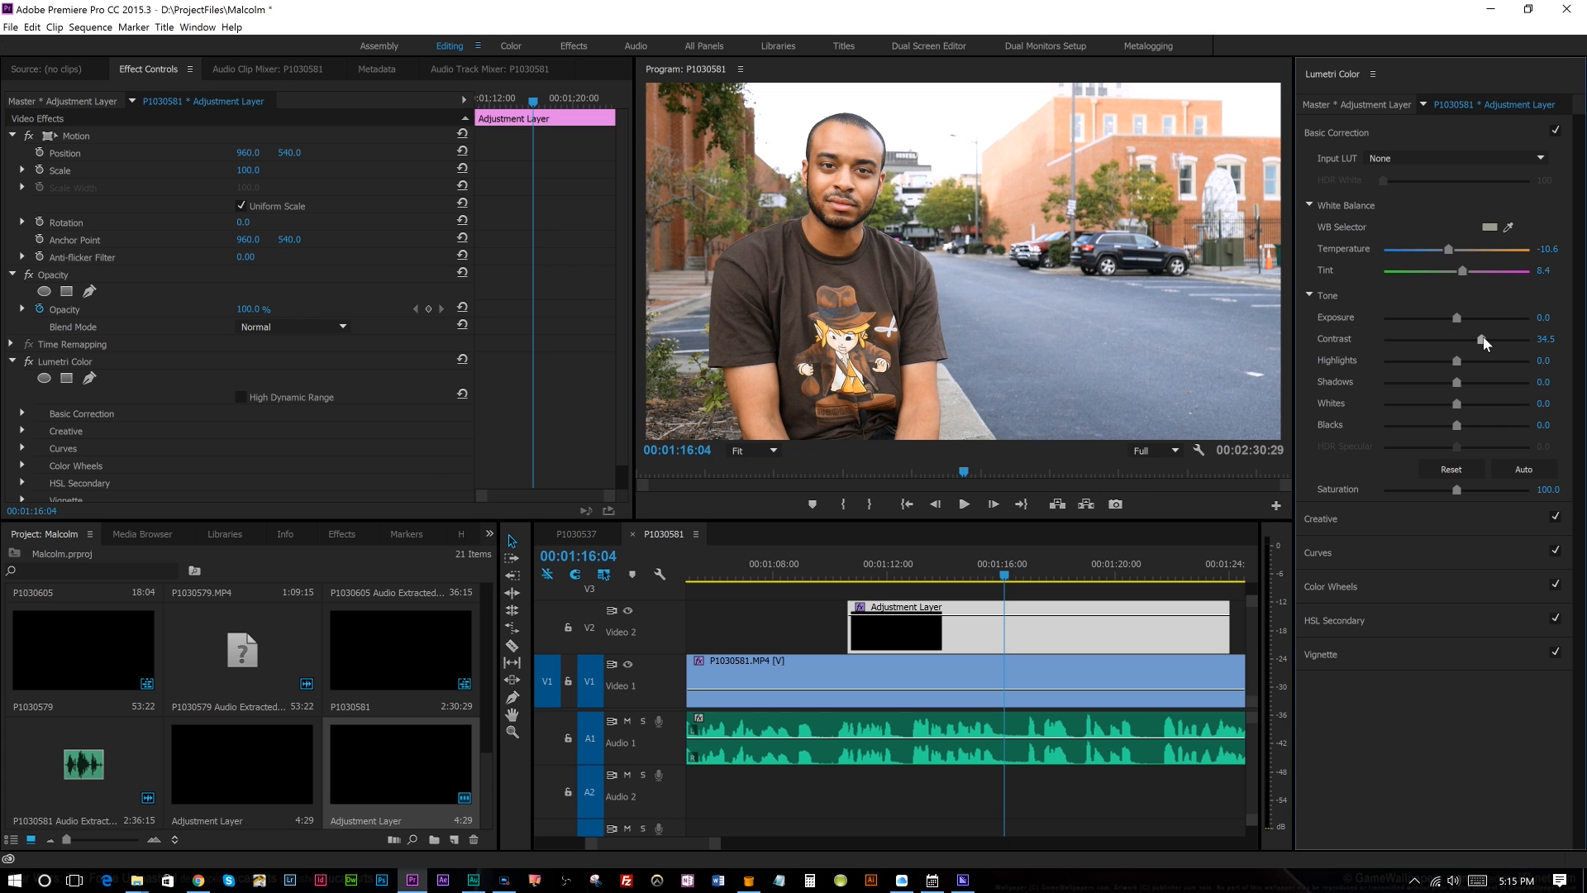
left_click_drag(1481, 341, 1490, 340)
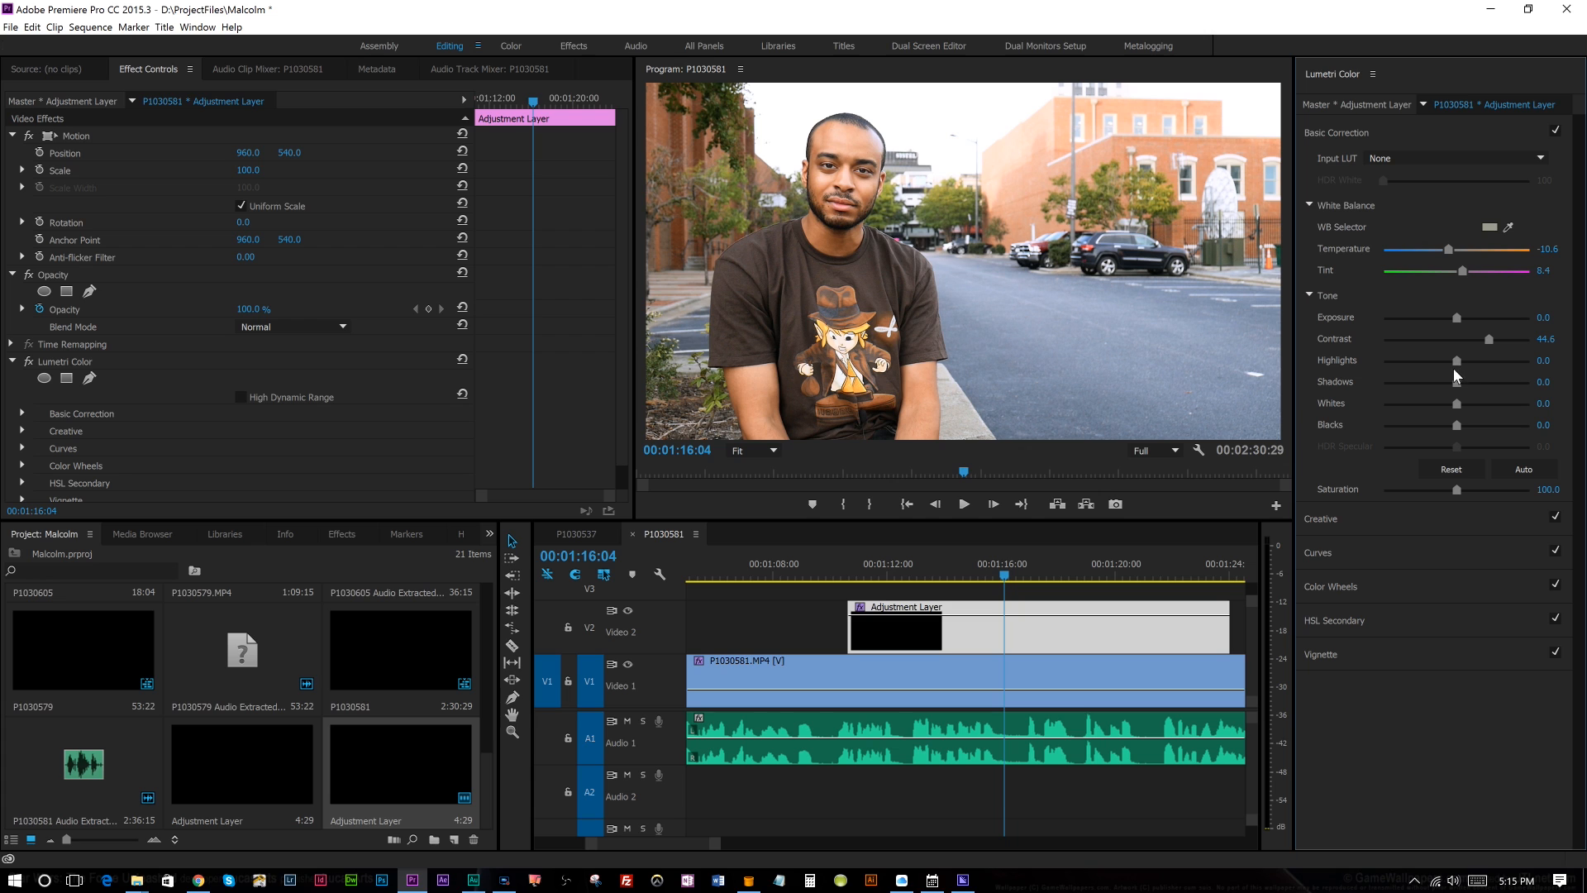
left_click_drag(1457, 382, 1460, 382)
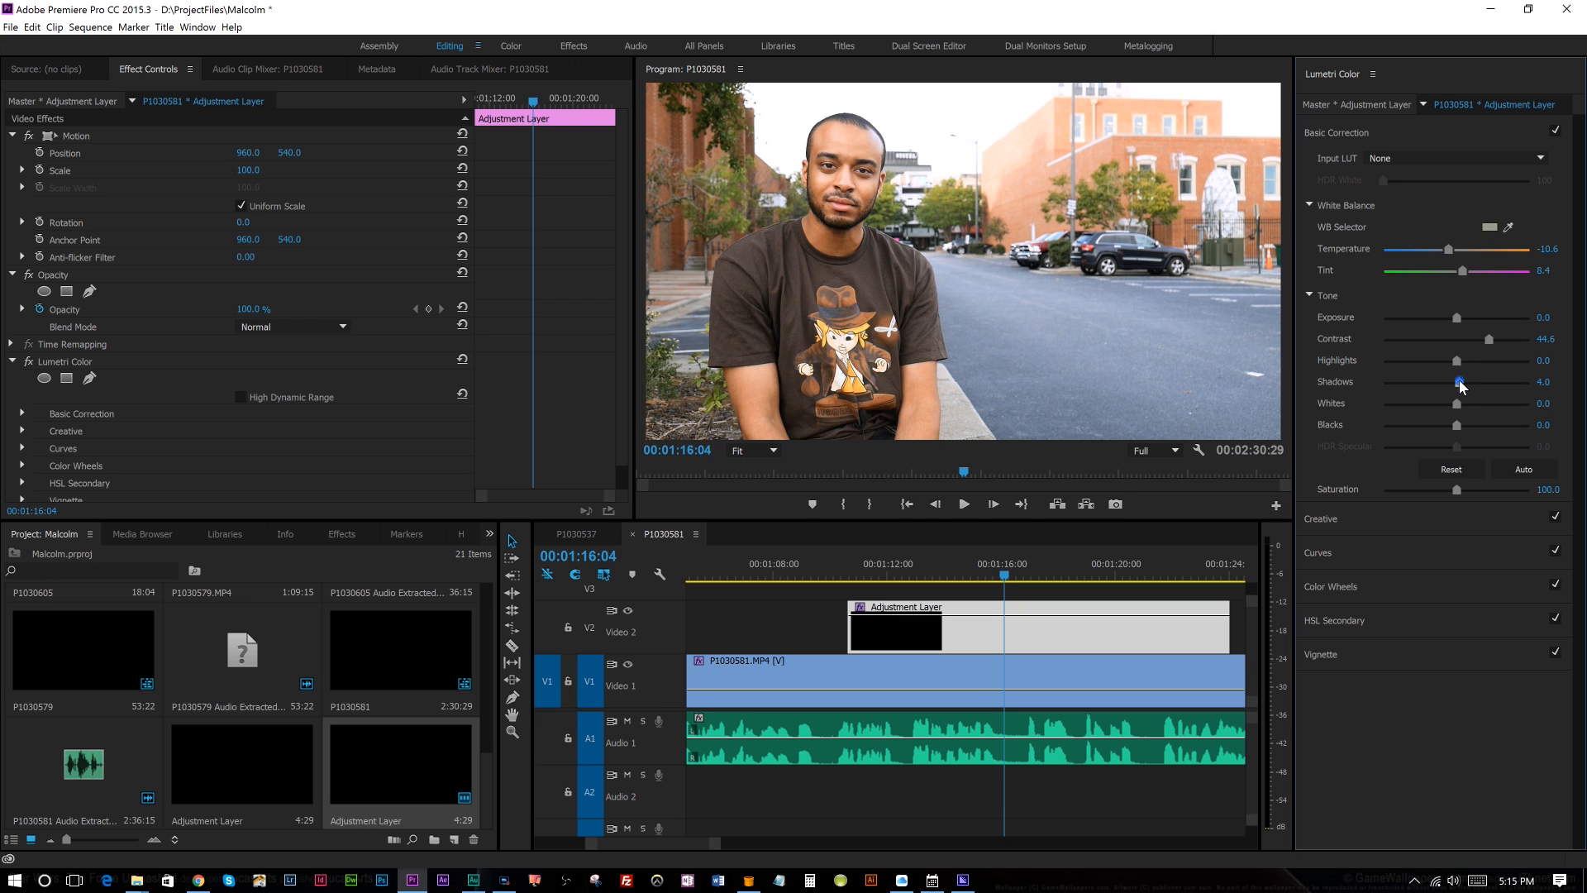
left_click_drag(1458, 425, 1453, 425)
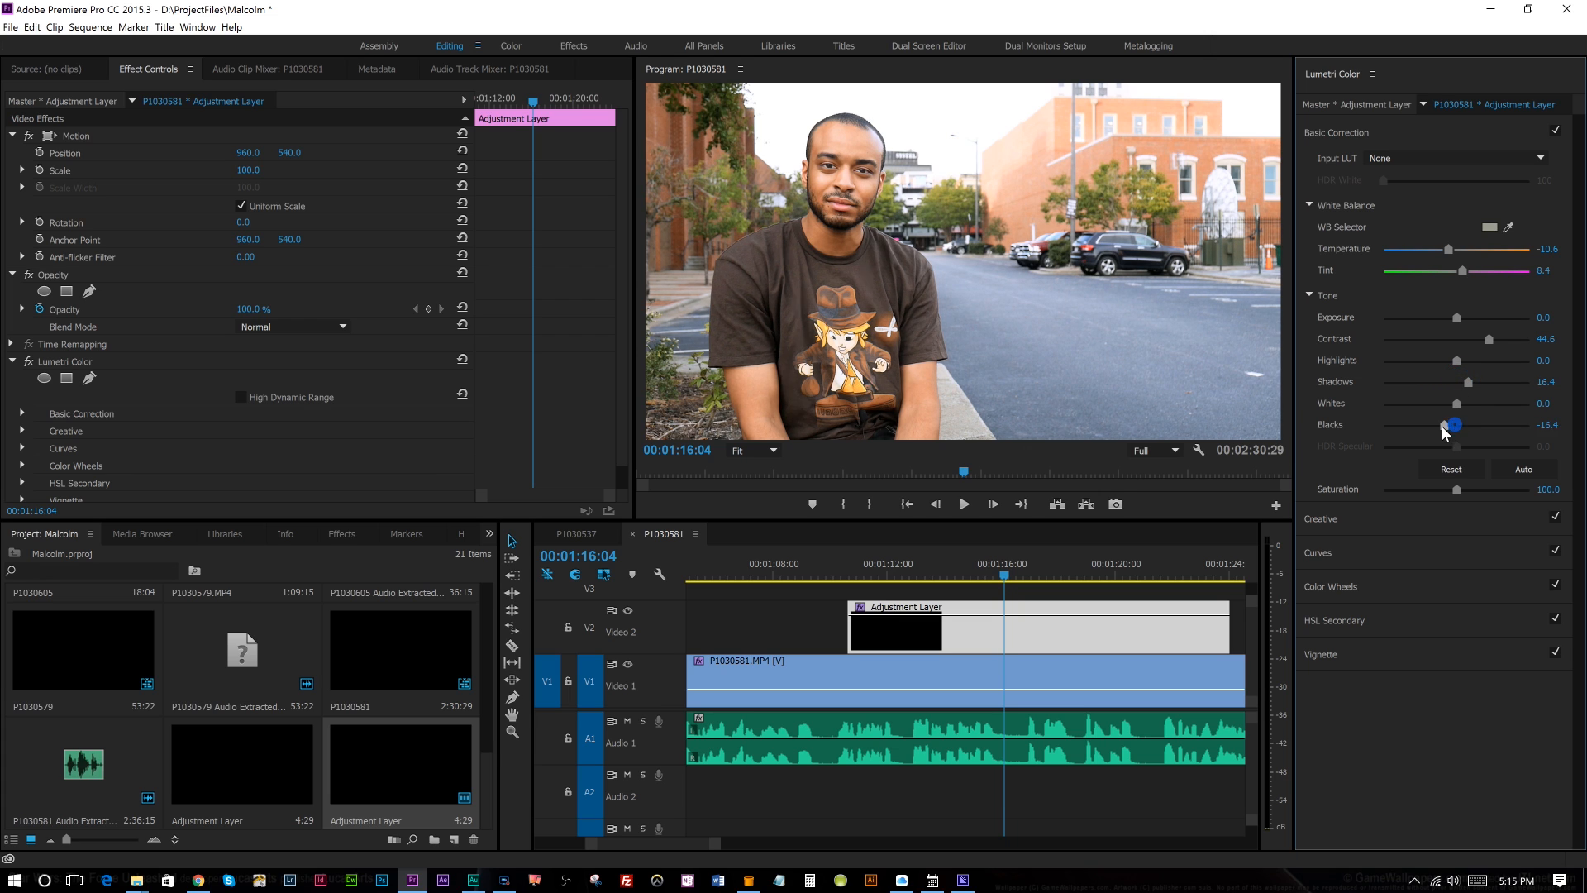
left_click_drag(1453, 424, 1427, 425)
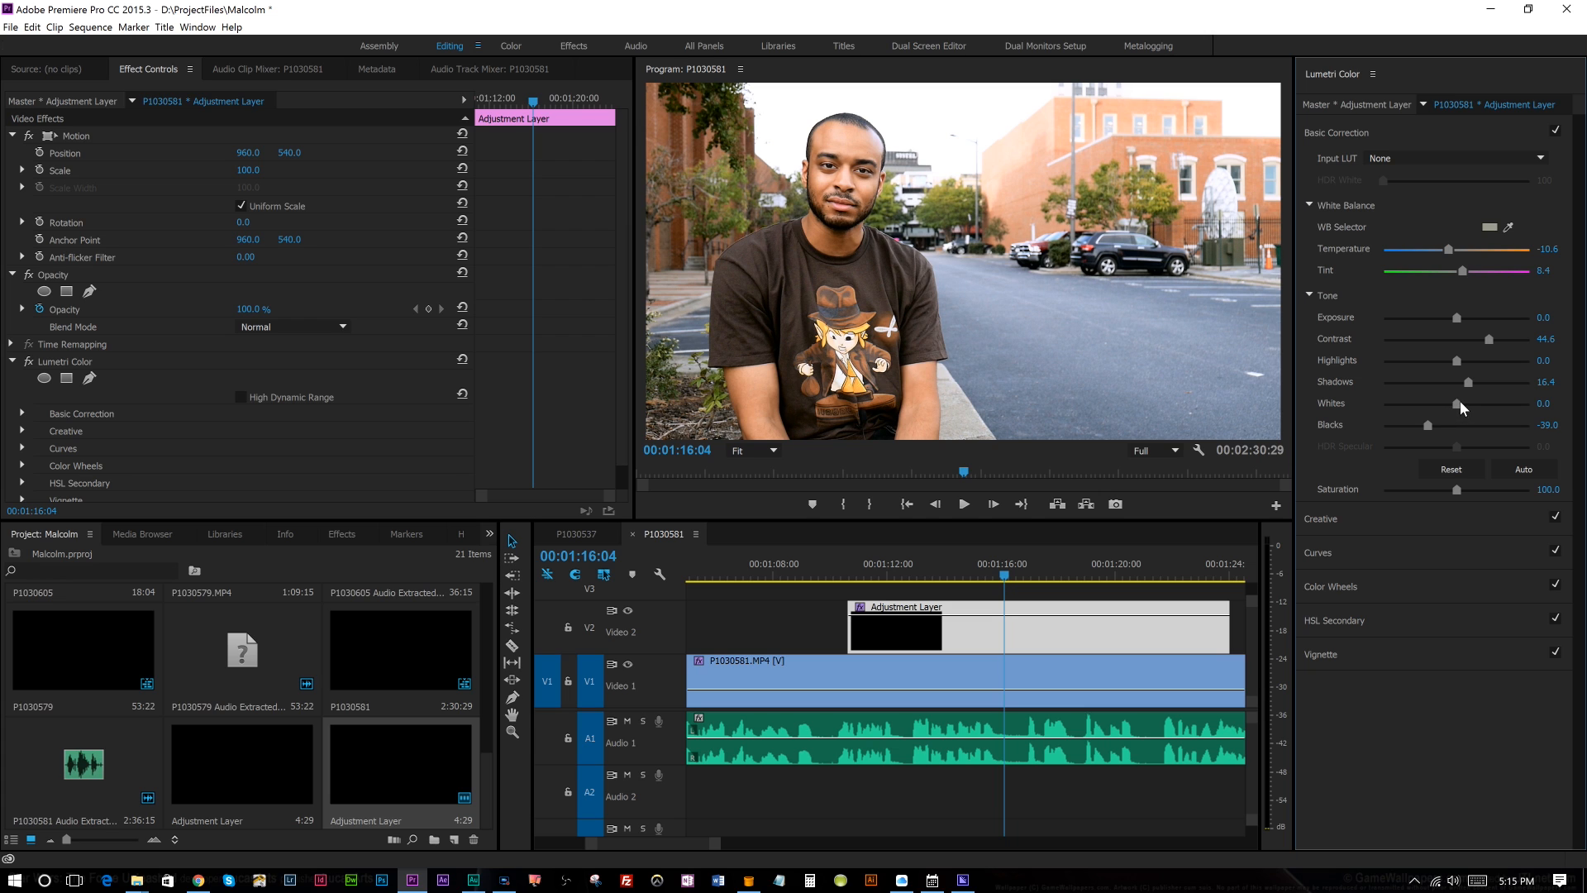
left_click_drag(1455, 404, 1472, 403)
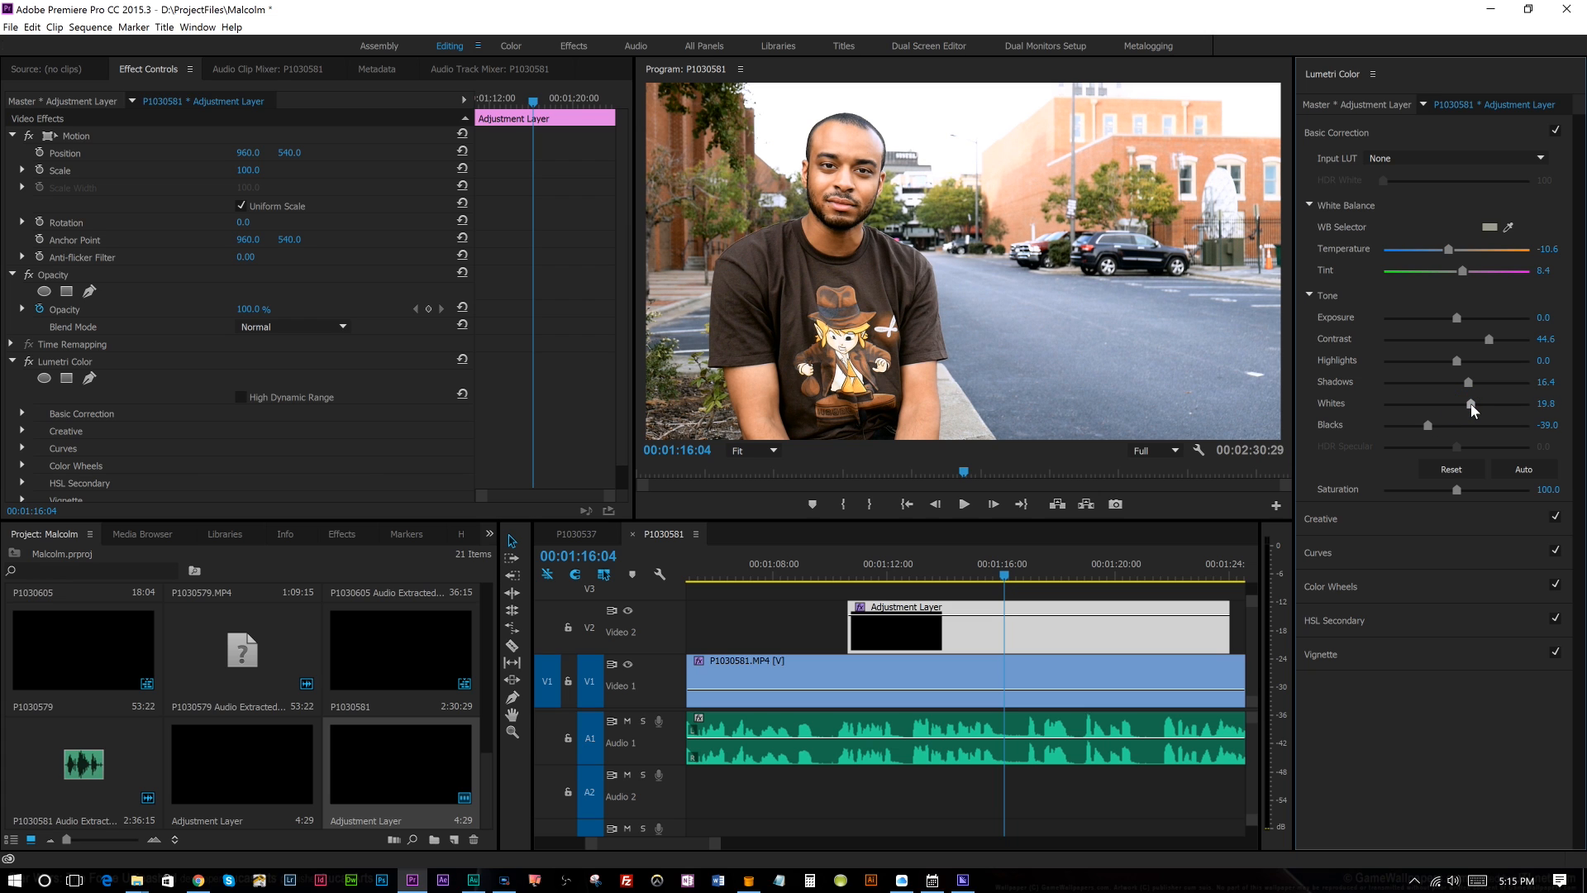
mouse_move(1485, 327)
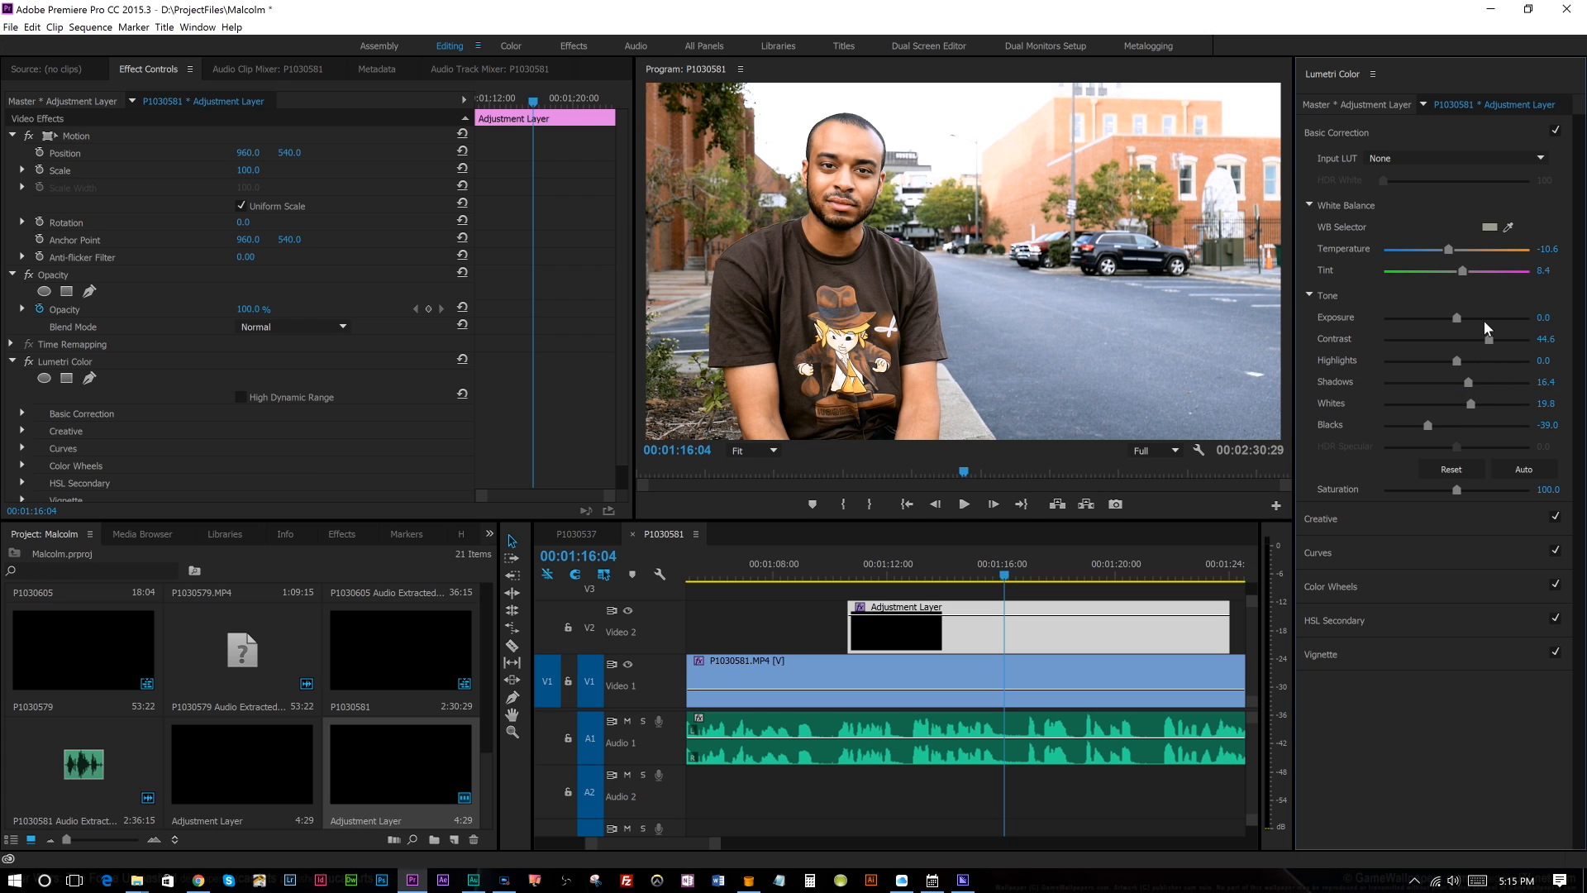
mouse_move(1463, 360)
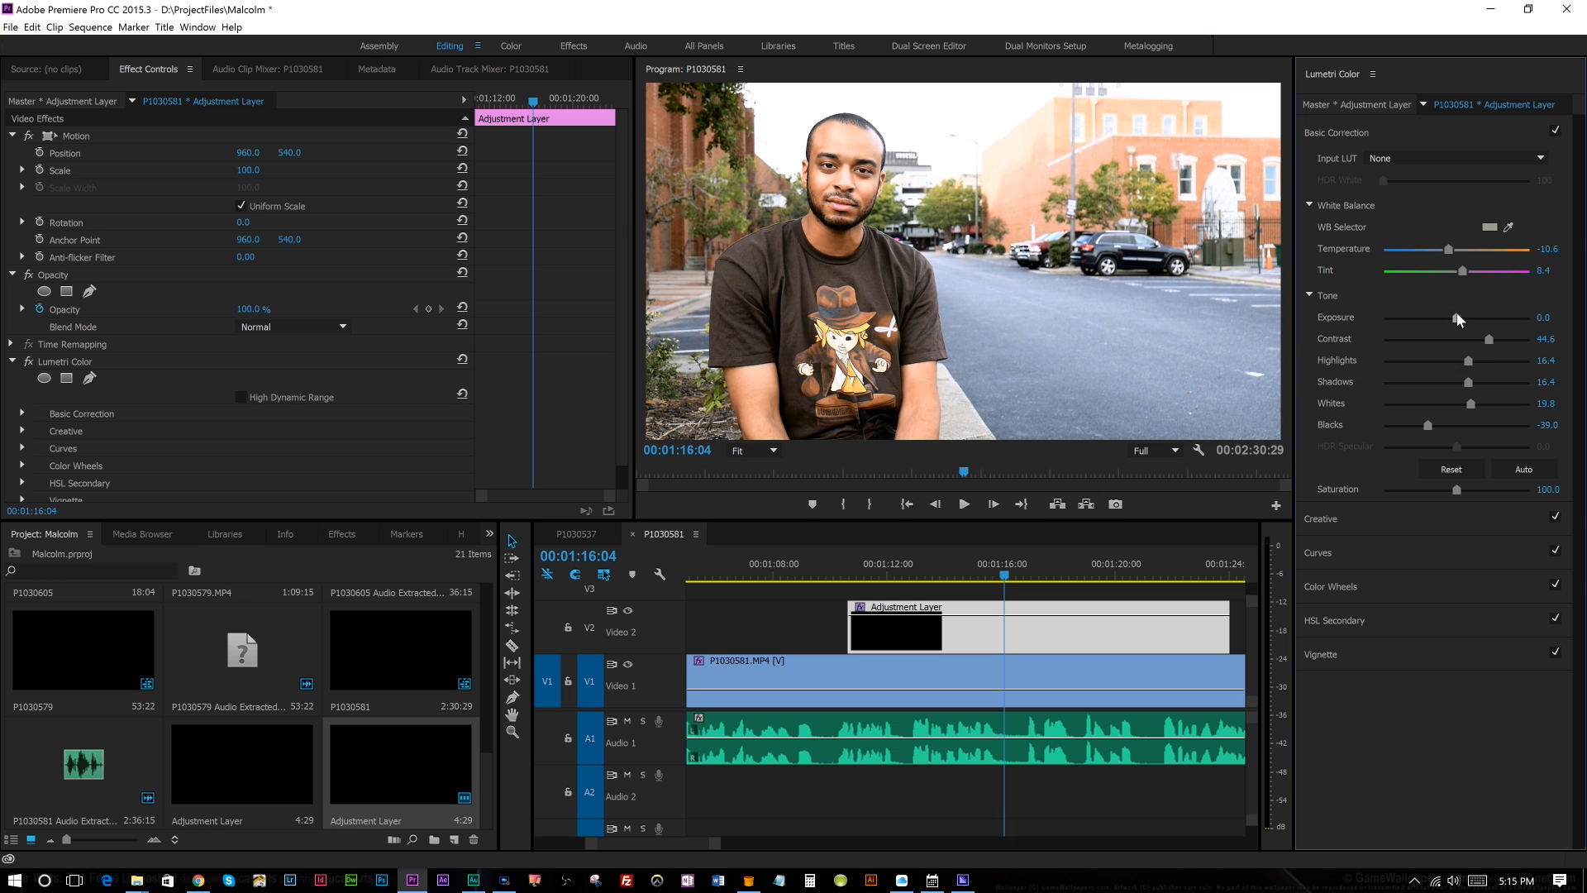
Settle Exposure slightly down at -0.1
left_click_drag(1463, 318, 1450, 317)
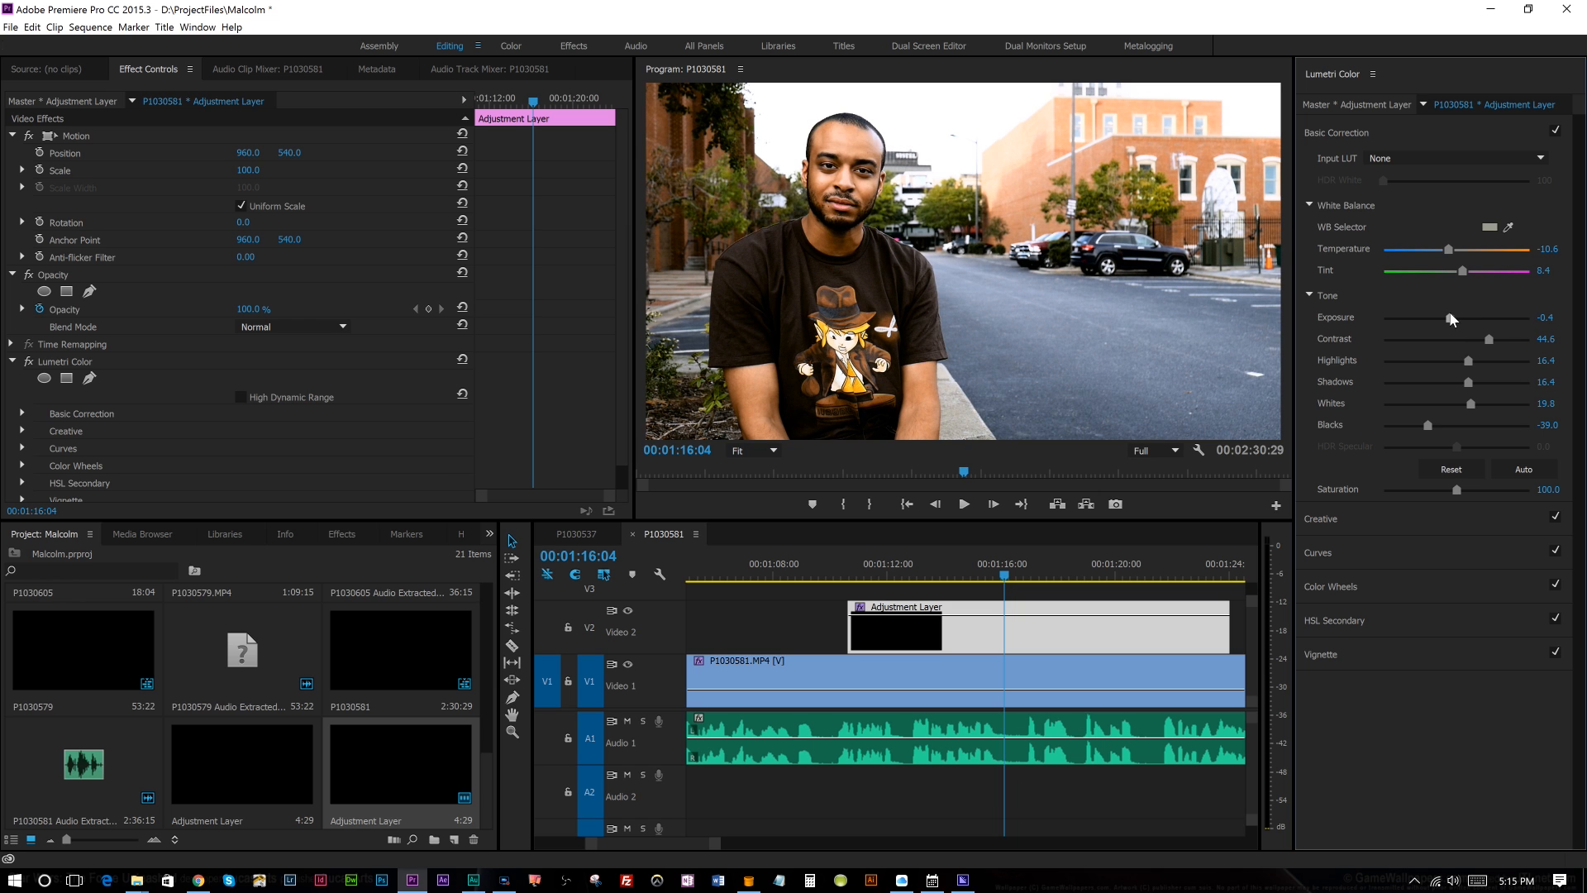
left_click_drag(1450, 317, 1455, 318)
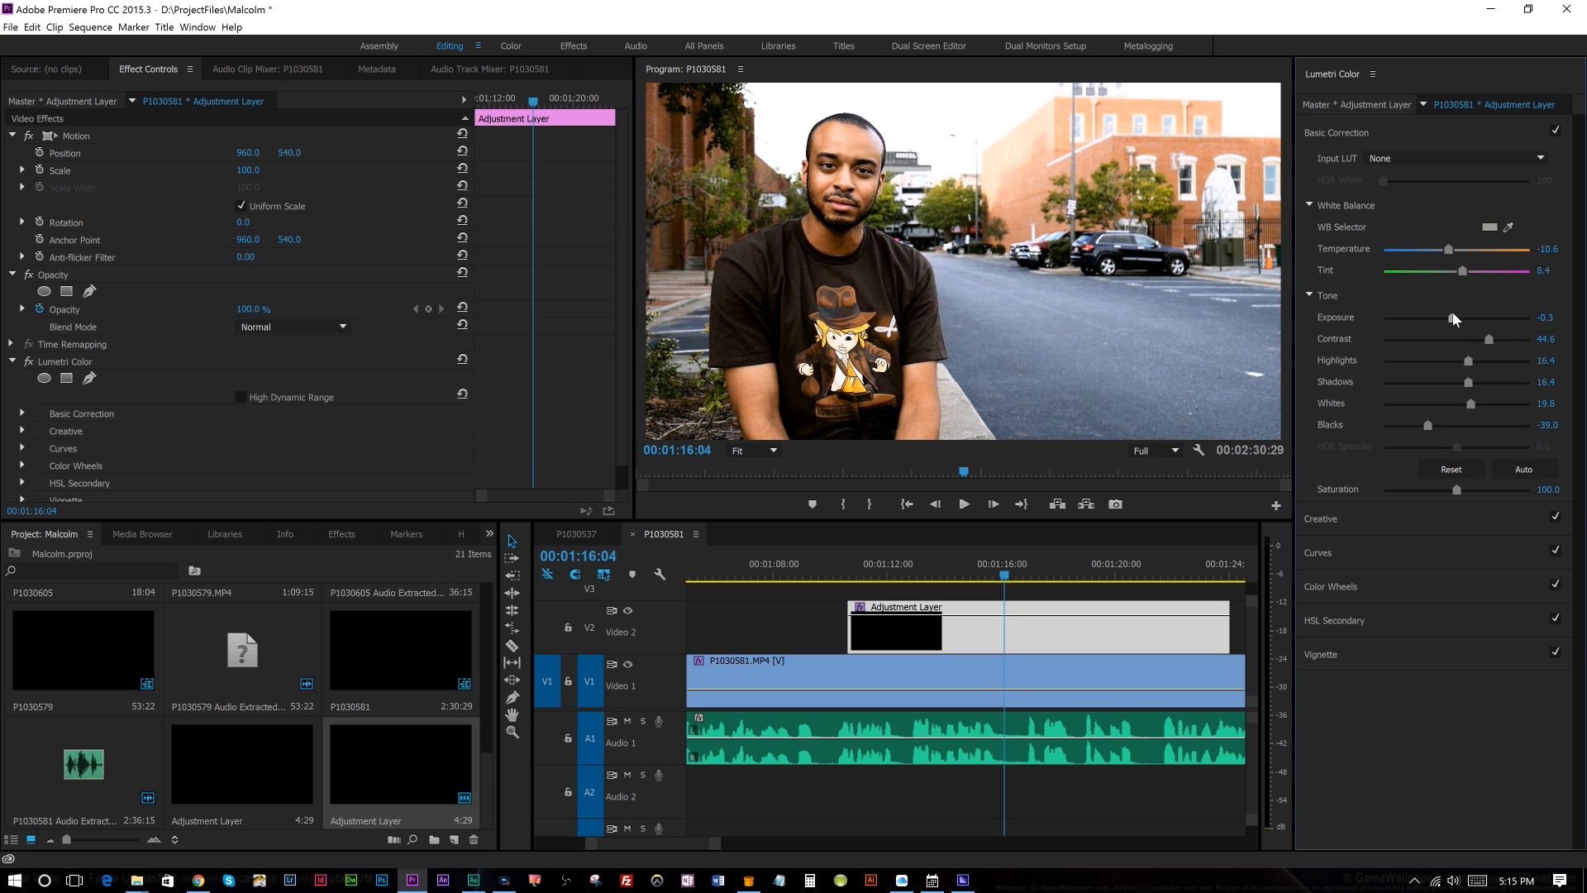
left_click_drag(1469, 317, 1454, 317)
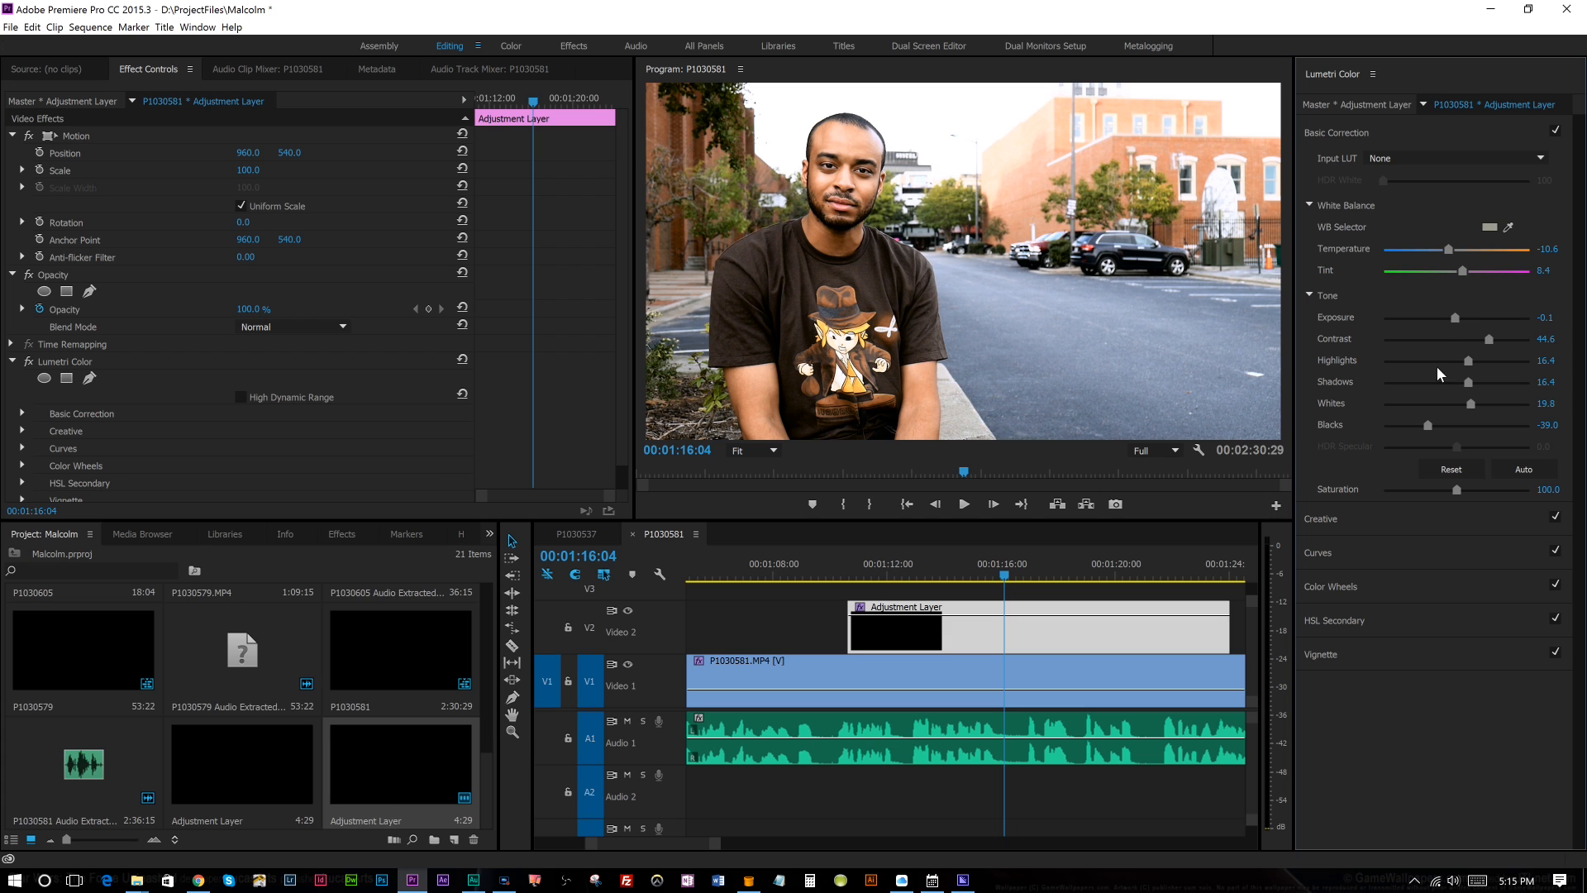
mouse_move(1301, 579)
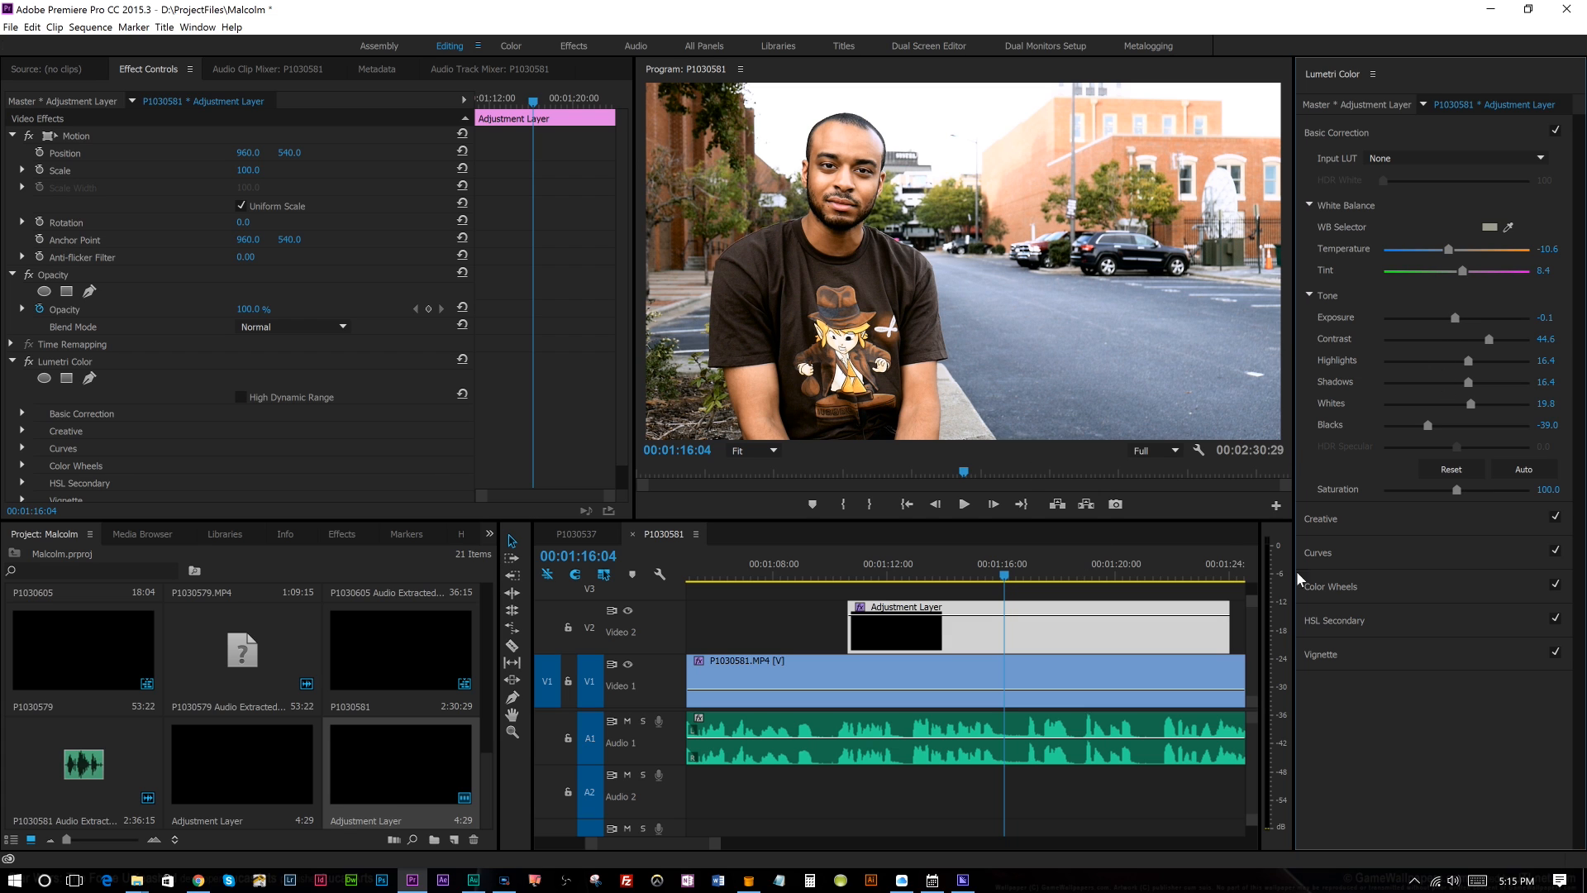
Set Creative adjustments Sharpen 8.5, Vibrance 19.8 and Saturation 117.5
left_click(1321, 165)
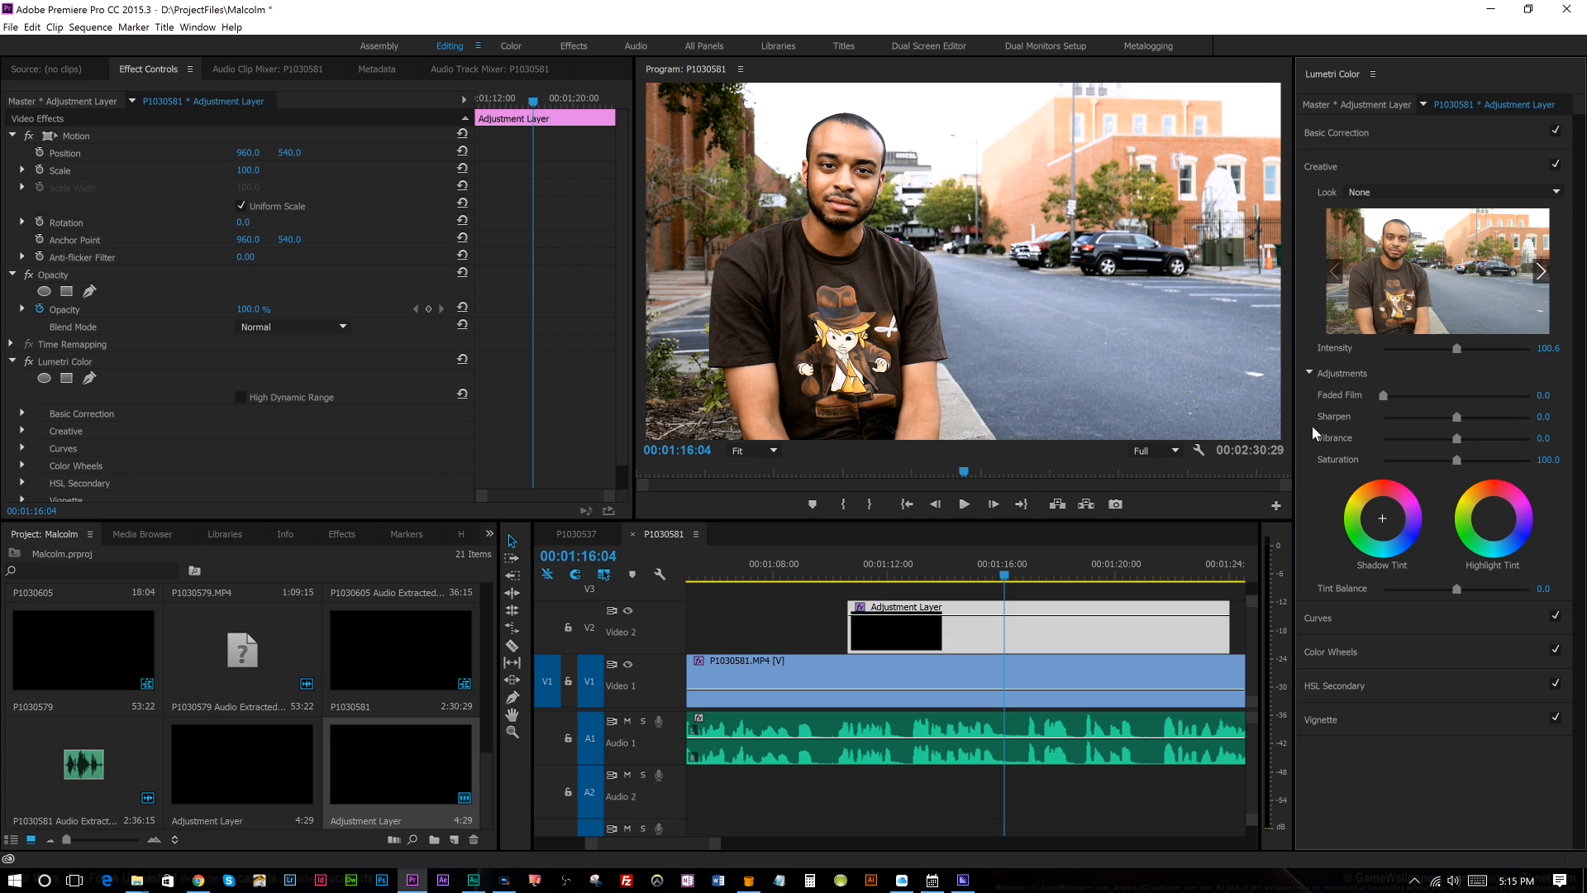
mouse_move(1335, 499)
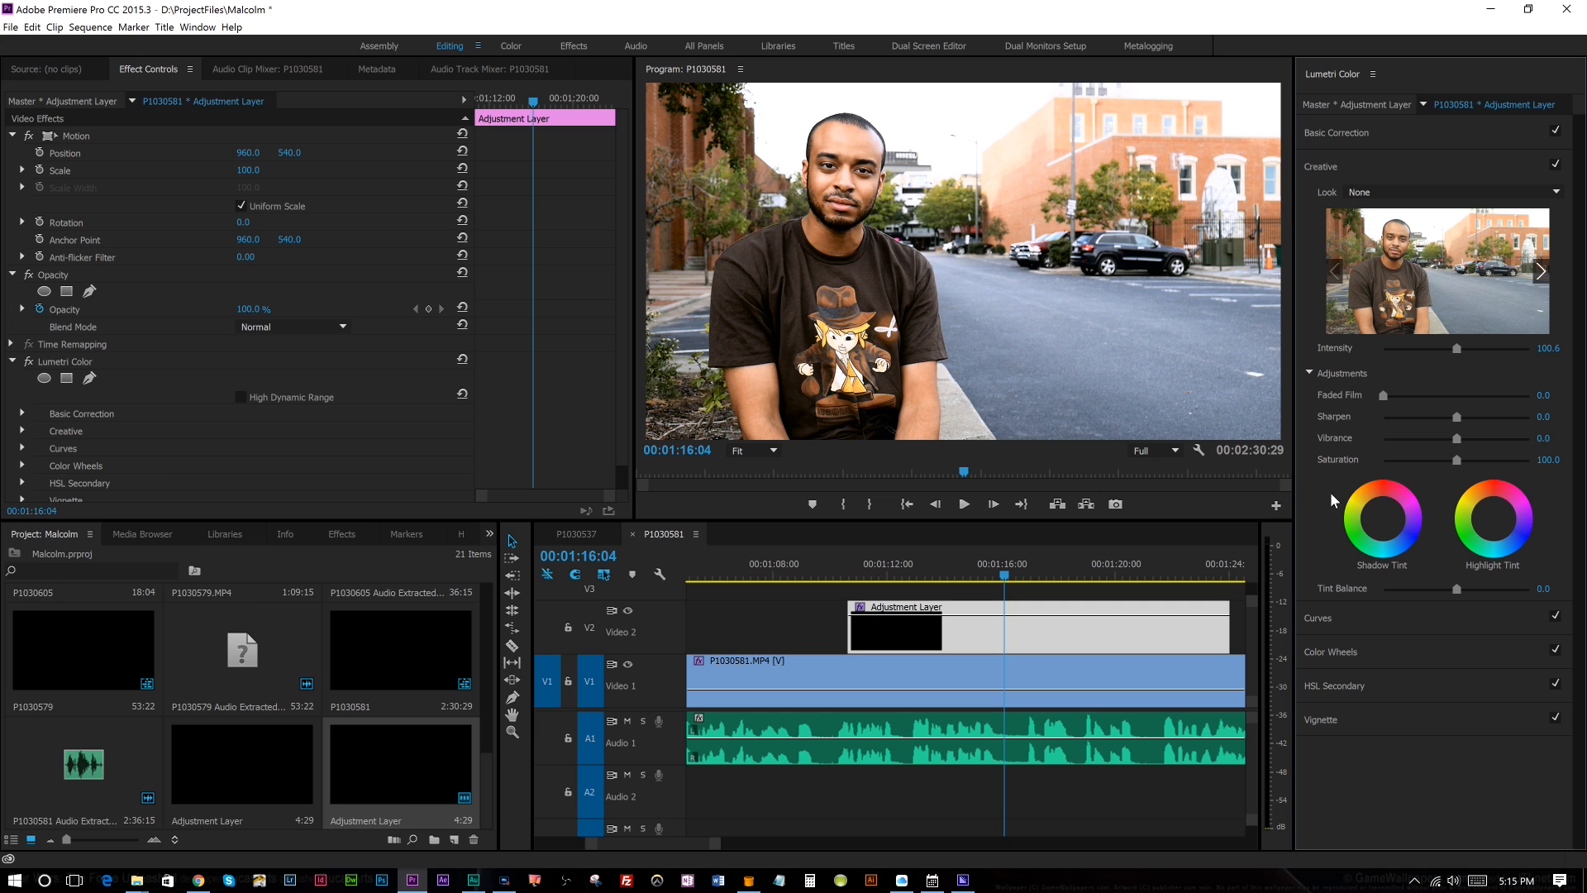
mouse_move(1460, 423)
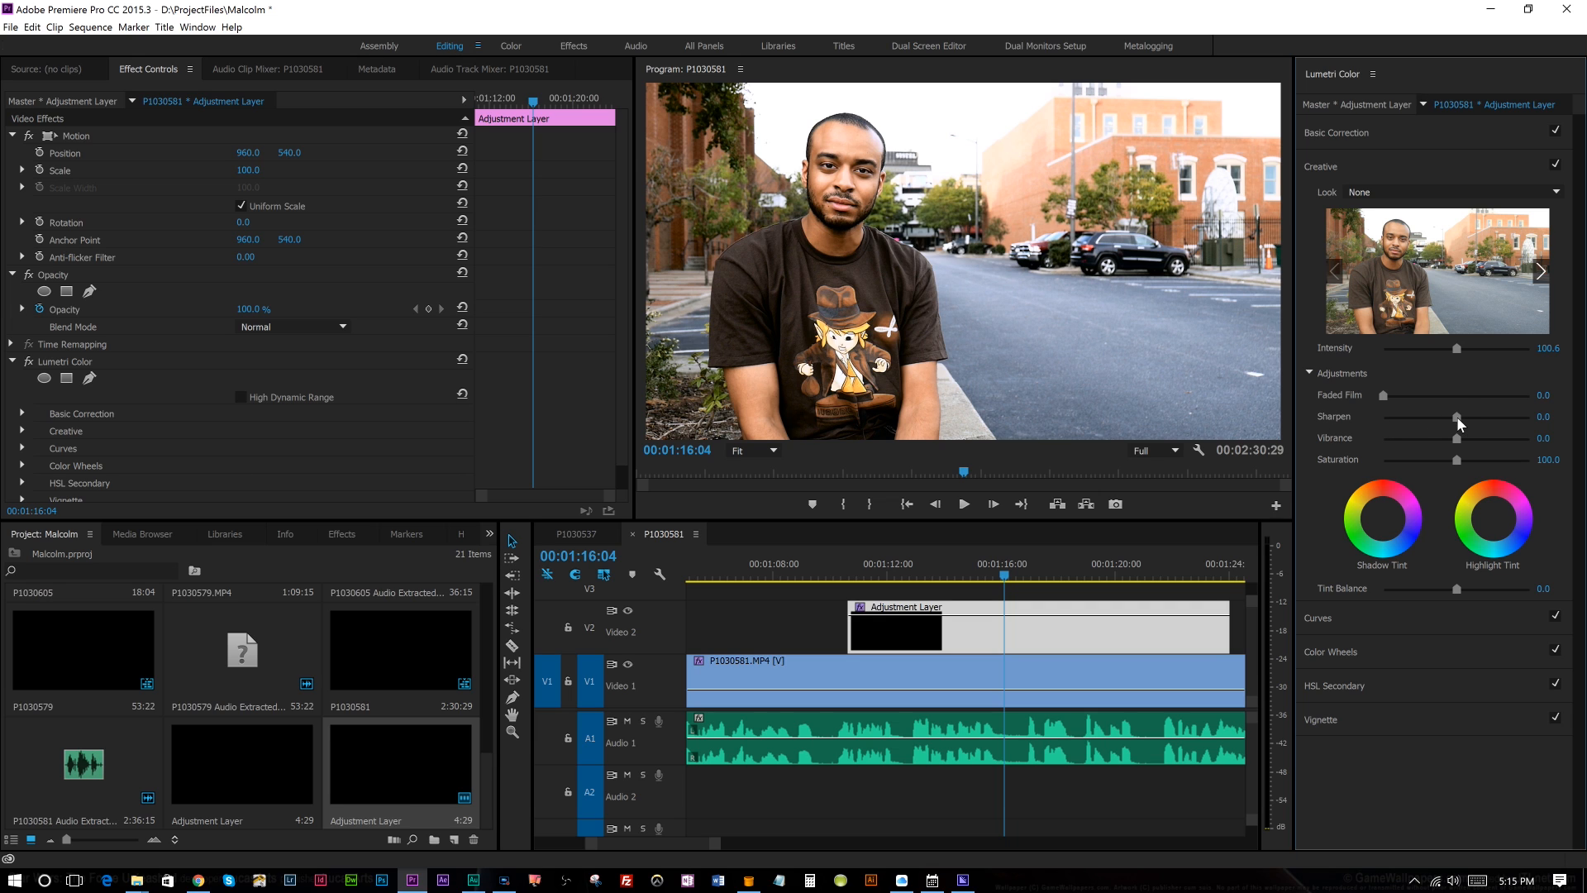
left_click_drag(1459, 419, 1465, 419)
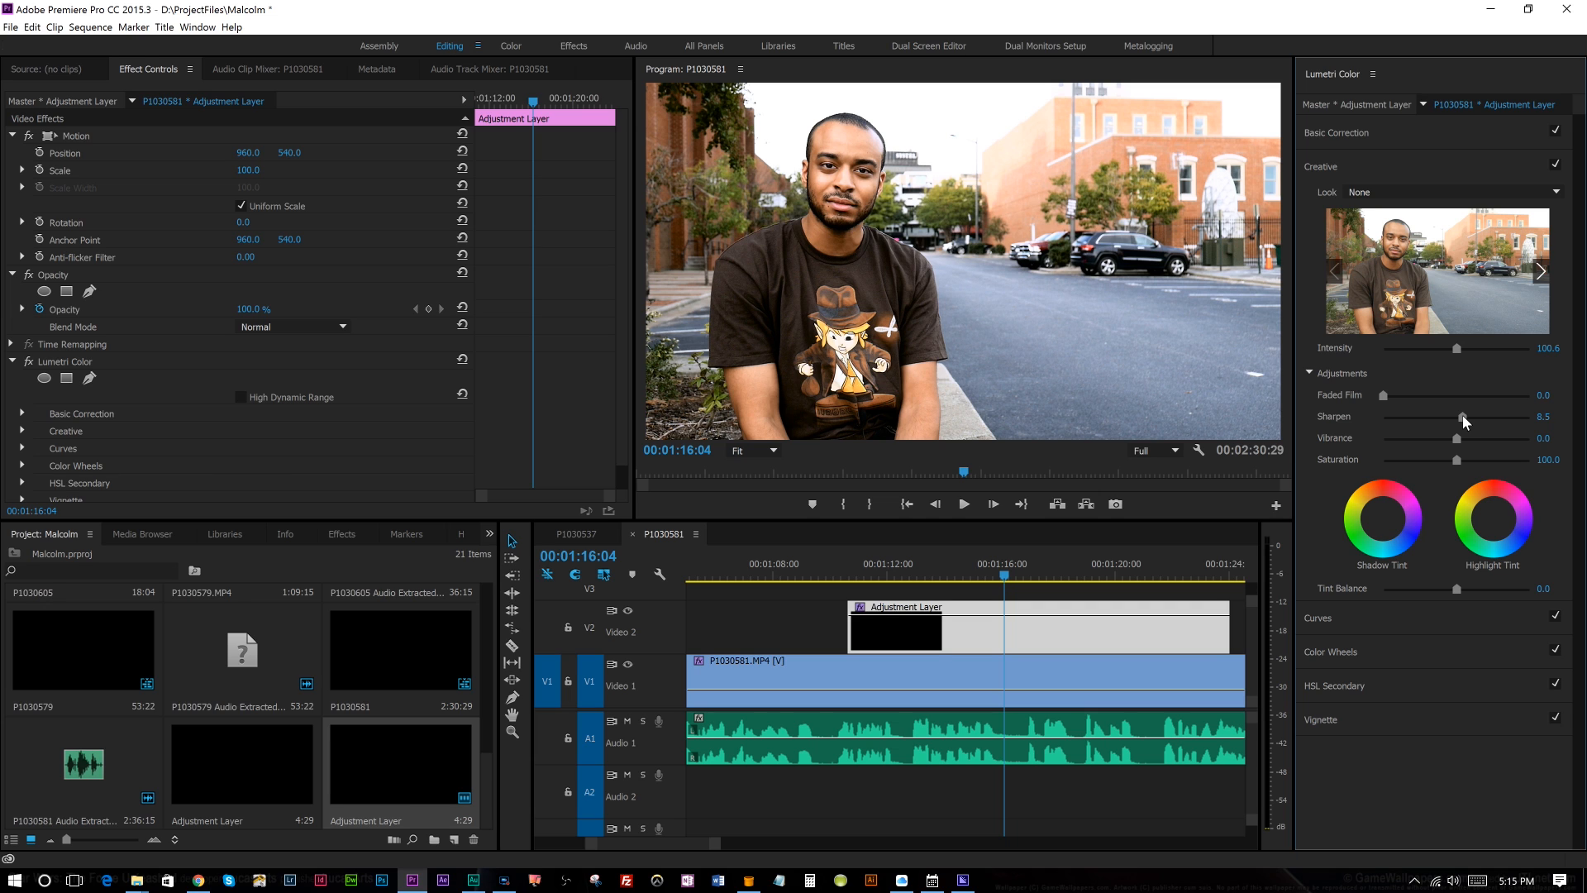
left_click_drag(1463, 436, 1455, 436)
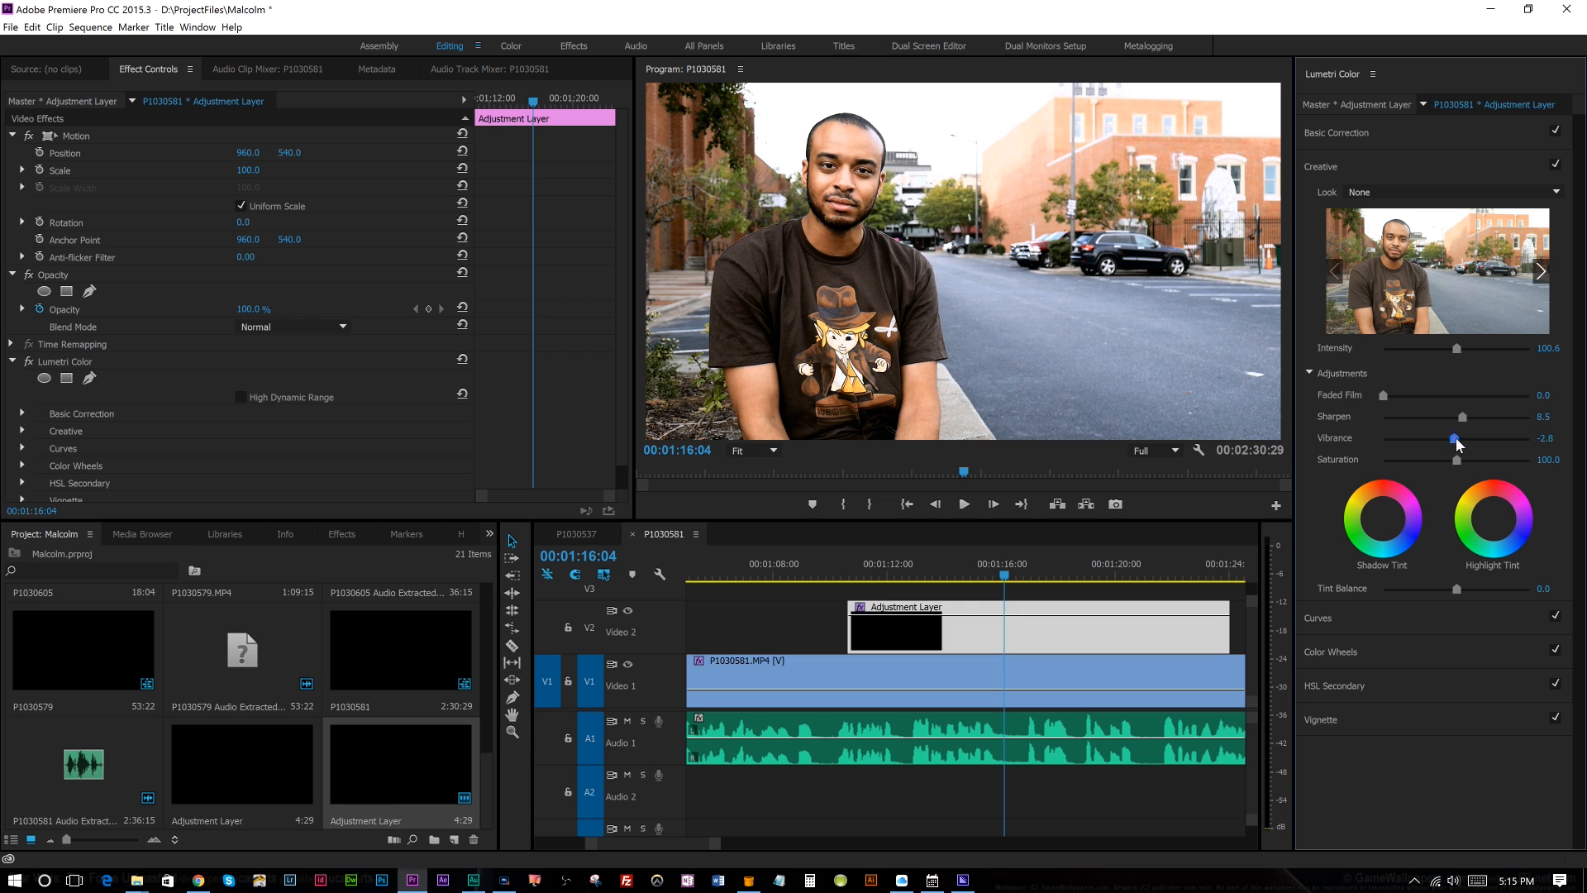
left_click_drag(1455, 437, 1470, 436)
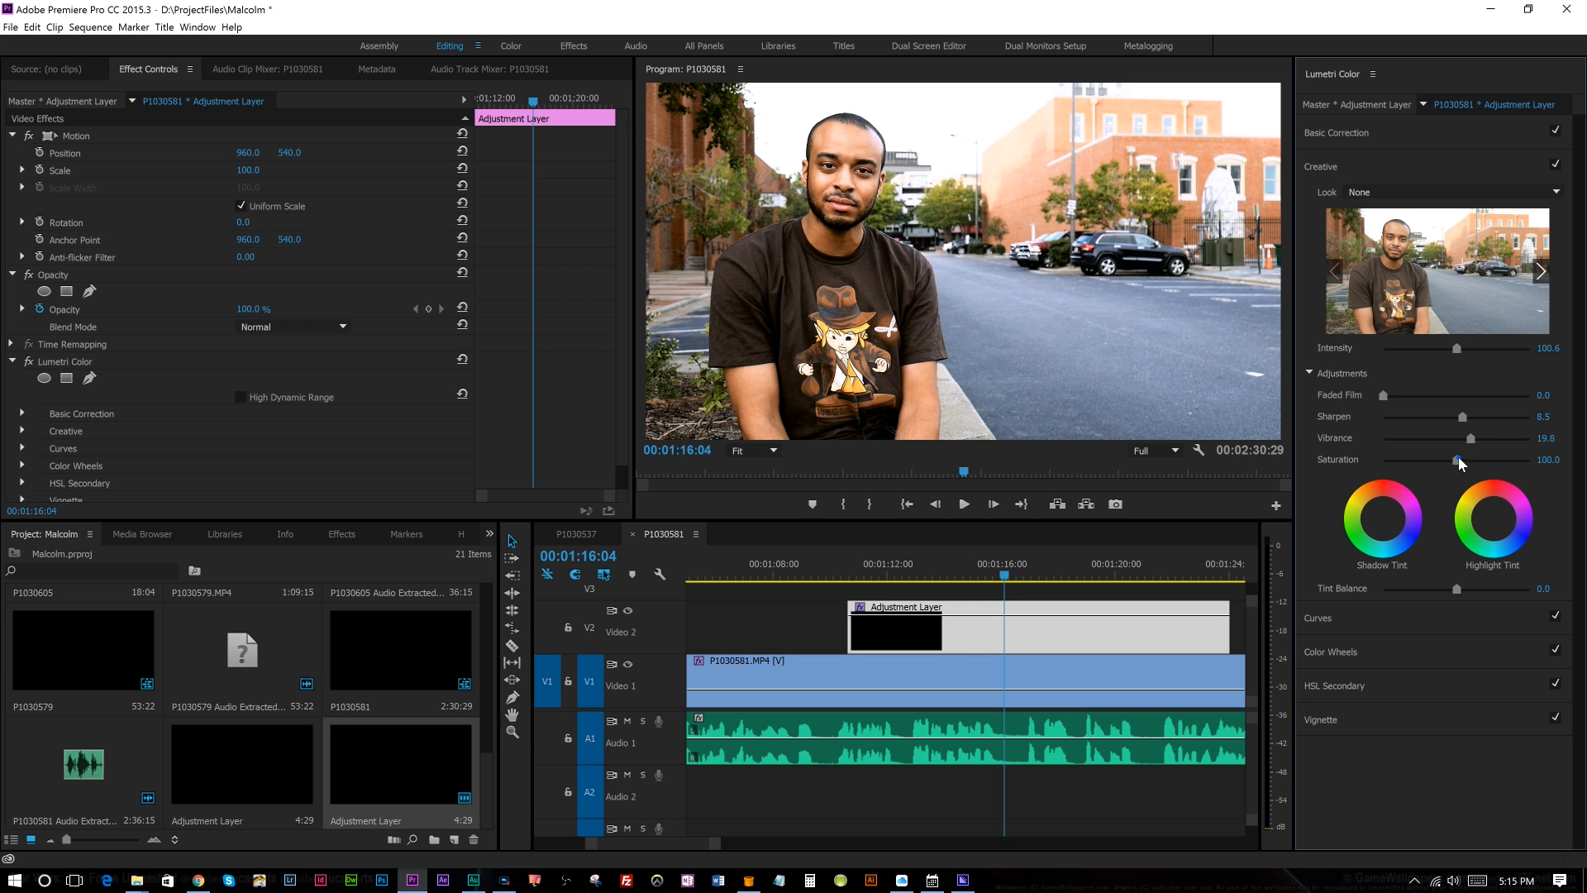
left_click_drag(1460, 463, 1470, 453)
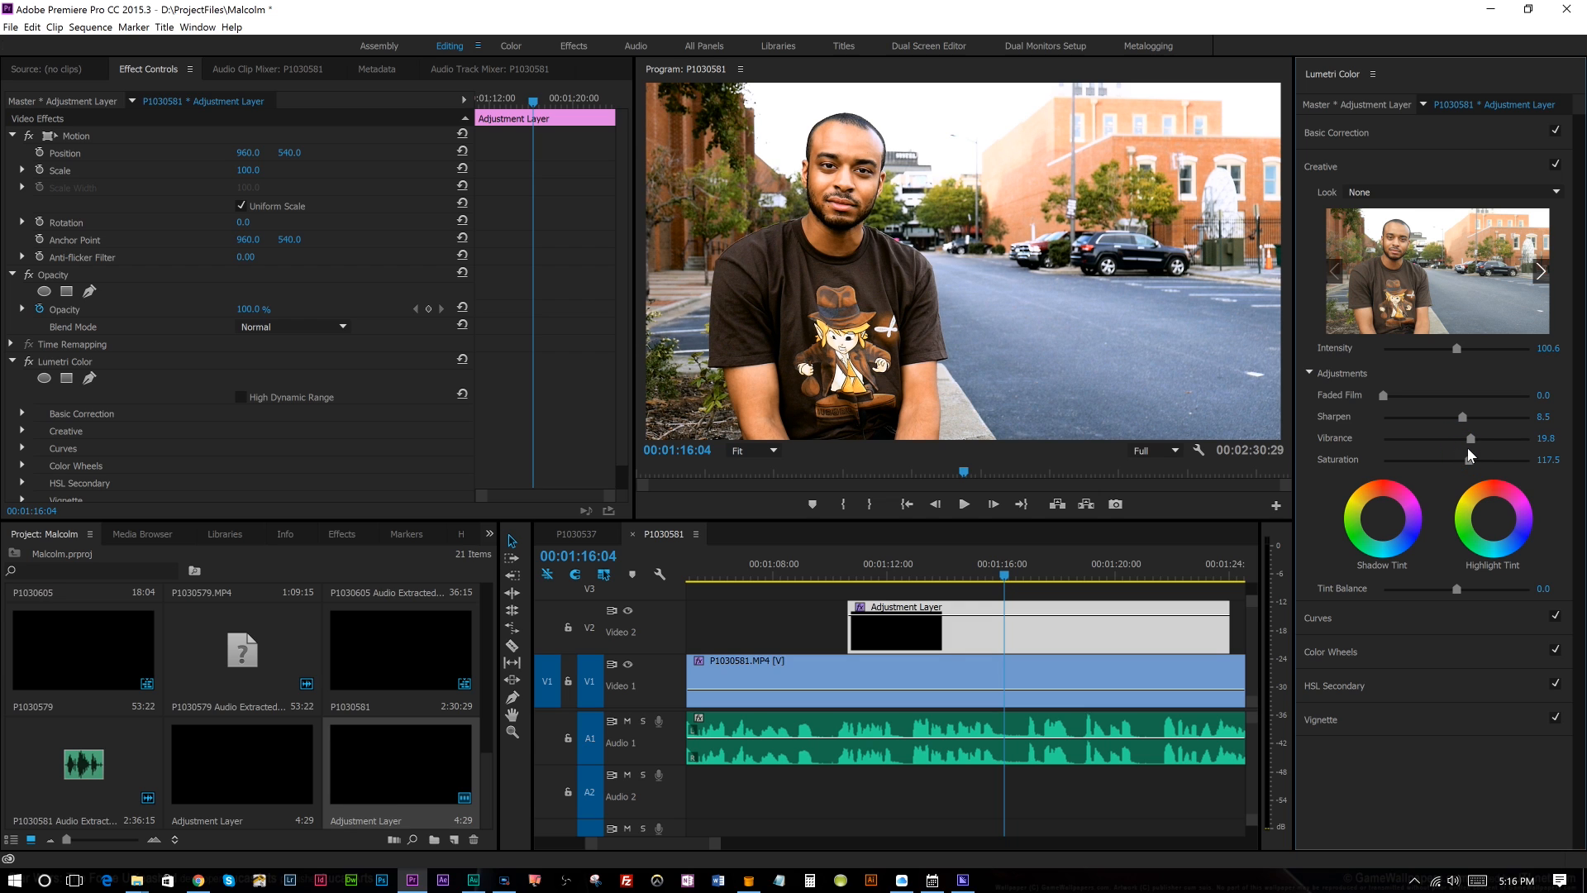
mouse_move(1404, 385)
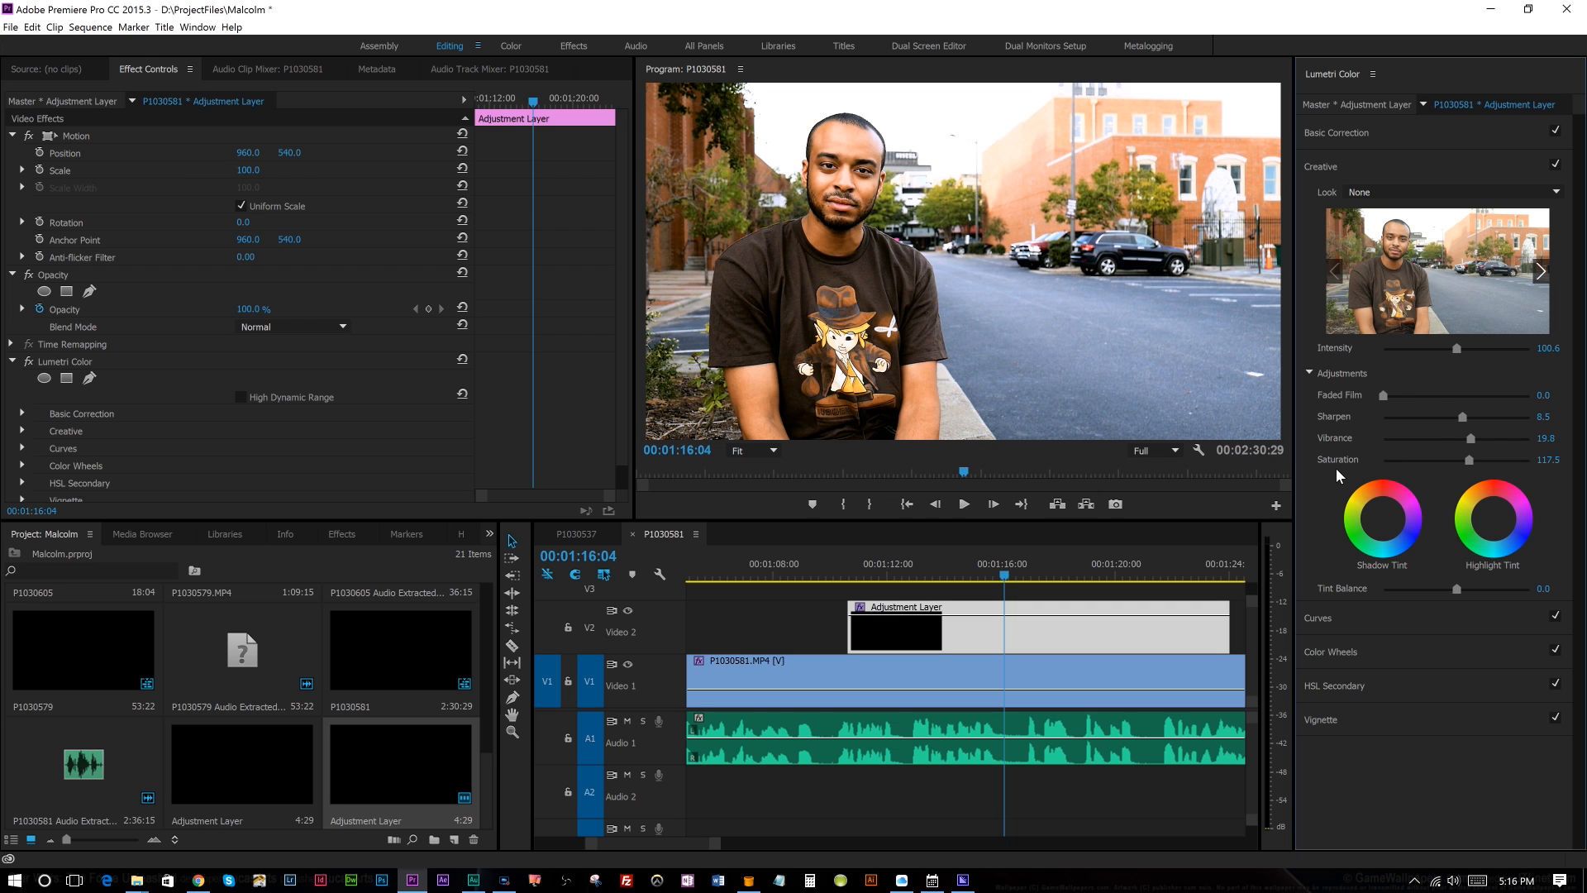
mouse_move(1410, 625)
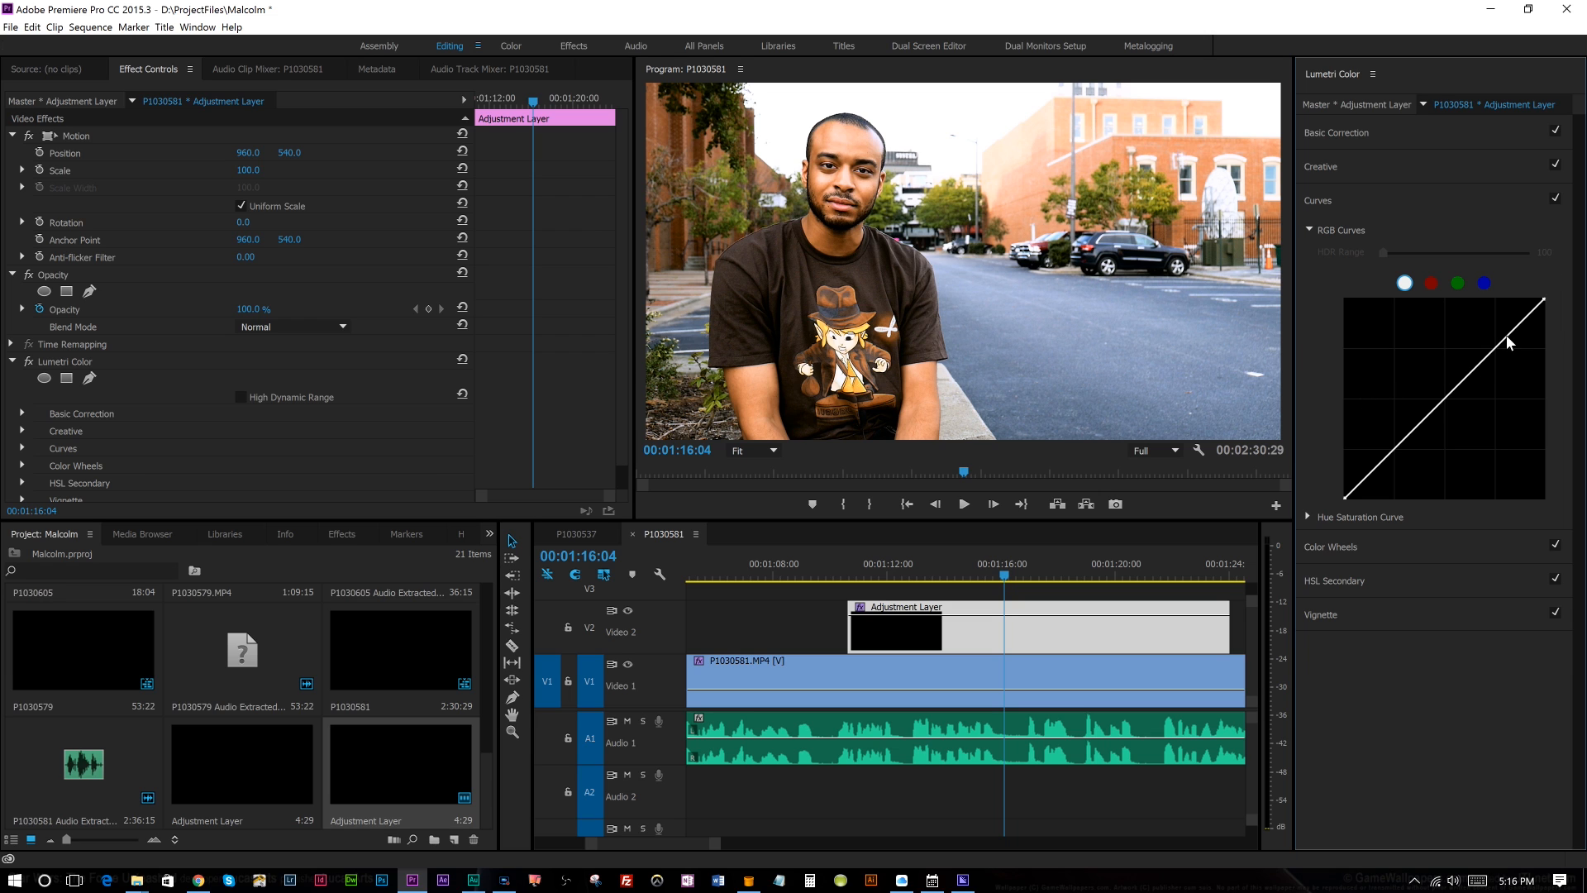
Shape an S-curve on the RGB curve with a raised highlight point and lowered shadow point
left_click_drag(1505, 342, 1502, 336)
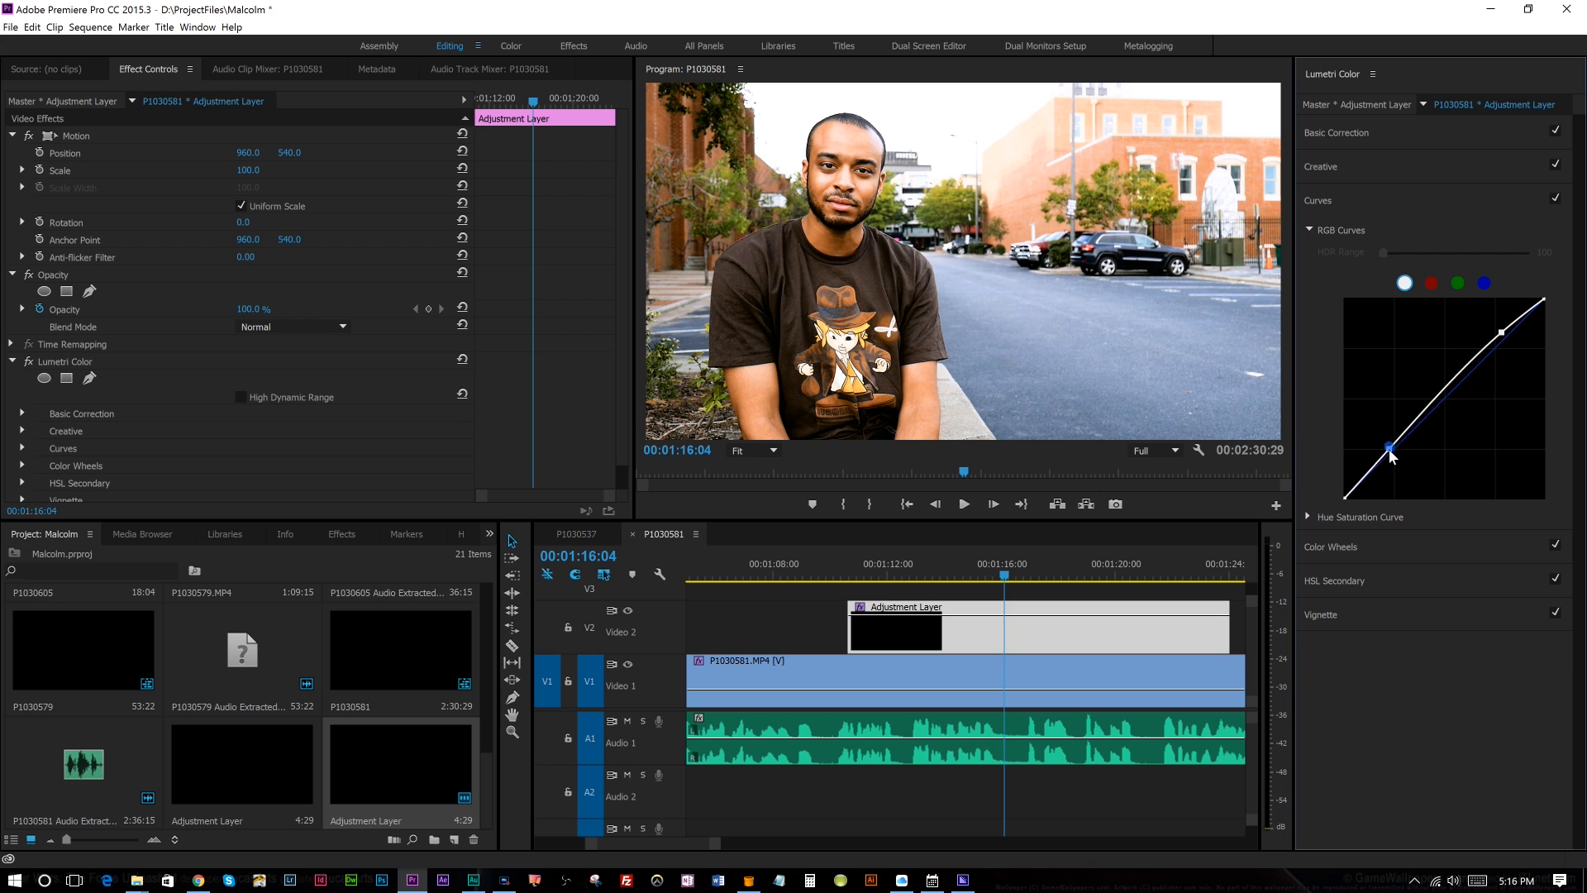
left_click_drag(1389, 449, 1402, 461)
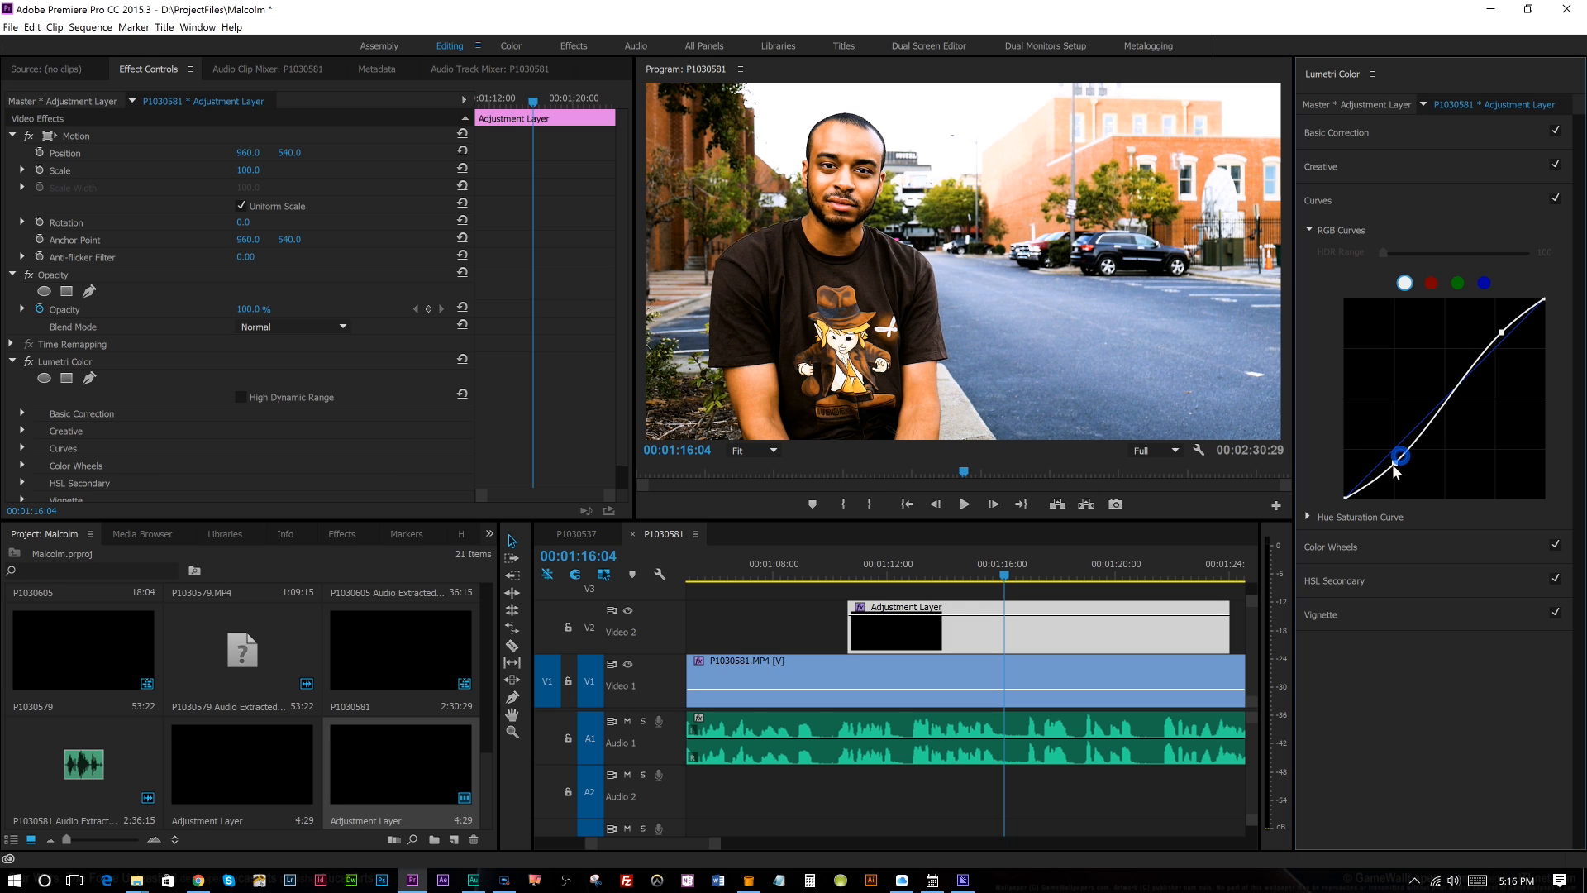
left_click_drag(1401, 457, 1392, 471)
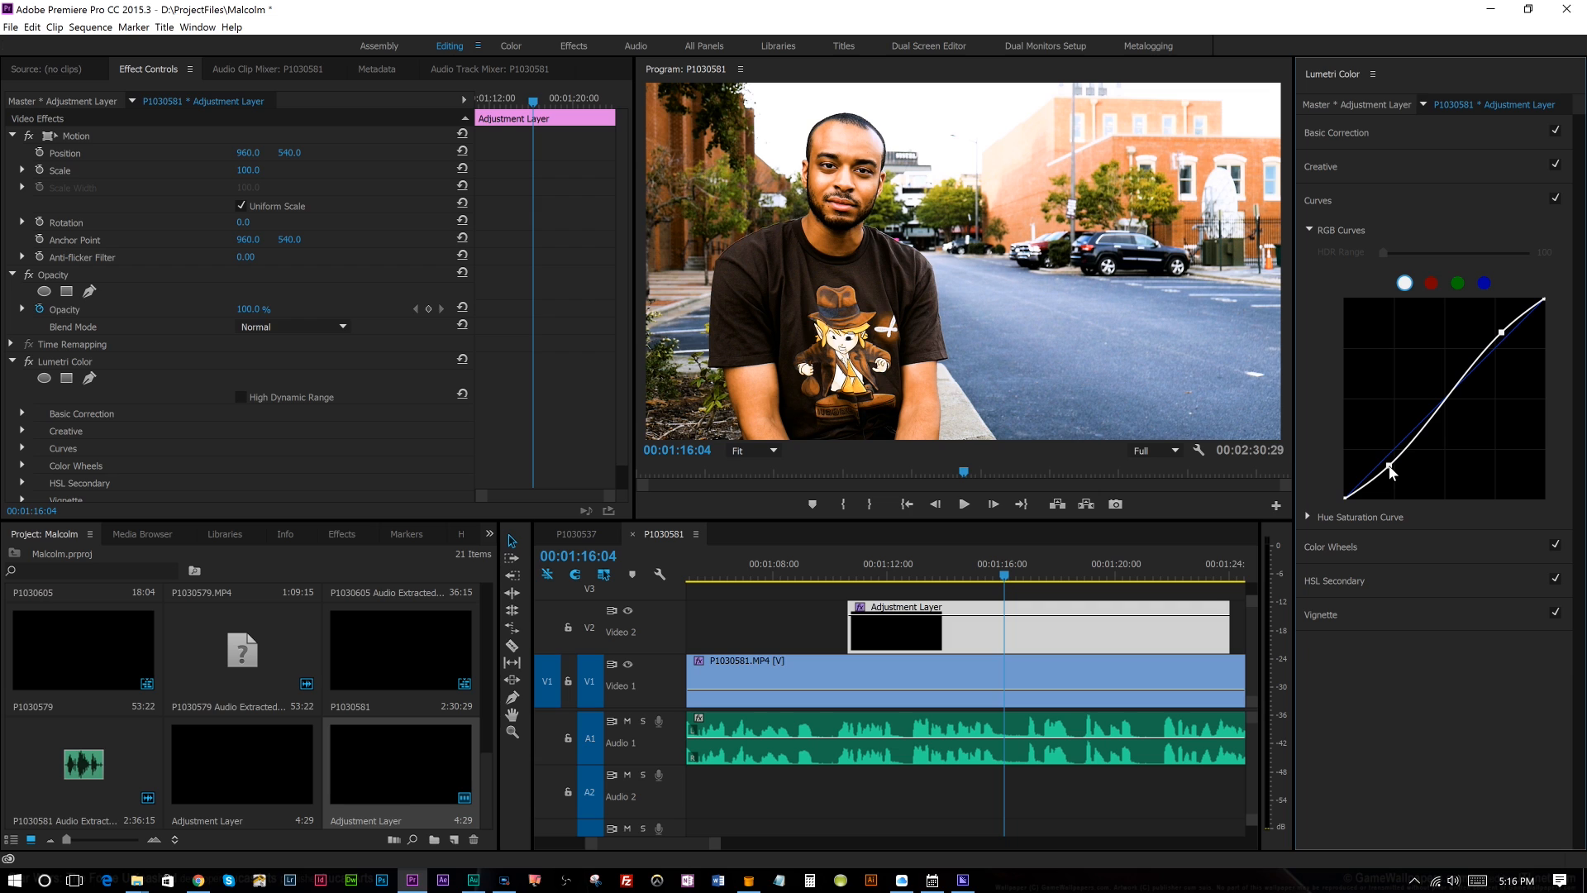
left_click_drag(1390, 468, 1501, 339)
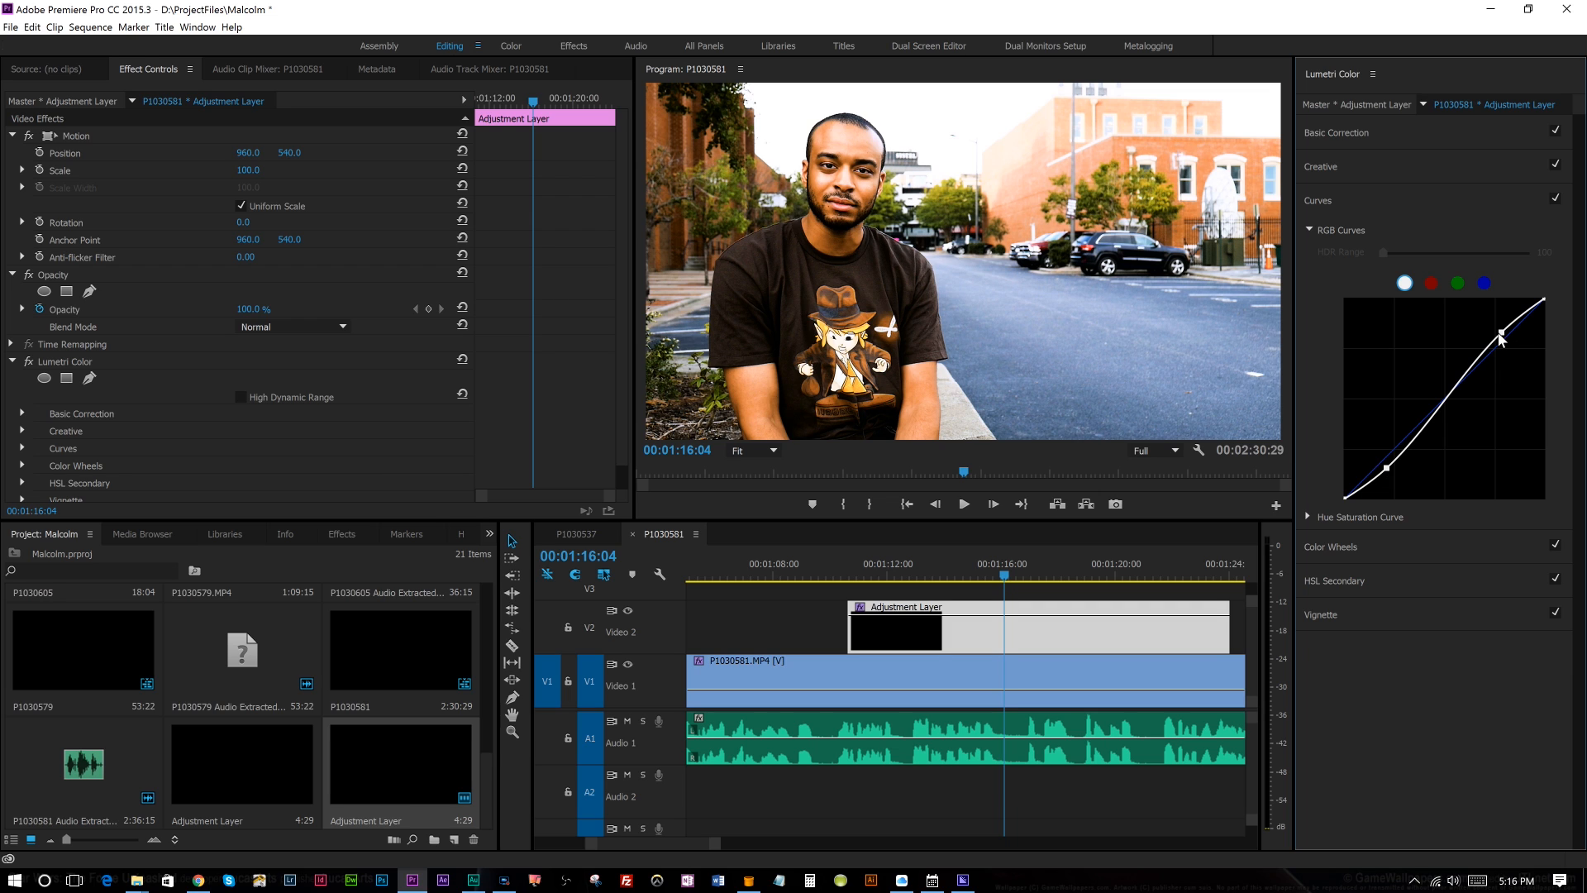
mouse_move(1493, 307)
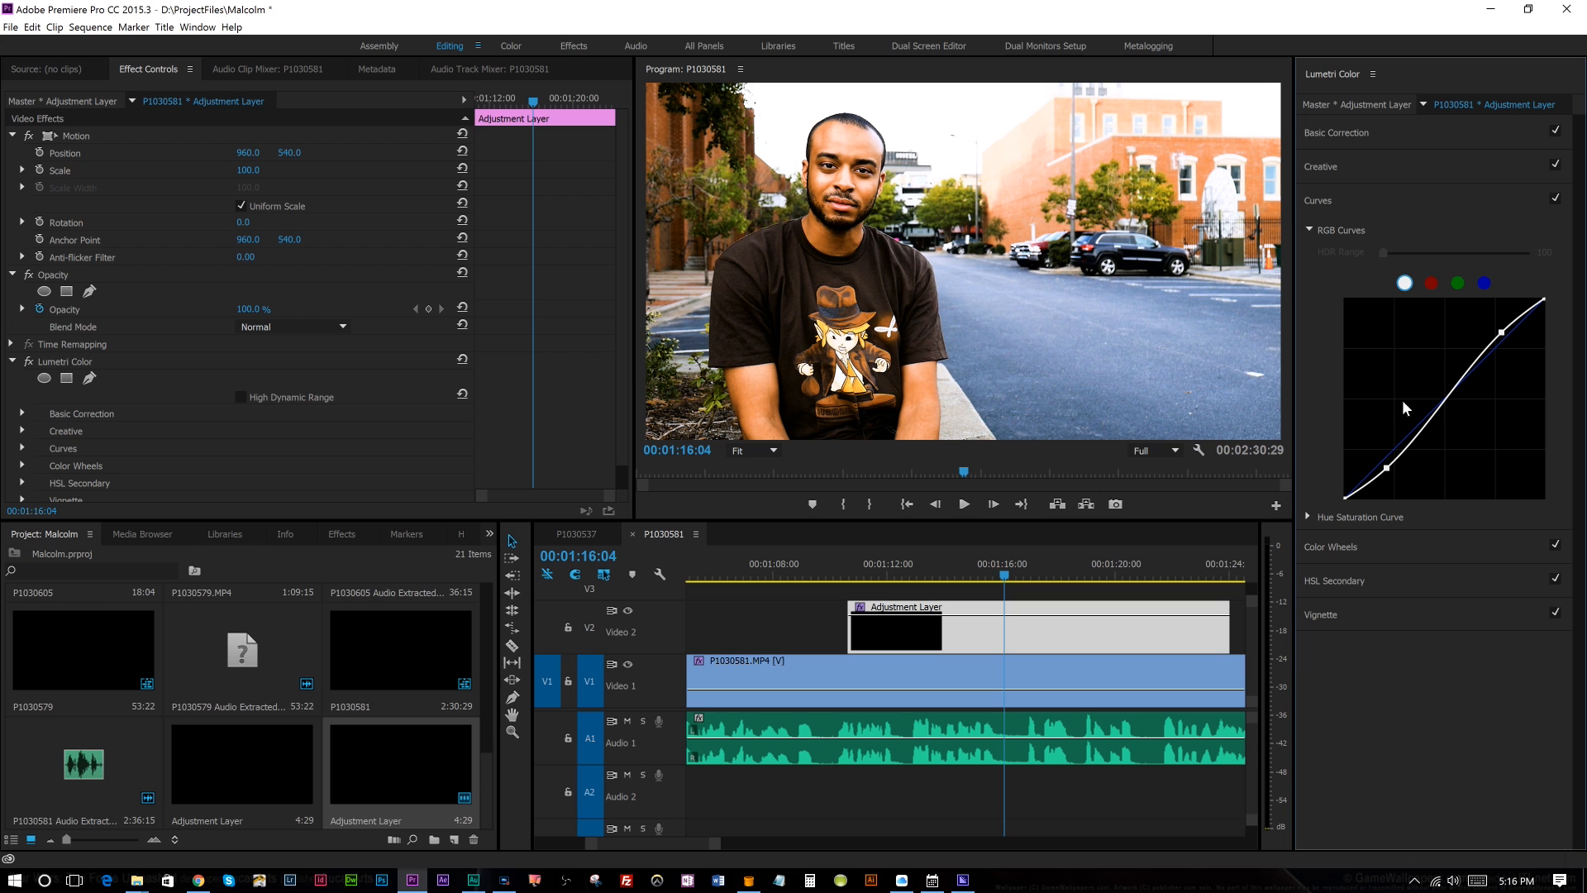
Toggle the Curves checkbox to compare the shot before and after the S-curve
left_click(1556, 197)
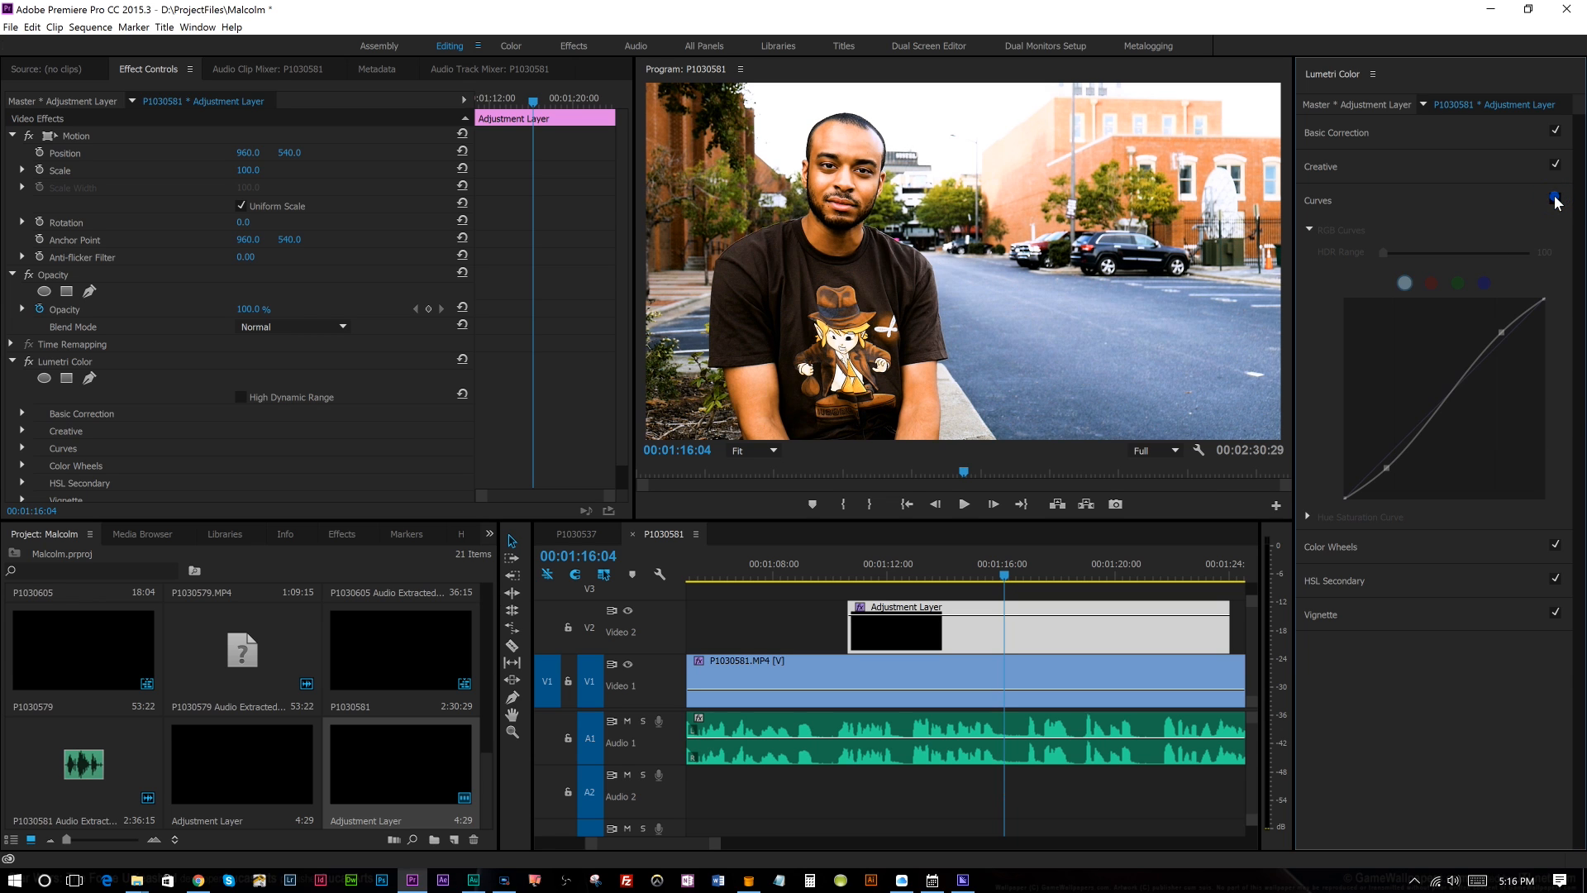
left_click(1554, 197)
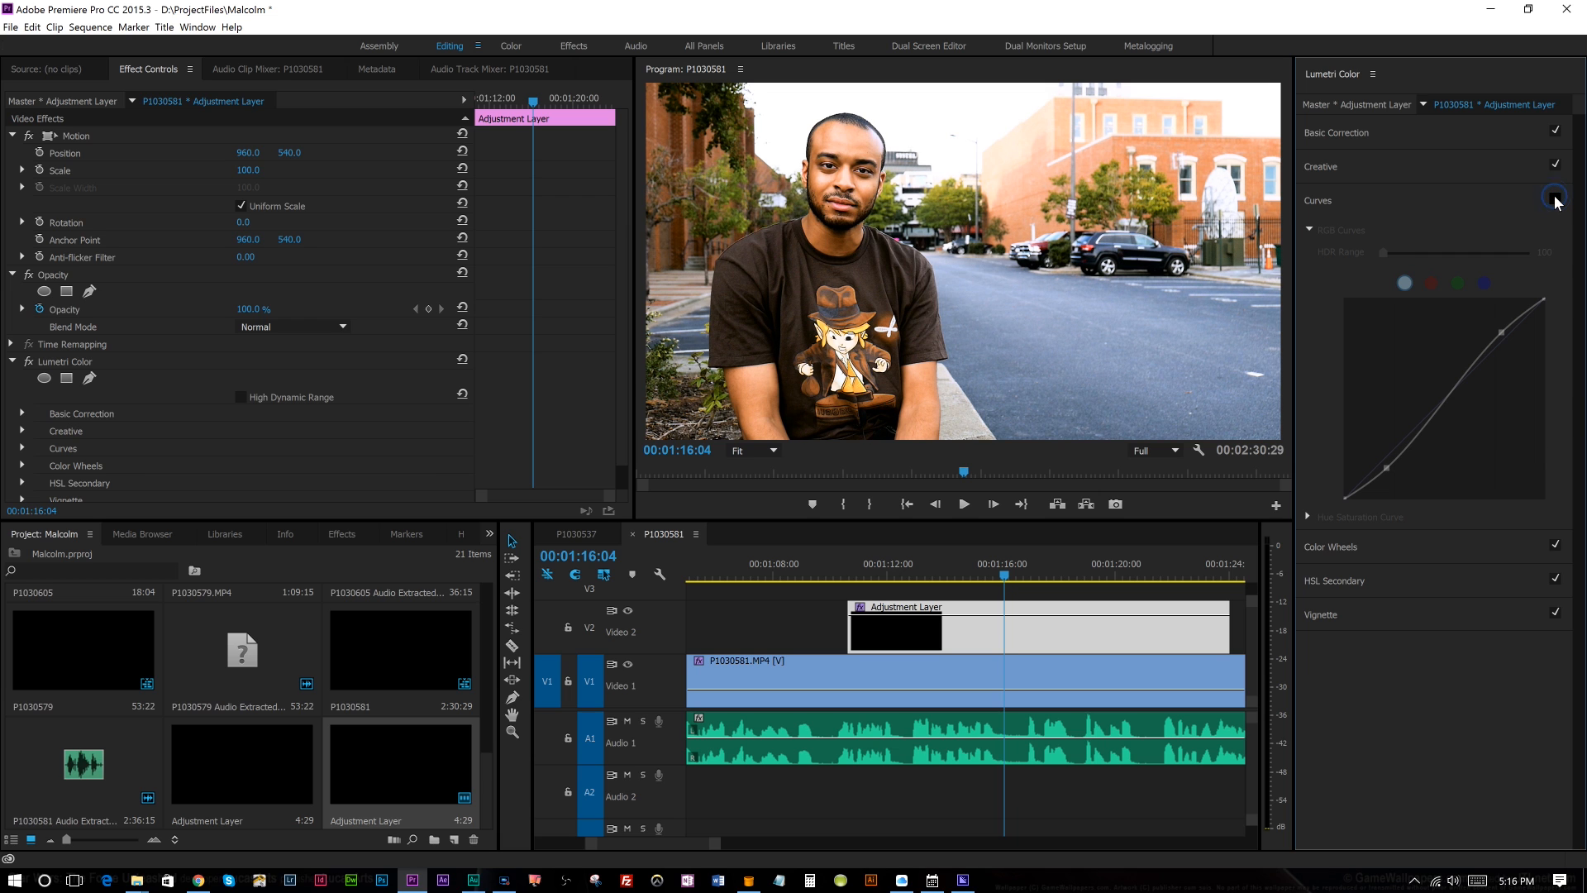
left_click(1556, 195)
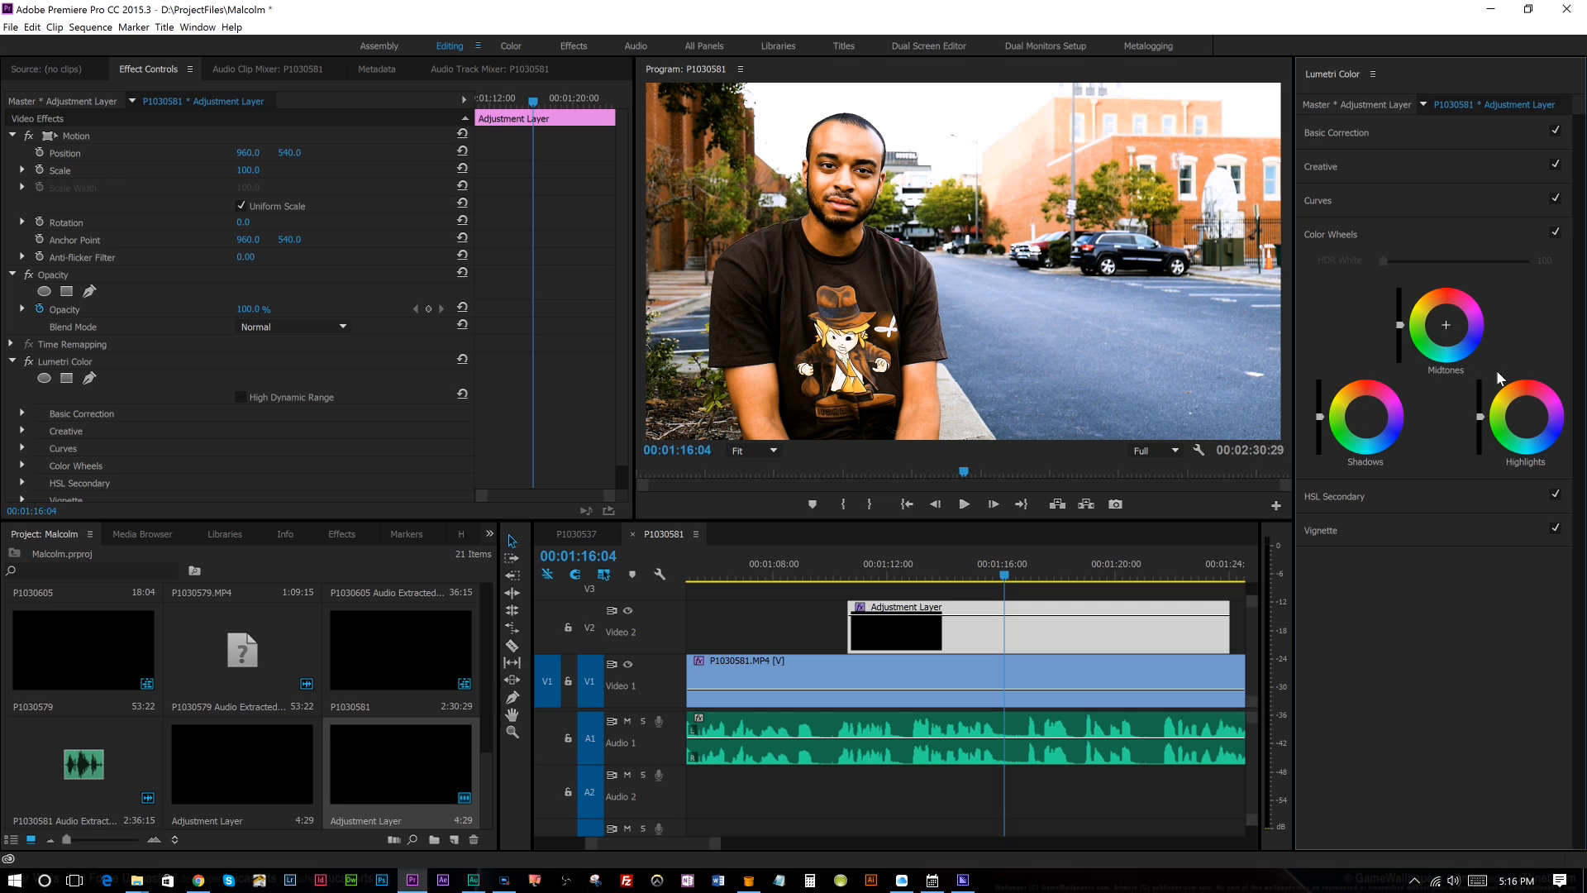
mouse_move(1476, 412)
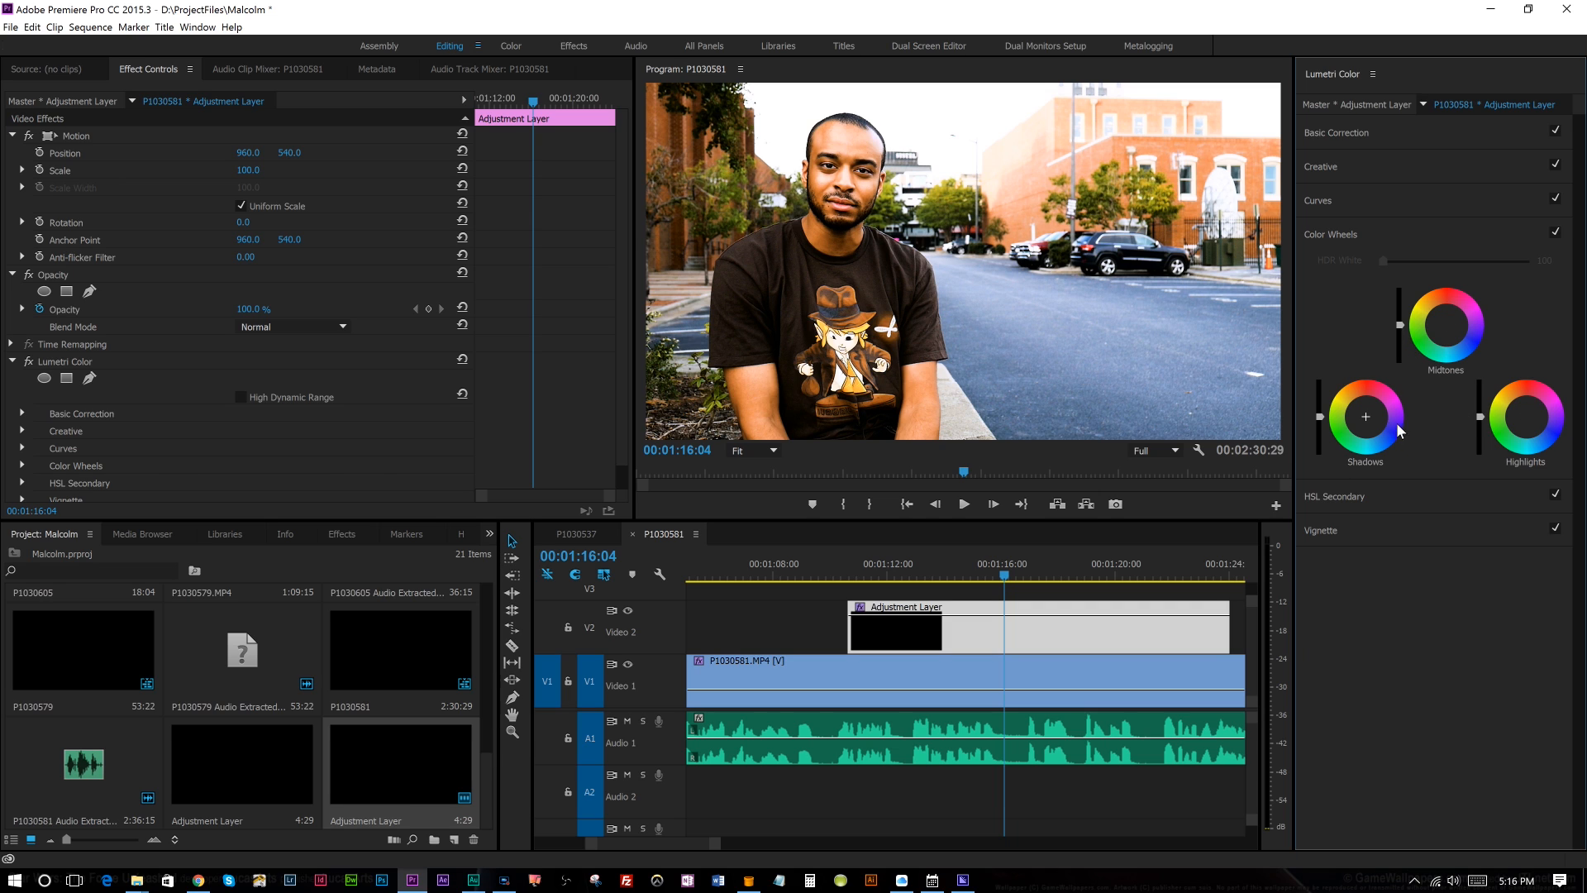
mouse_move(1455, 425)
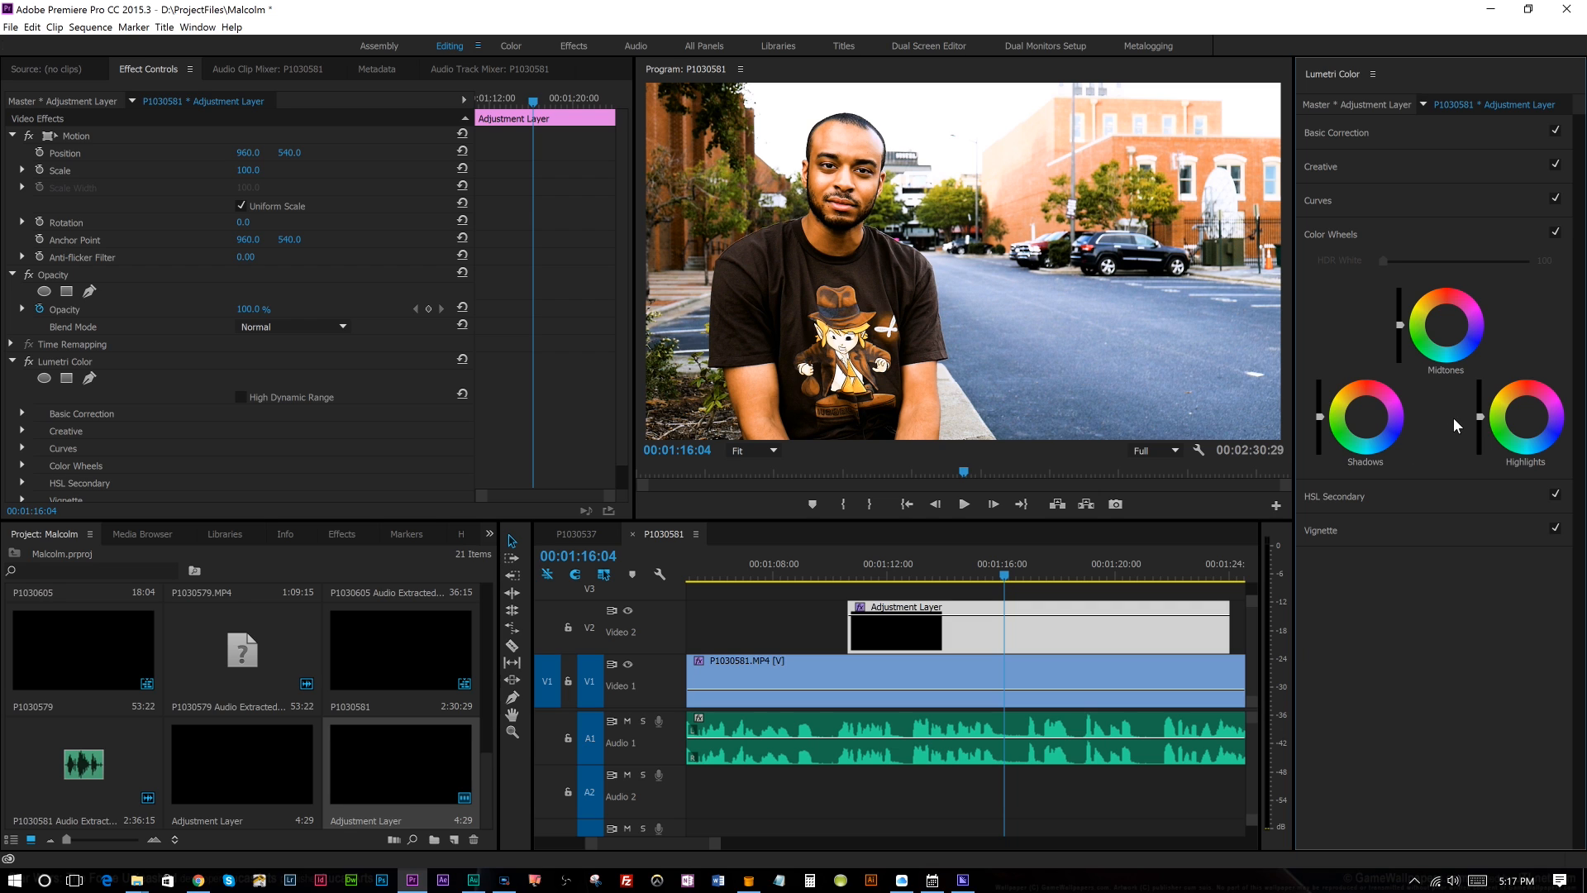
mouse_move(1360, 417)
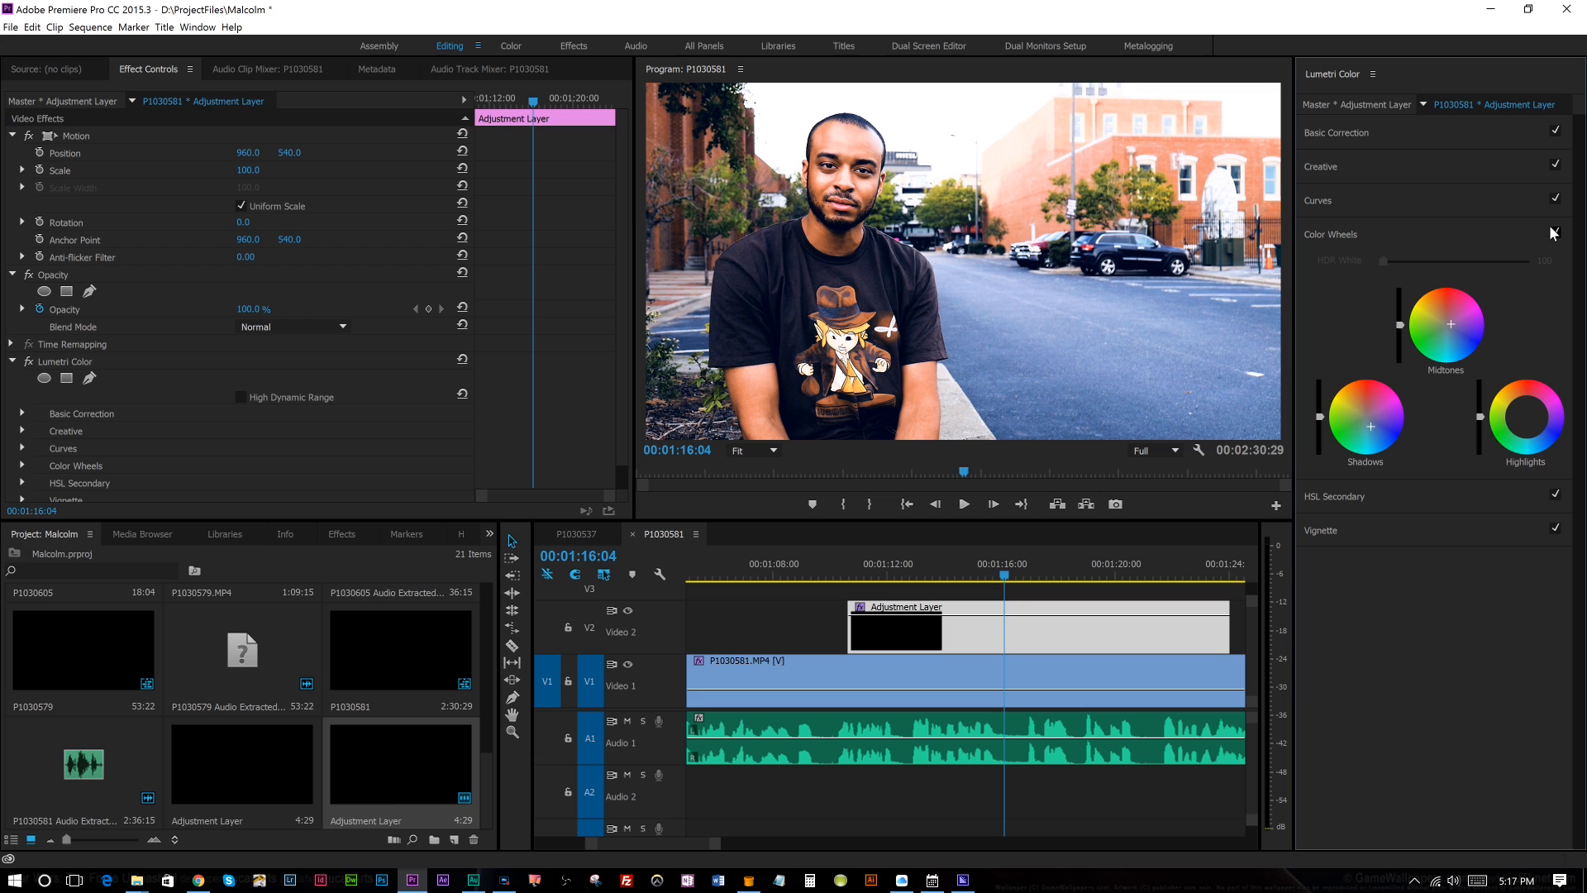
Toggle the Color Wheels checkbox repeatedly to compare the tinted grade, leaving it on
left_click(1554, 233)
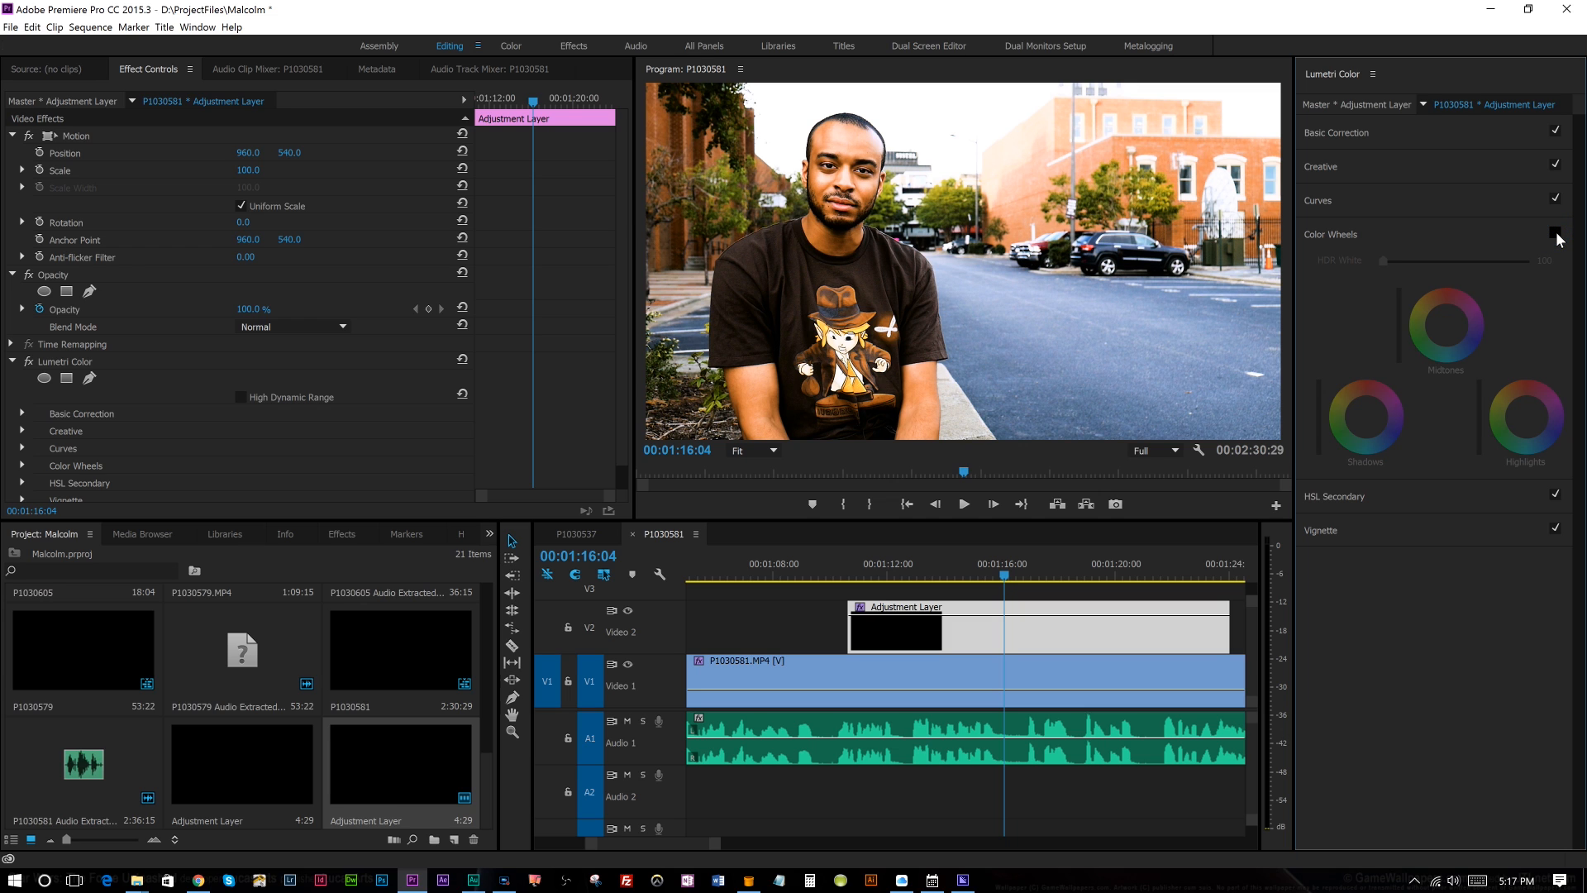
left_click(1556, 233)
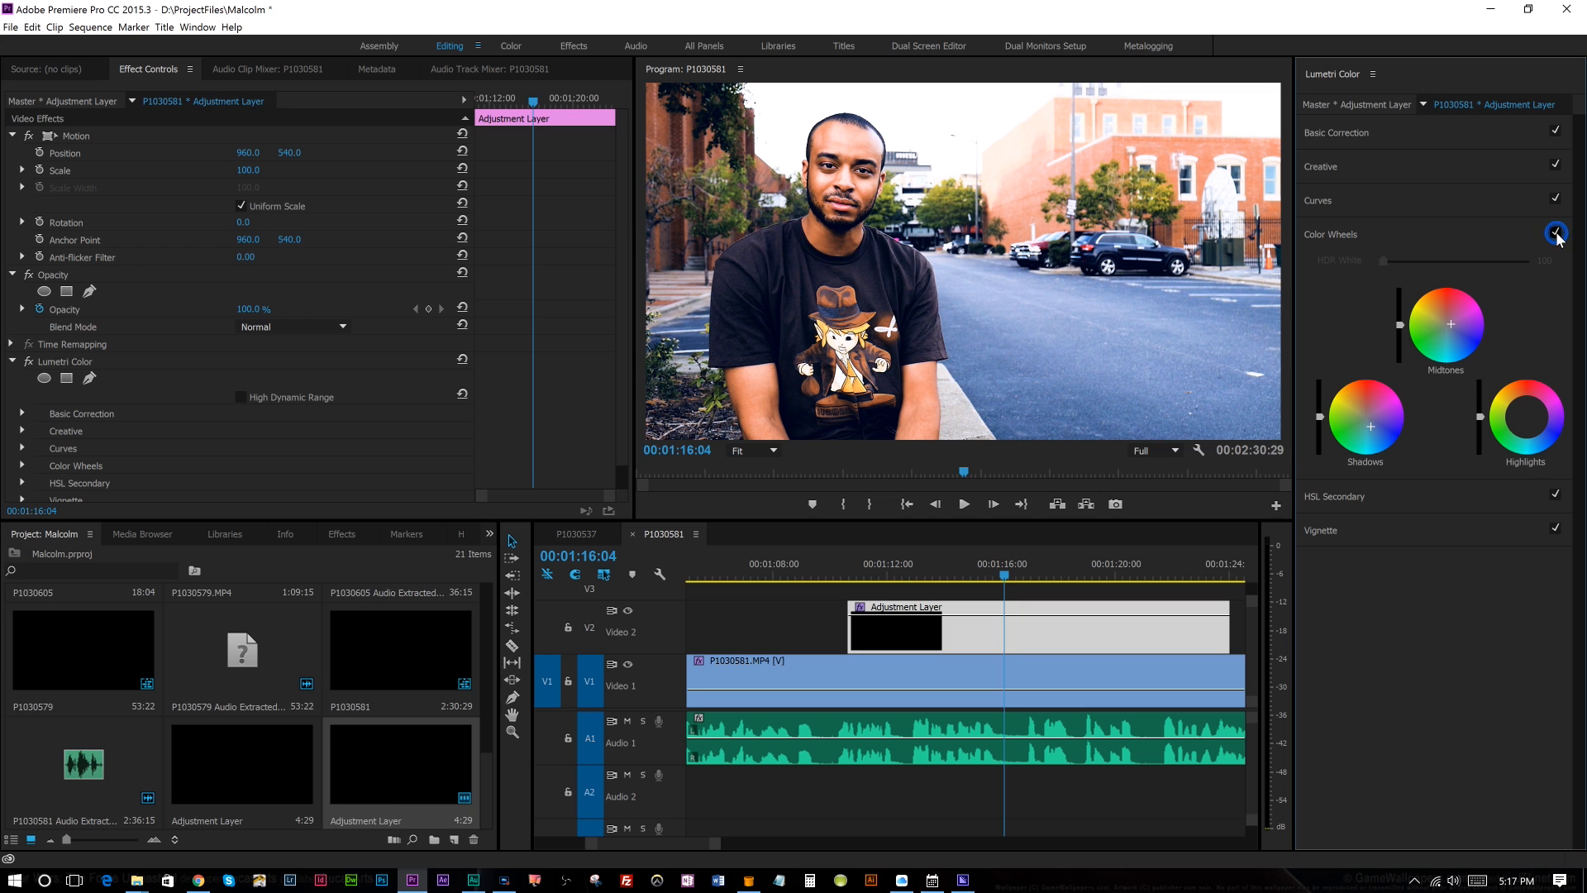
left_click(1554, 233)
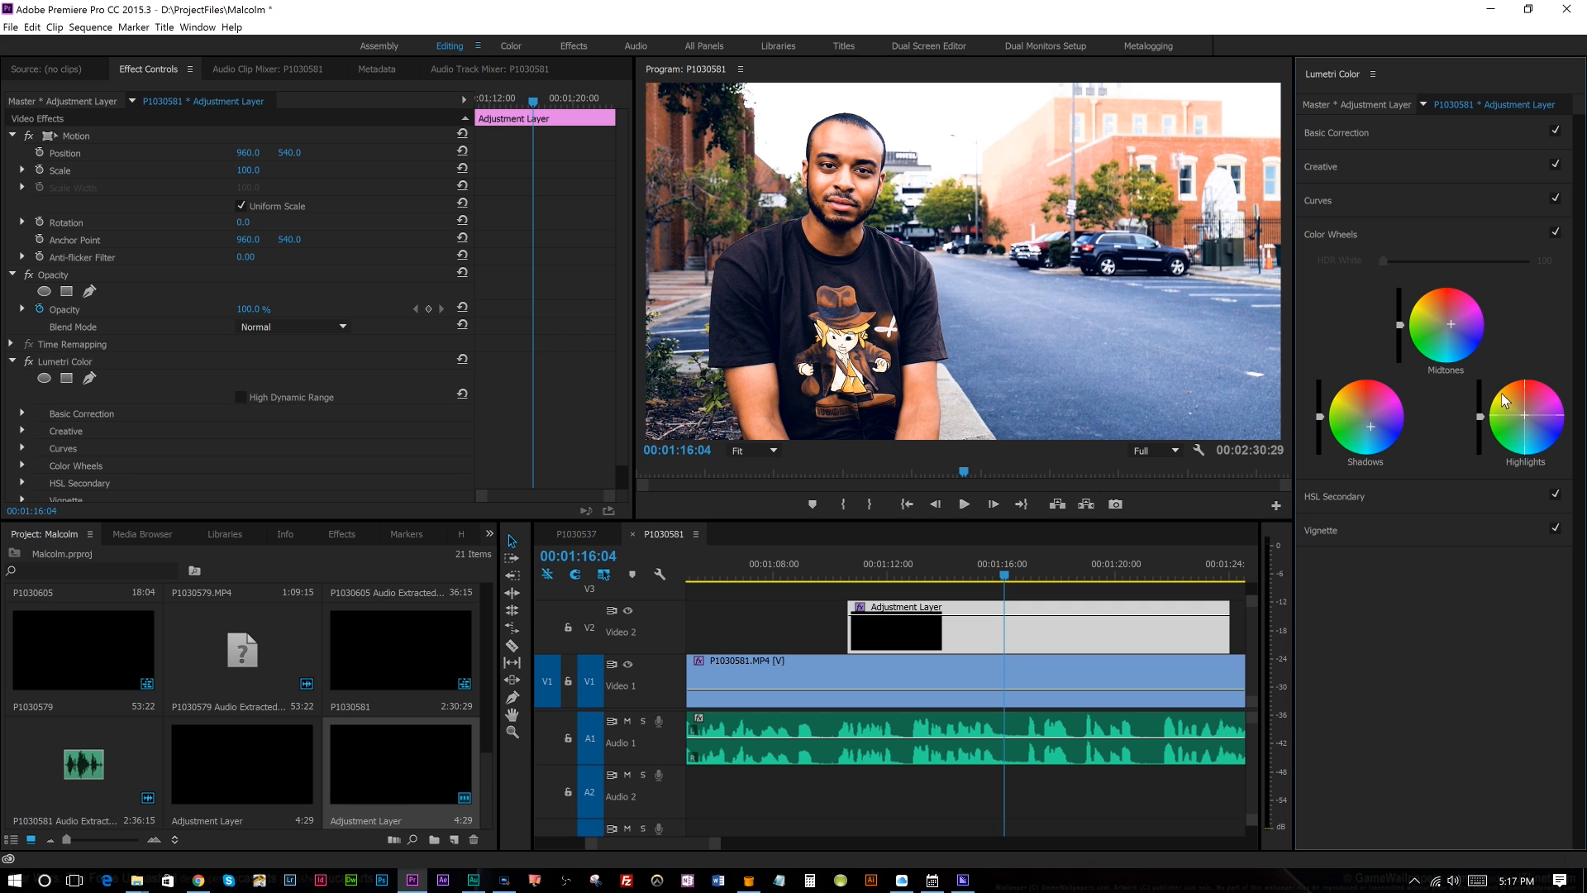
mouse_move(1523, 415)
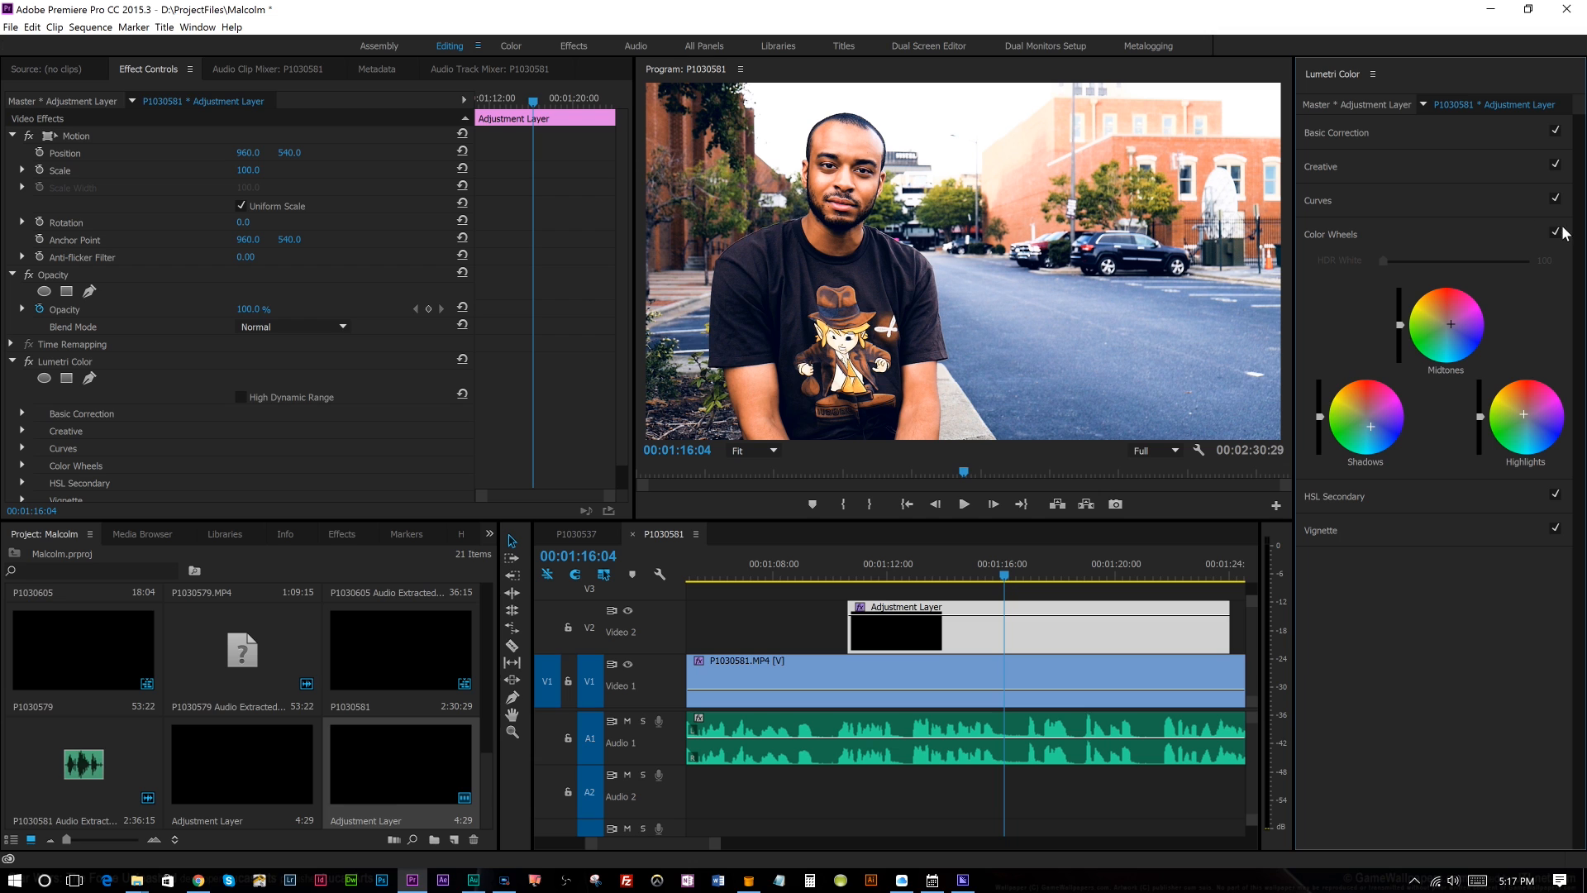
left_click(1556, 233)
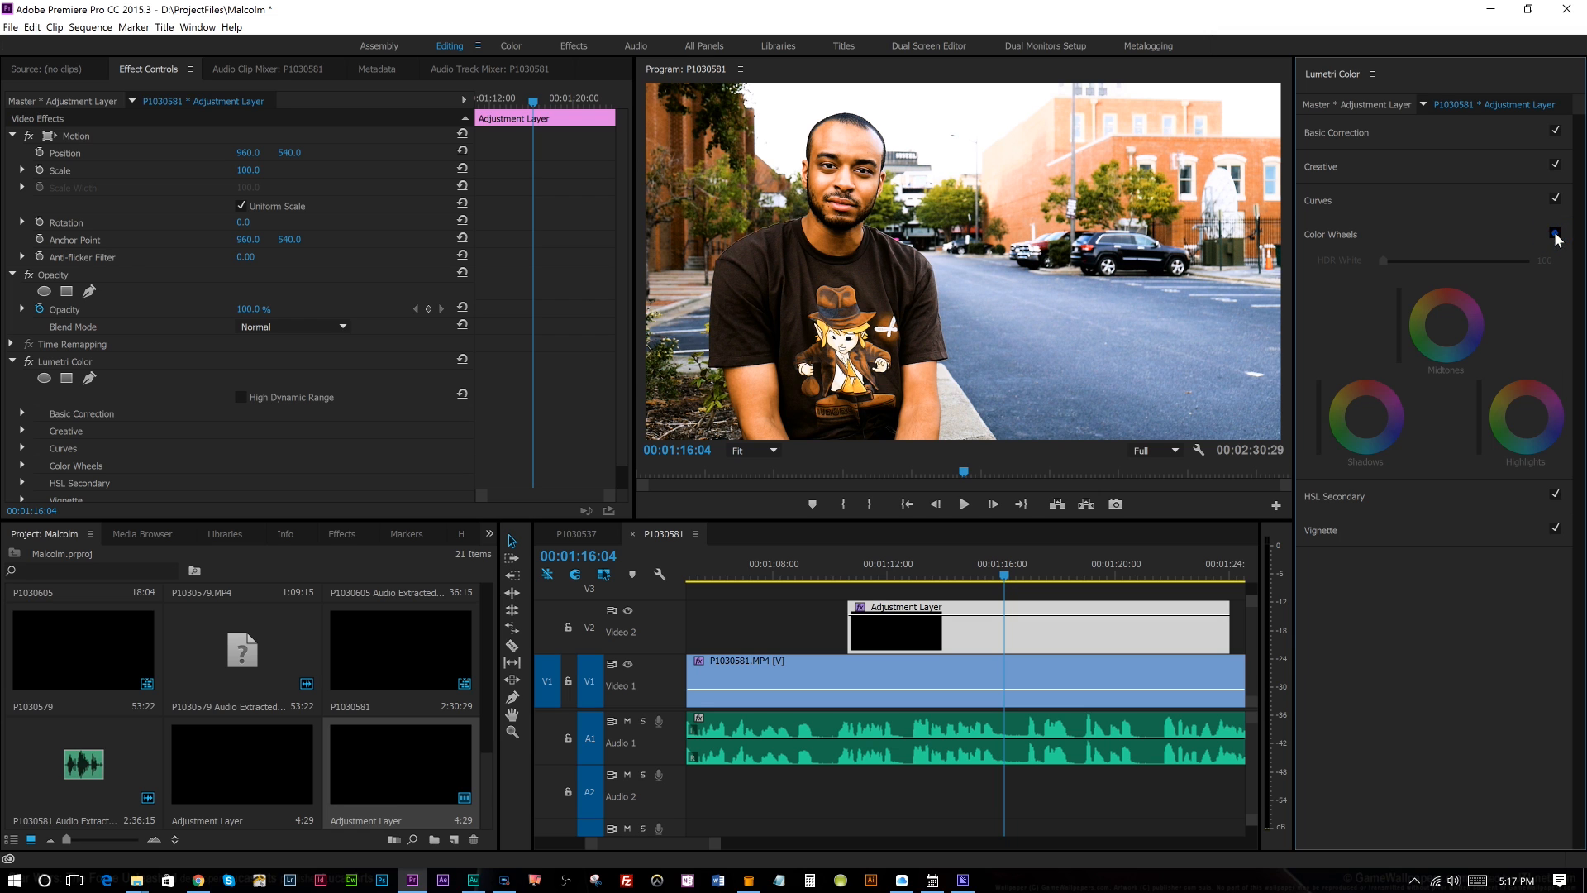
left_click(1556, 237)
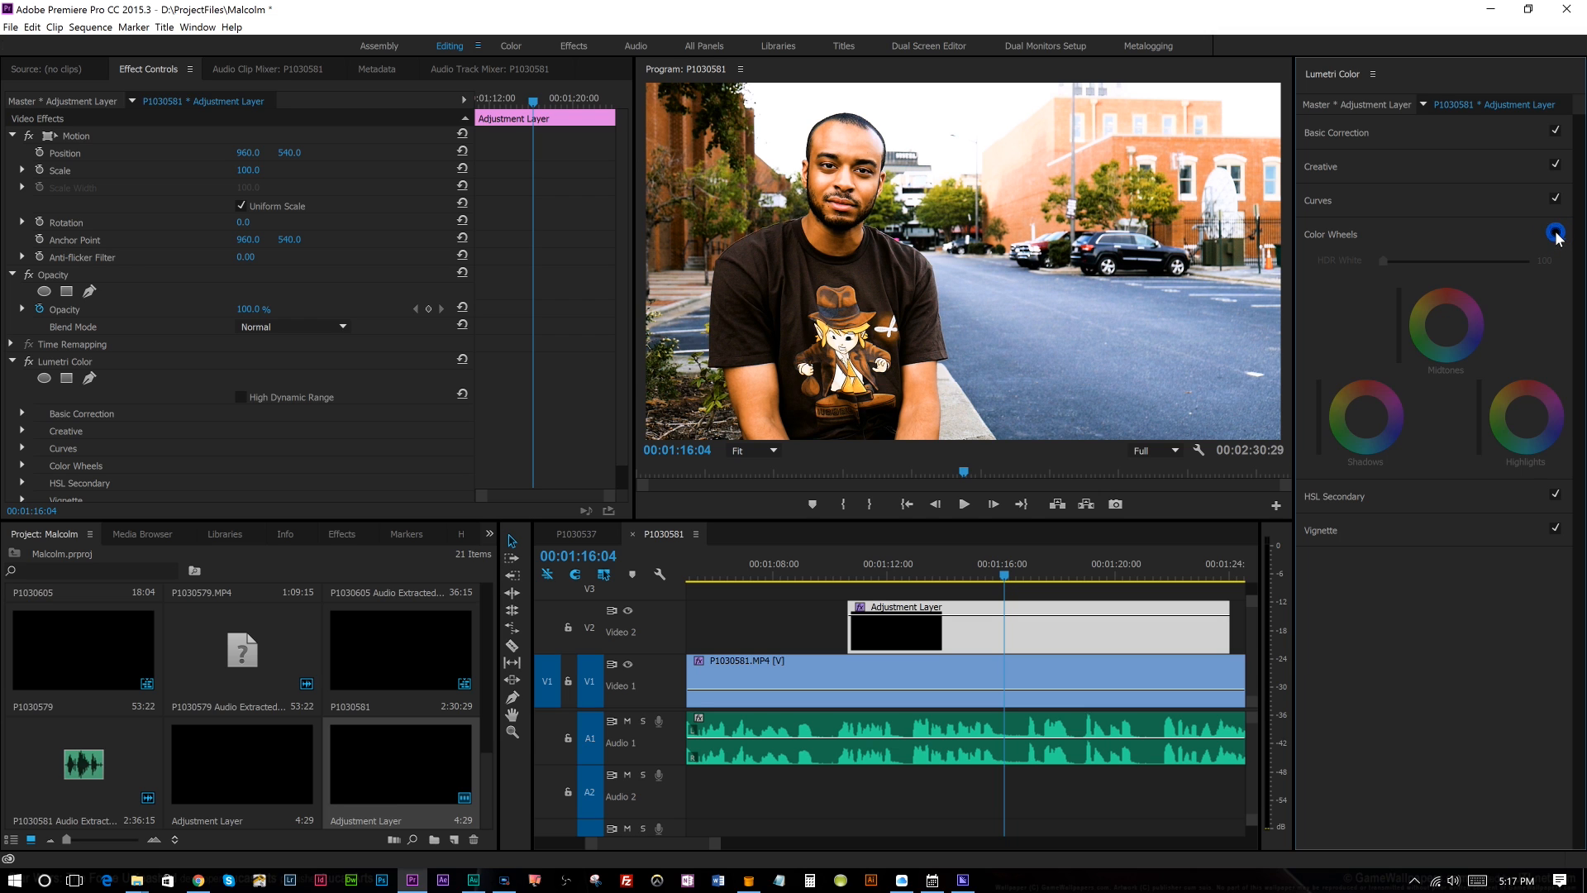
left_click(1554, 233)
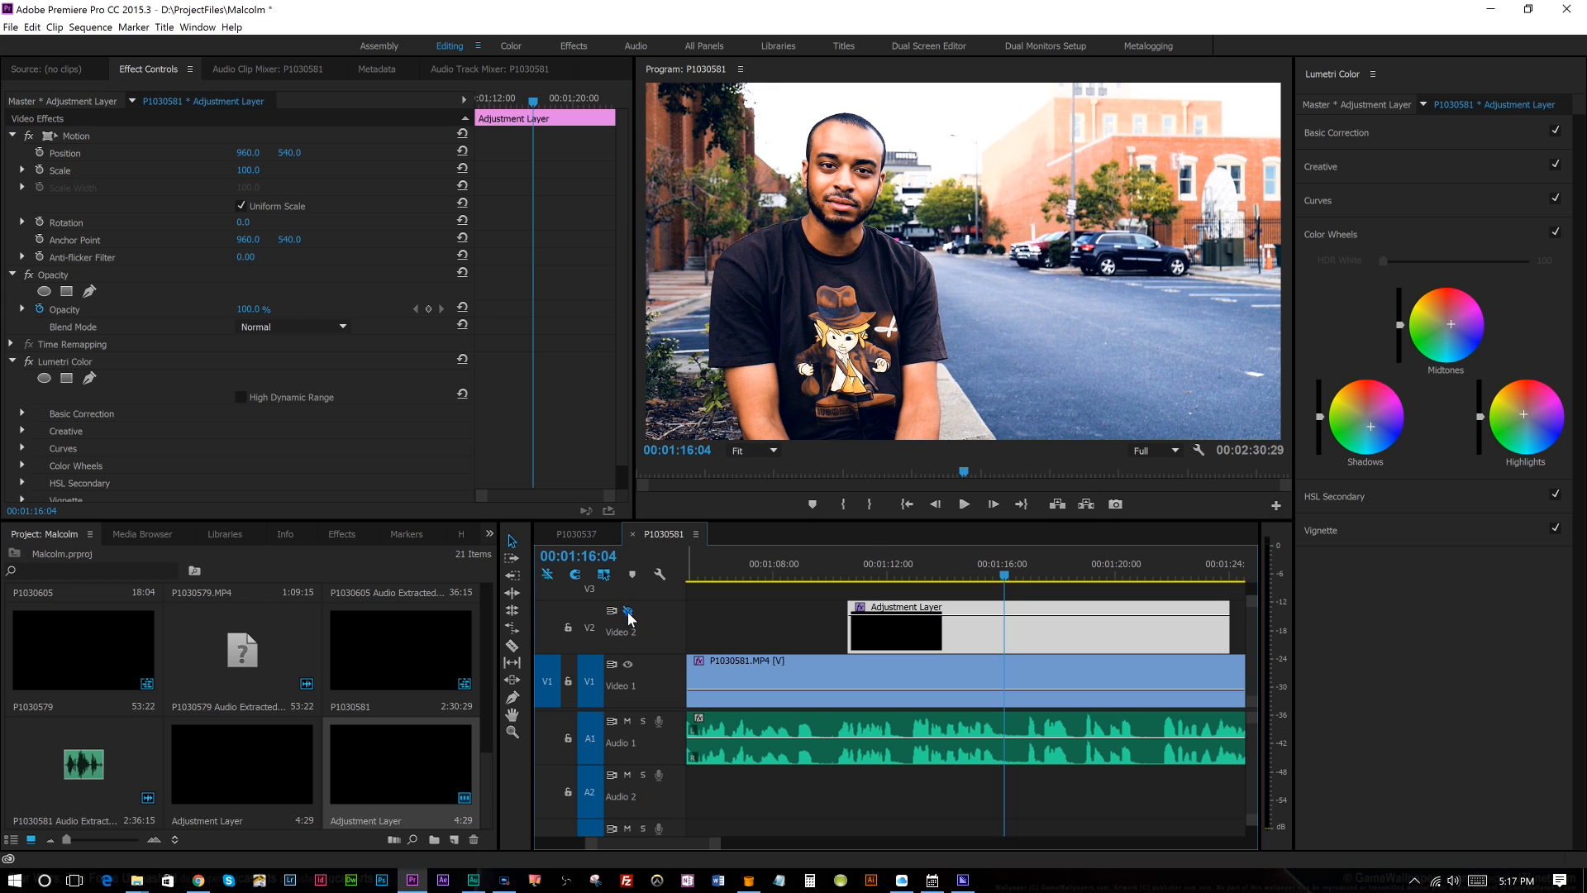
mouse_move(853, 628)
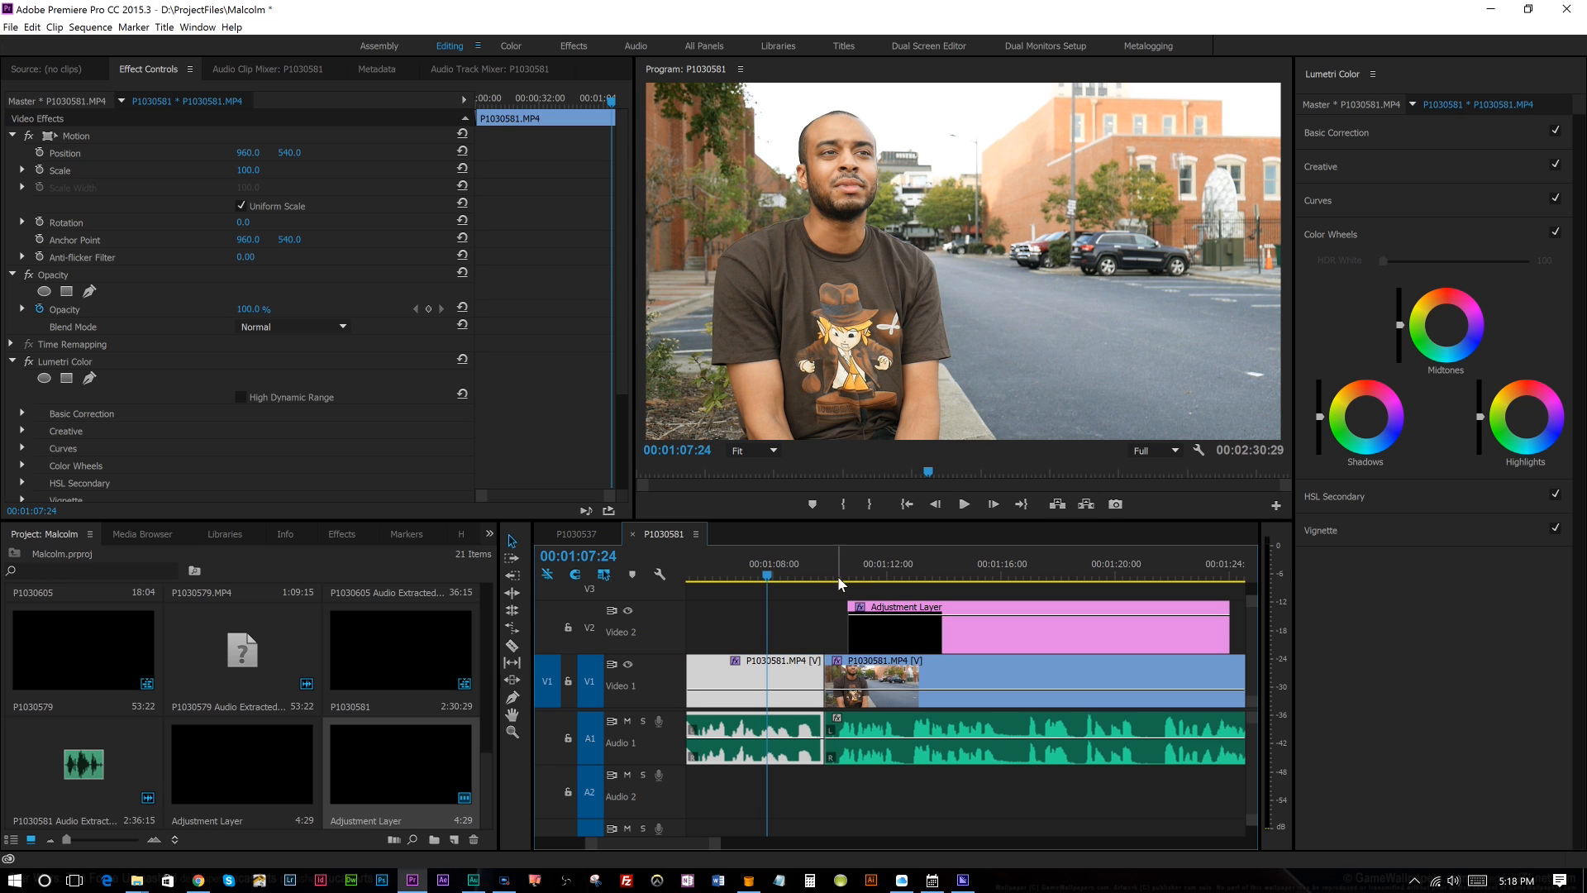
Extend the adjustment layer's start back over both cut clips and play back to review
left_click_drag(842, 628, 732, 629)
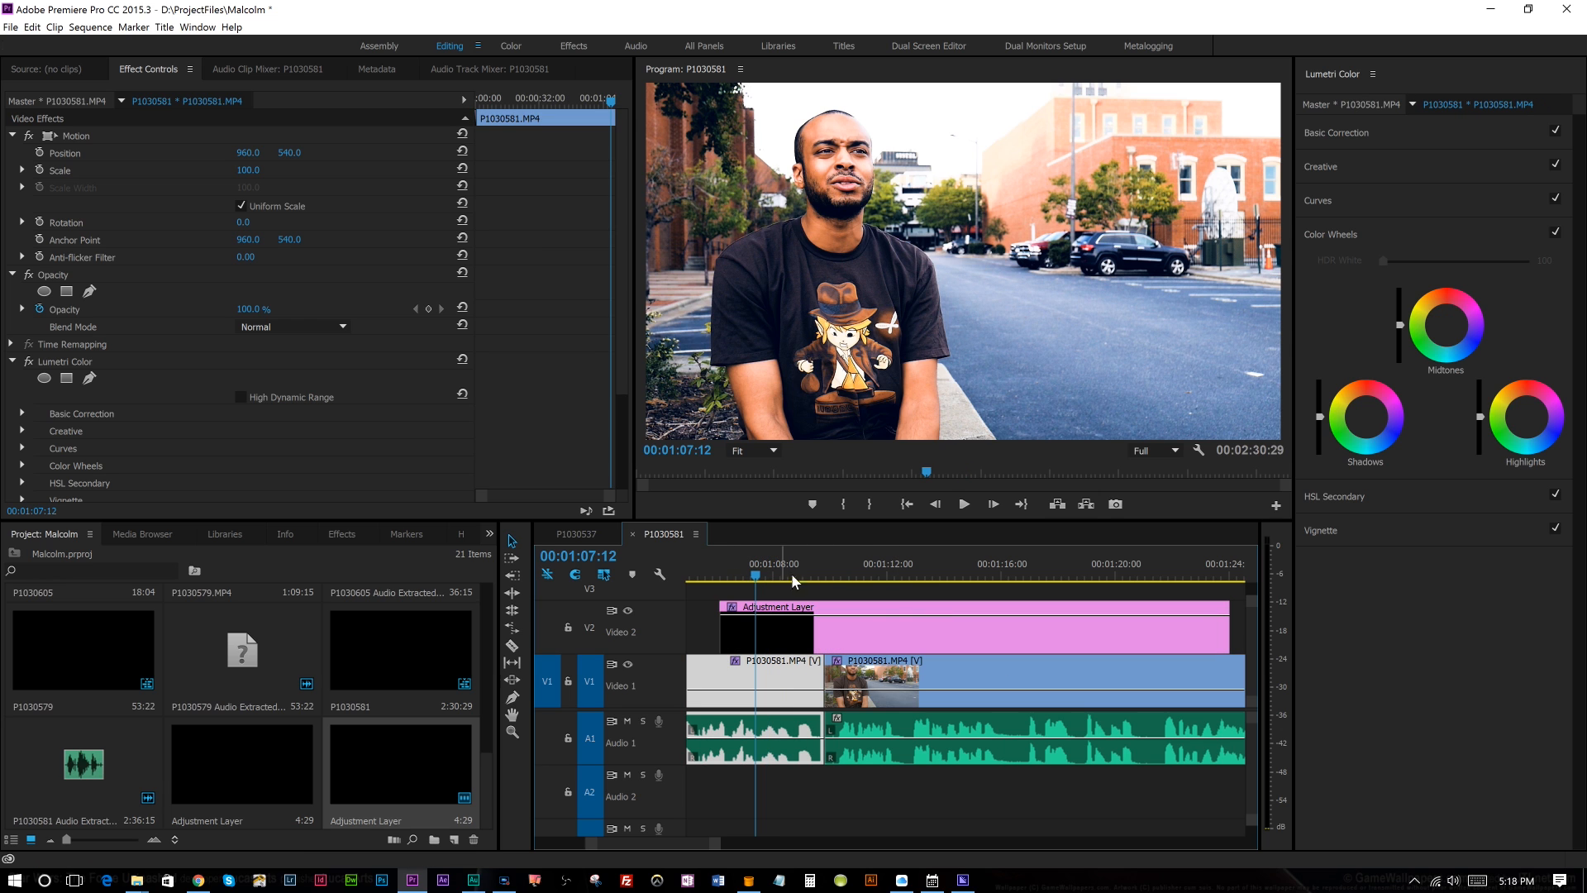
mouse_move(933, 504)
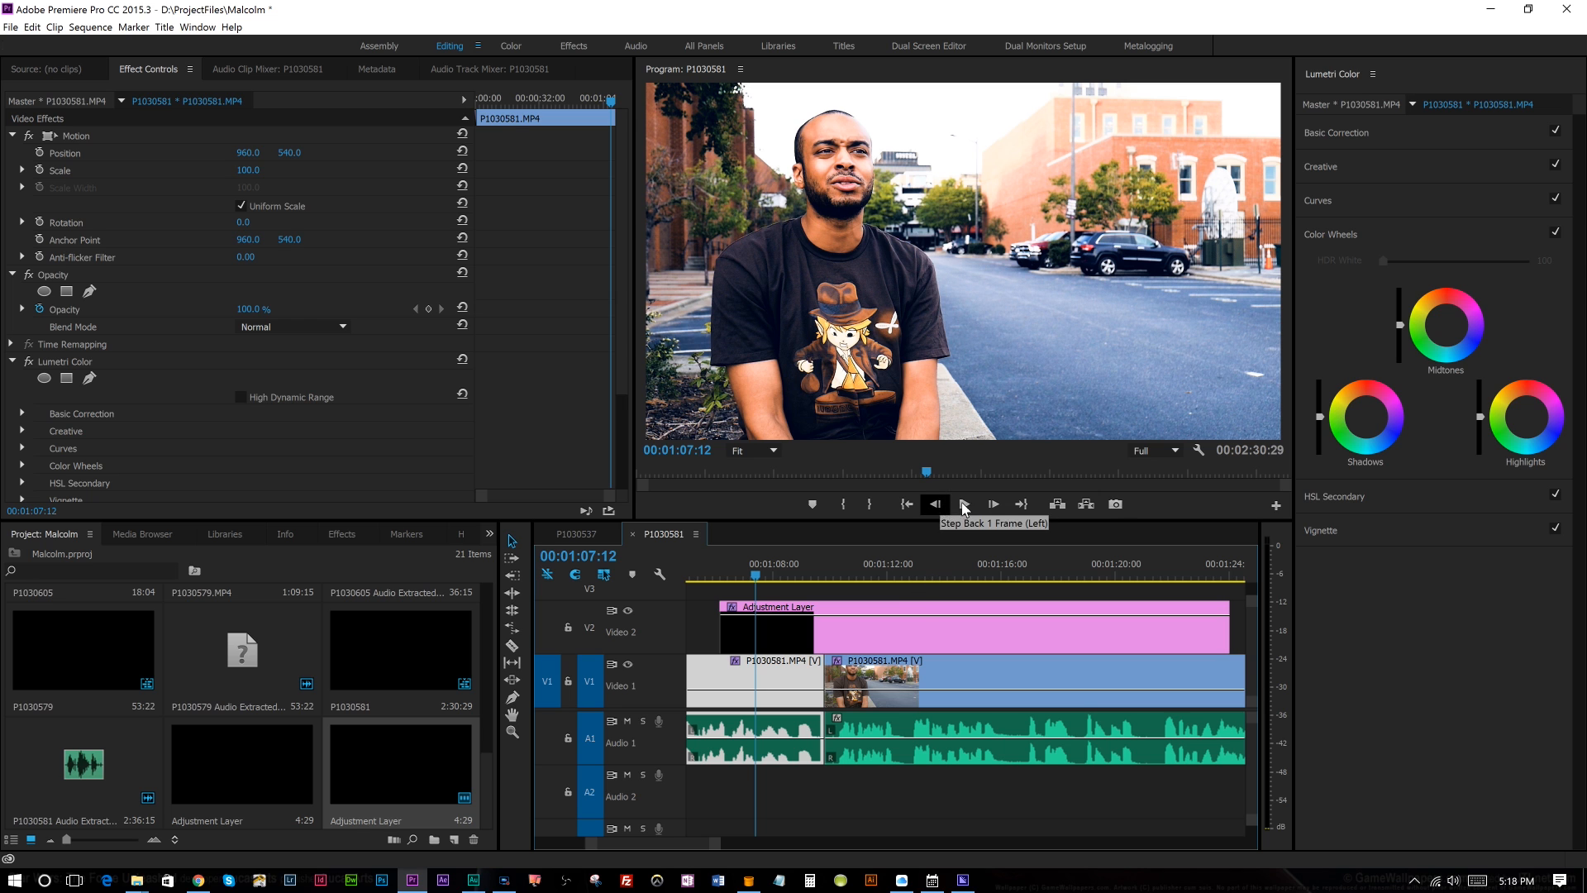
left_click(962, 504)
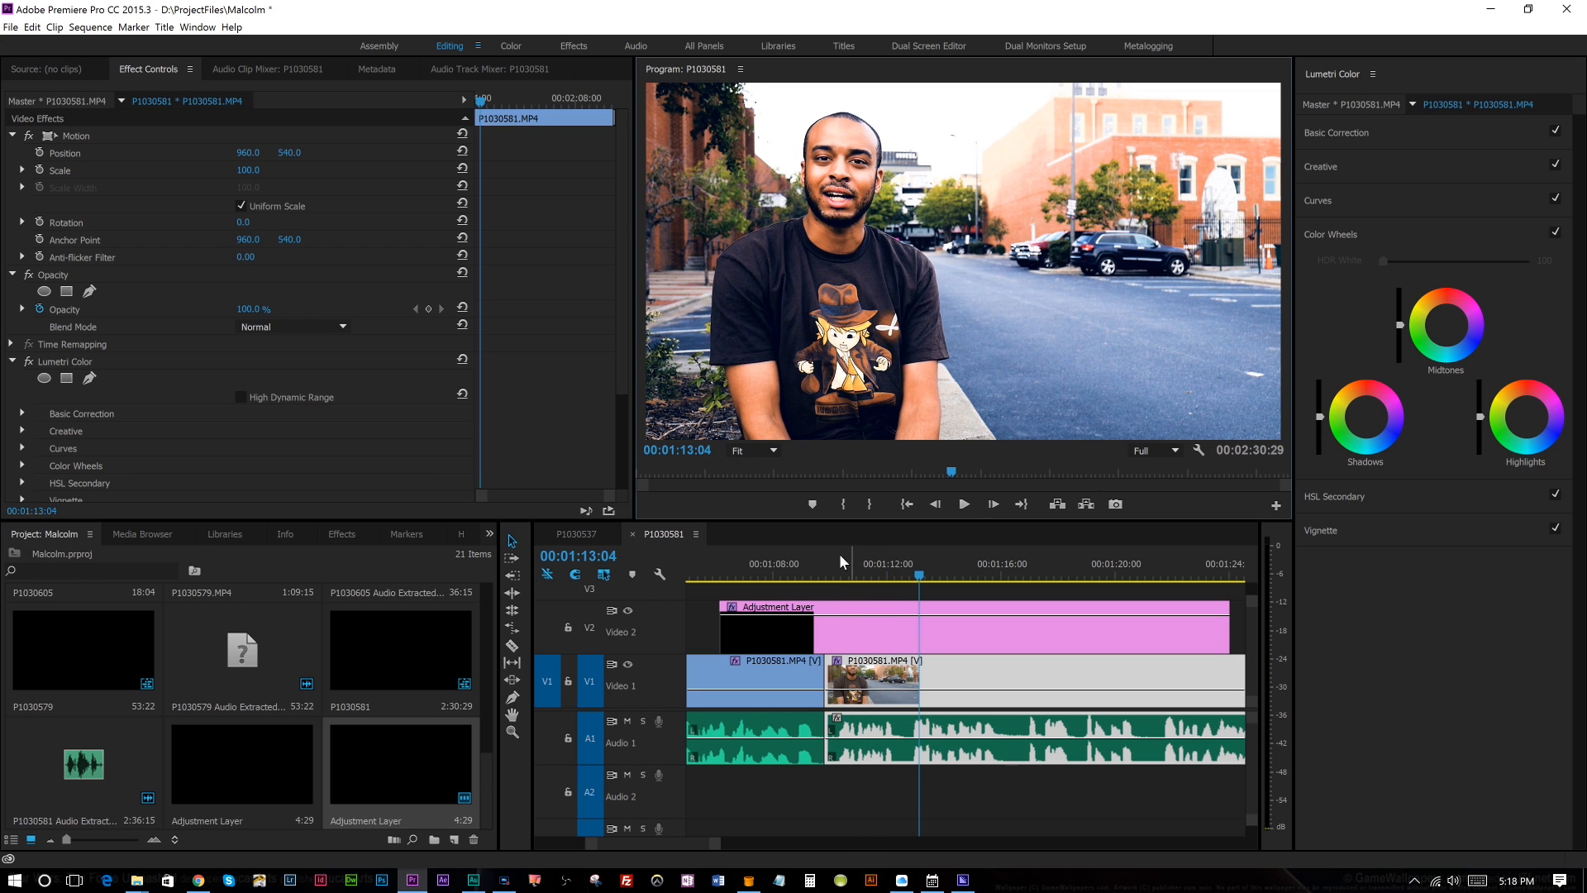
mouse_move(846, 565)
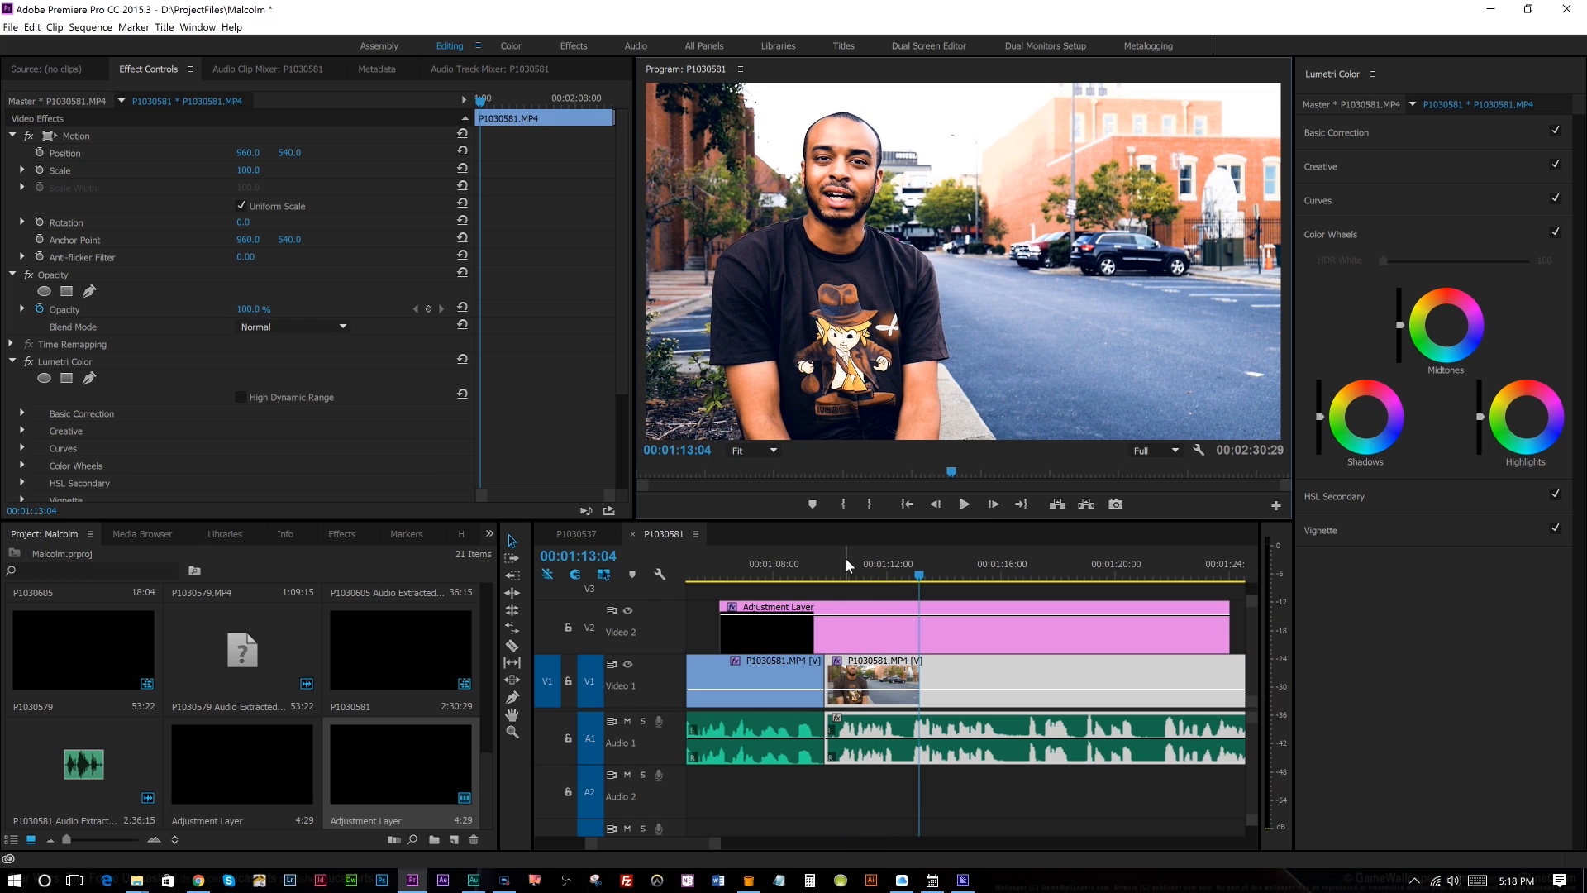
mouse_move(878, 567)
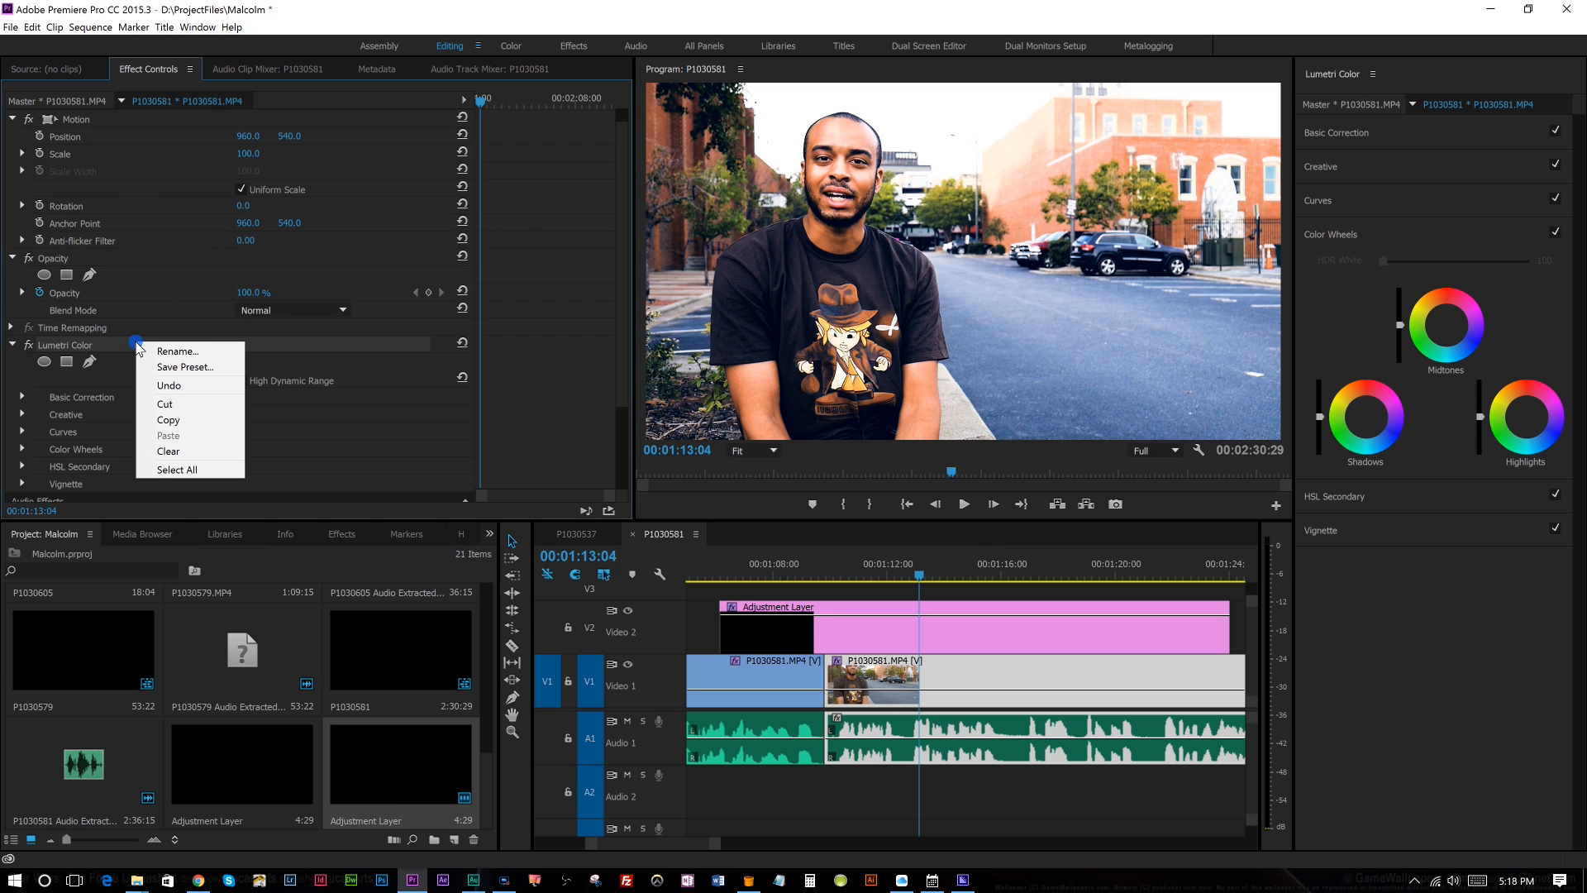
Save the Lumetri Color grade as a preset named "Cool V3 Lumetri"
left_click(185, 367)
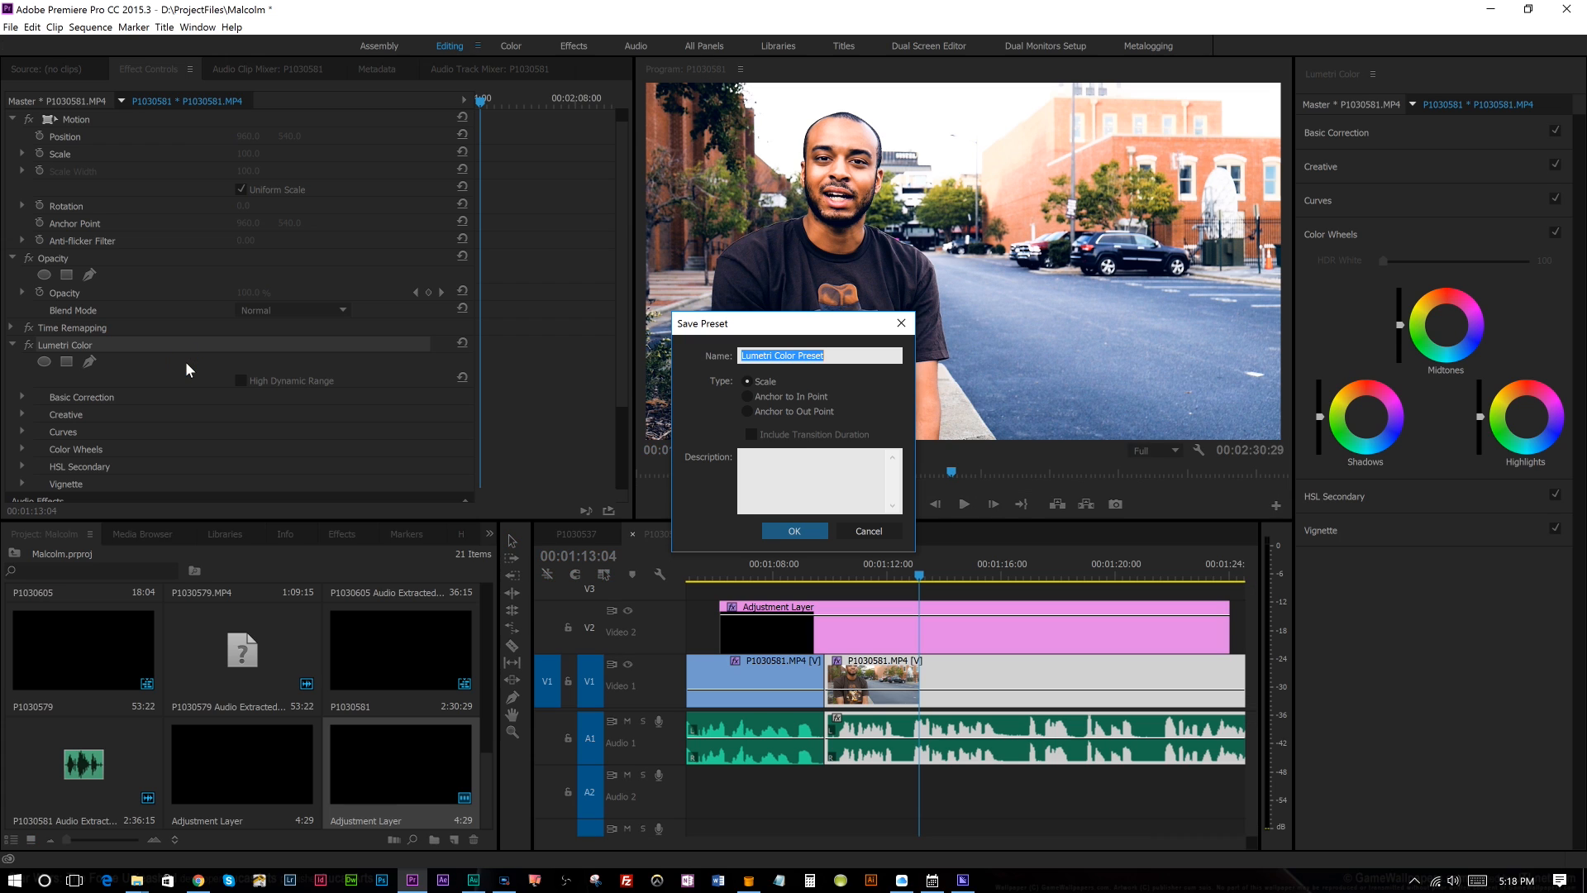
type("Cool V3 Lumetri")
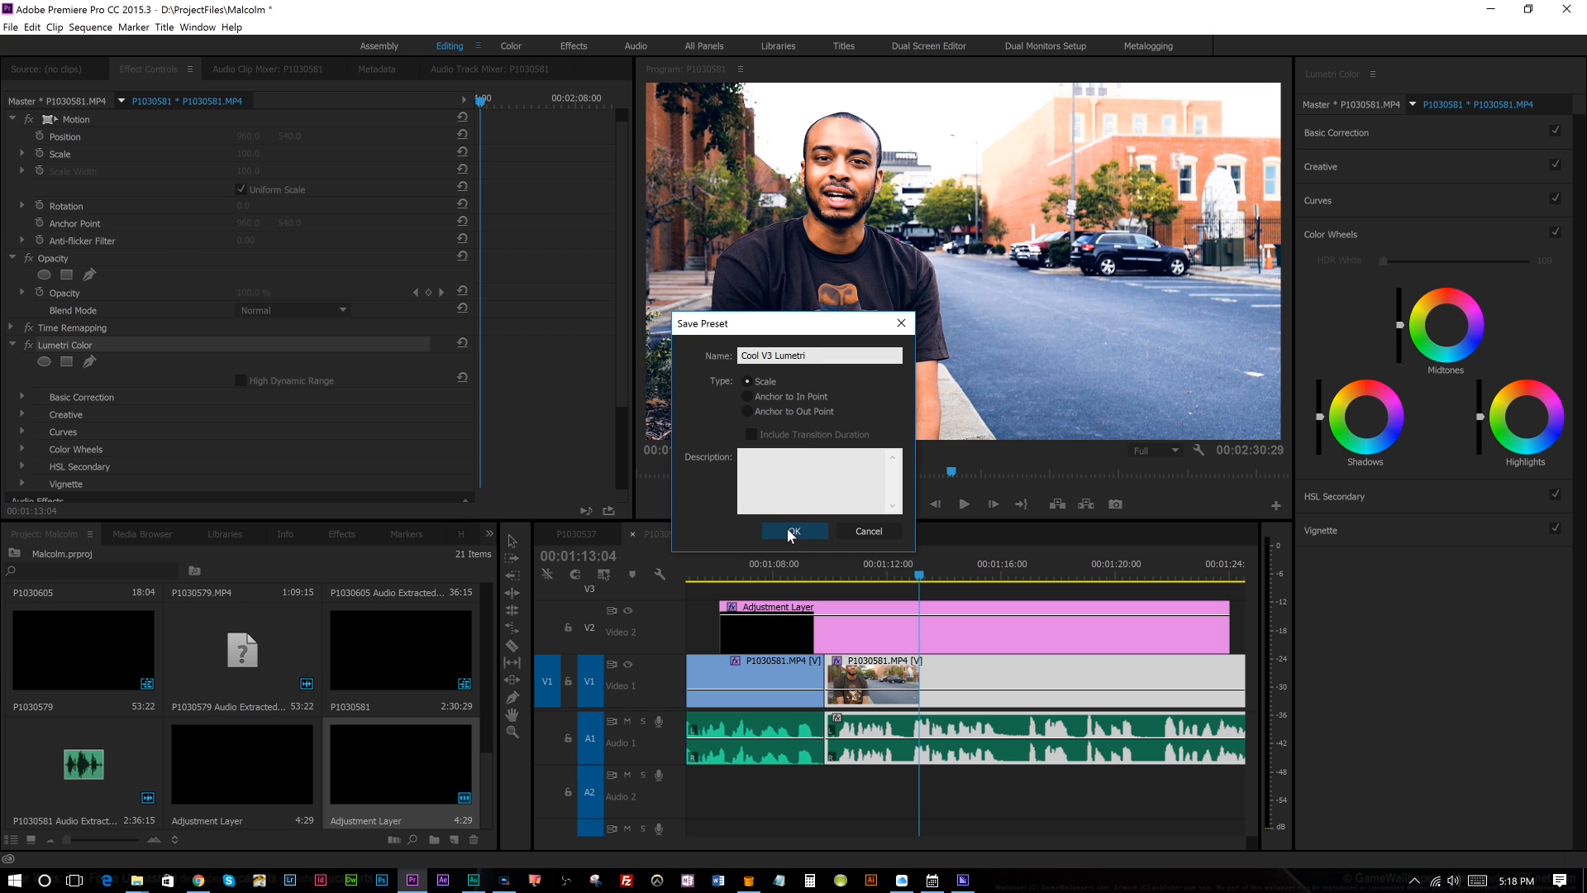
left_click(795, 531)
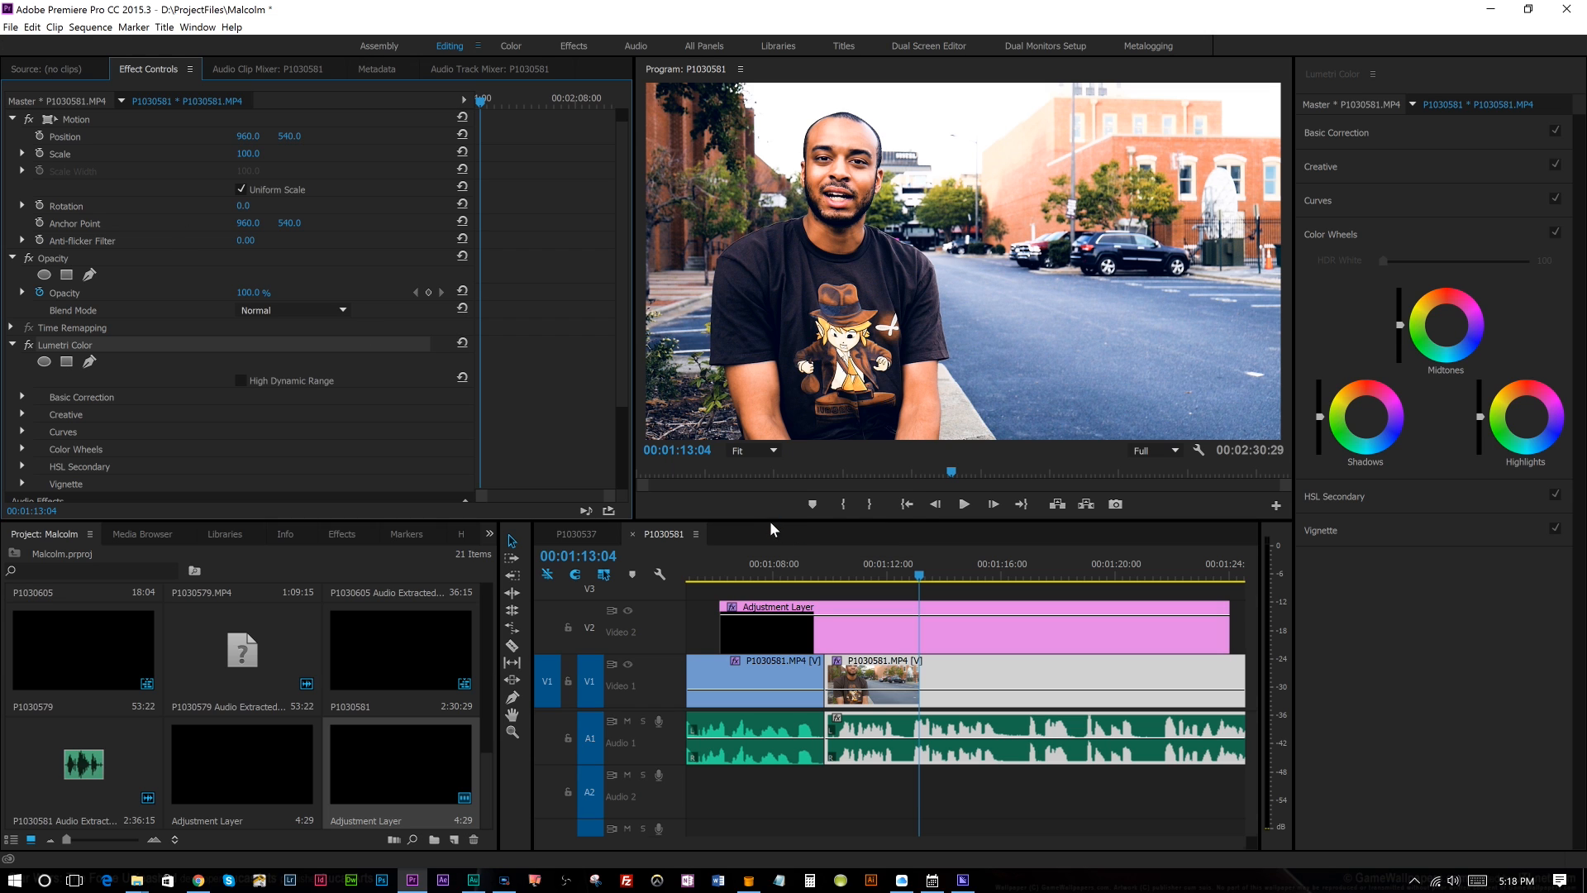
left_click(341, 534)
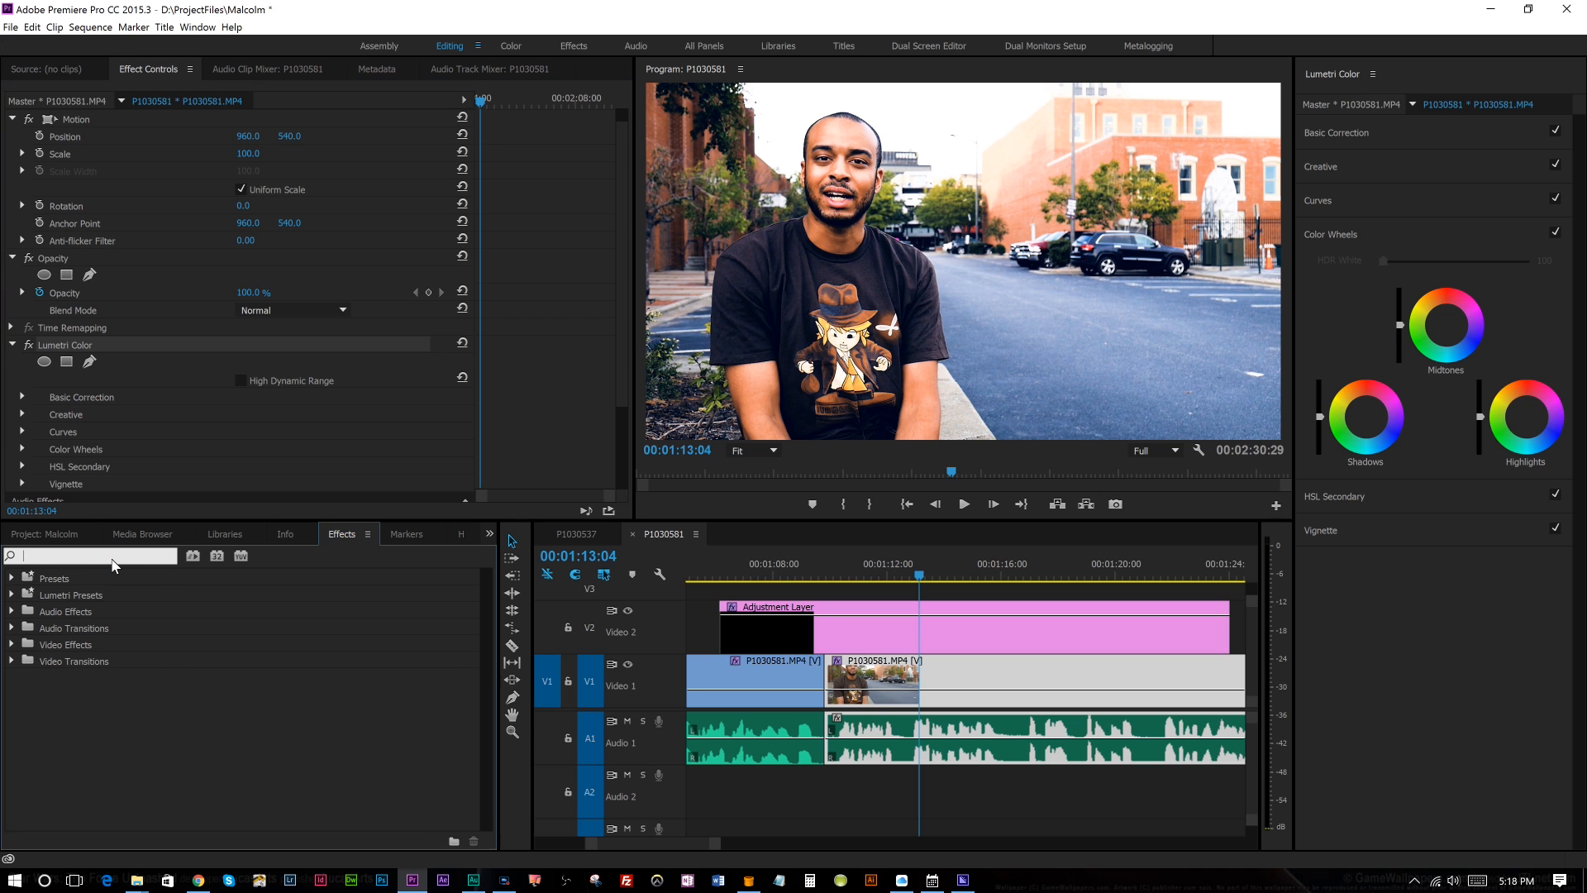
Search the Effects panel for "Cool" and preview the new Cool V3 Lumetri preset under Presets
type("Cool")
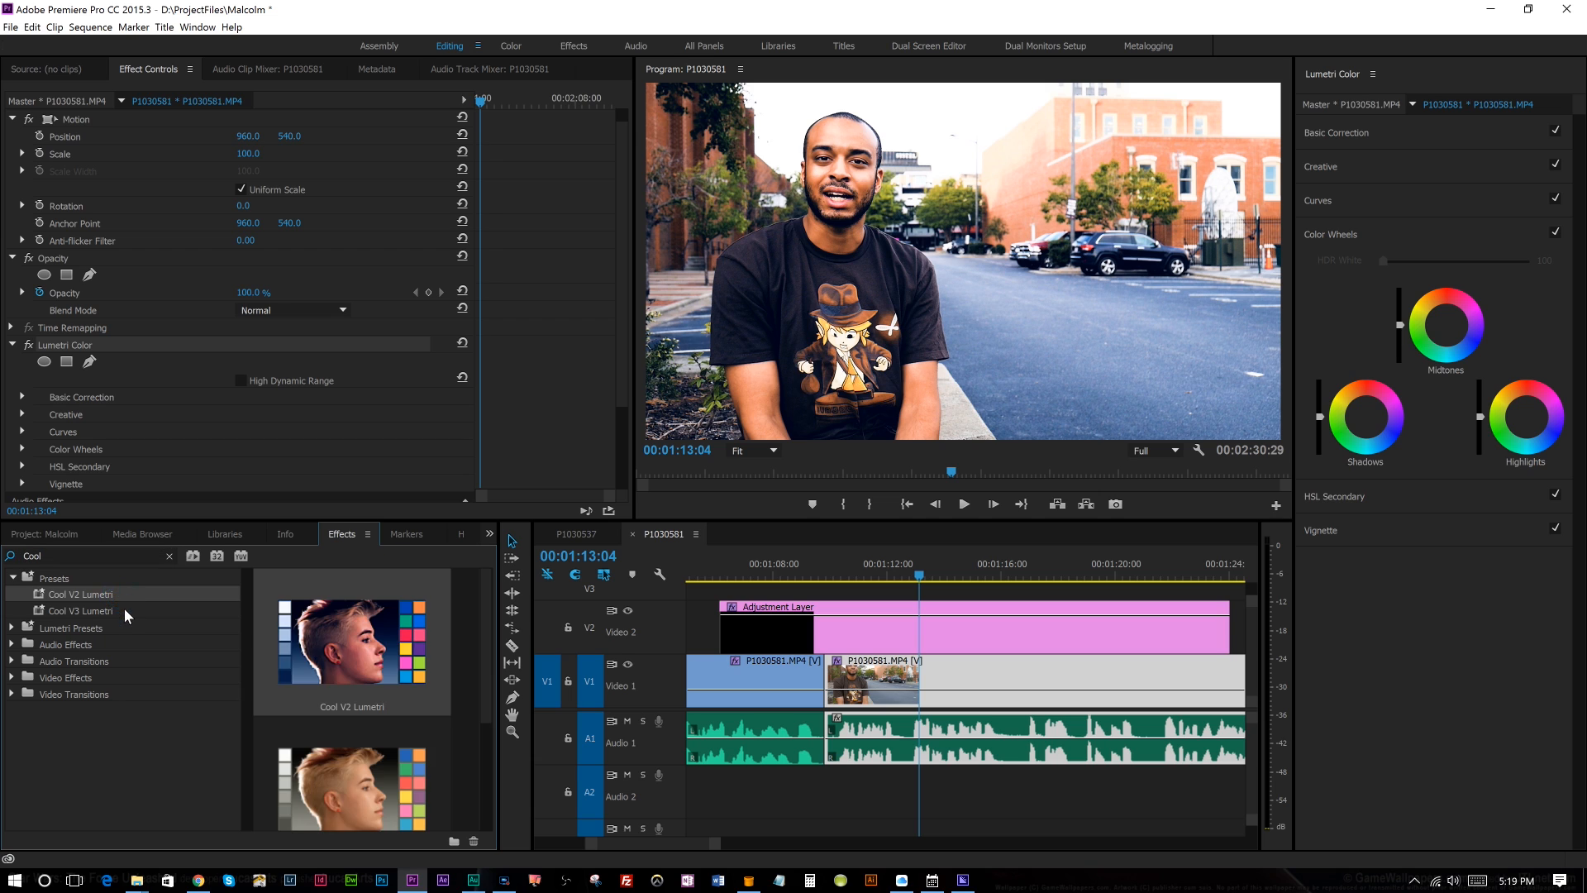
left_click(81, 610)
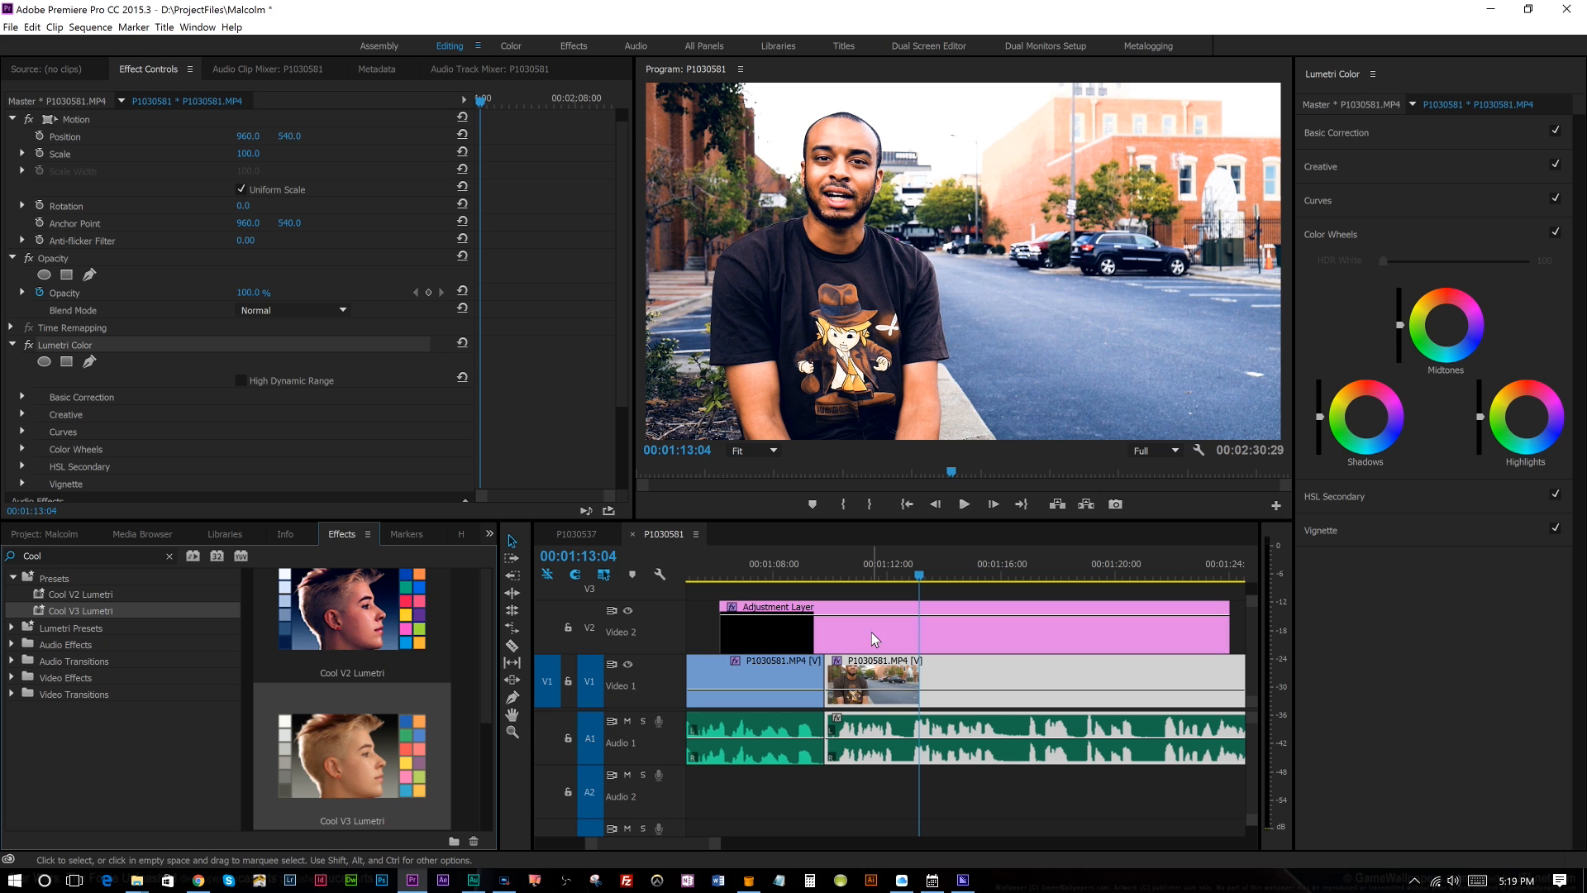
mouse_move(980, 649)
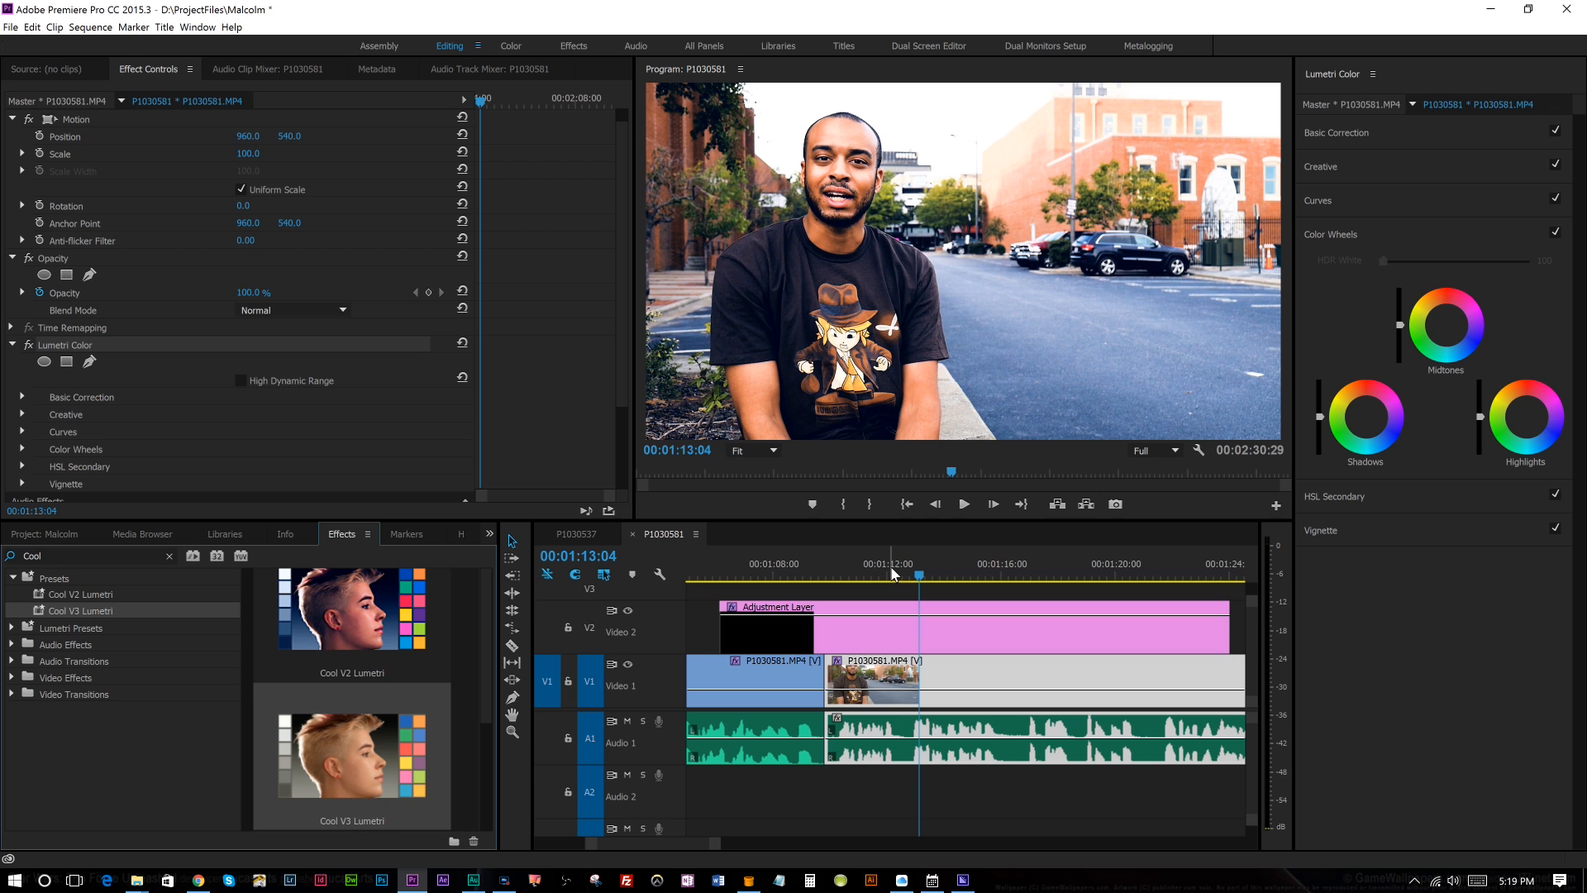
mouse_move(1334, 87)
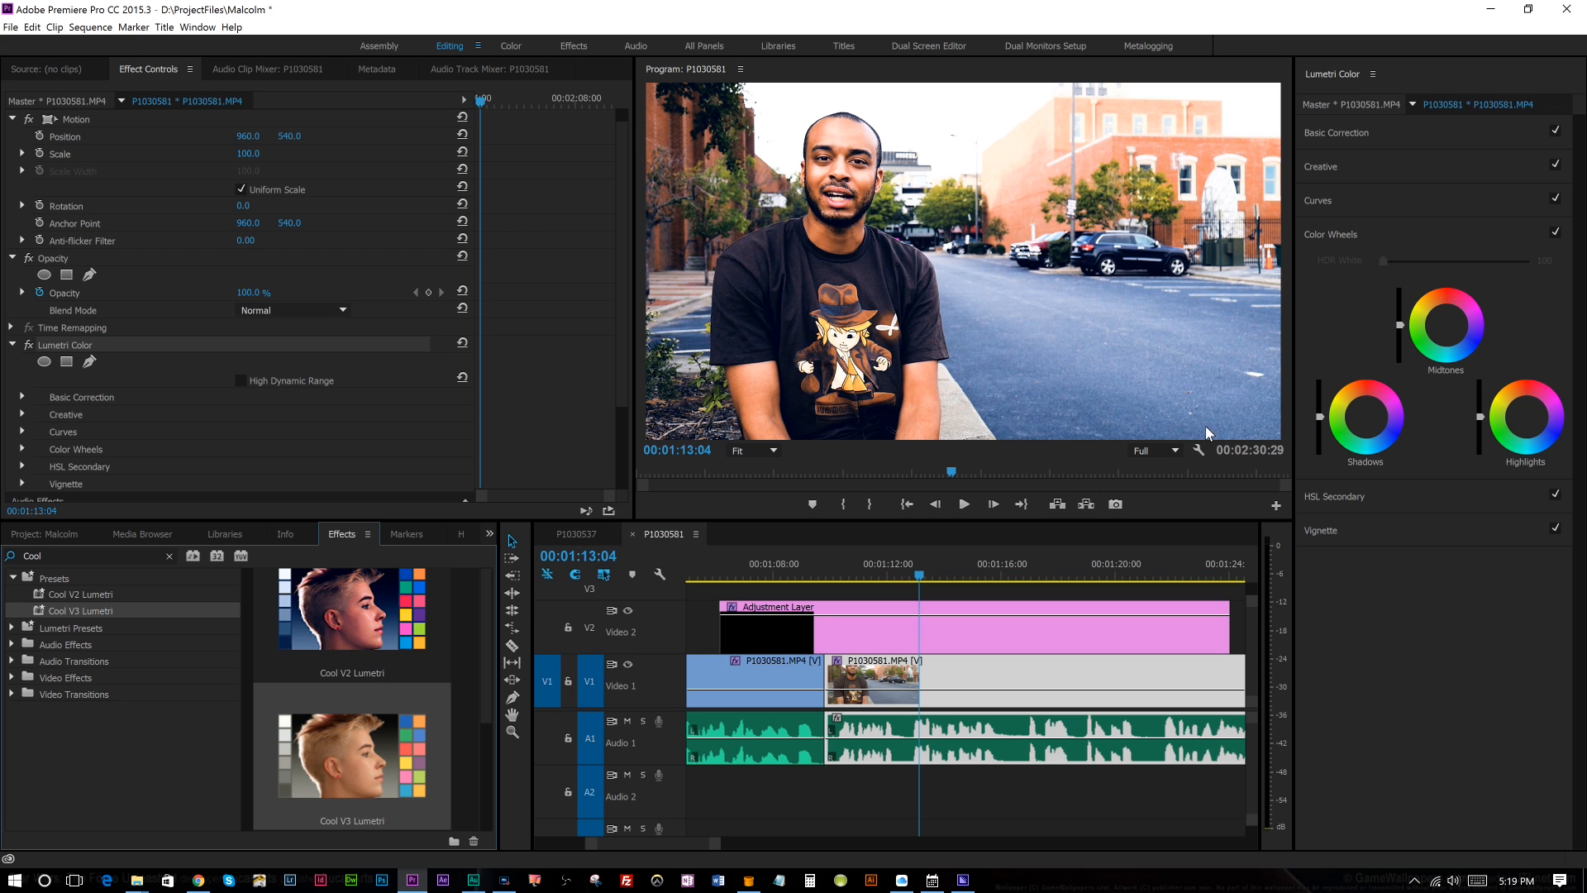
mouse_move(995, 565)
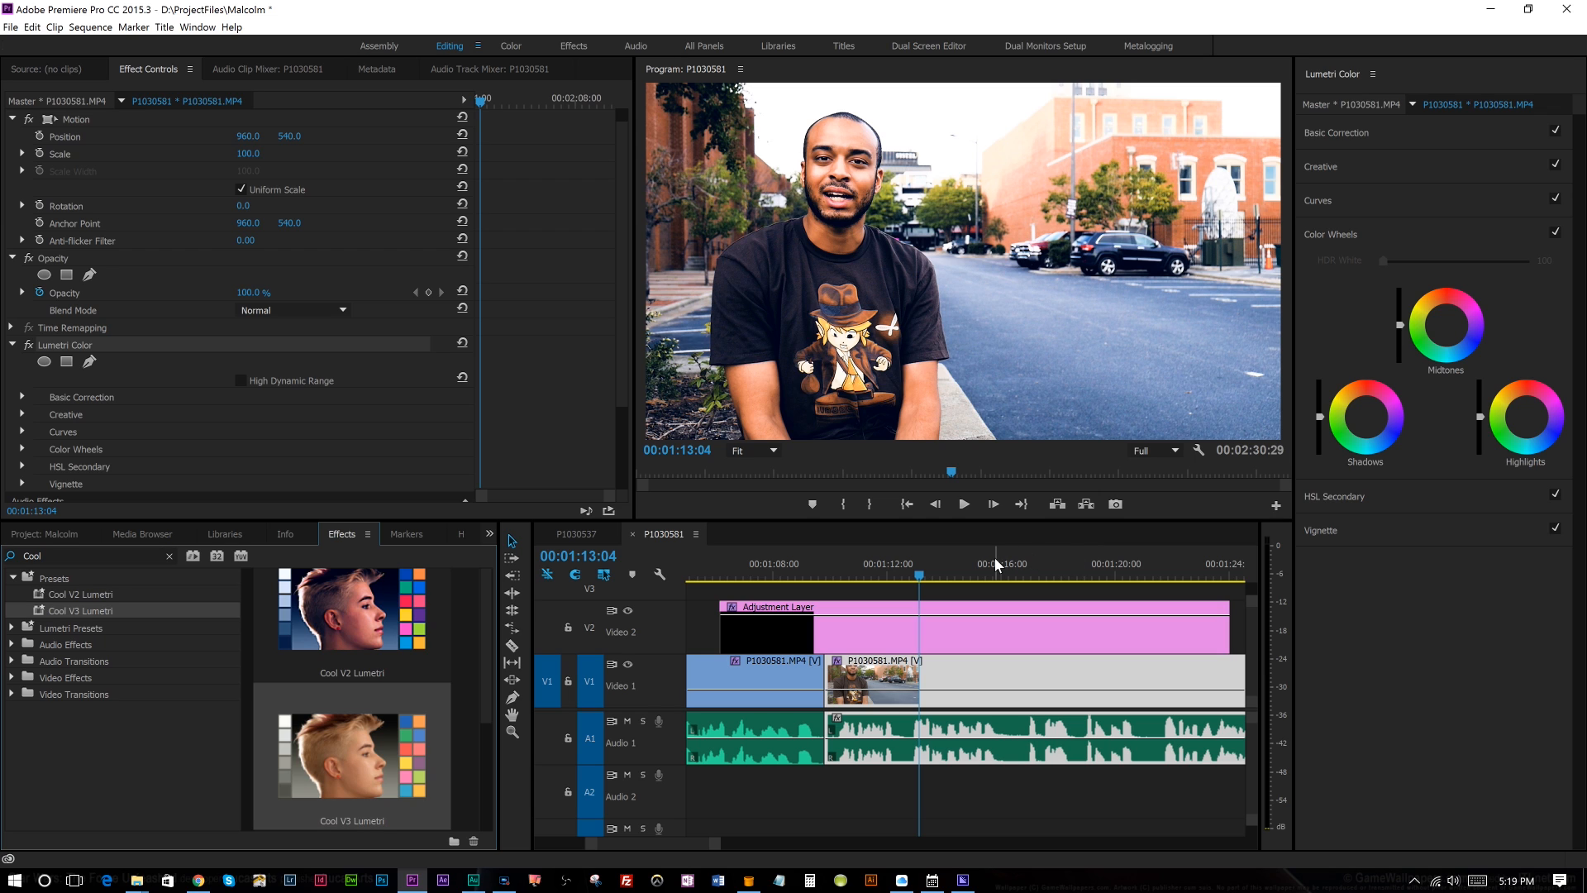